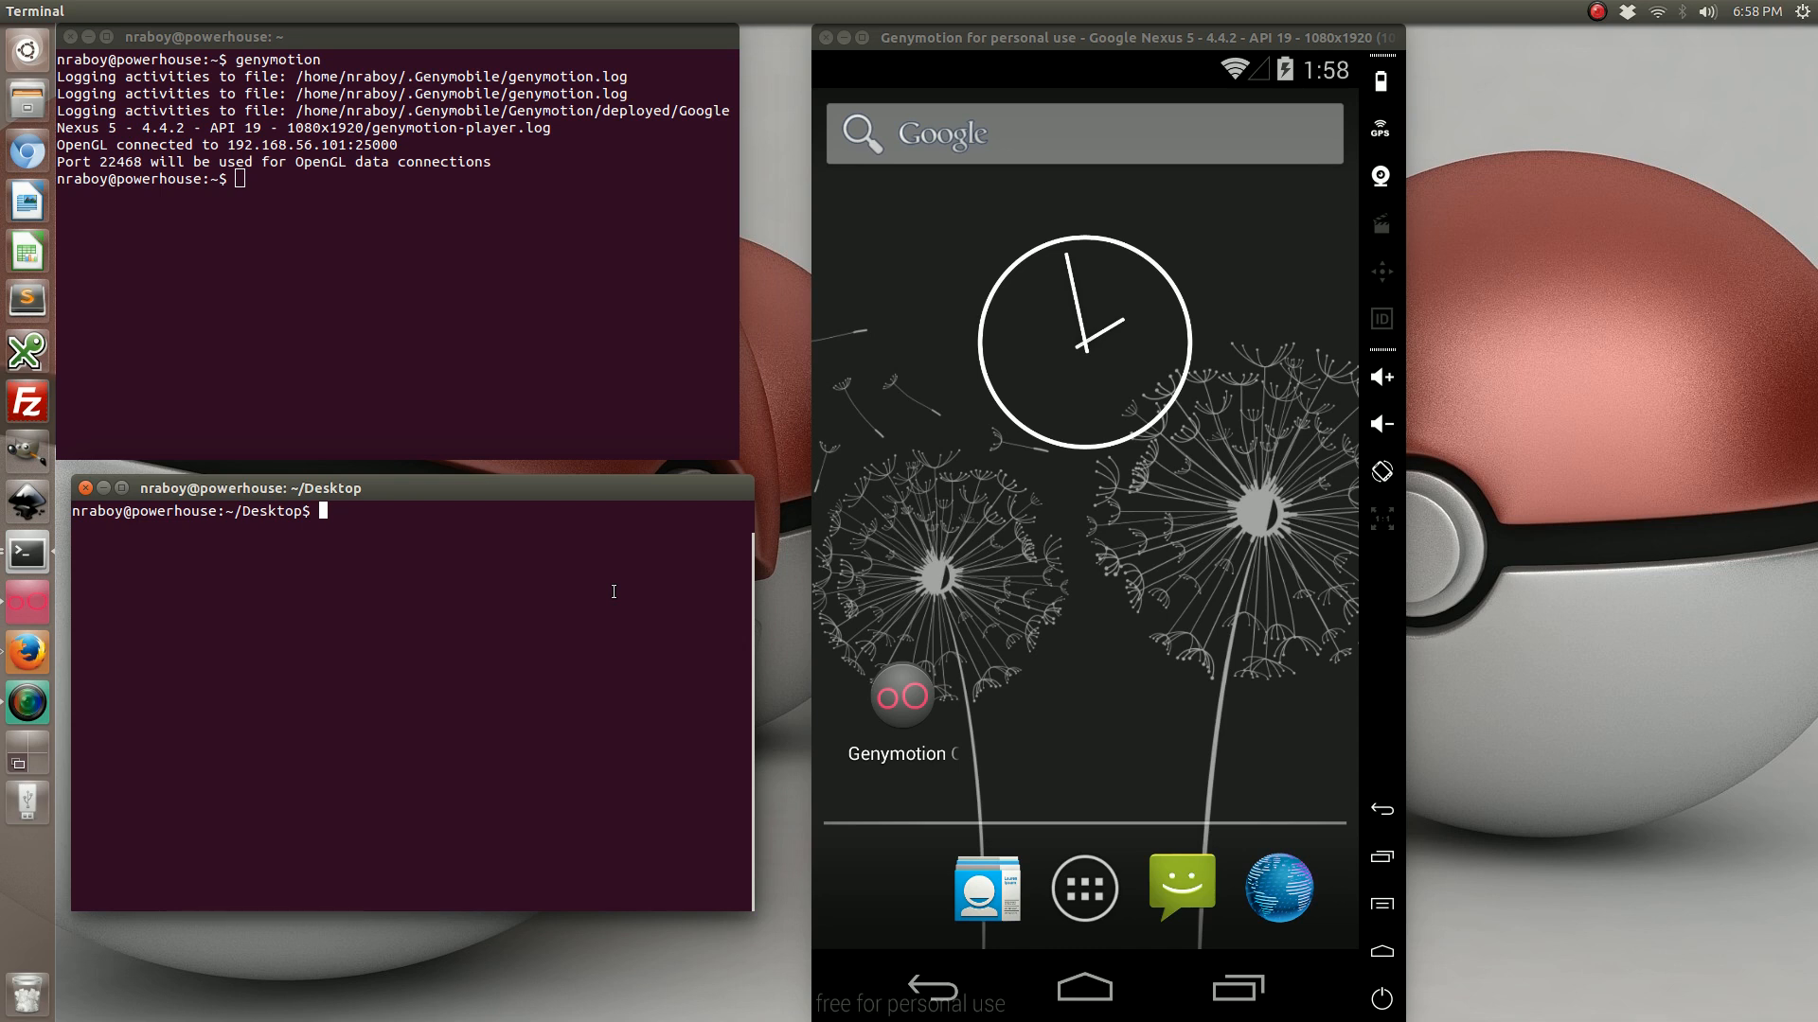
# - Run cordova create ExampleProject with id com.nraboy.exampleproject and name ExampleProject
pyautogui.write('cordova create')
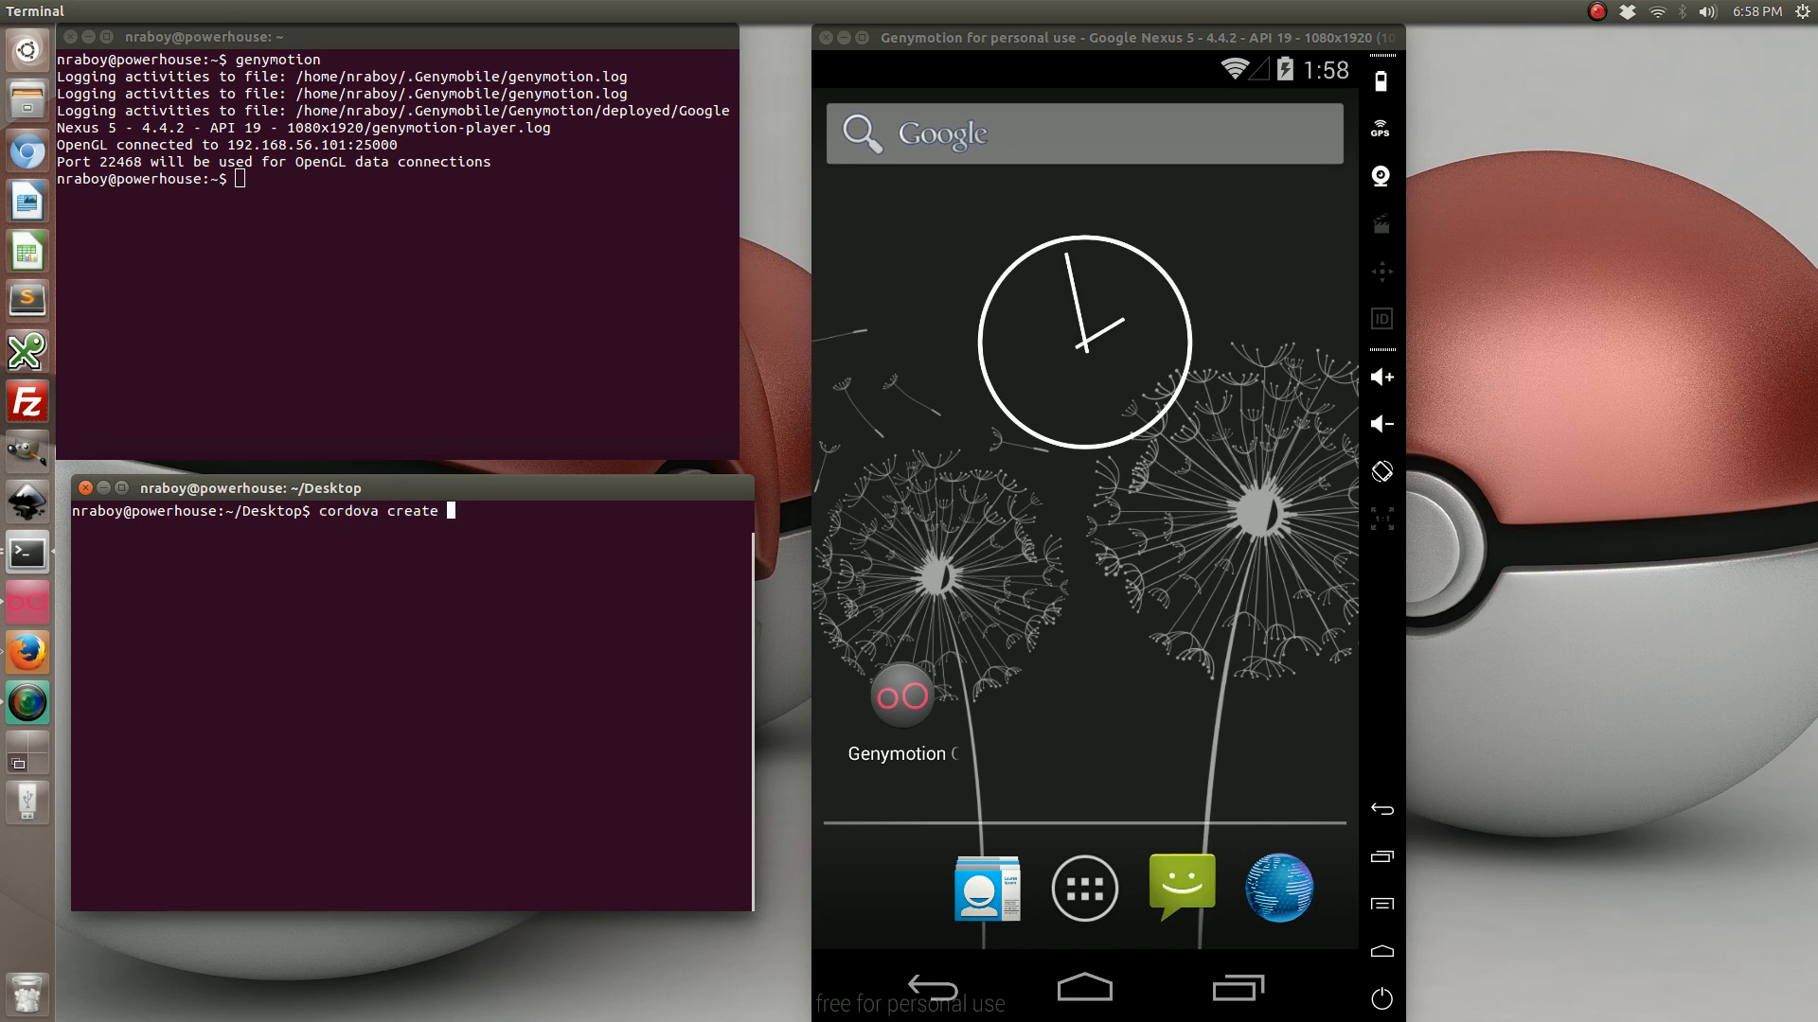
pyautogui.write('ExampleProject com.nraboy')
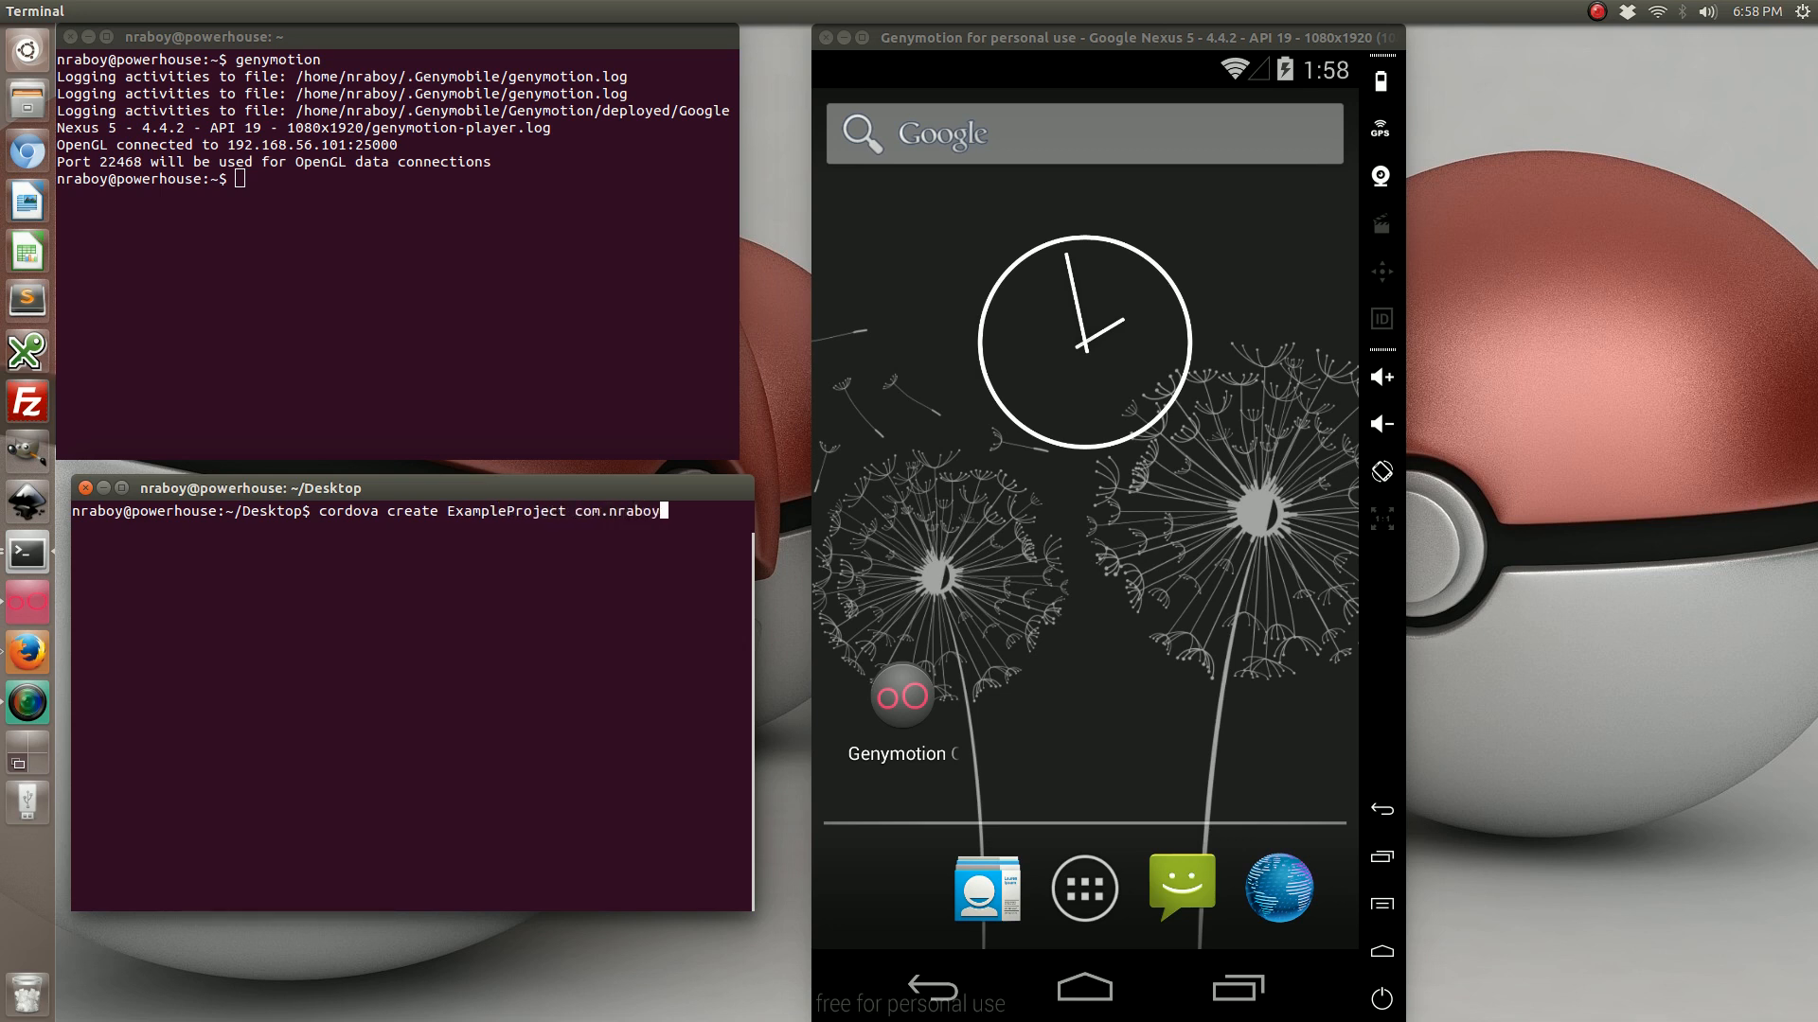
pyautogui.write('.examplep')
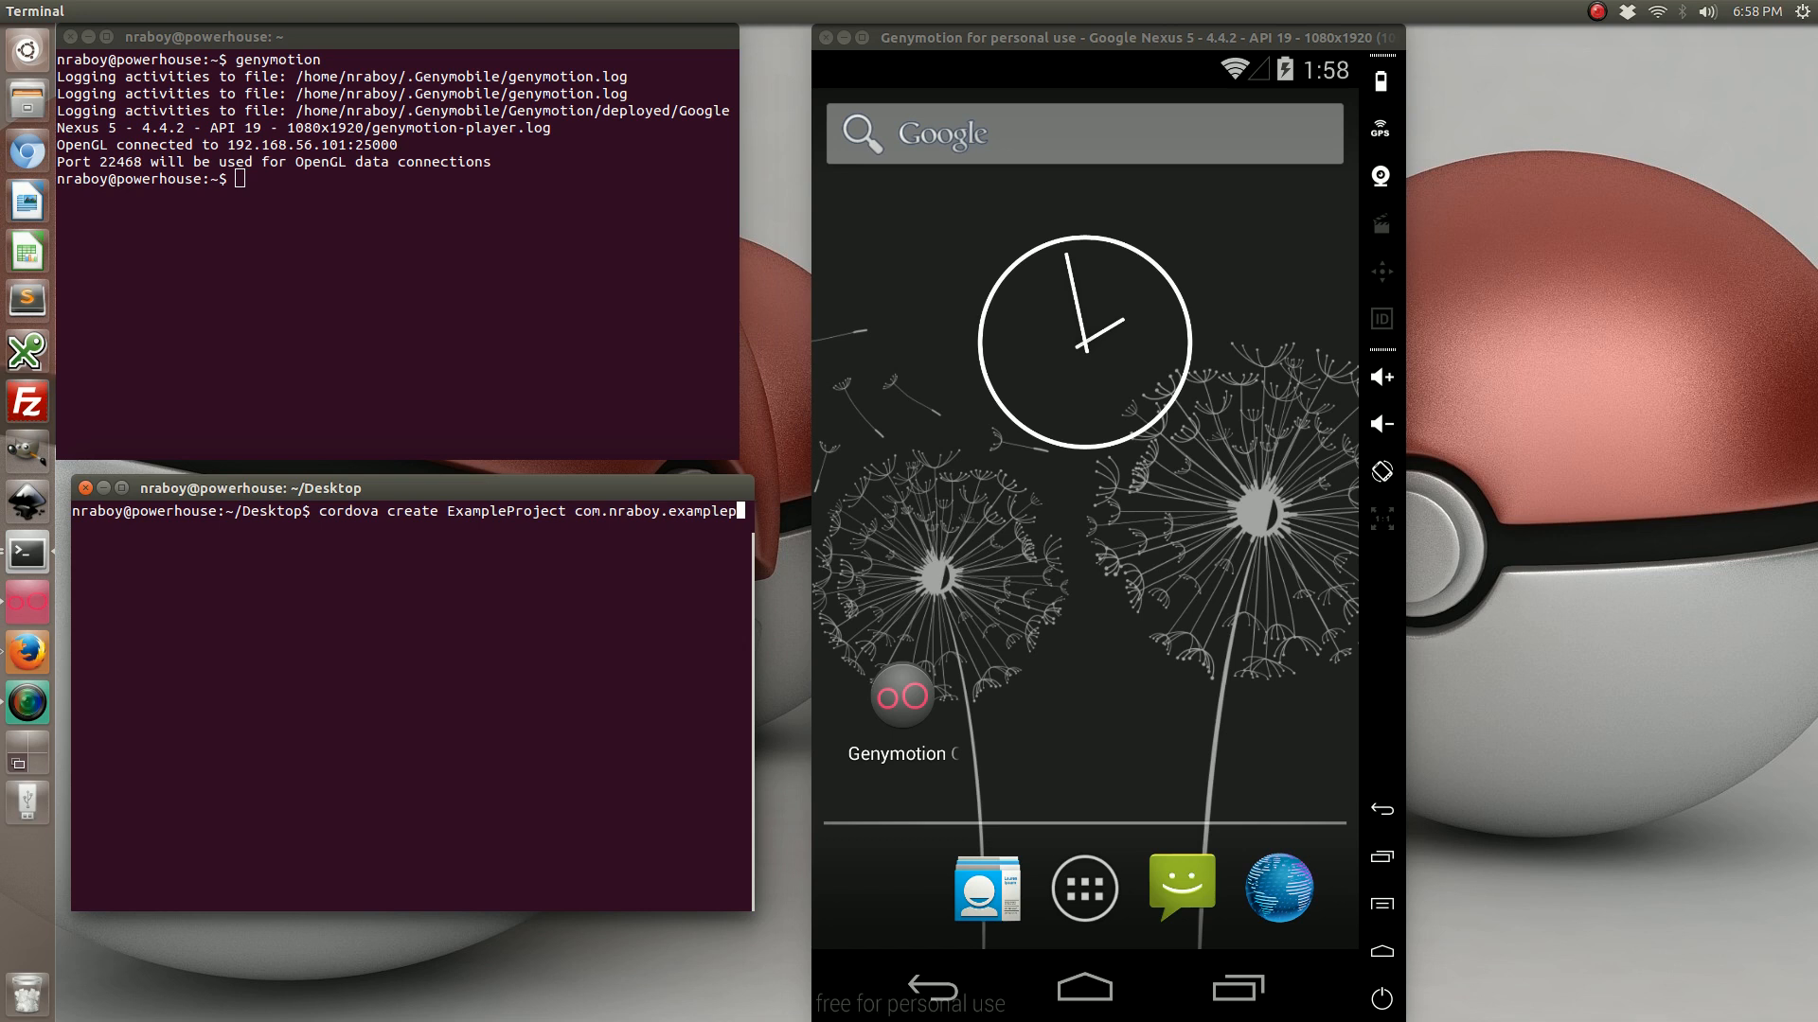
pyautogui.write('roject')
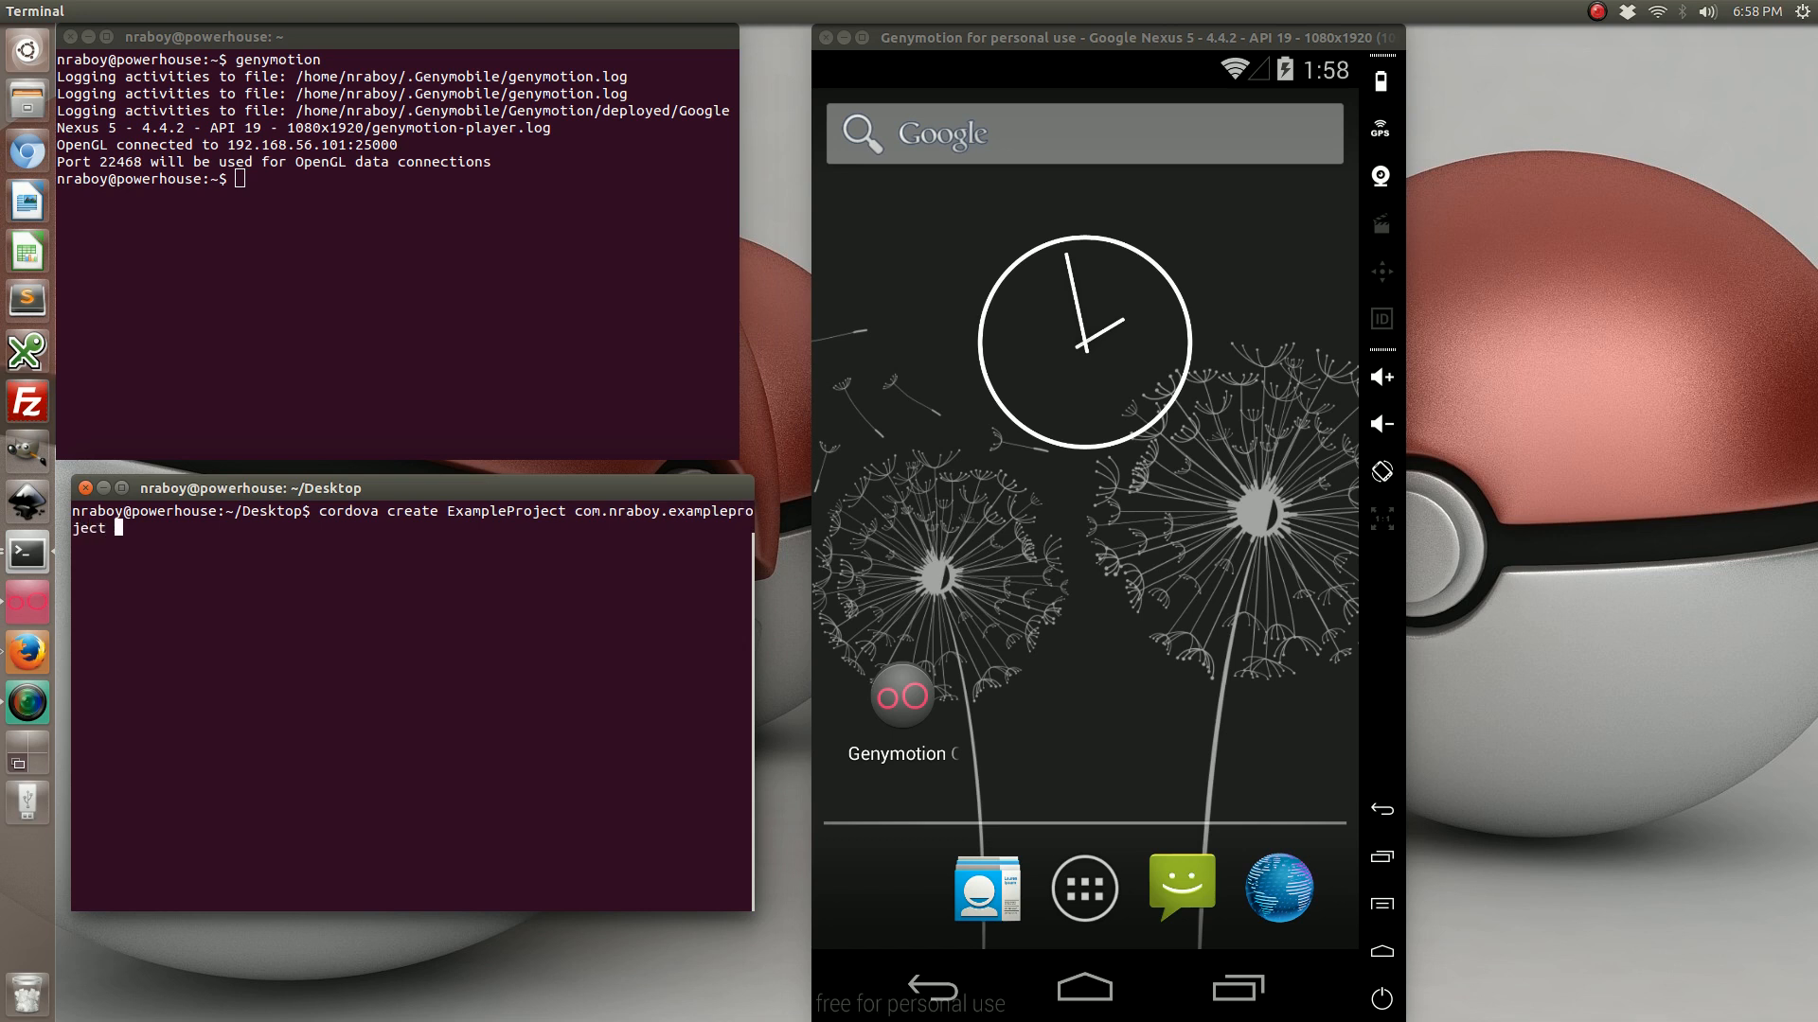
pyautogui.write('ExampleProject')
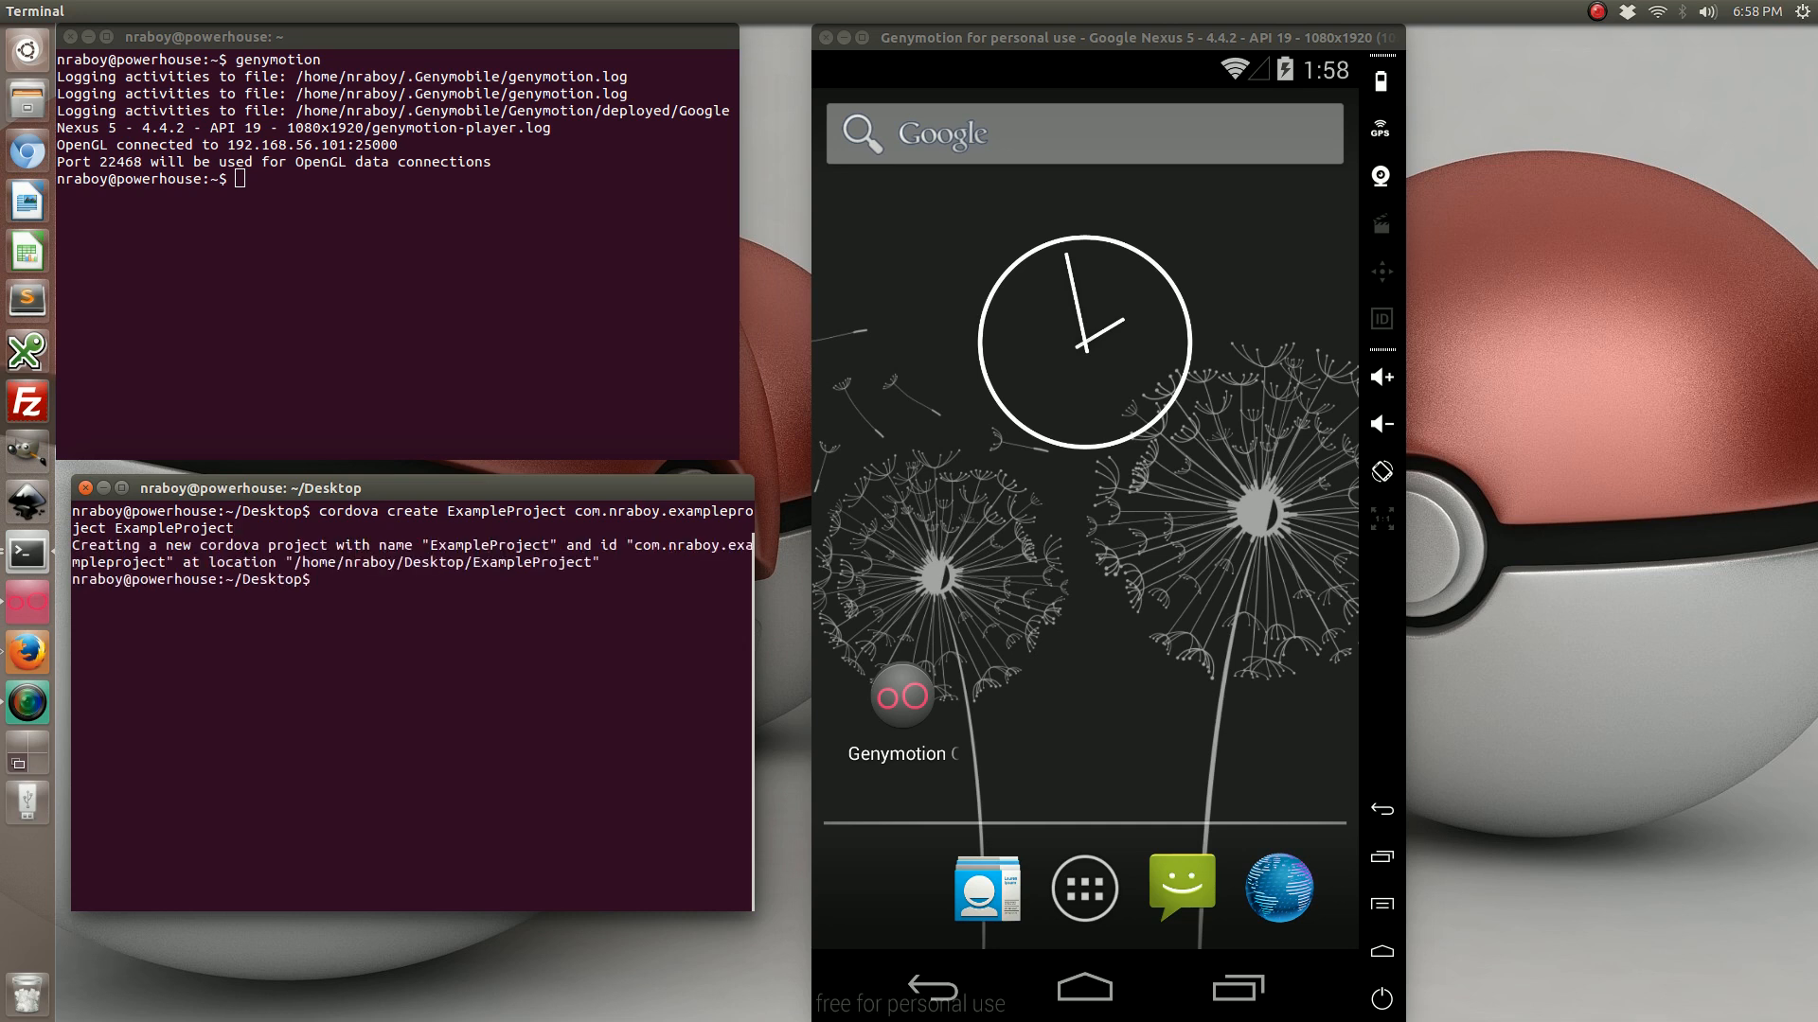
# - From inside ExampleProject, run cordova platform add android, then clear the terminal
pyautogui.write('cd ExampleProject/')
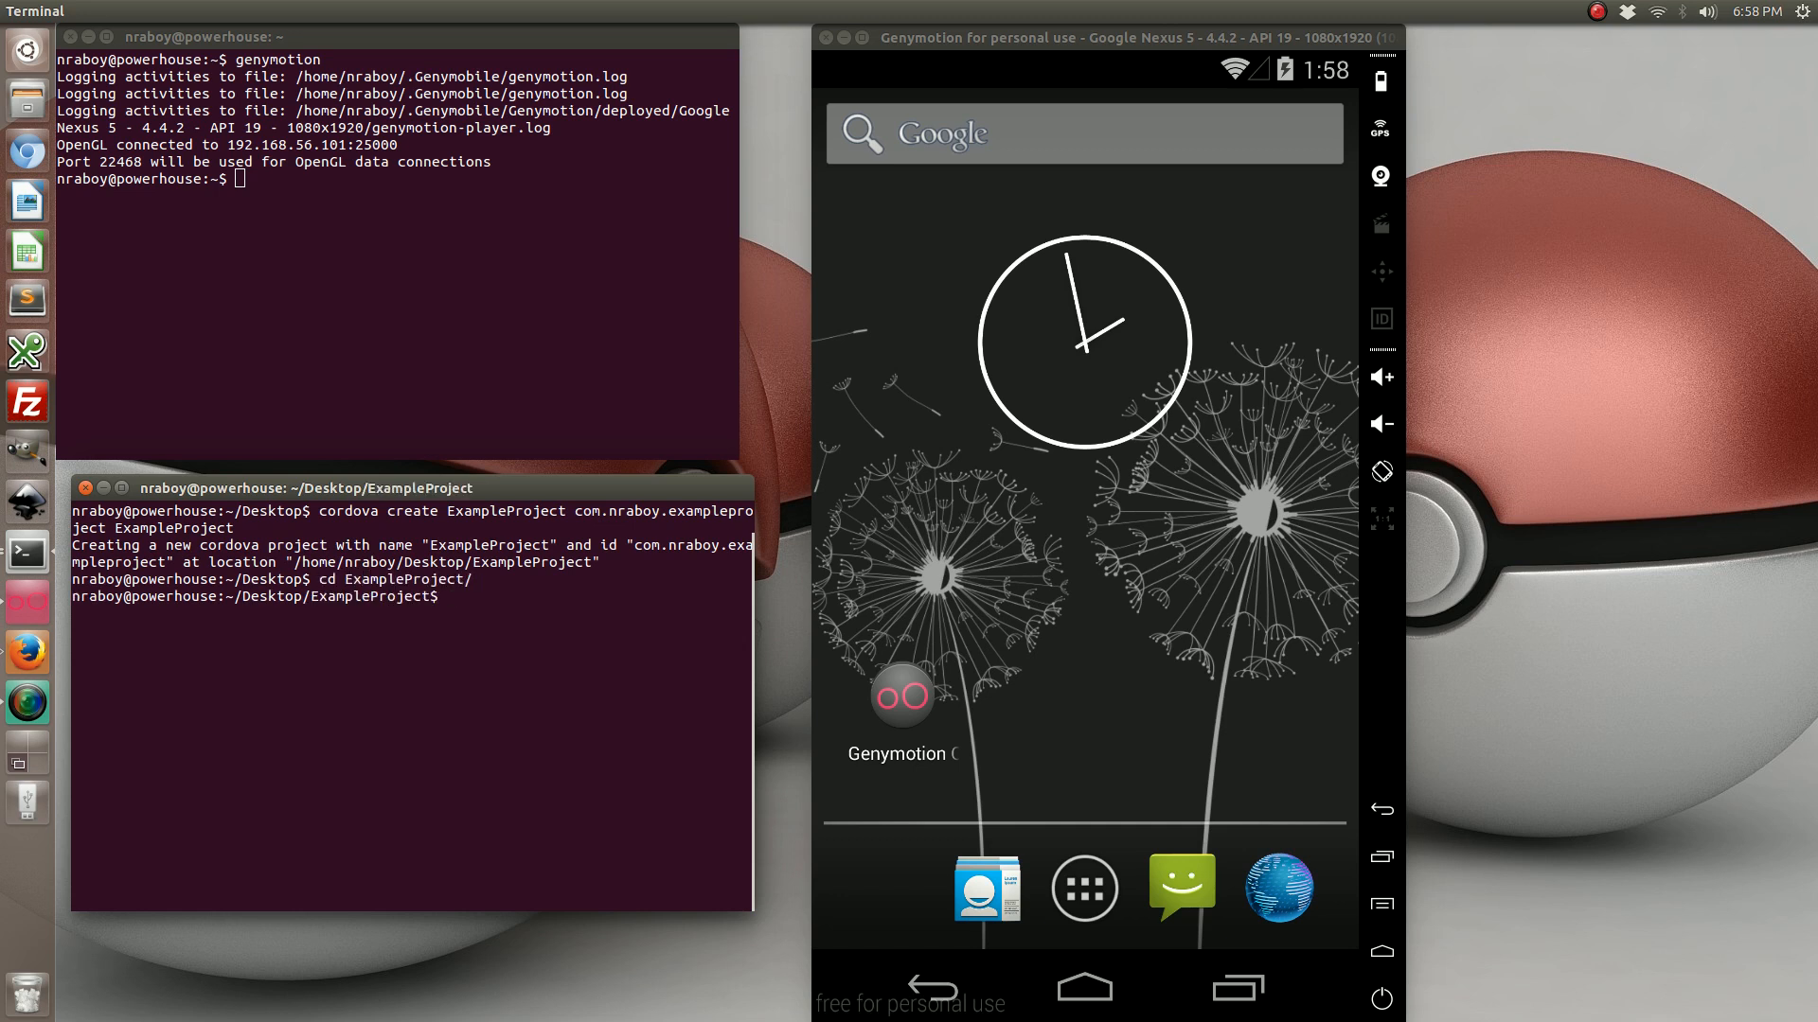
pyautogui.write('cordova platfor')
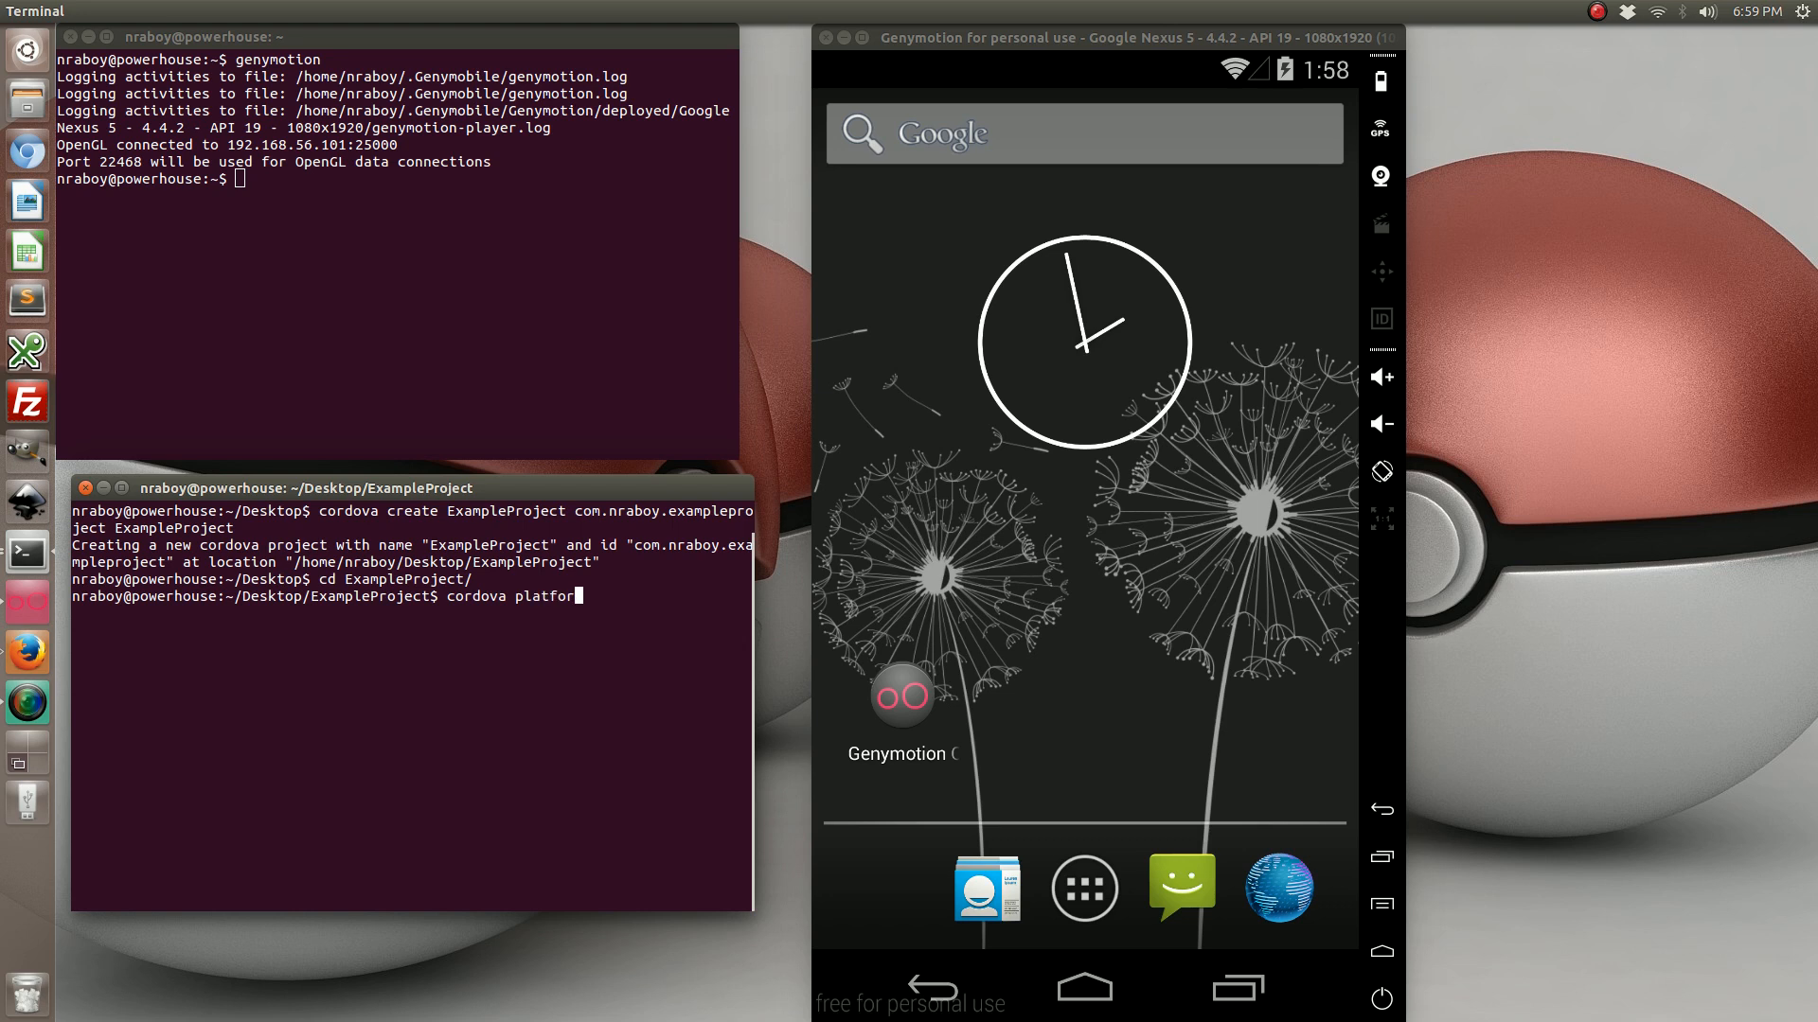
pyautogui.write('add')
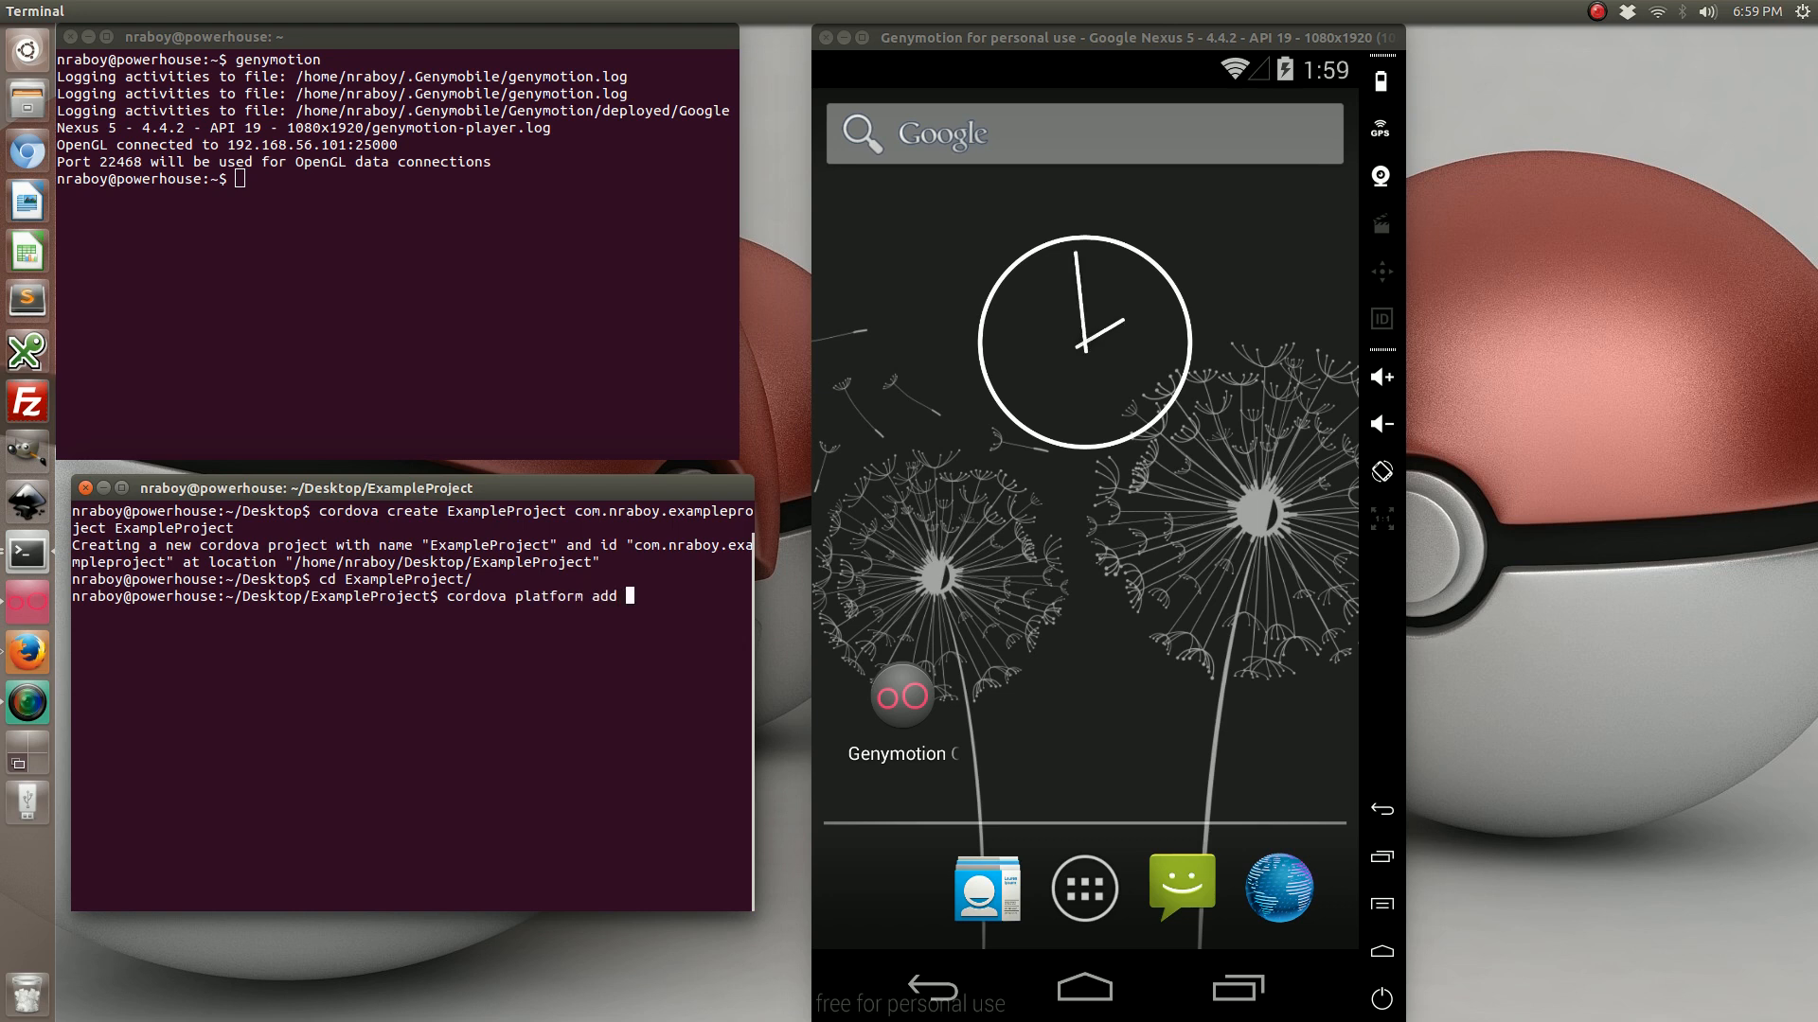
pyautogui.write('An')
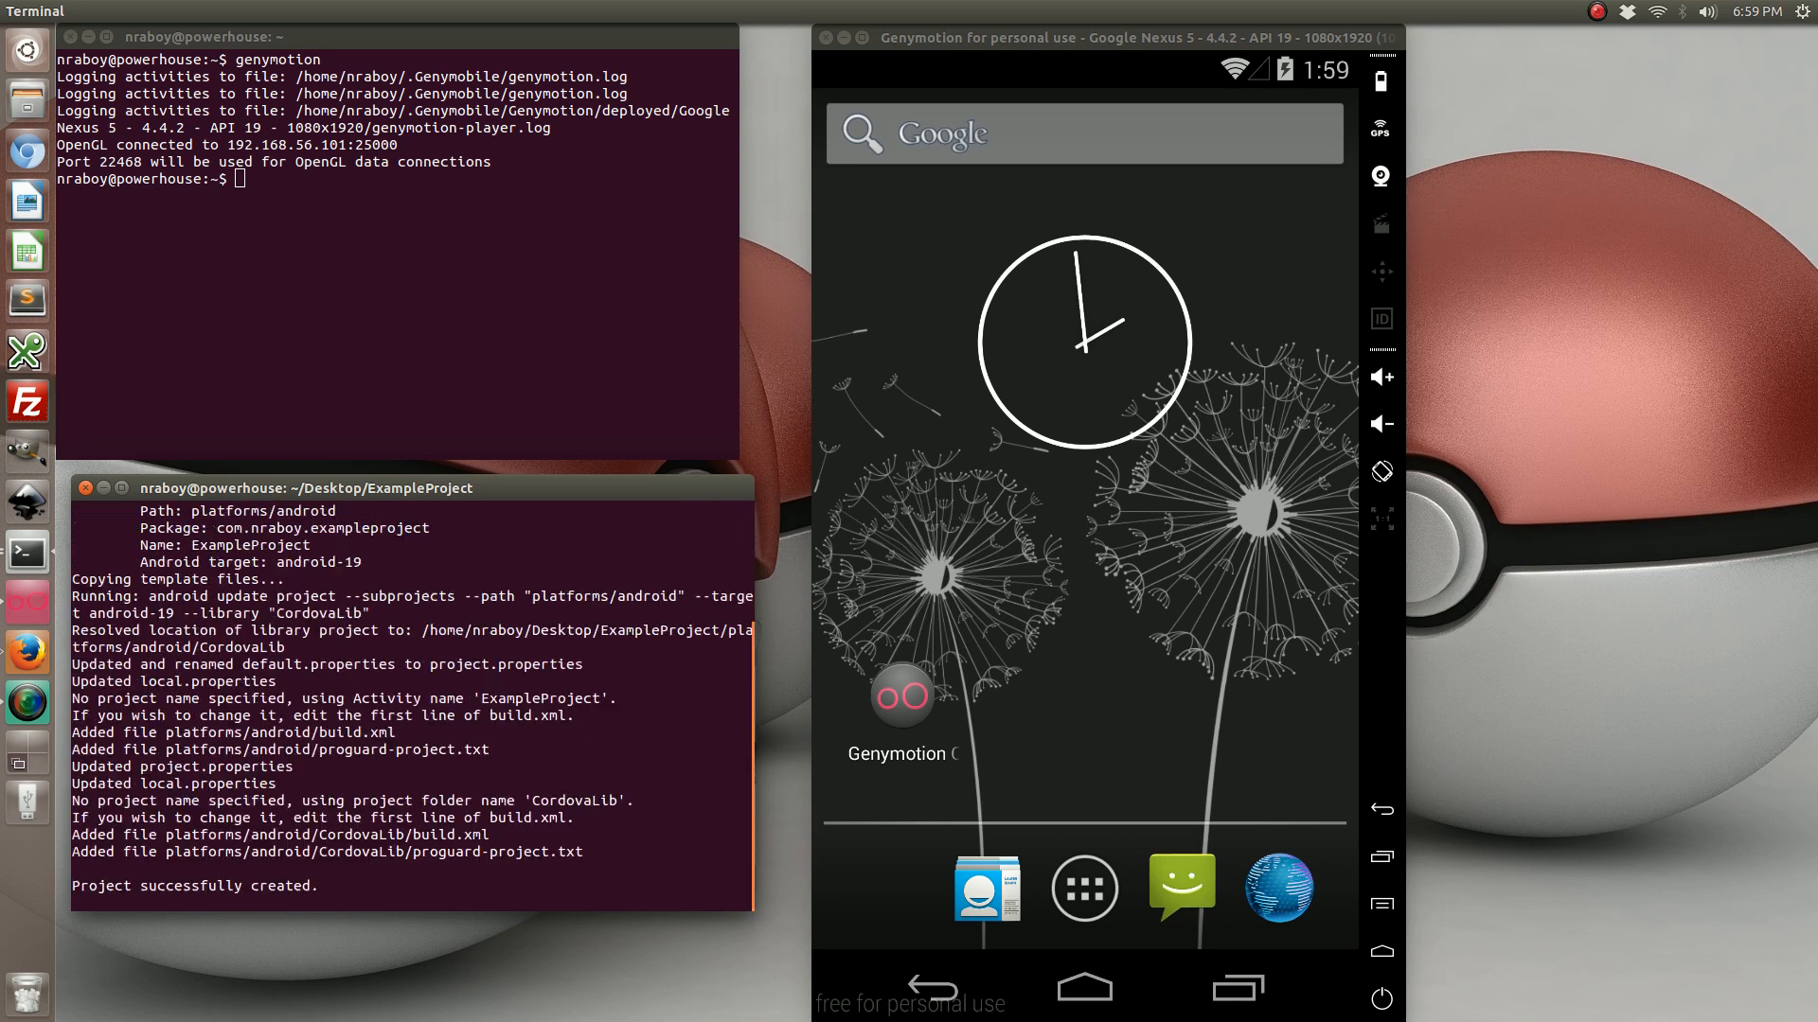
pyautogui.write('clea')
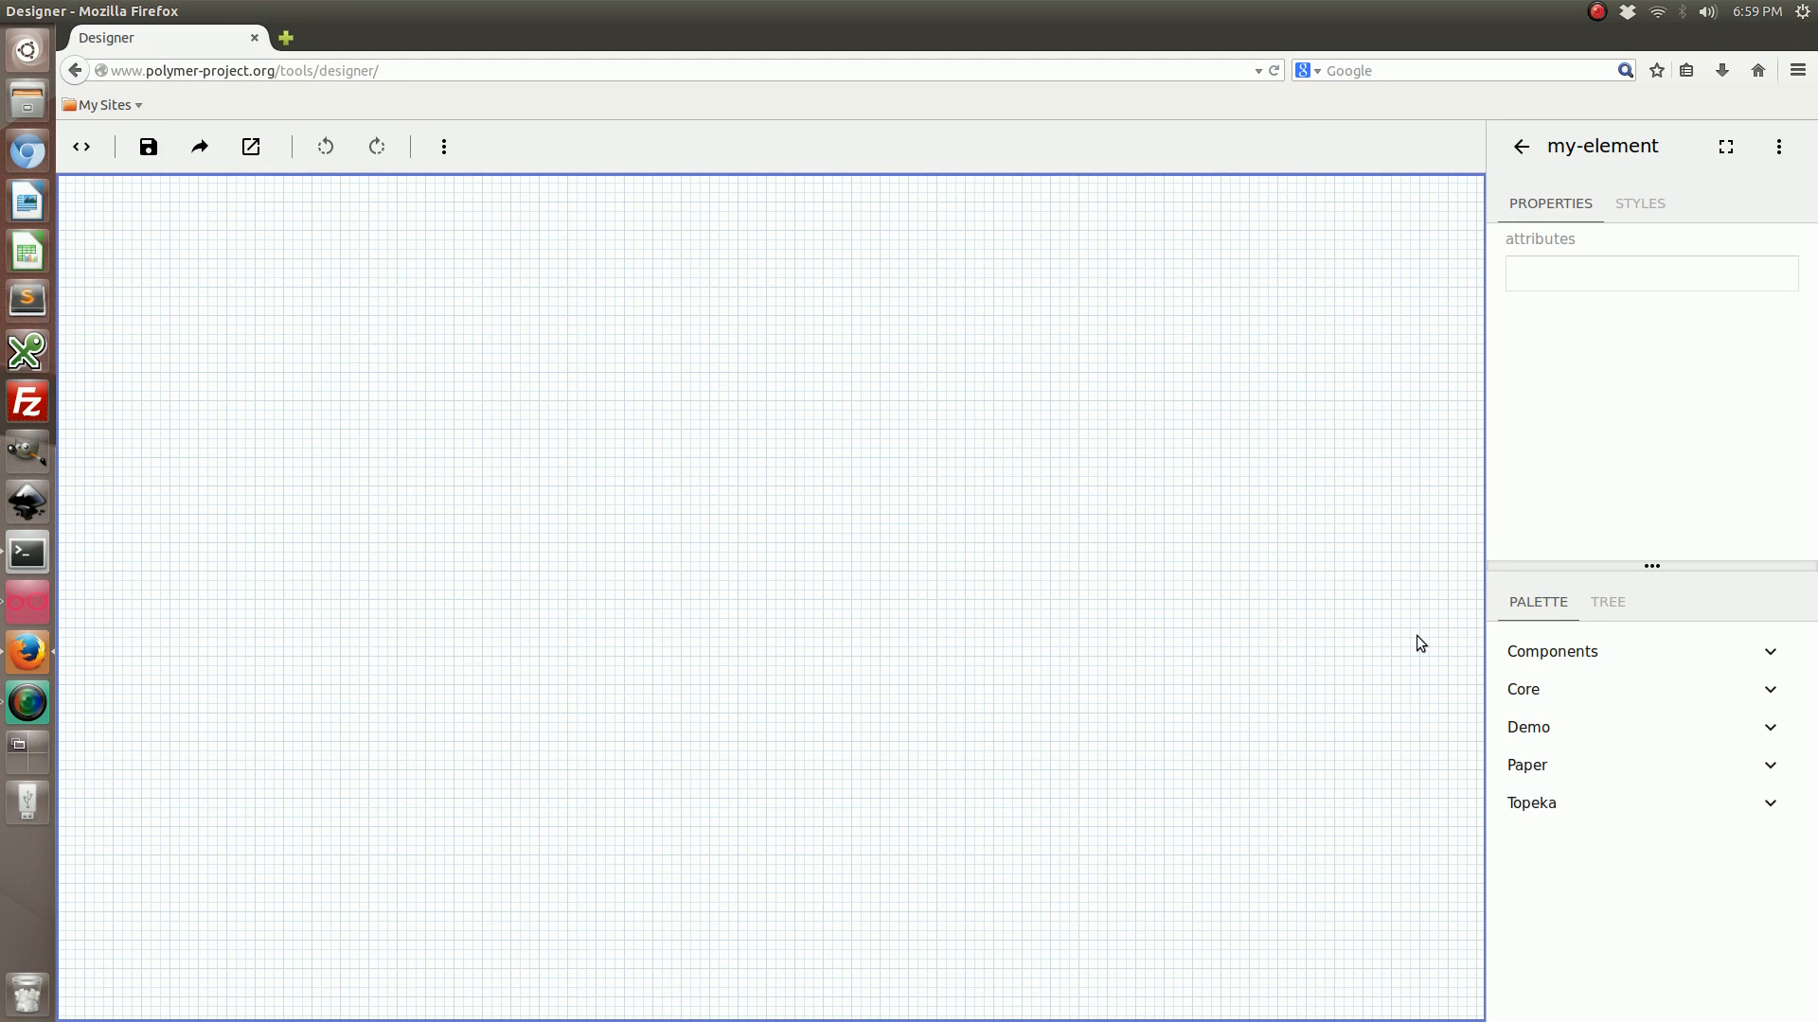
pyautogui.moveTo(1583, 657)
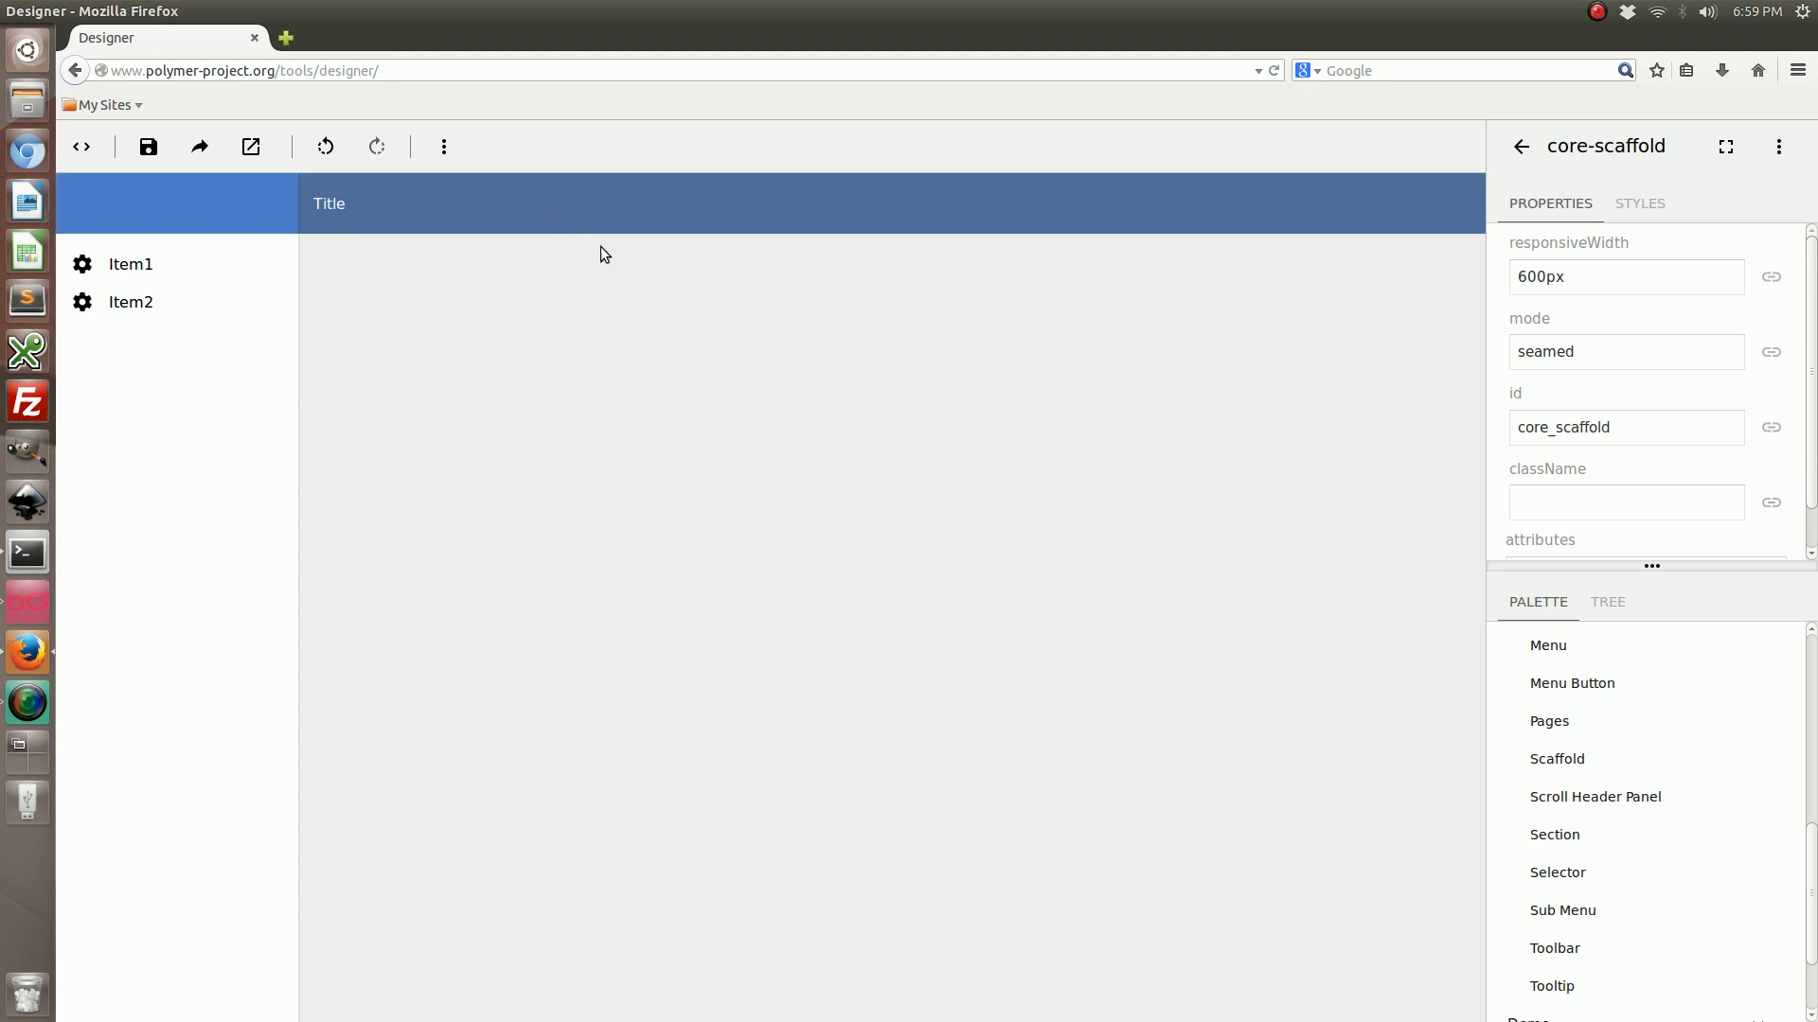
pyautogui.moveTo(1435, 674)
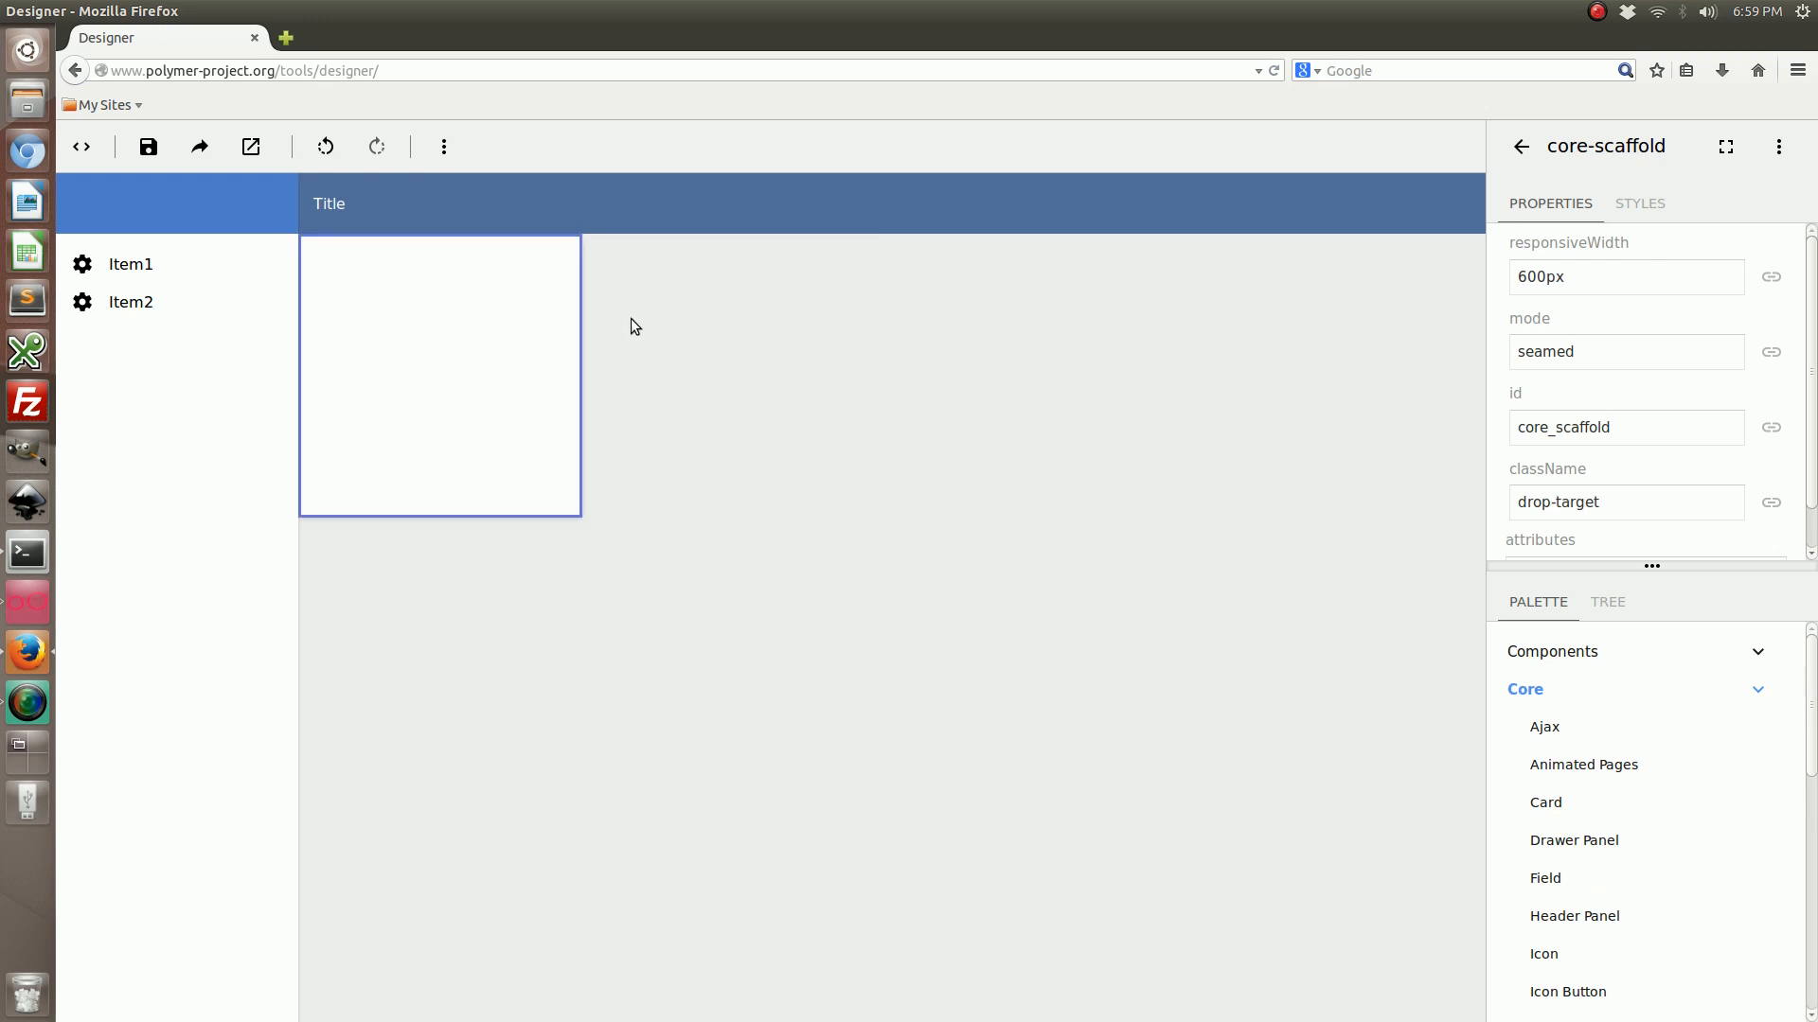
# - In the card's styles, set width to 98% and margin to 1%
pyautogui.click(1640, 203)
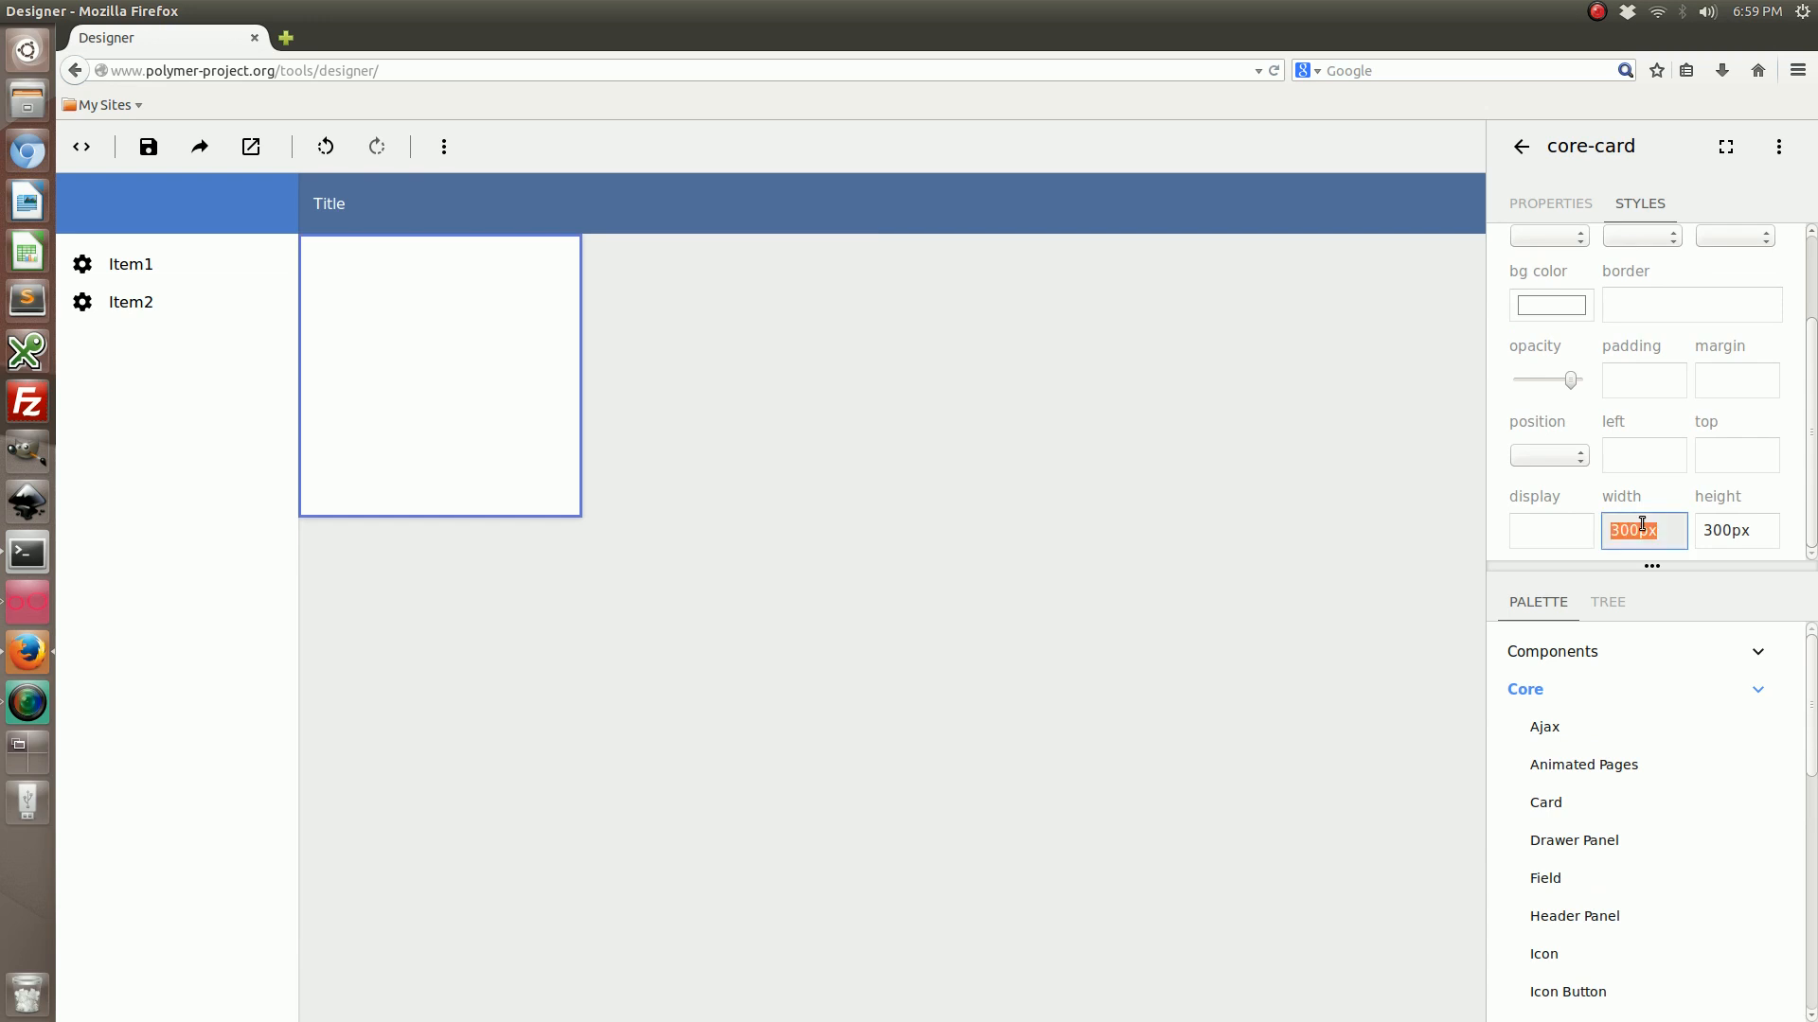
pyautogui.write('98')
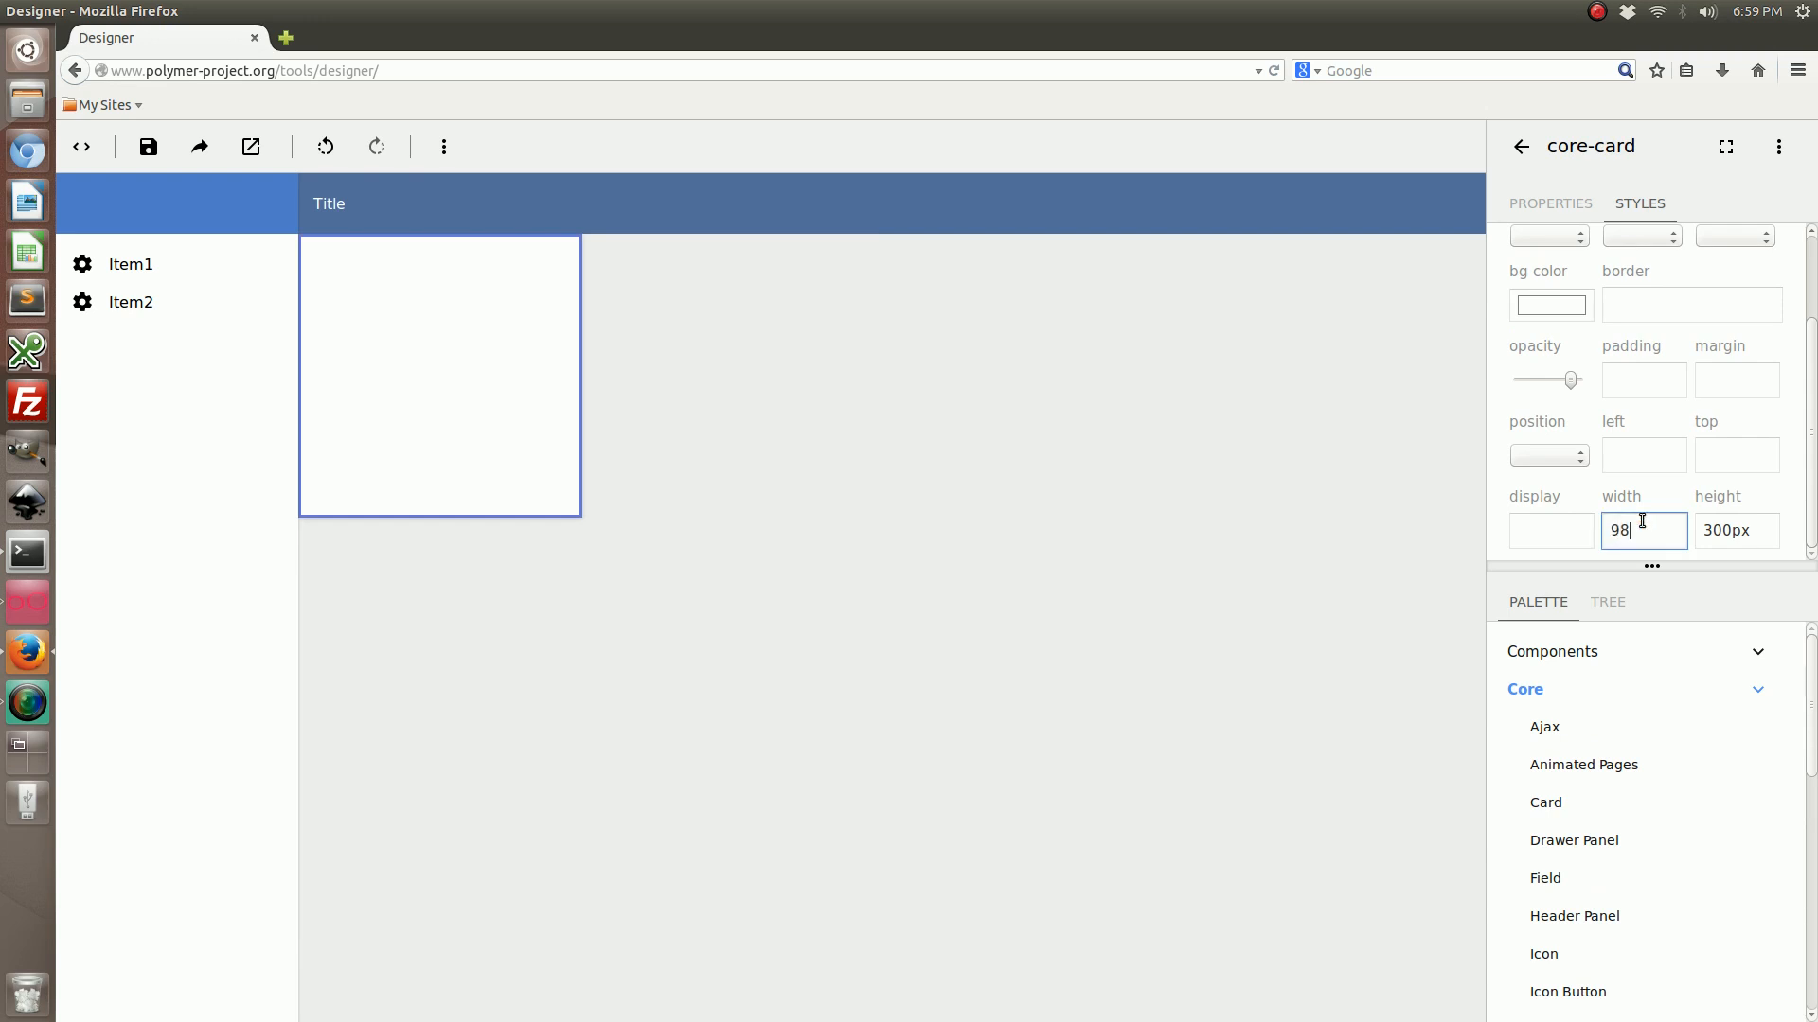
pyautogui.write('%')
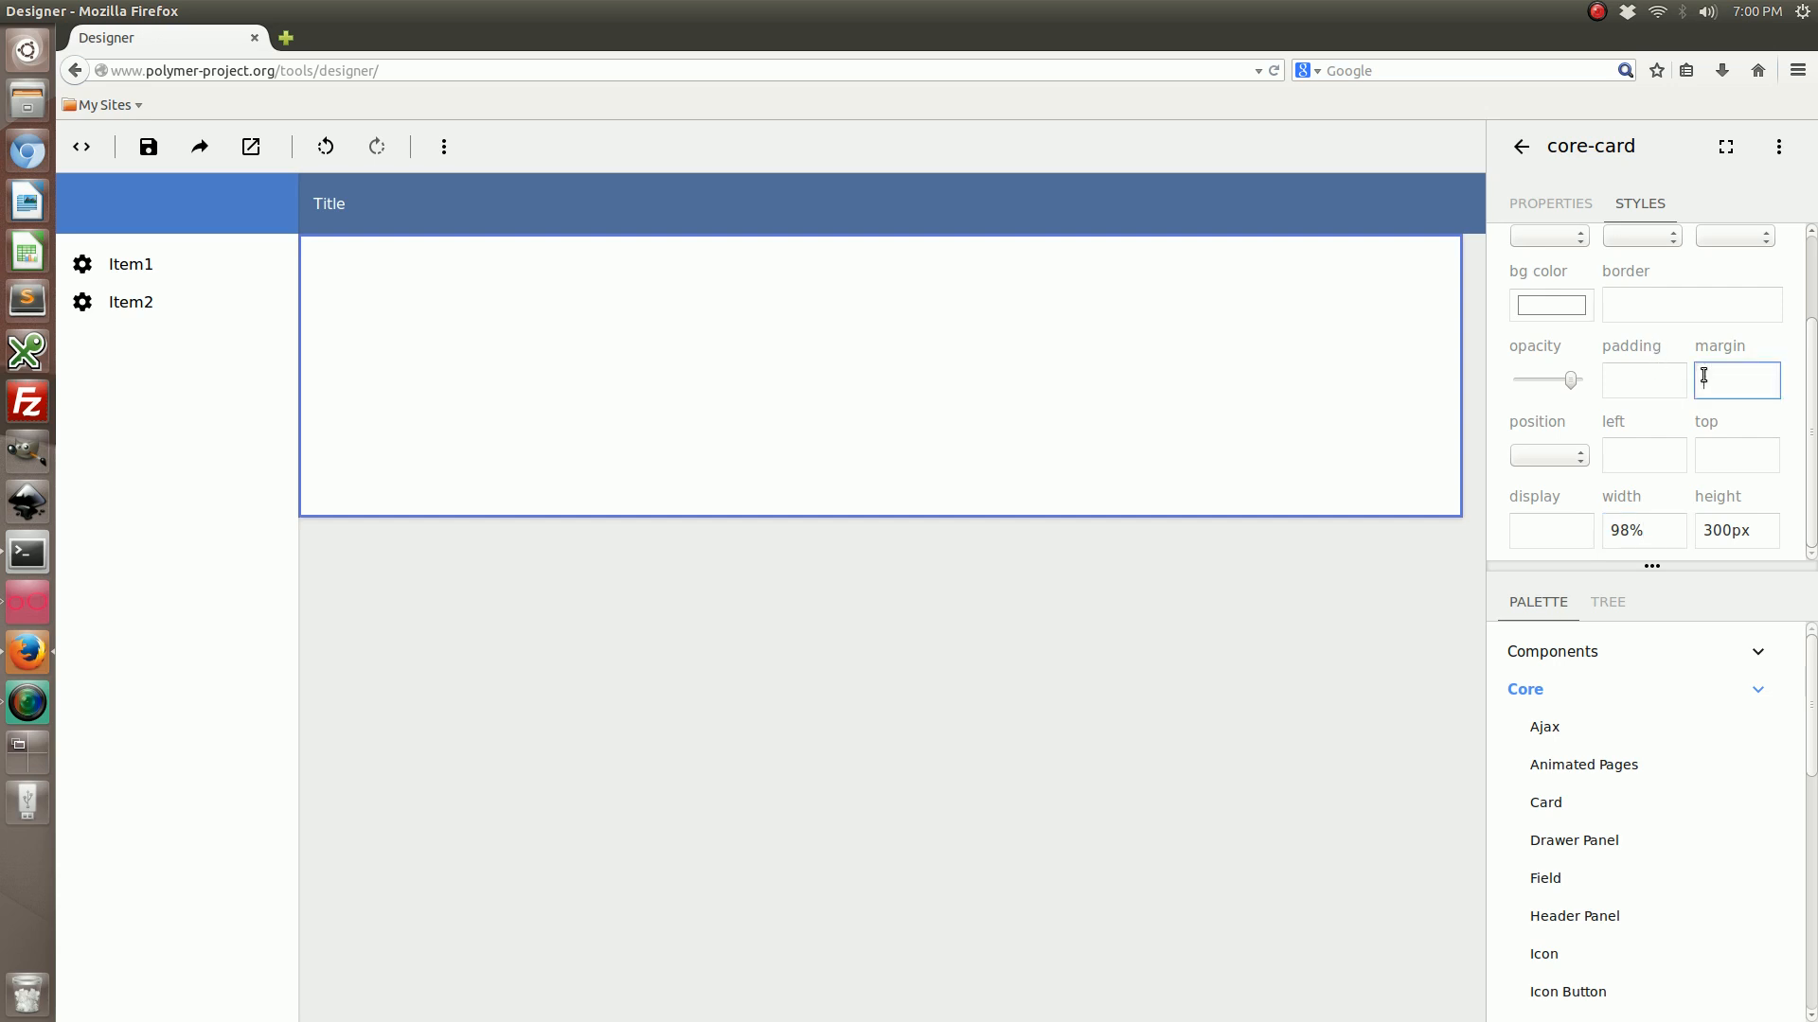
pyautogui.write('1%')
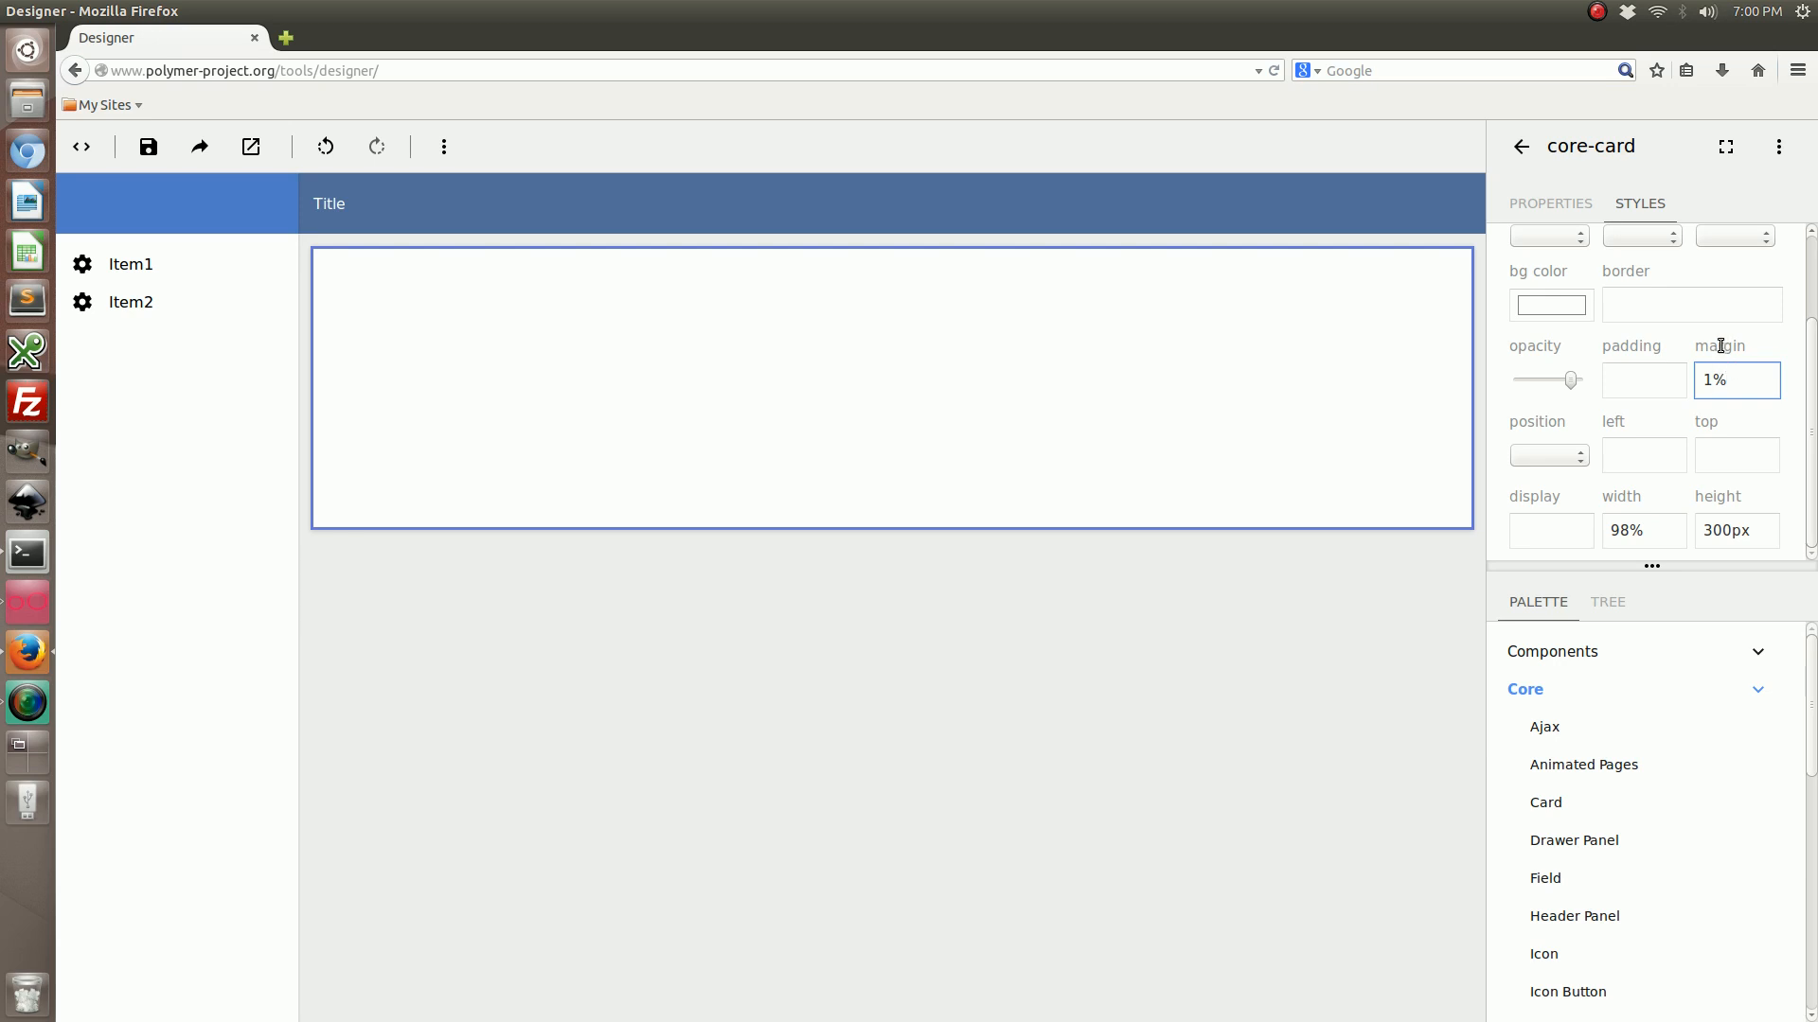
pyautogui.moveTo(227, 390)
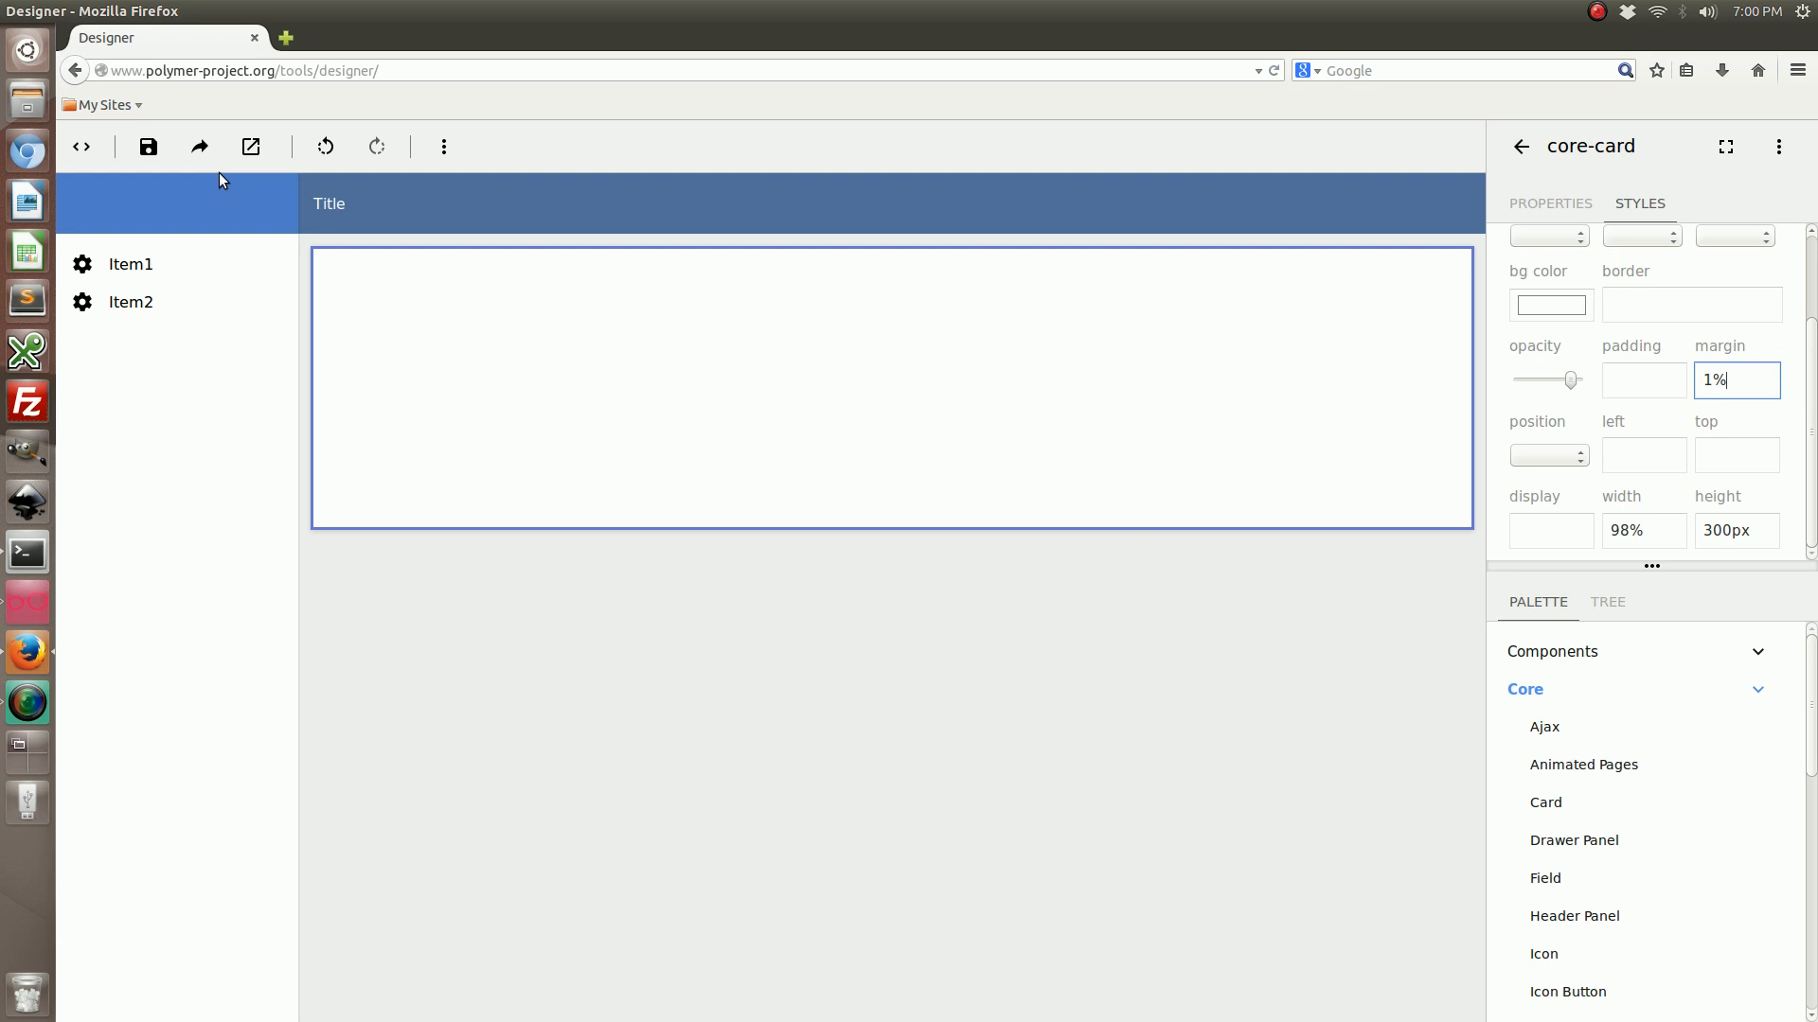
pyautogui.moveTo(49, 168)
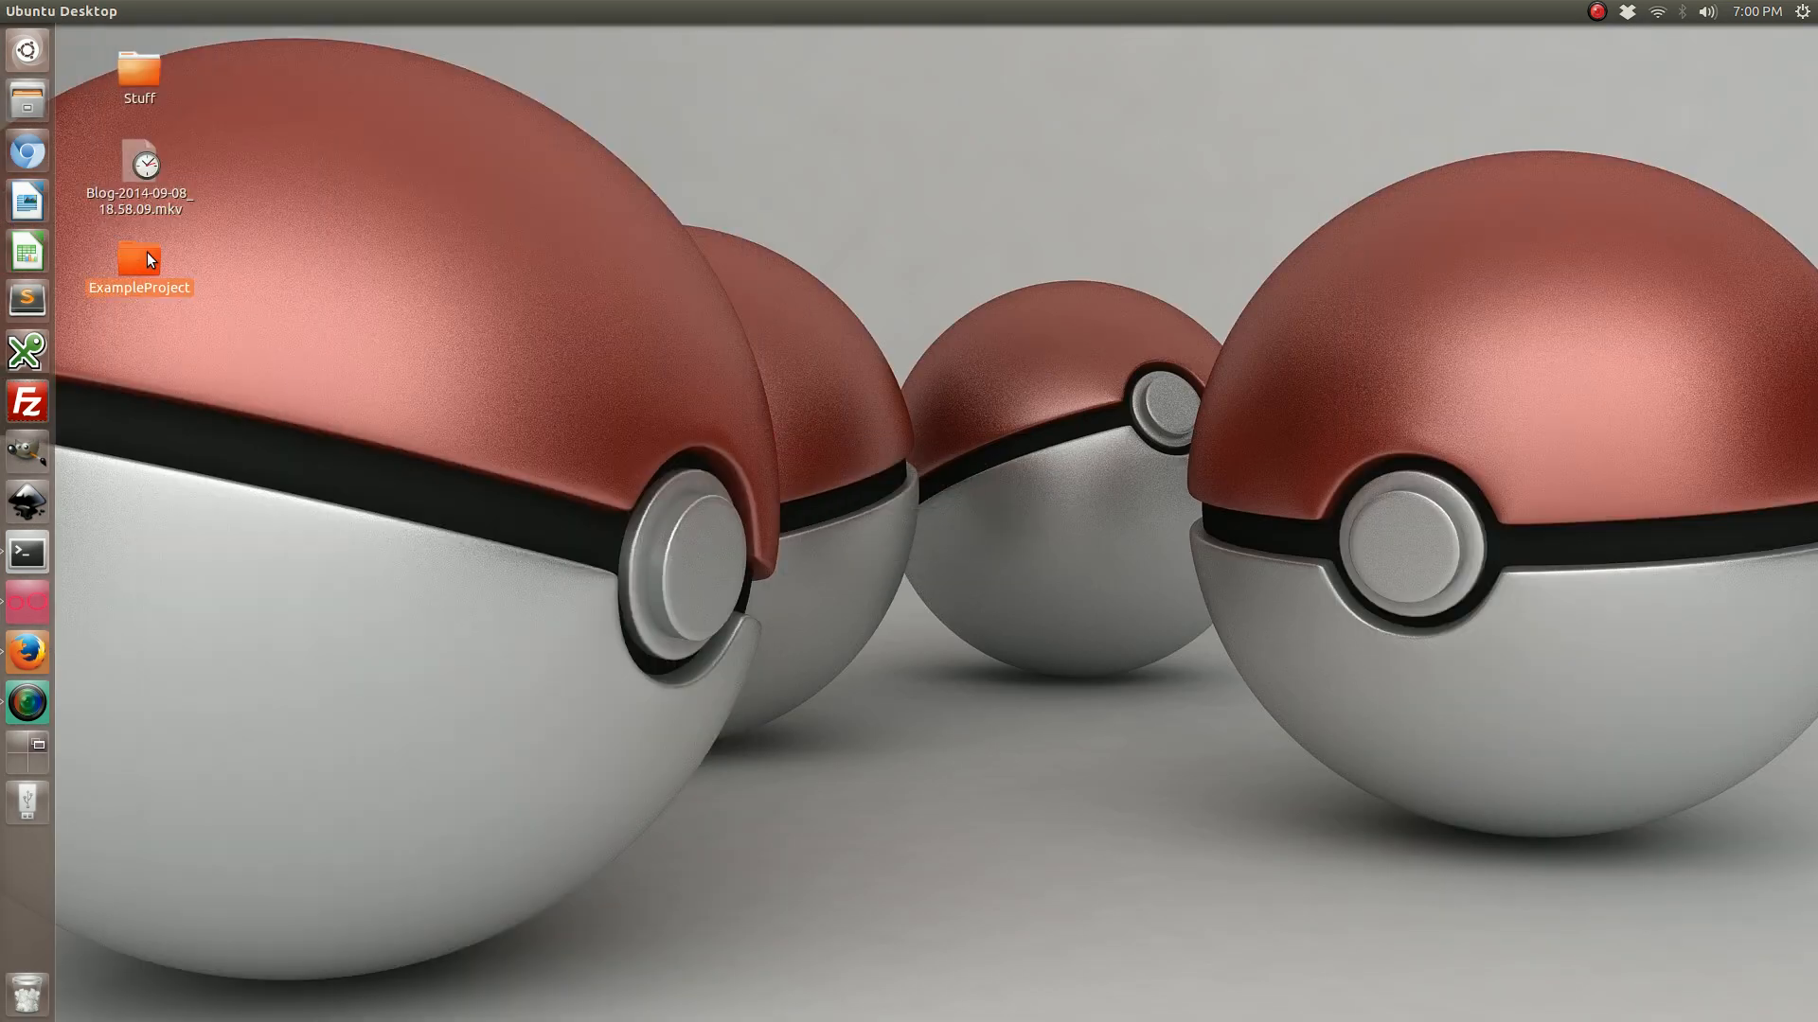
# - Open ExampleProject from the Desktop and then its www folder
pyautogui.doubleClick(138, 256)
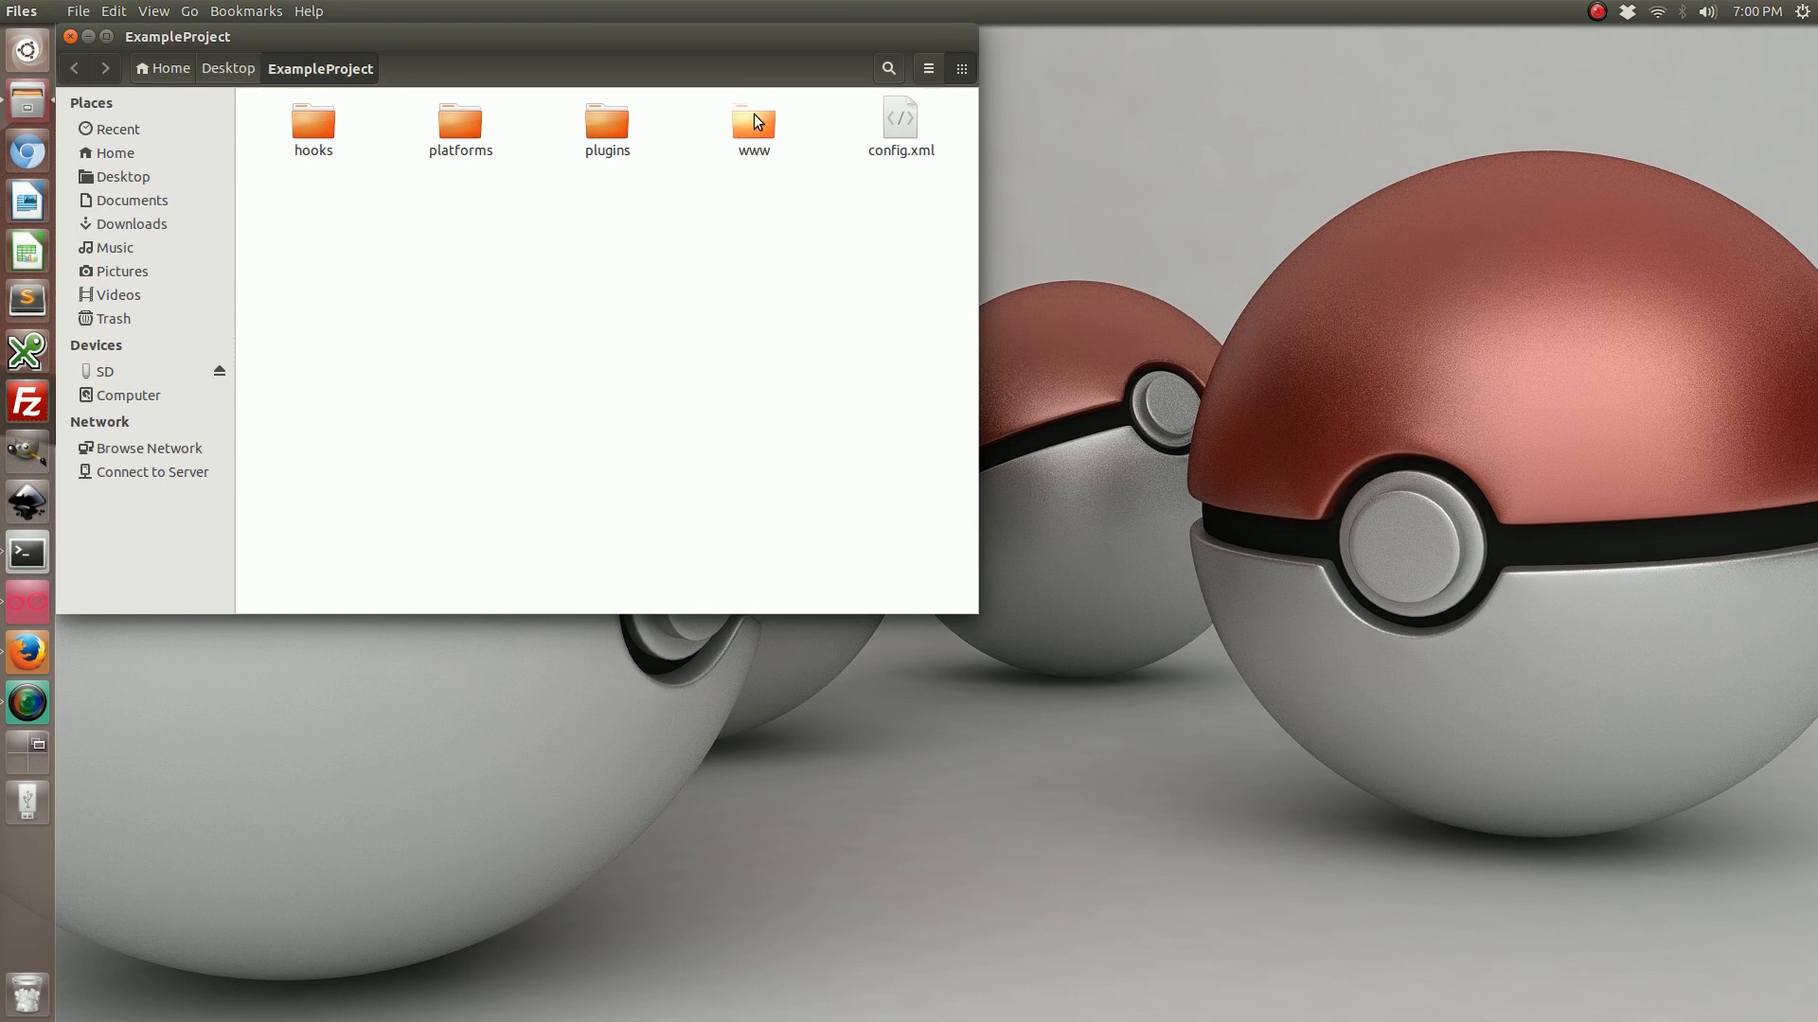
pyautogui.doubleClick(752, 121)
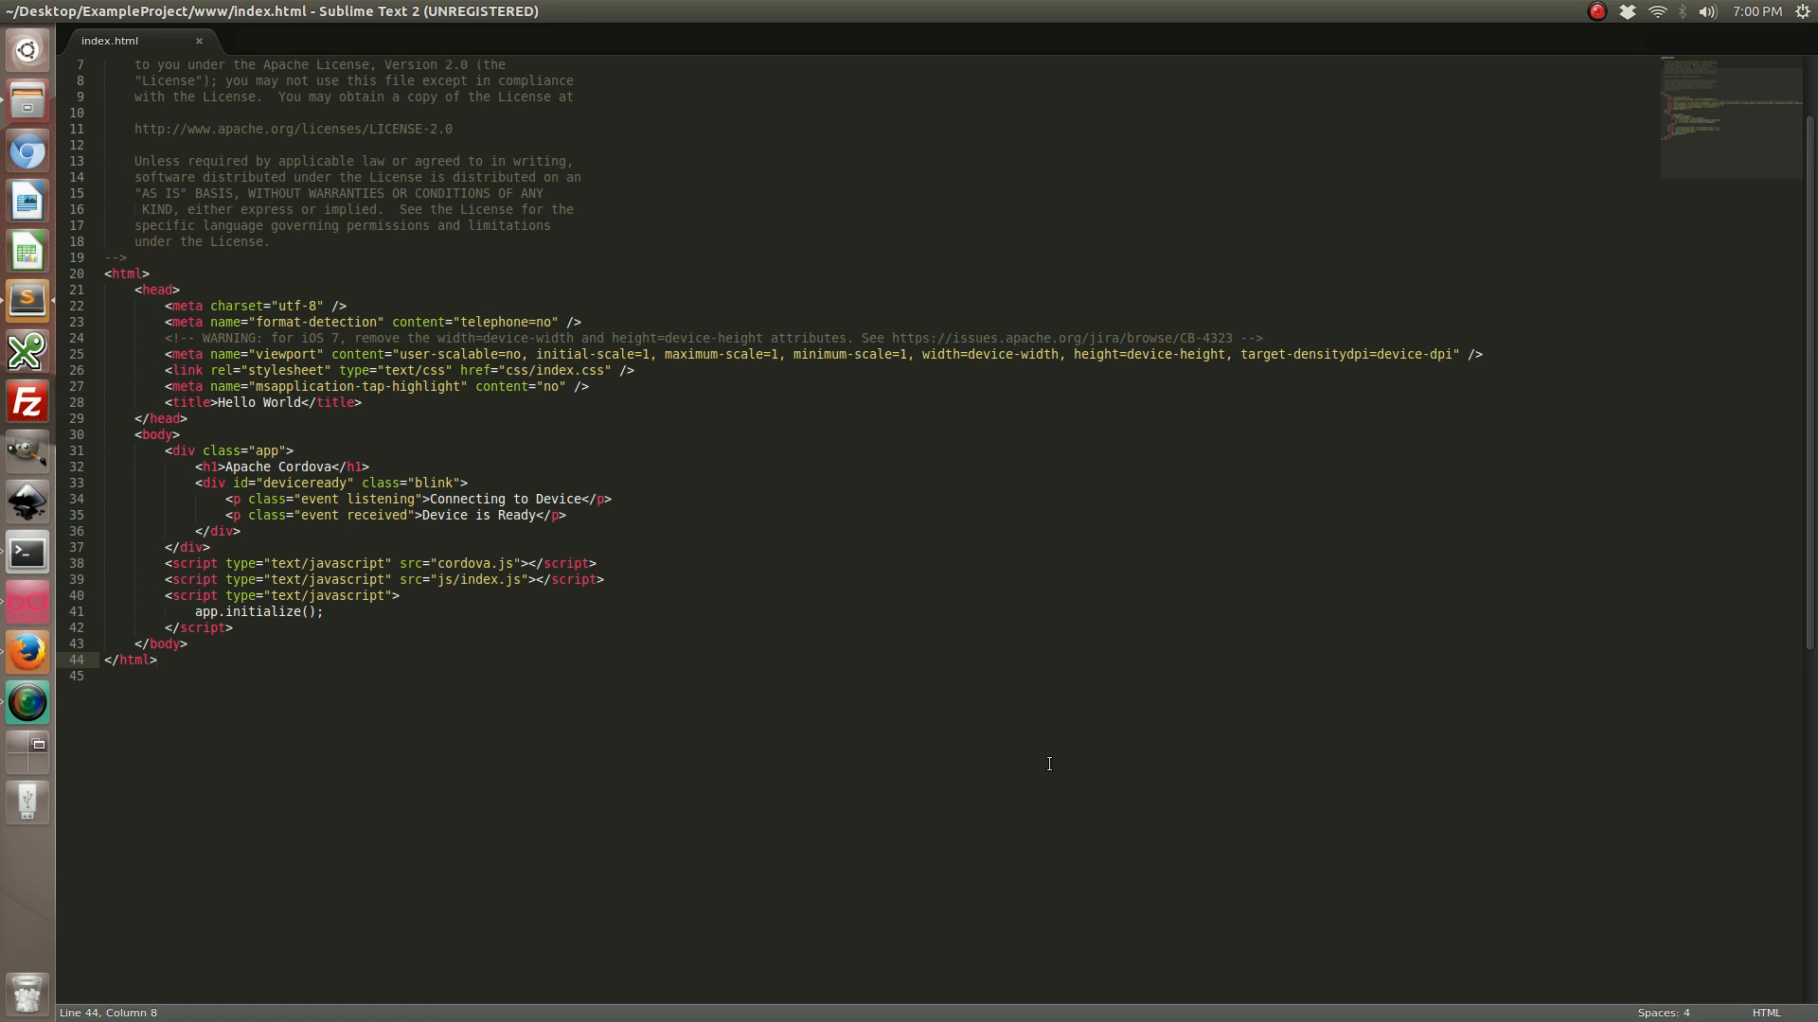
# - Copy all the Designer's generated element code into a new Sublime Text tab
pyautogui.press('ctrl+n')
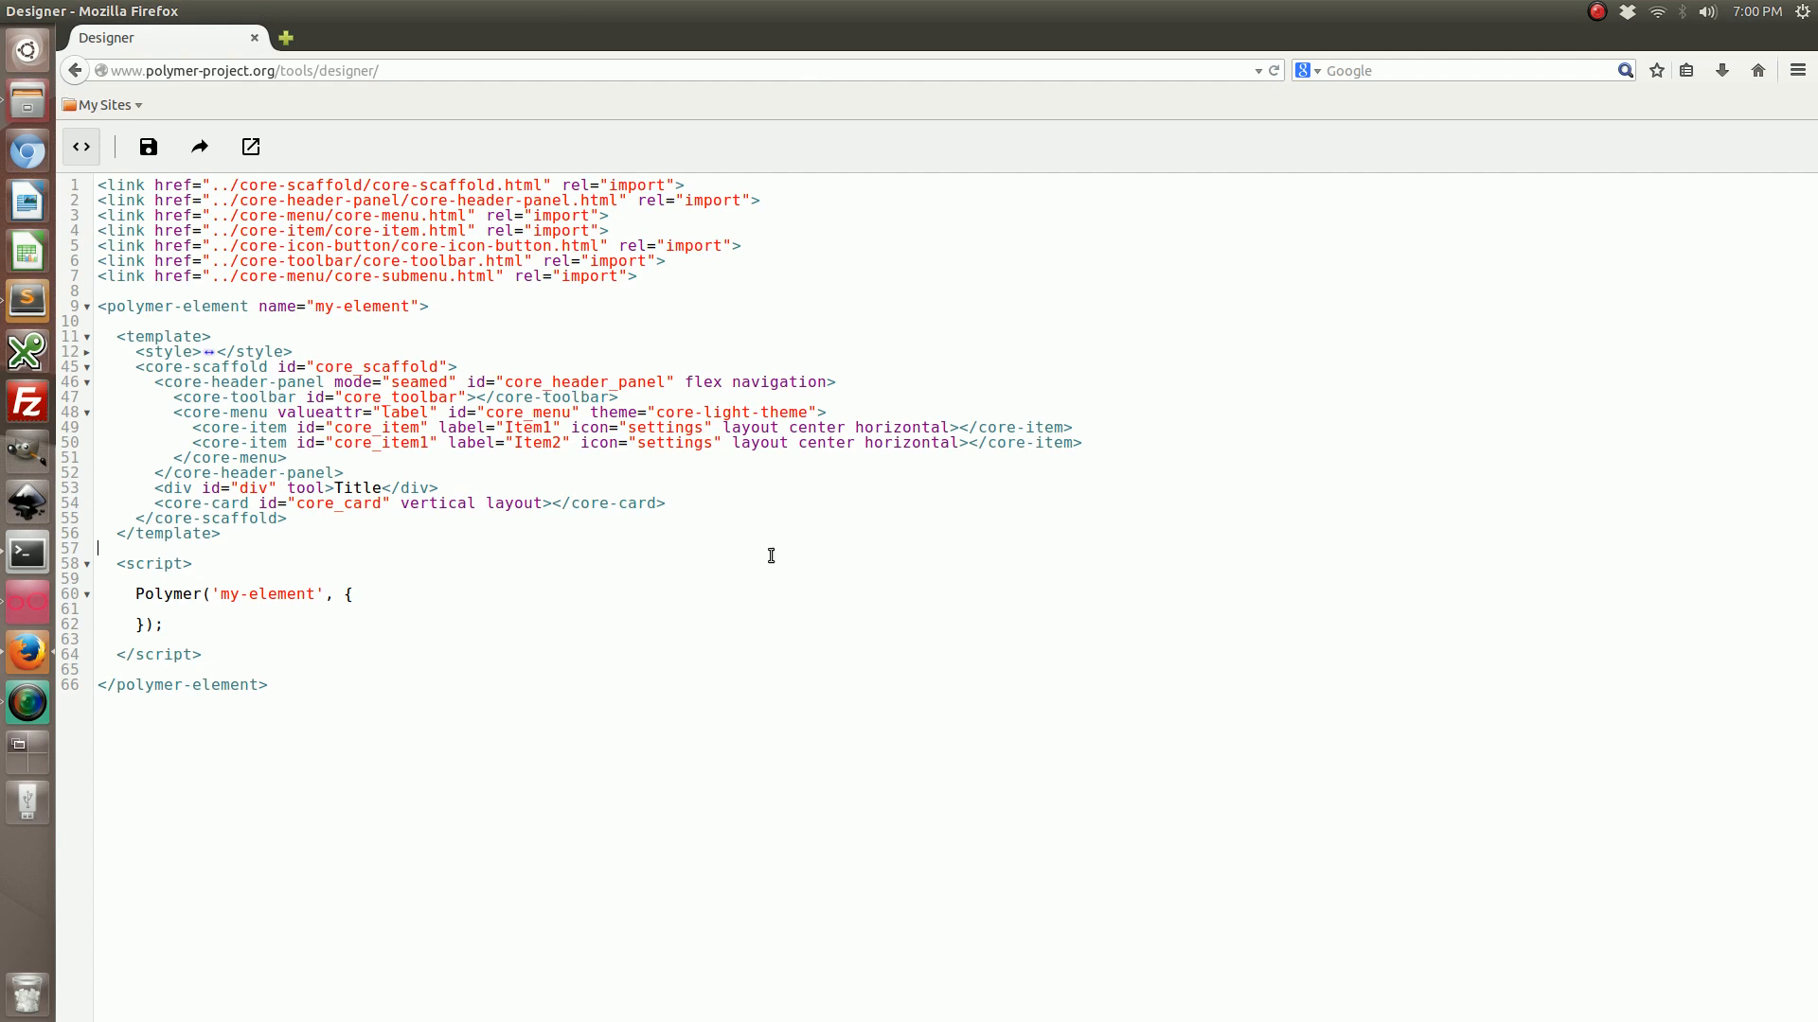
pyautogui.press('ctrl+a')
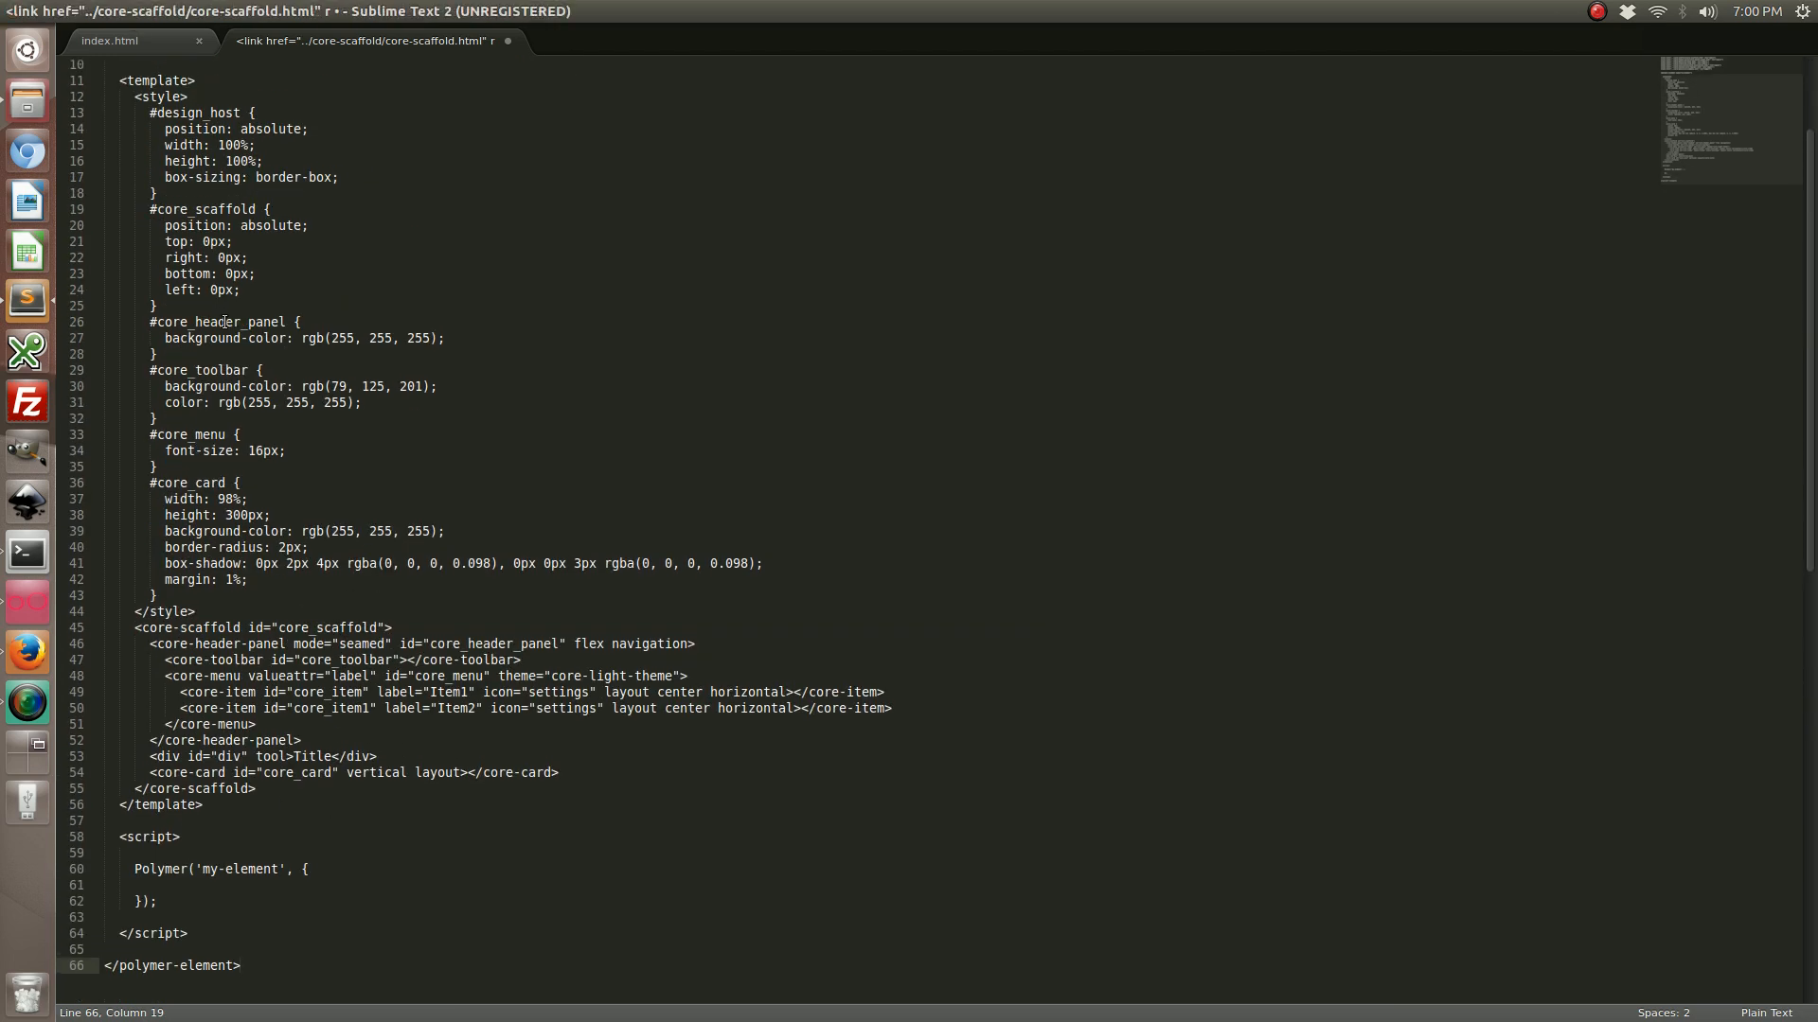
pyautogui.scroll(-3)
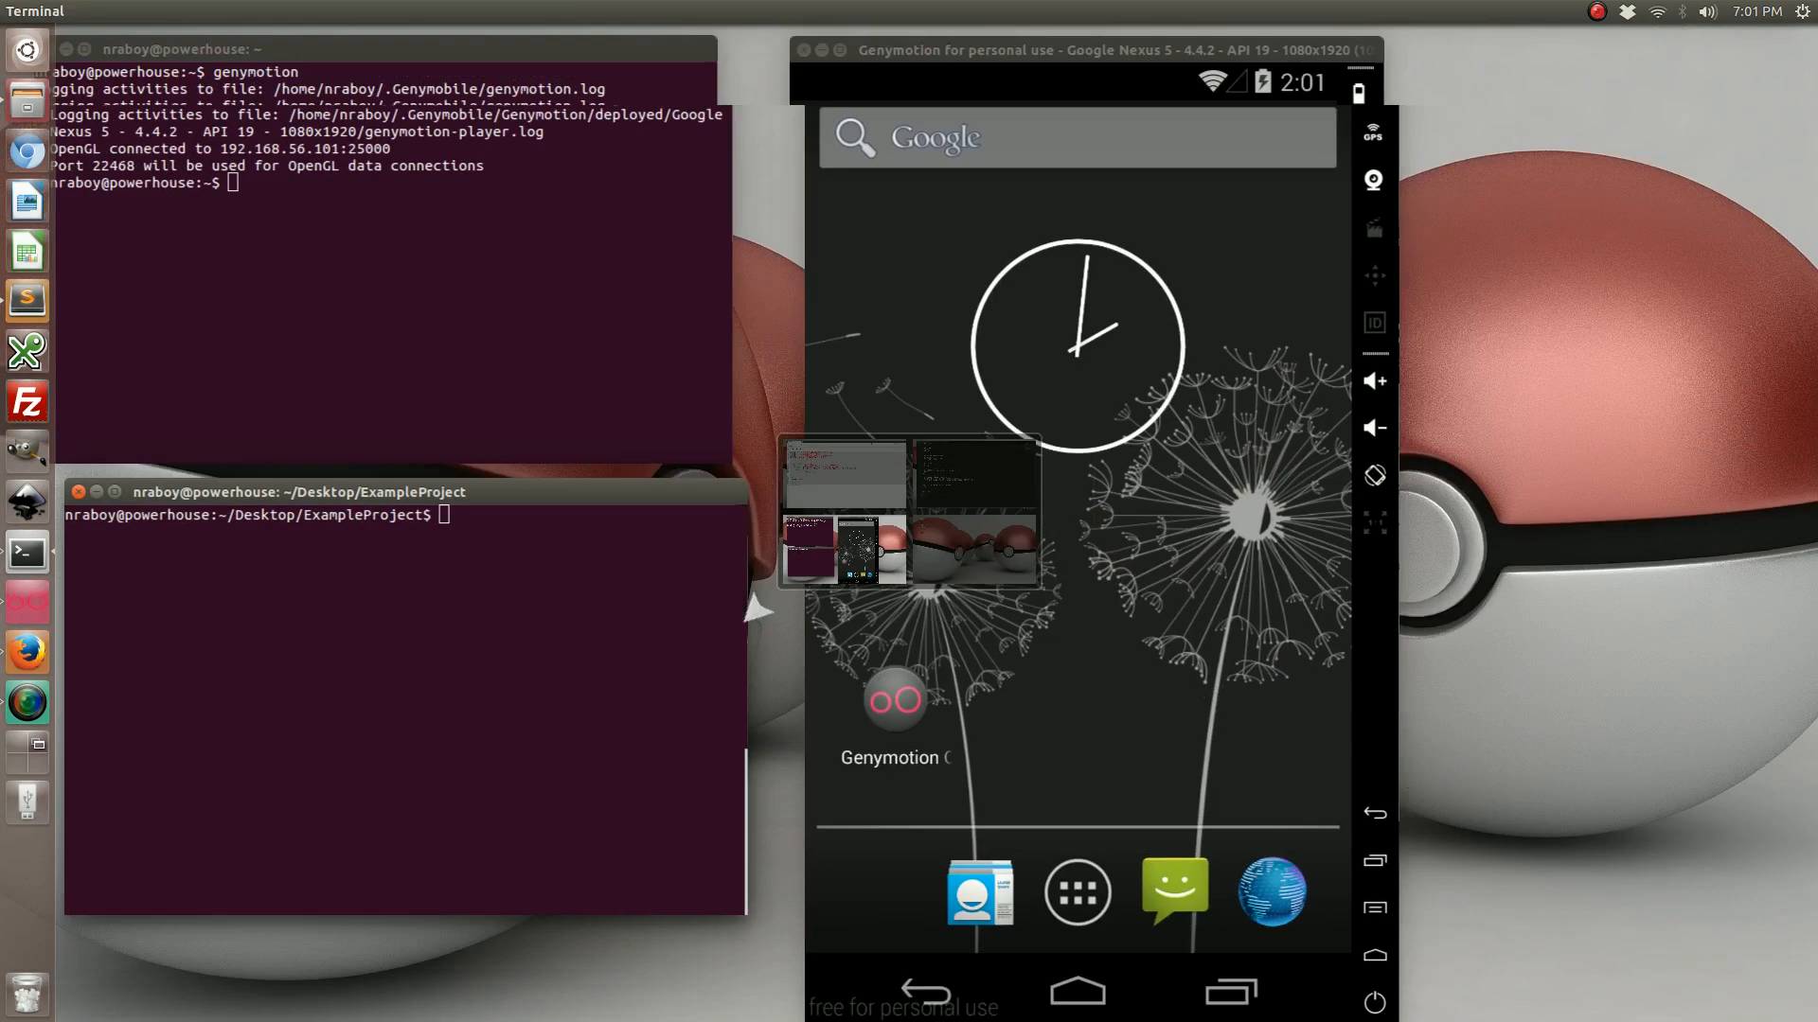
# - Change into the www folder and run bower init there
pyautogui.write('cd')
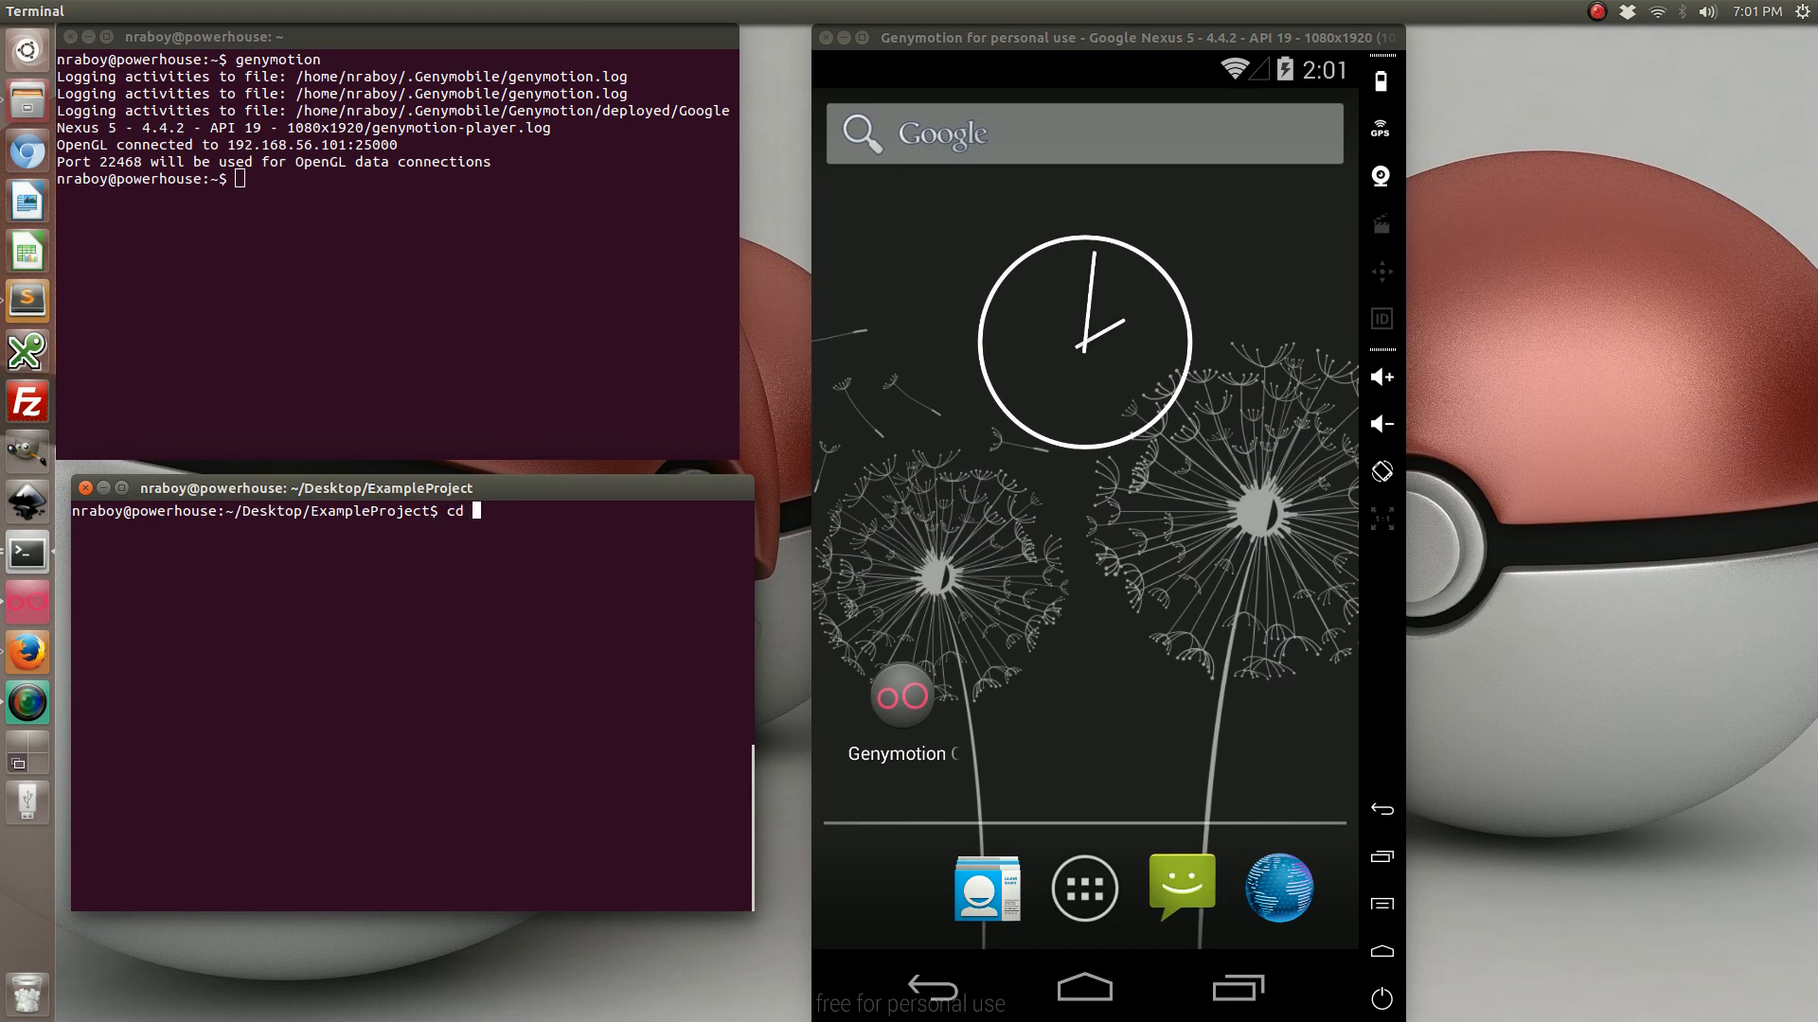
pyautogui.write('www')
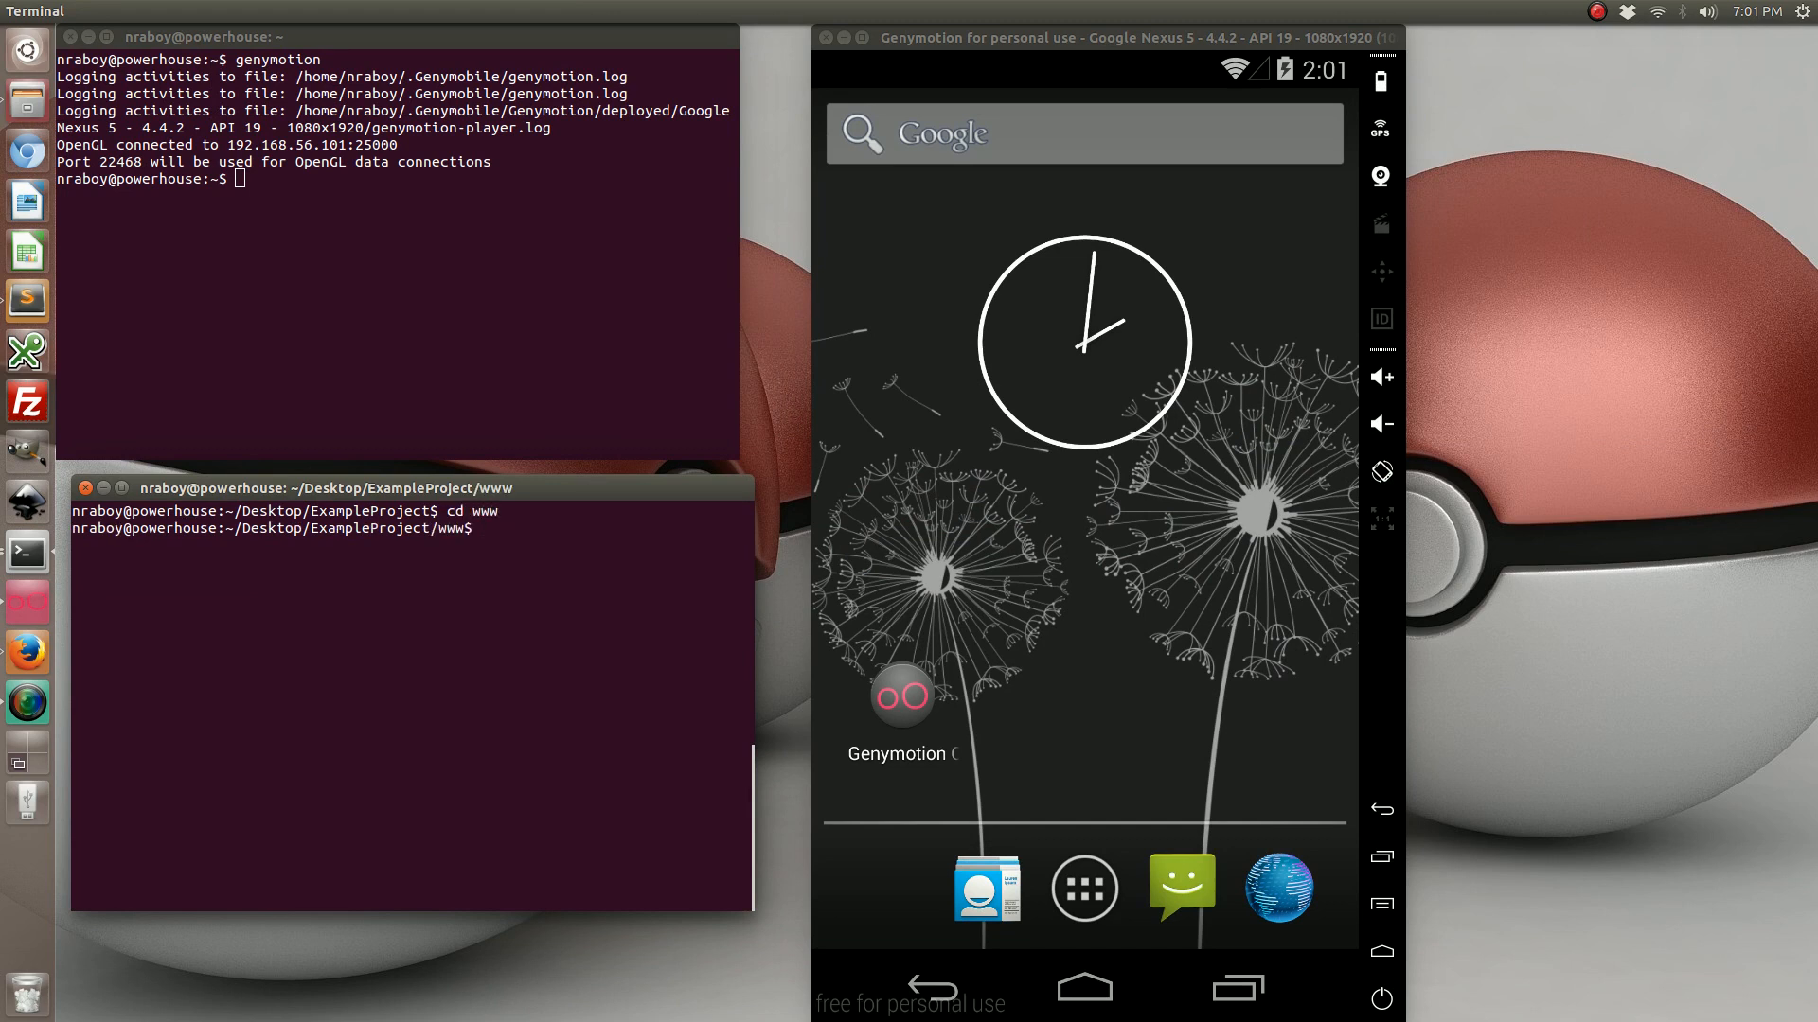
pyautogui.write('bower init')
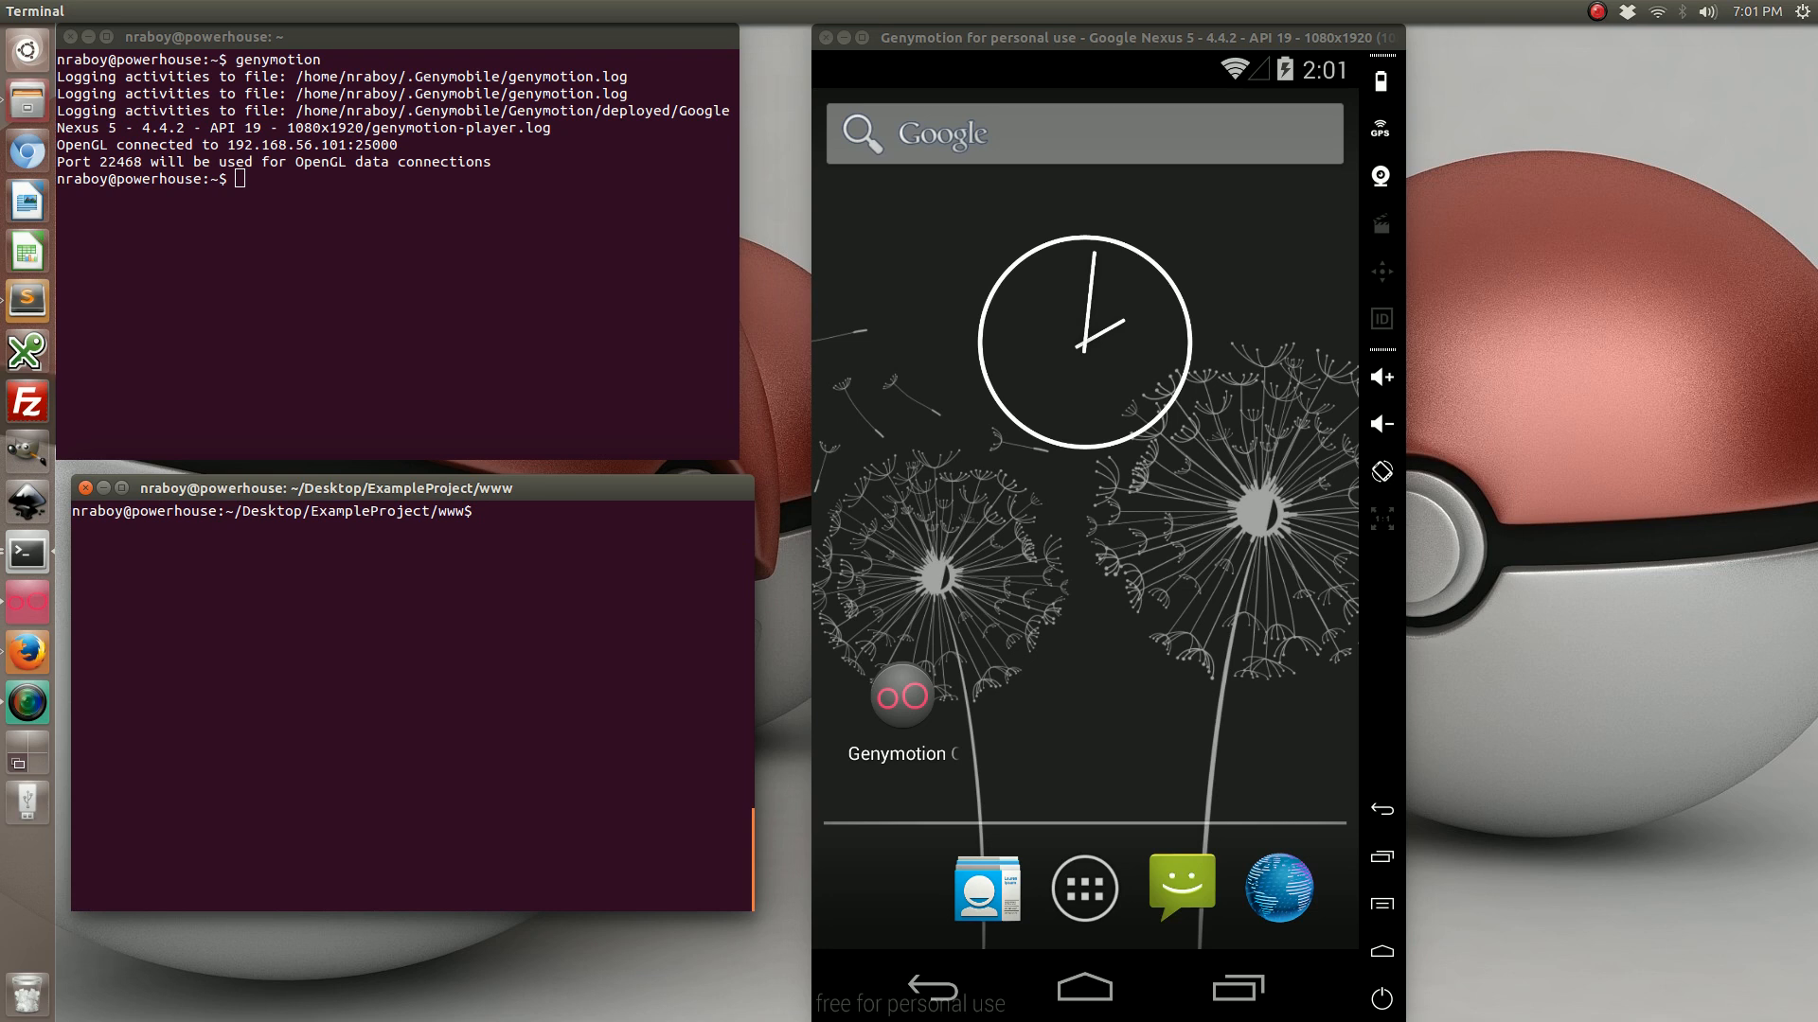
# - Run bower install --save Polymer/core-elements, correcting the mistyped package name first
pyautogui.write('bower install --save Pol')
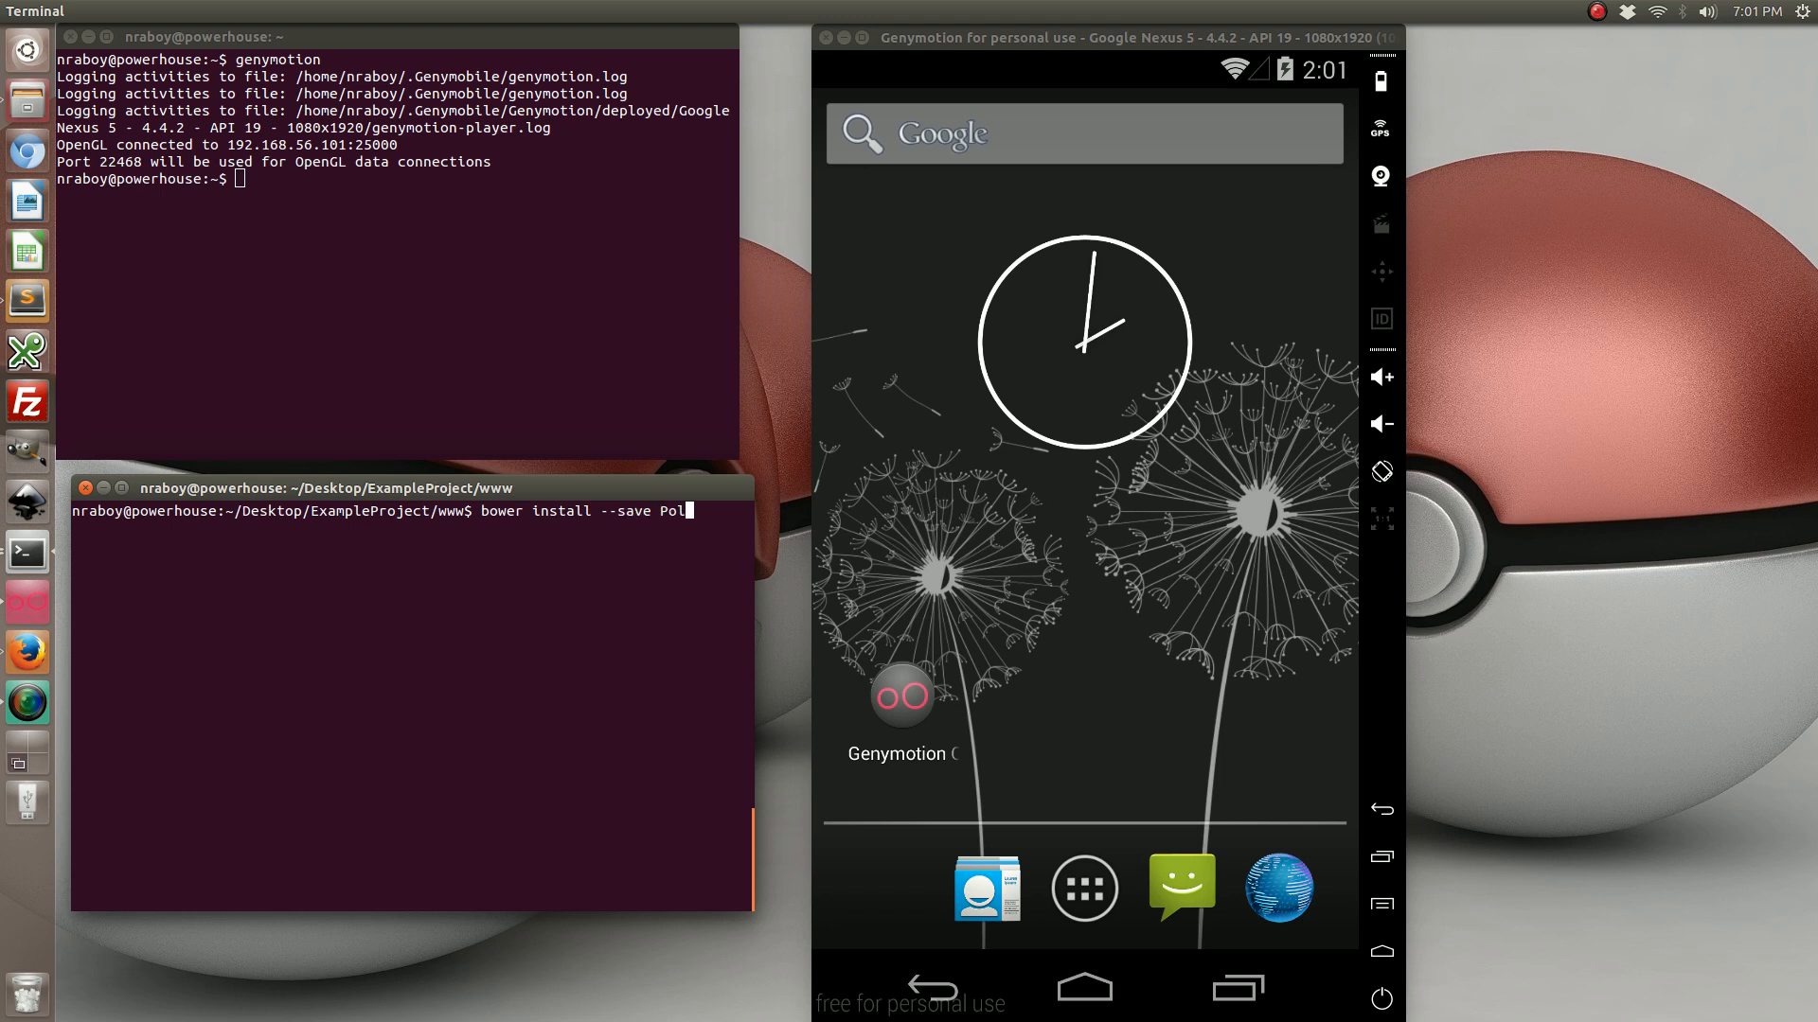
pyautogui.write('ymer/po')
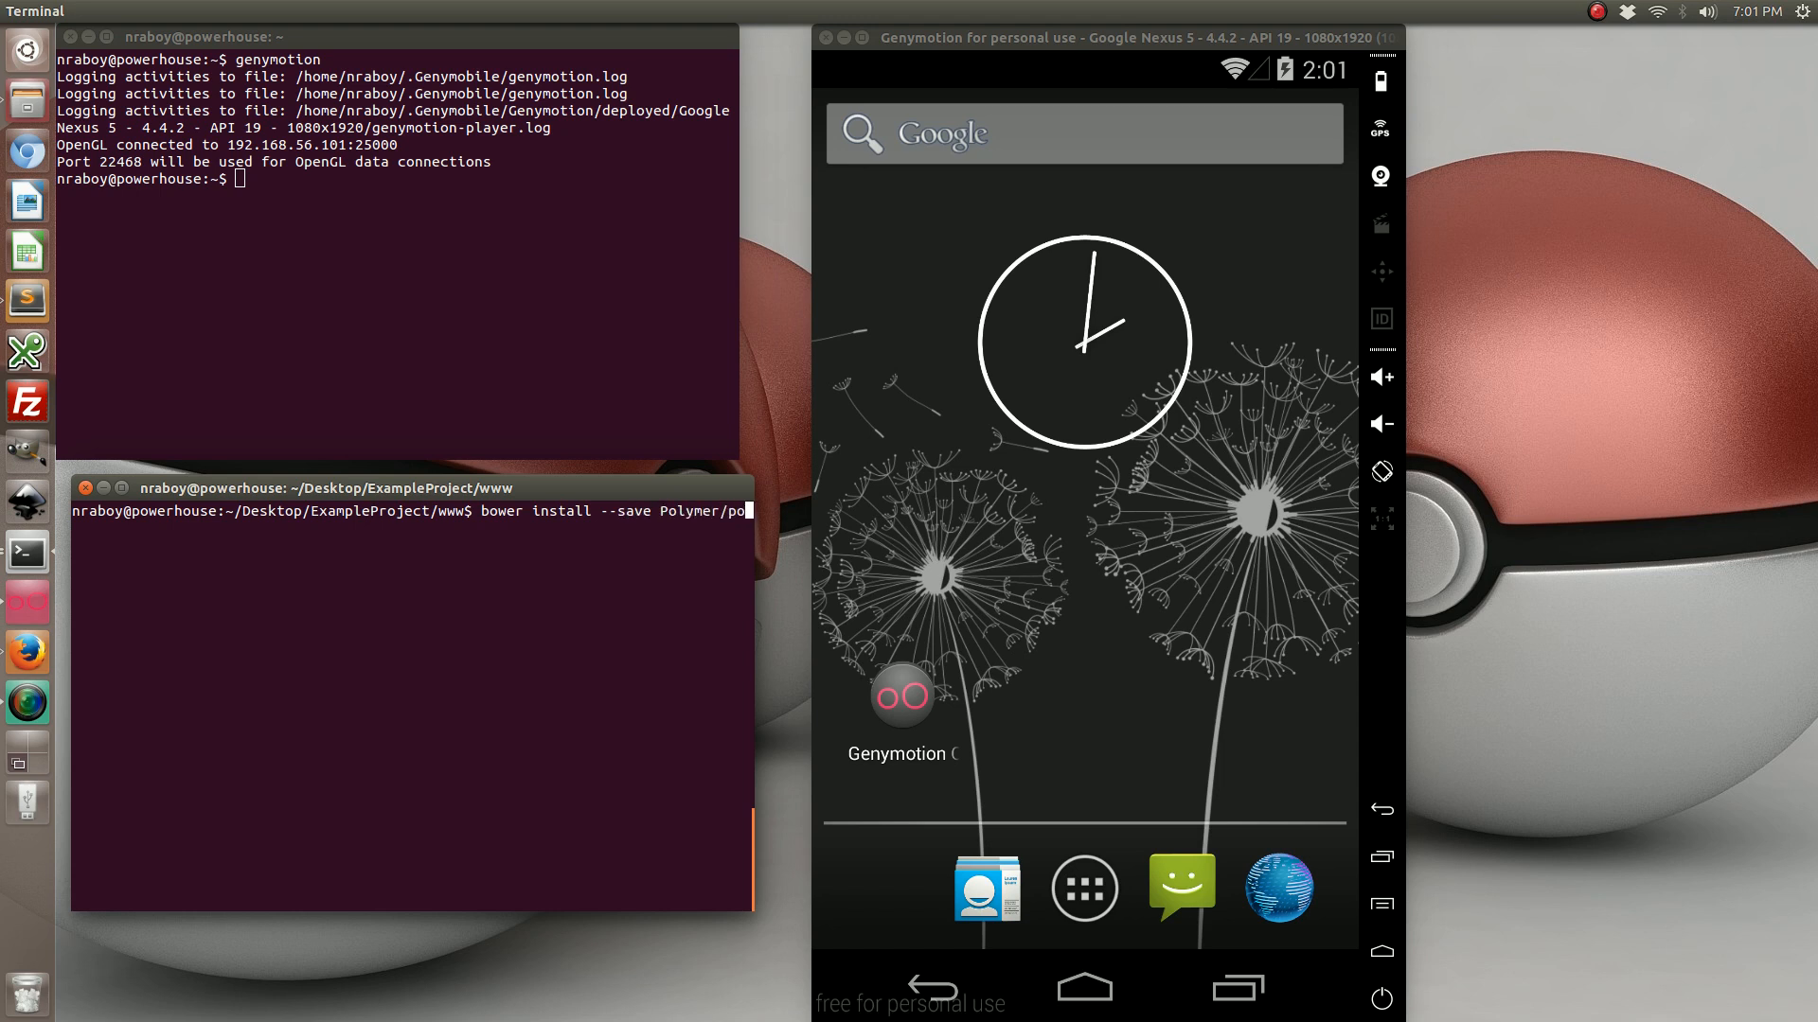
pyautogui.write('ymer')
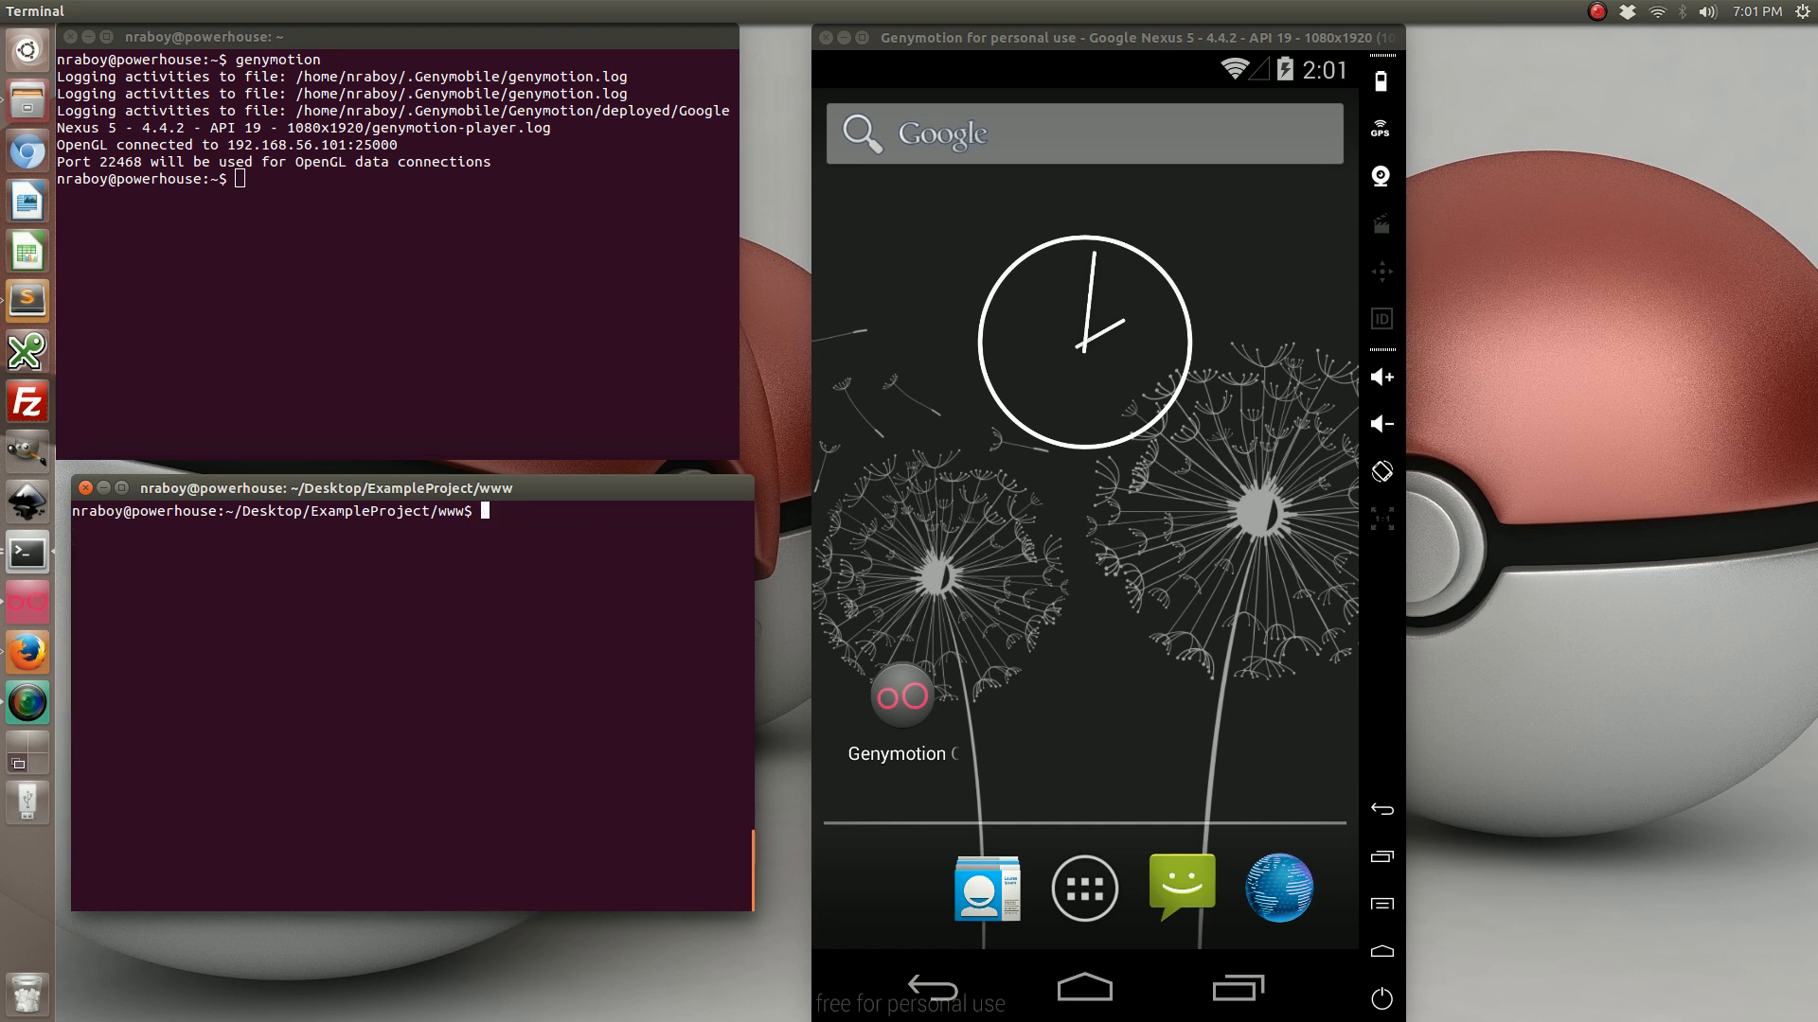
pyautogui.write('bower install --save Polymer/po')
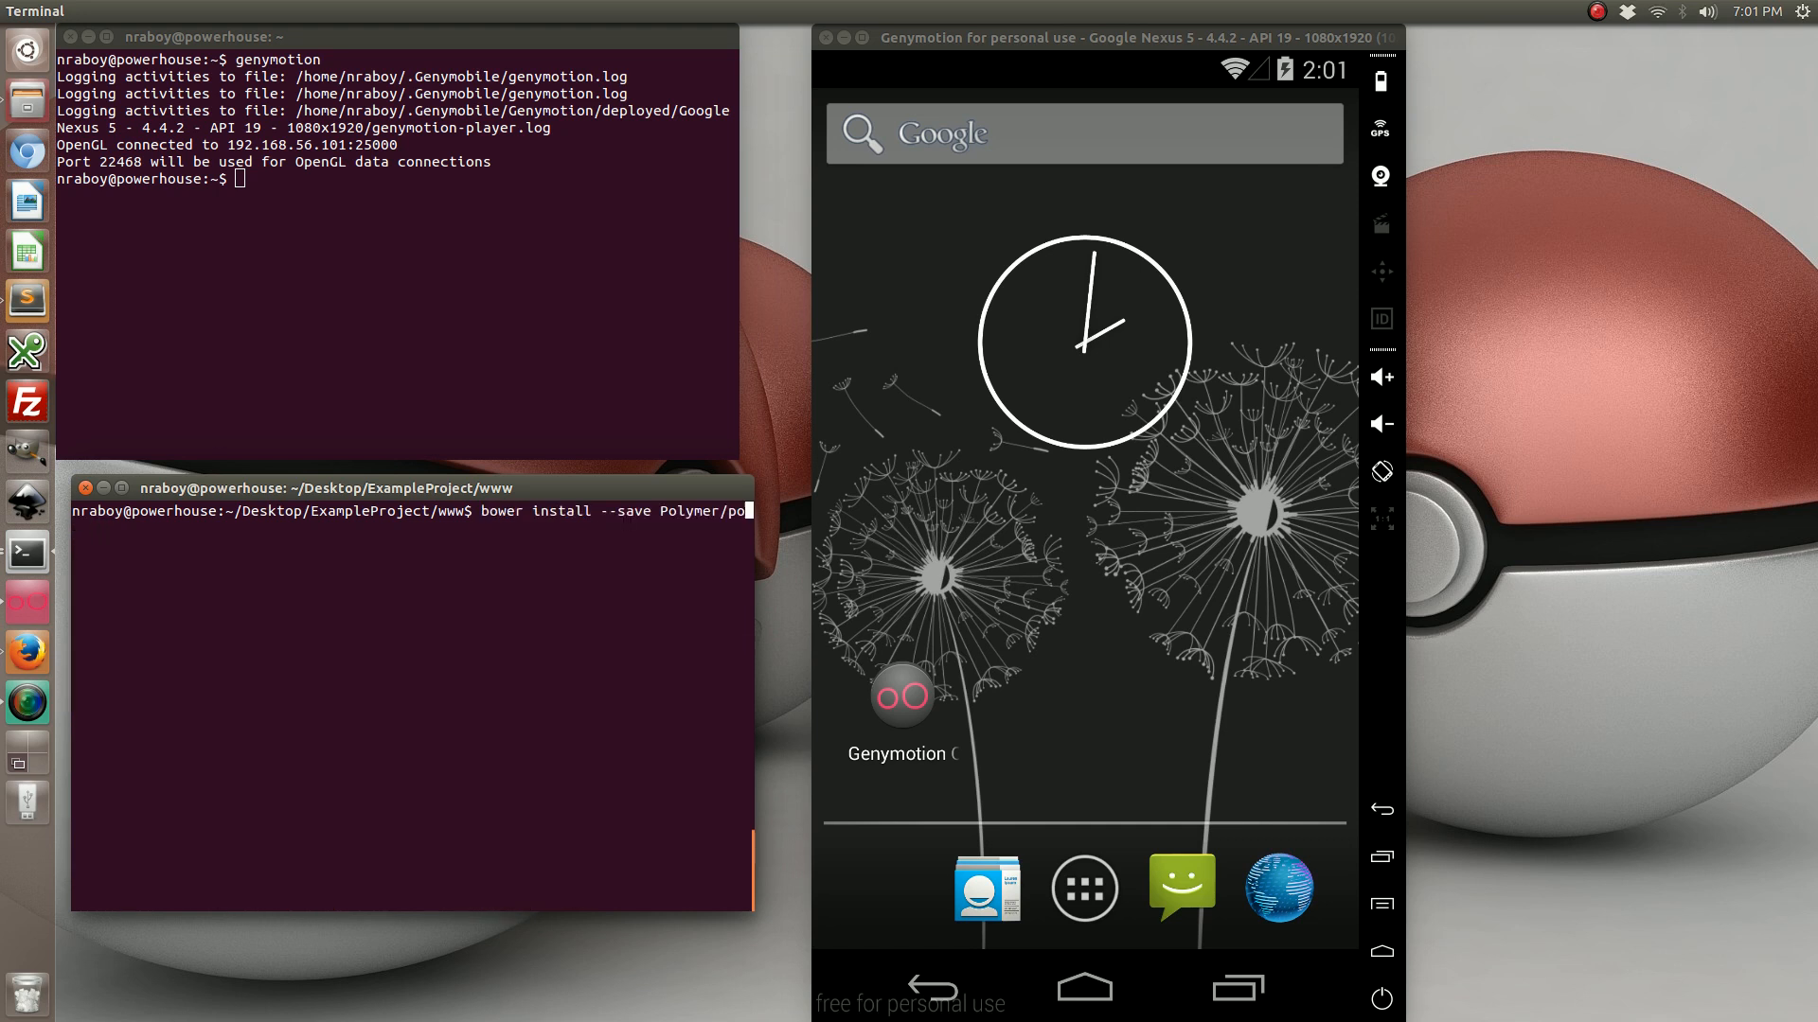
pyautogui.press('BackSpace')
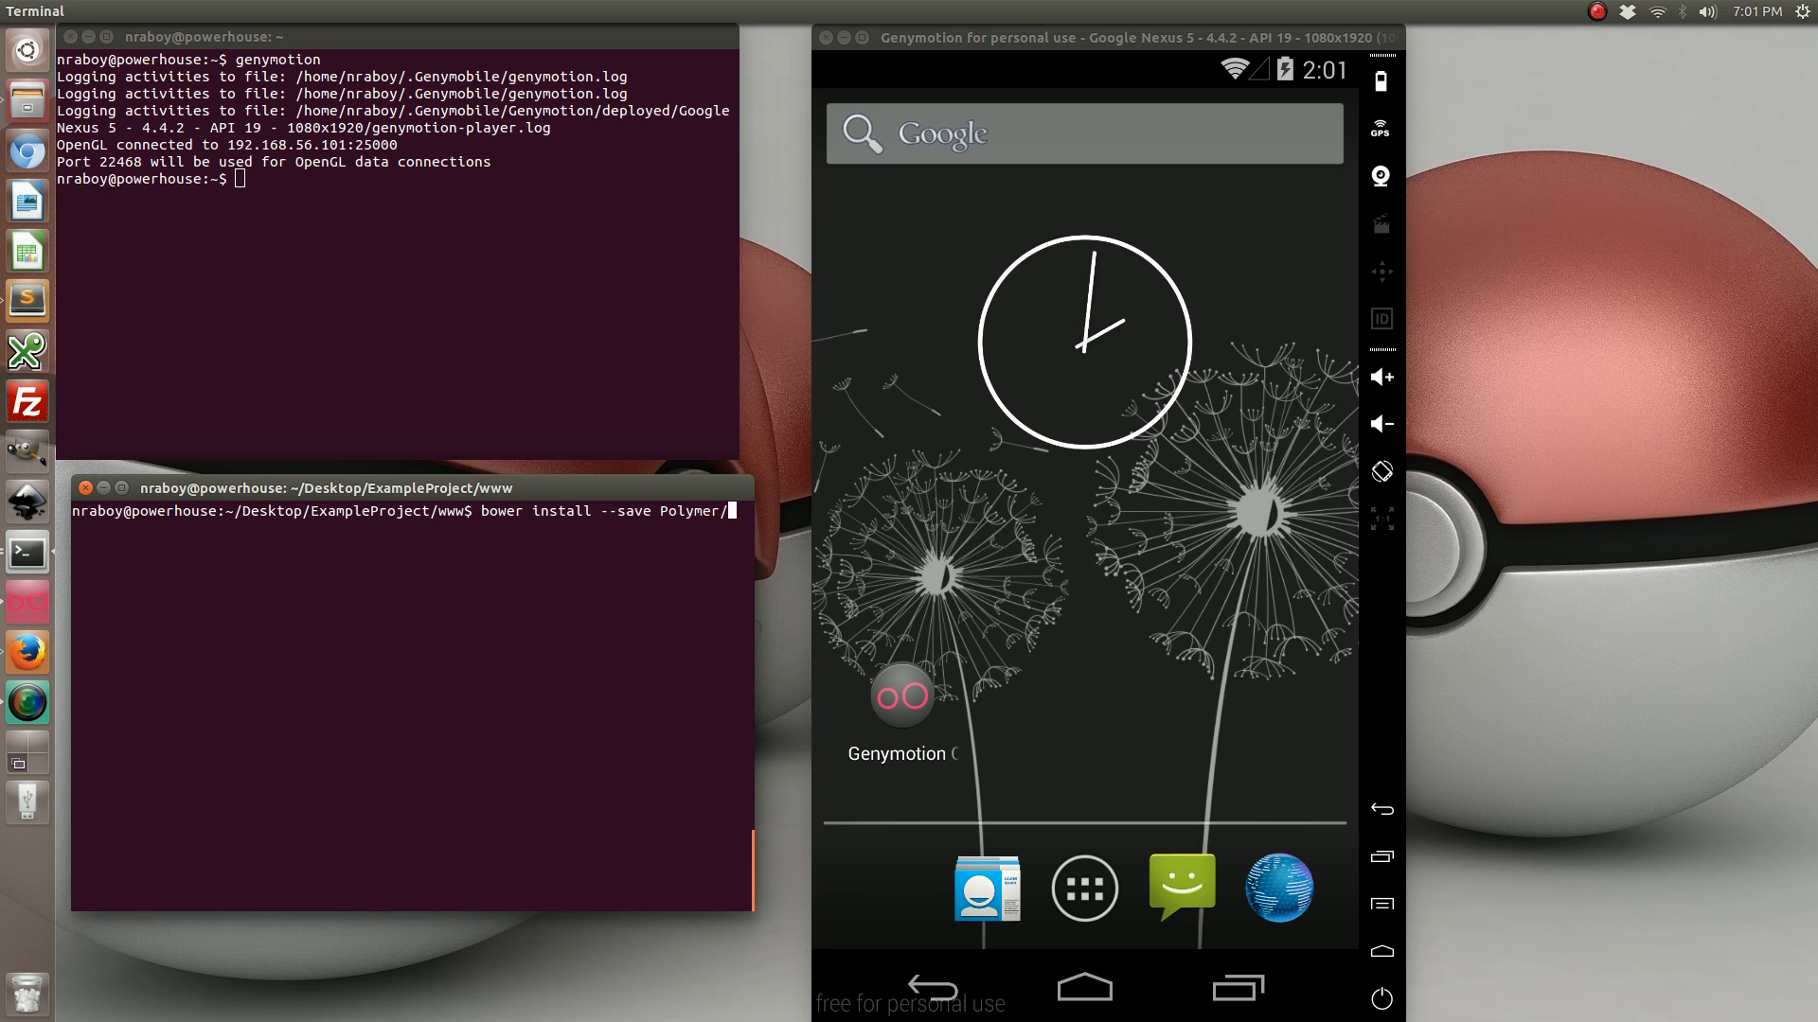
pyautogui.write('core-e')
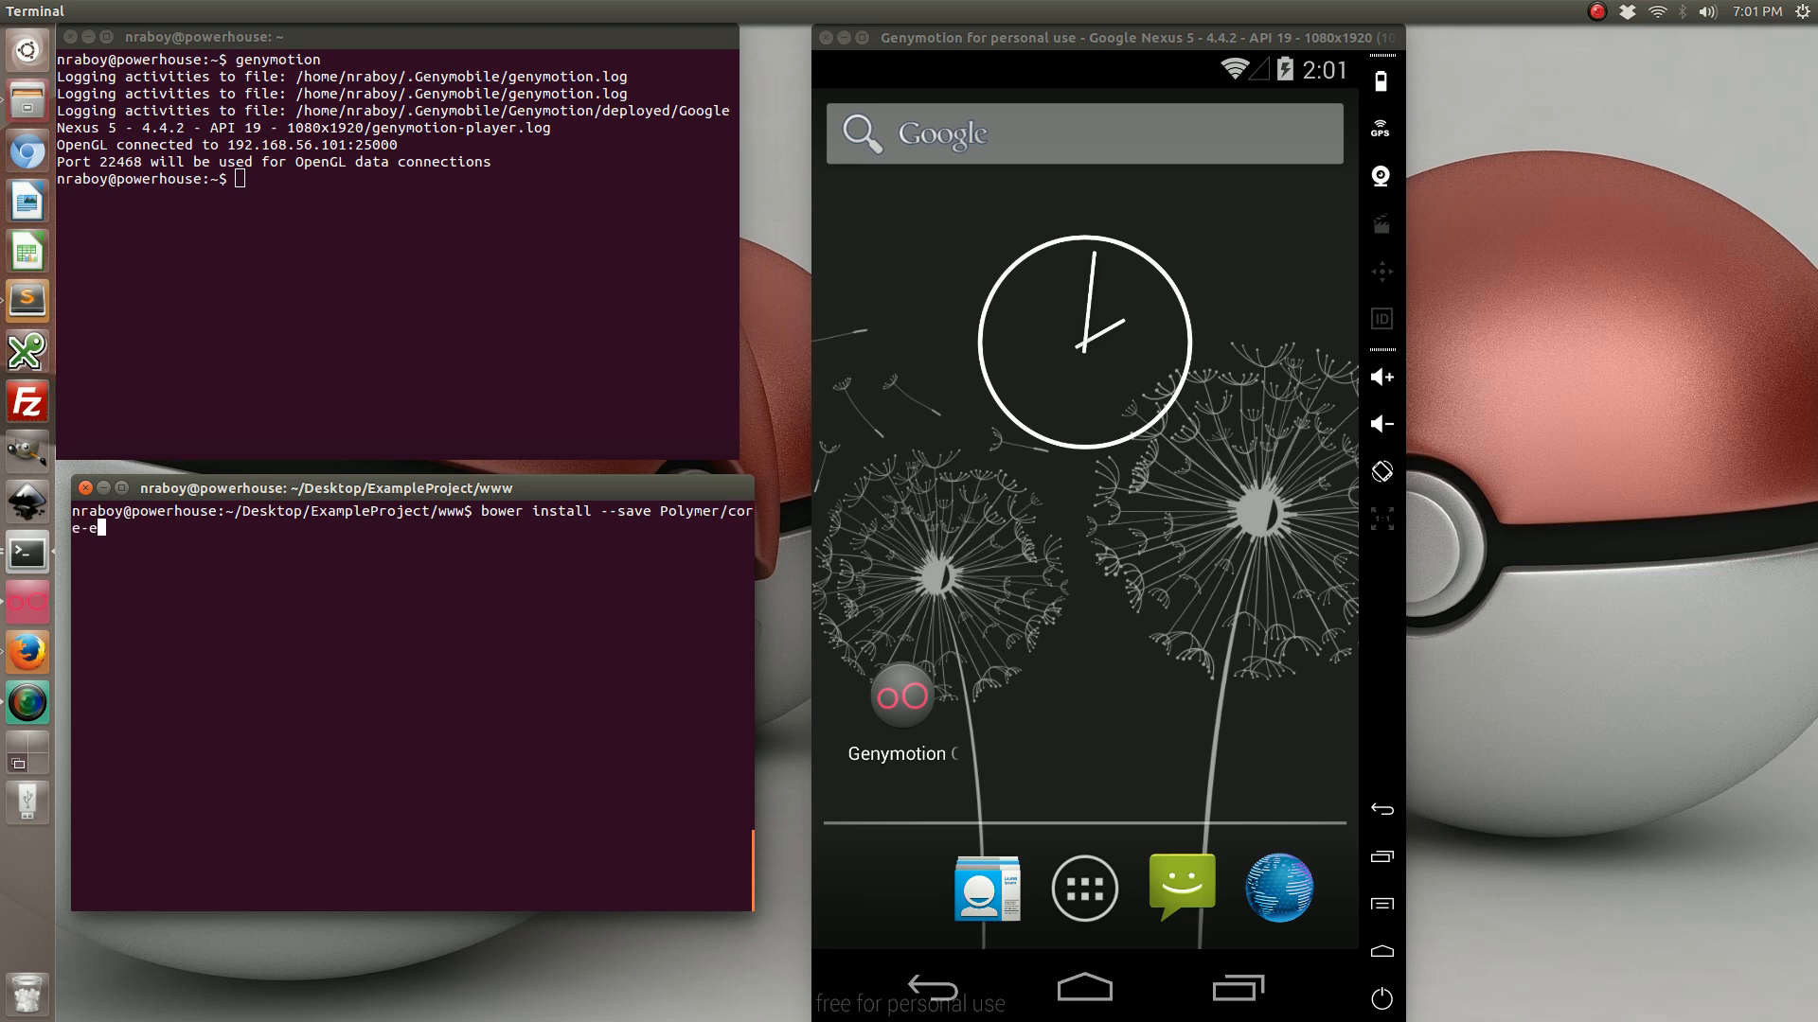
pyautogui.write('lements')
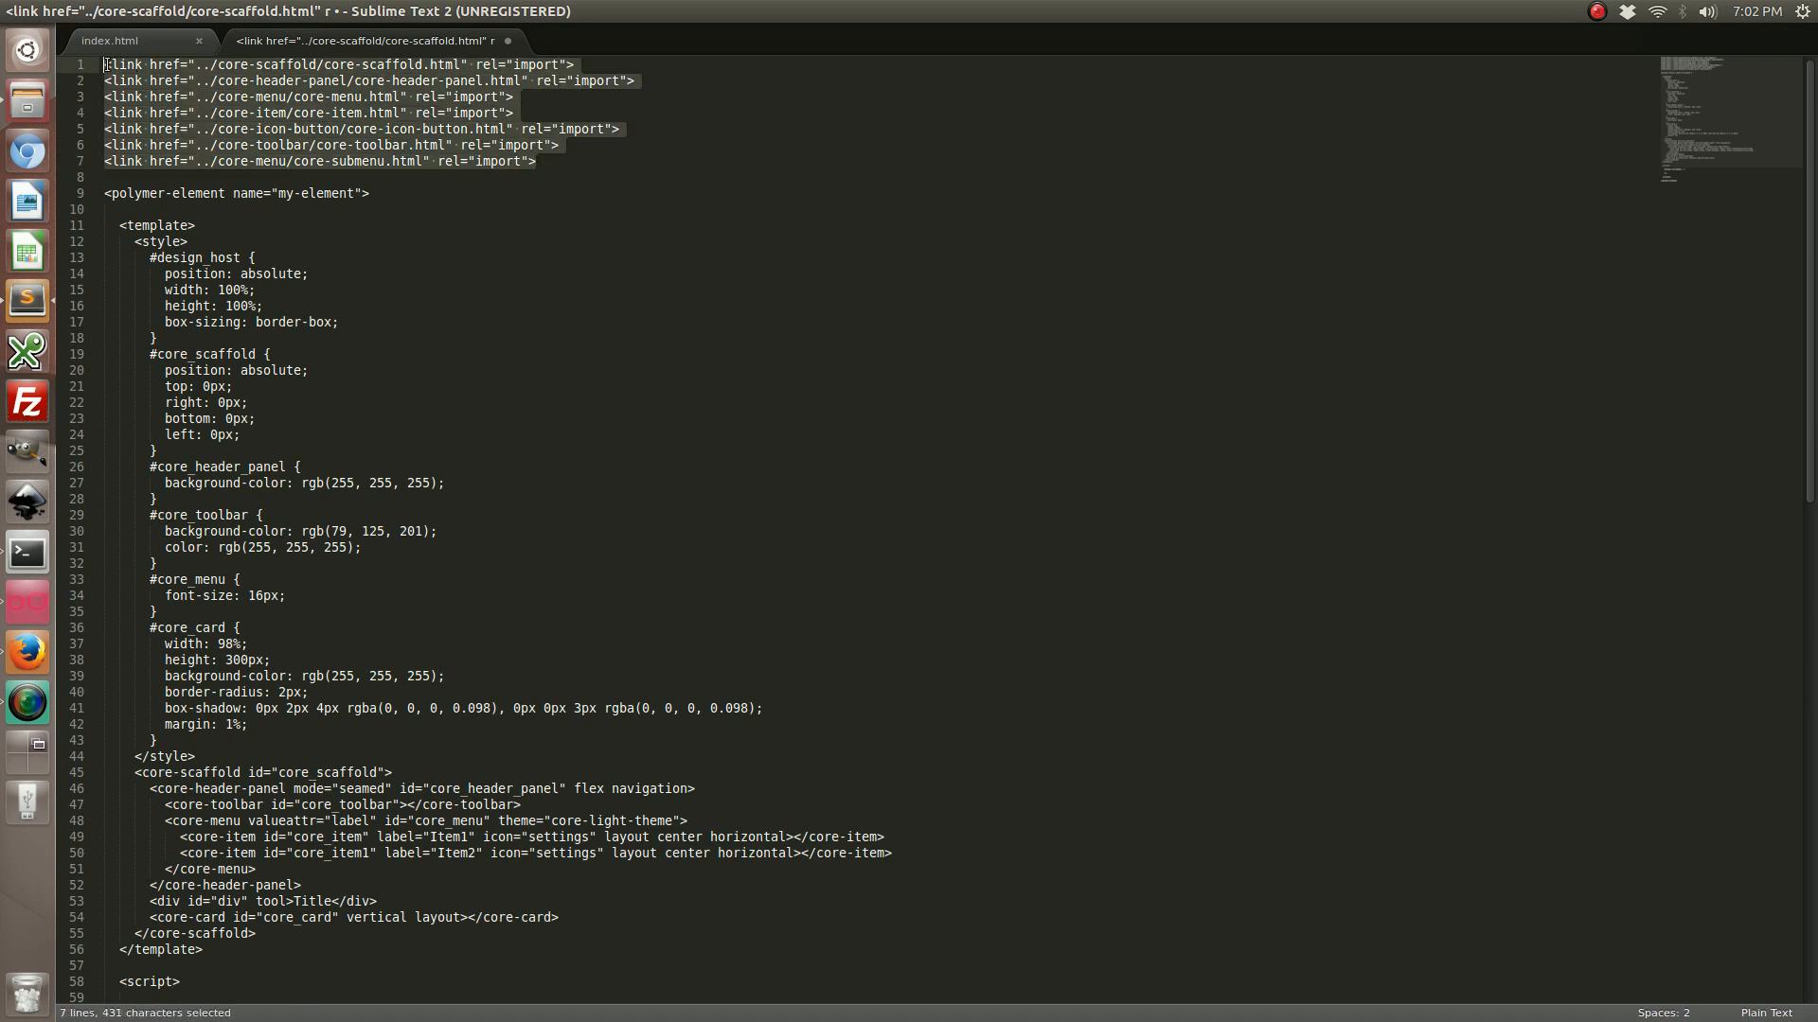
# - Copy the seven <link> import lines from core-scaffold.html into index.html under the <title>
pyautogui.press('ctrl+c')
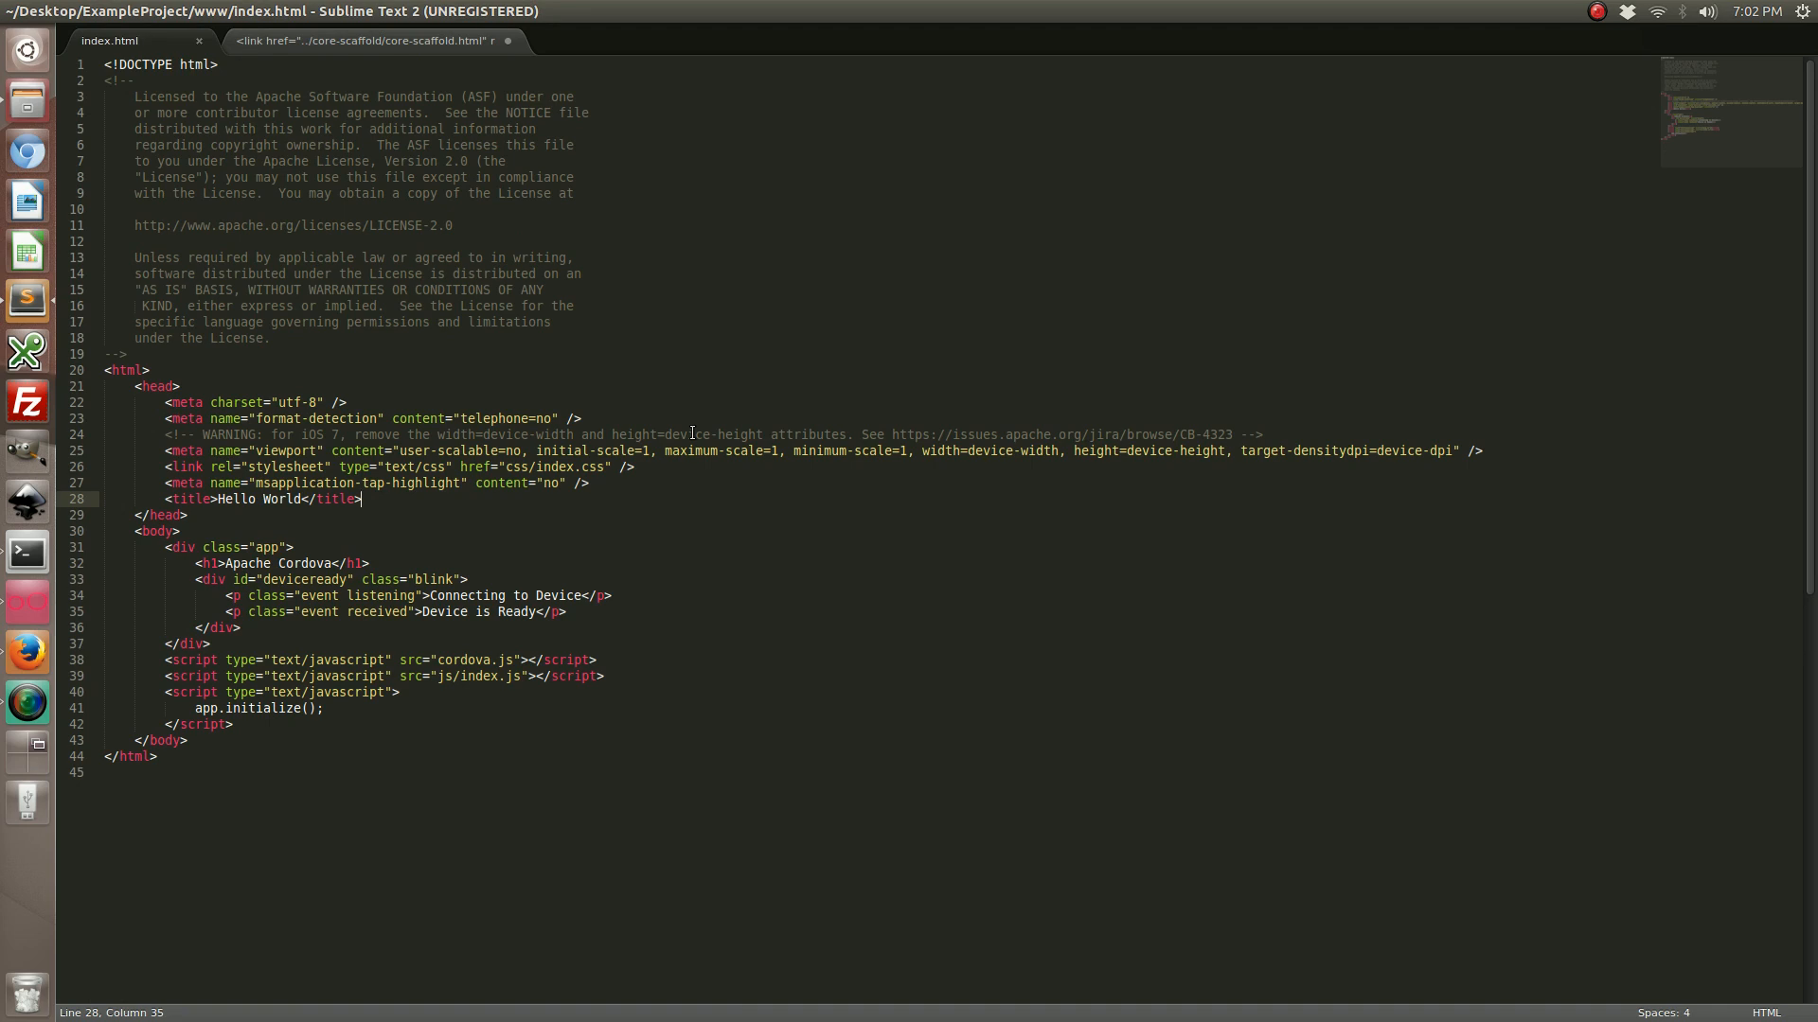
pyautogui.press('enter')
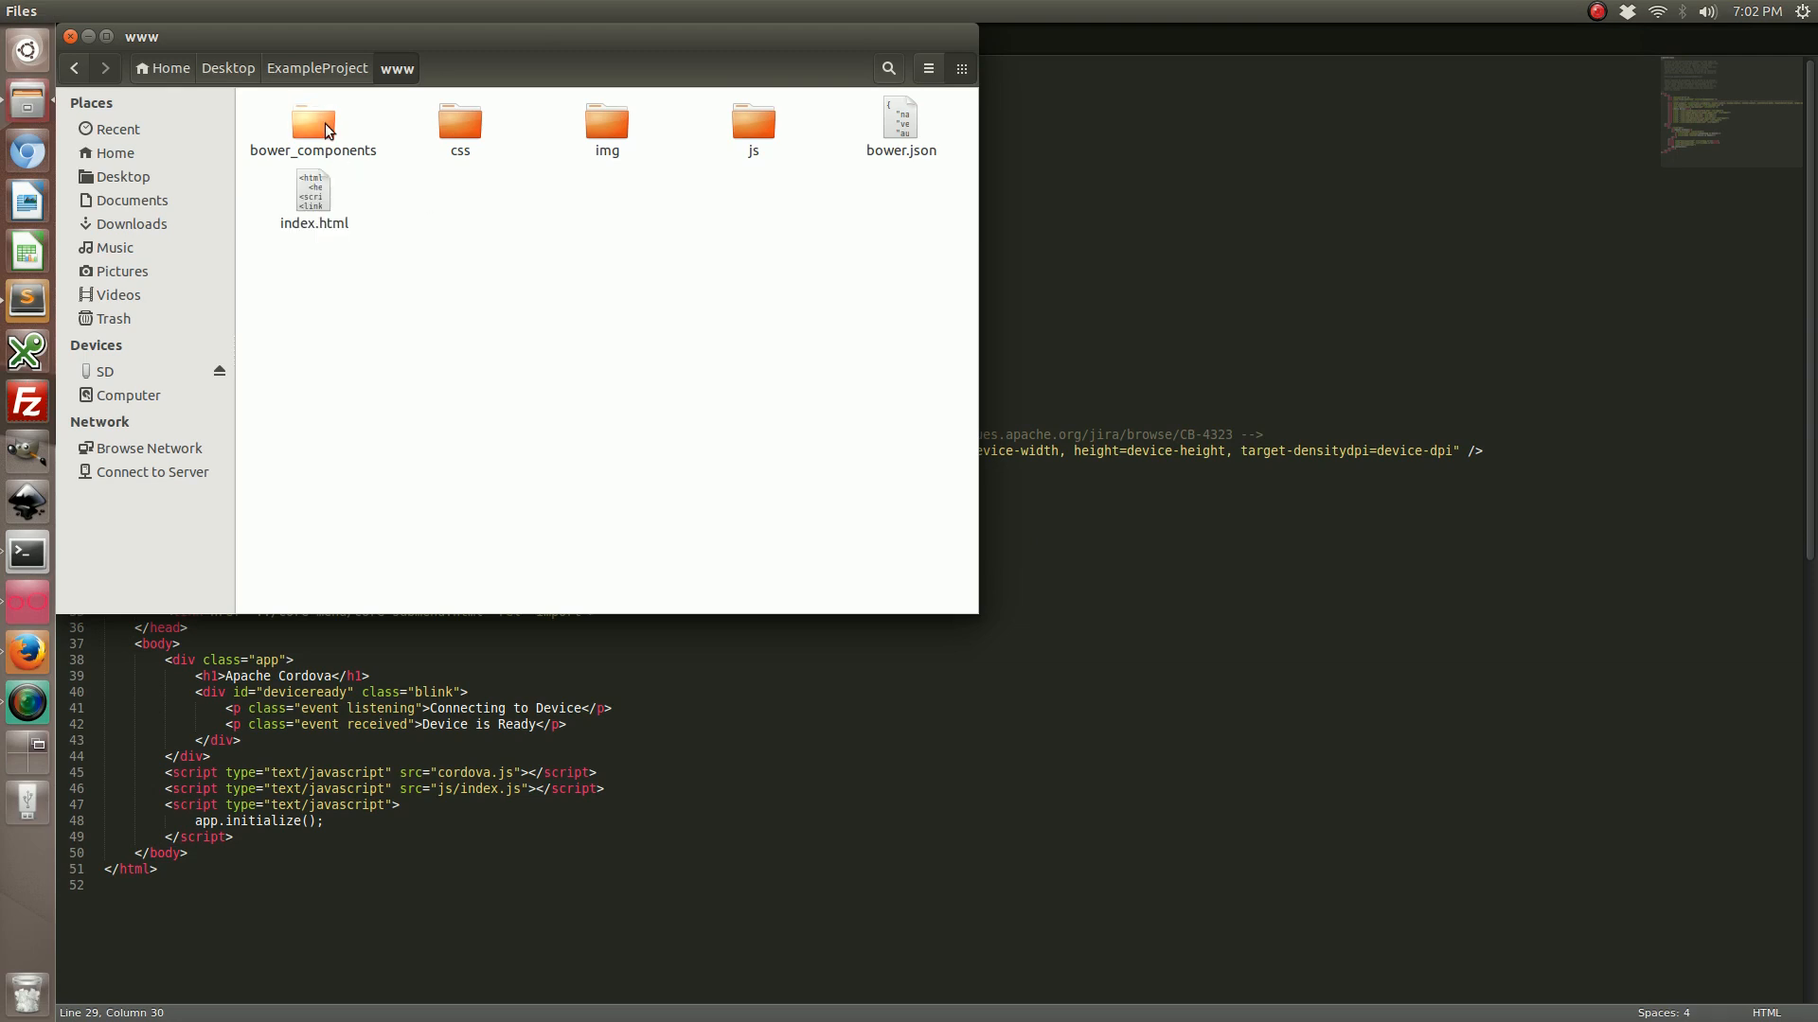
# - Open bower_components in www to list the installed Polymer core packages
pyautogui.doubleClick(312, 121)
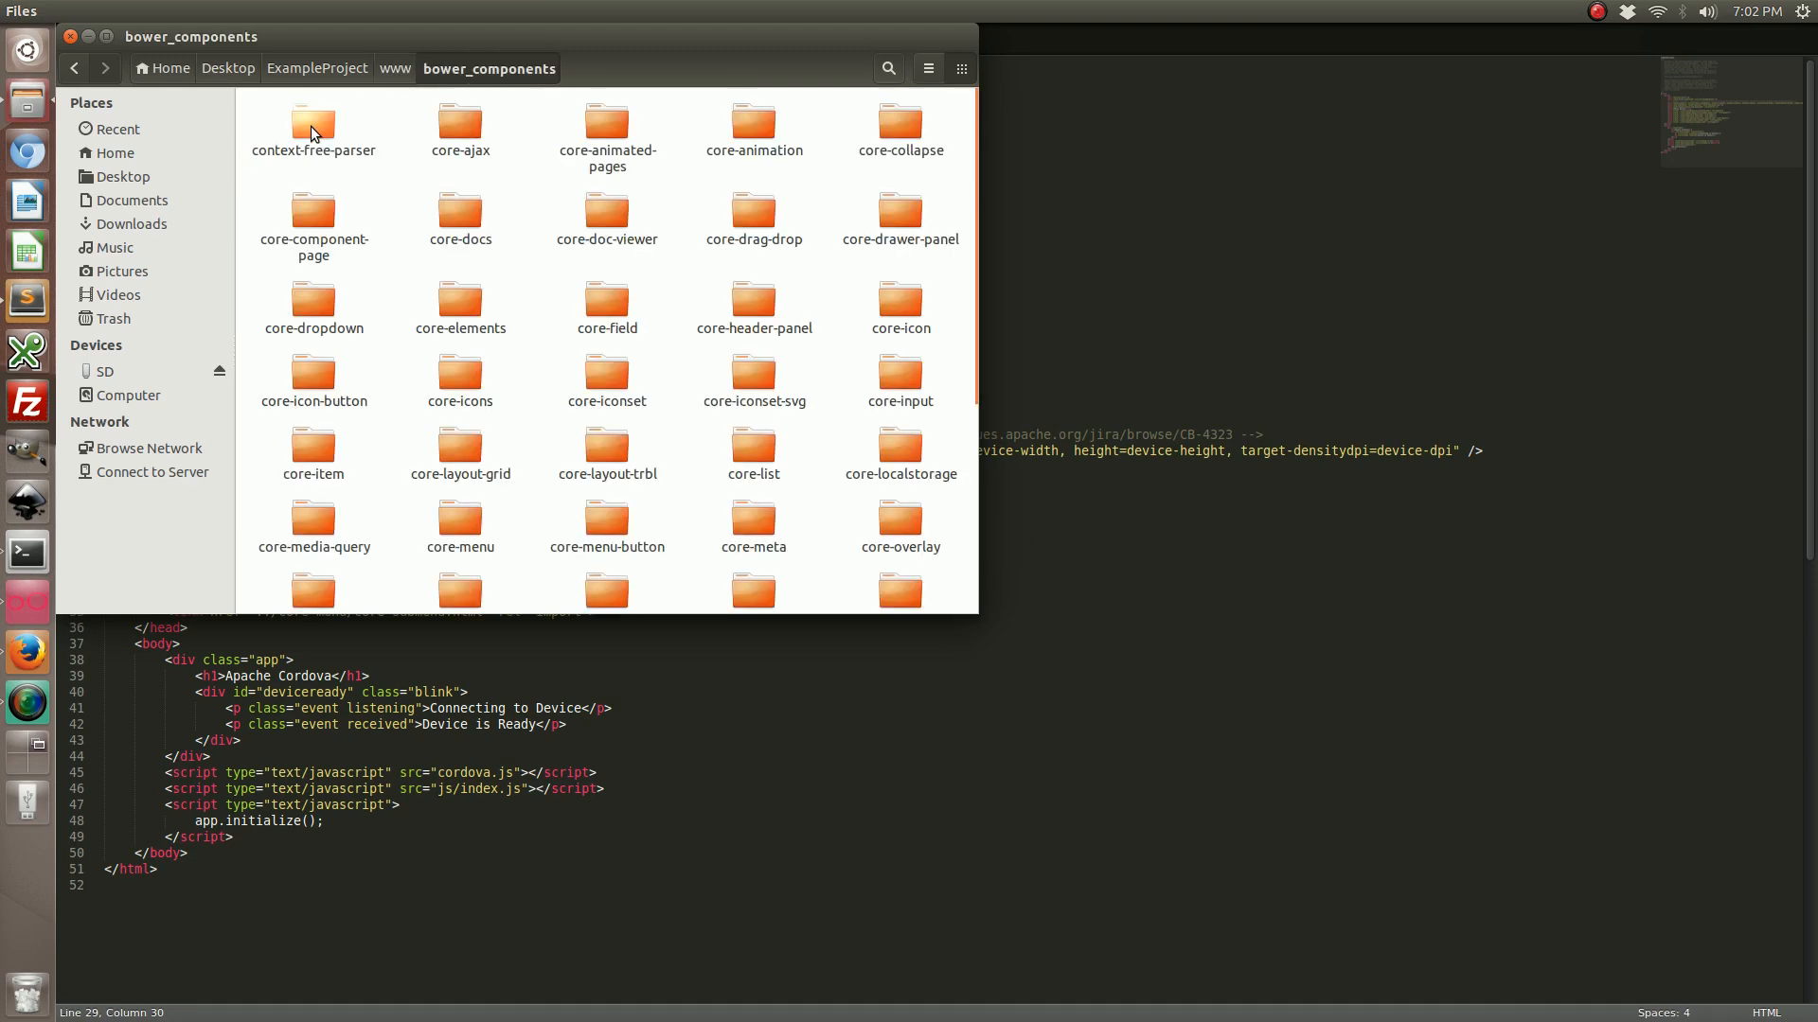
pyautogui.moveTo(754, 375)
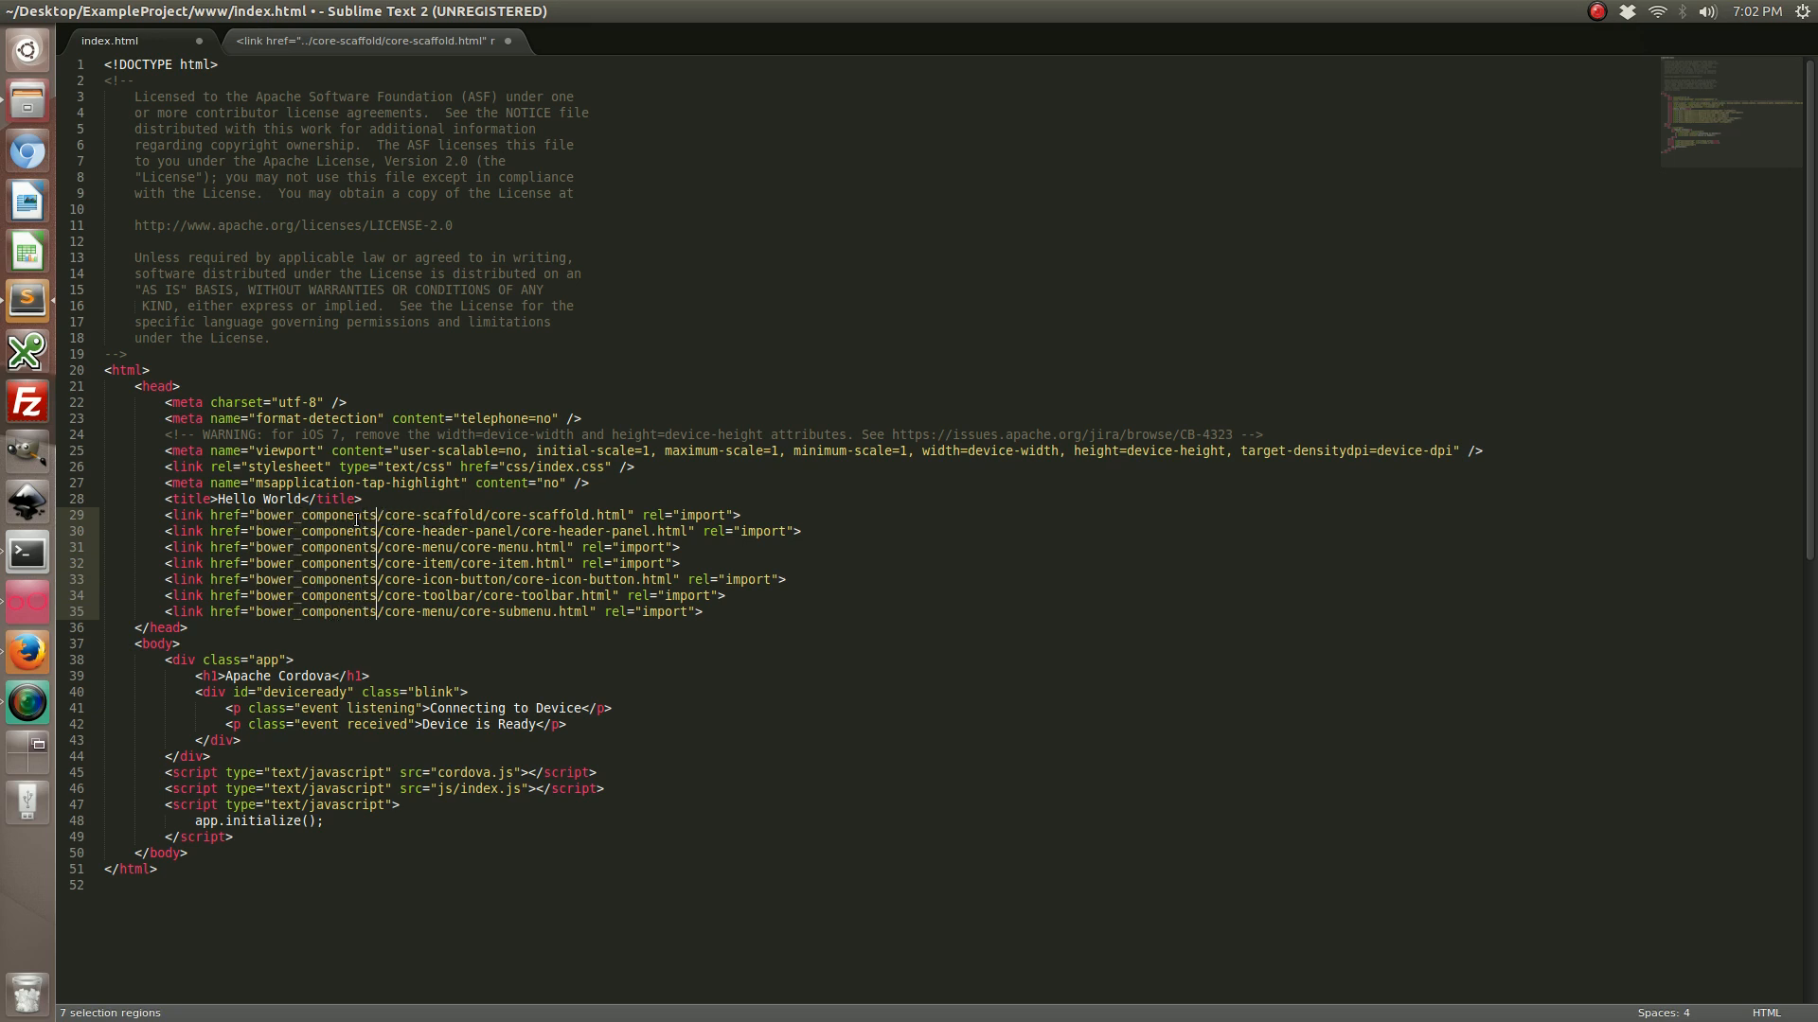
# - Finish replacing '../' with 'bower_components/' in the seven link hrefs of index.html
pyautogui.click(369, 515)
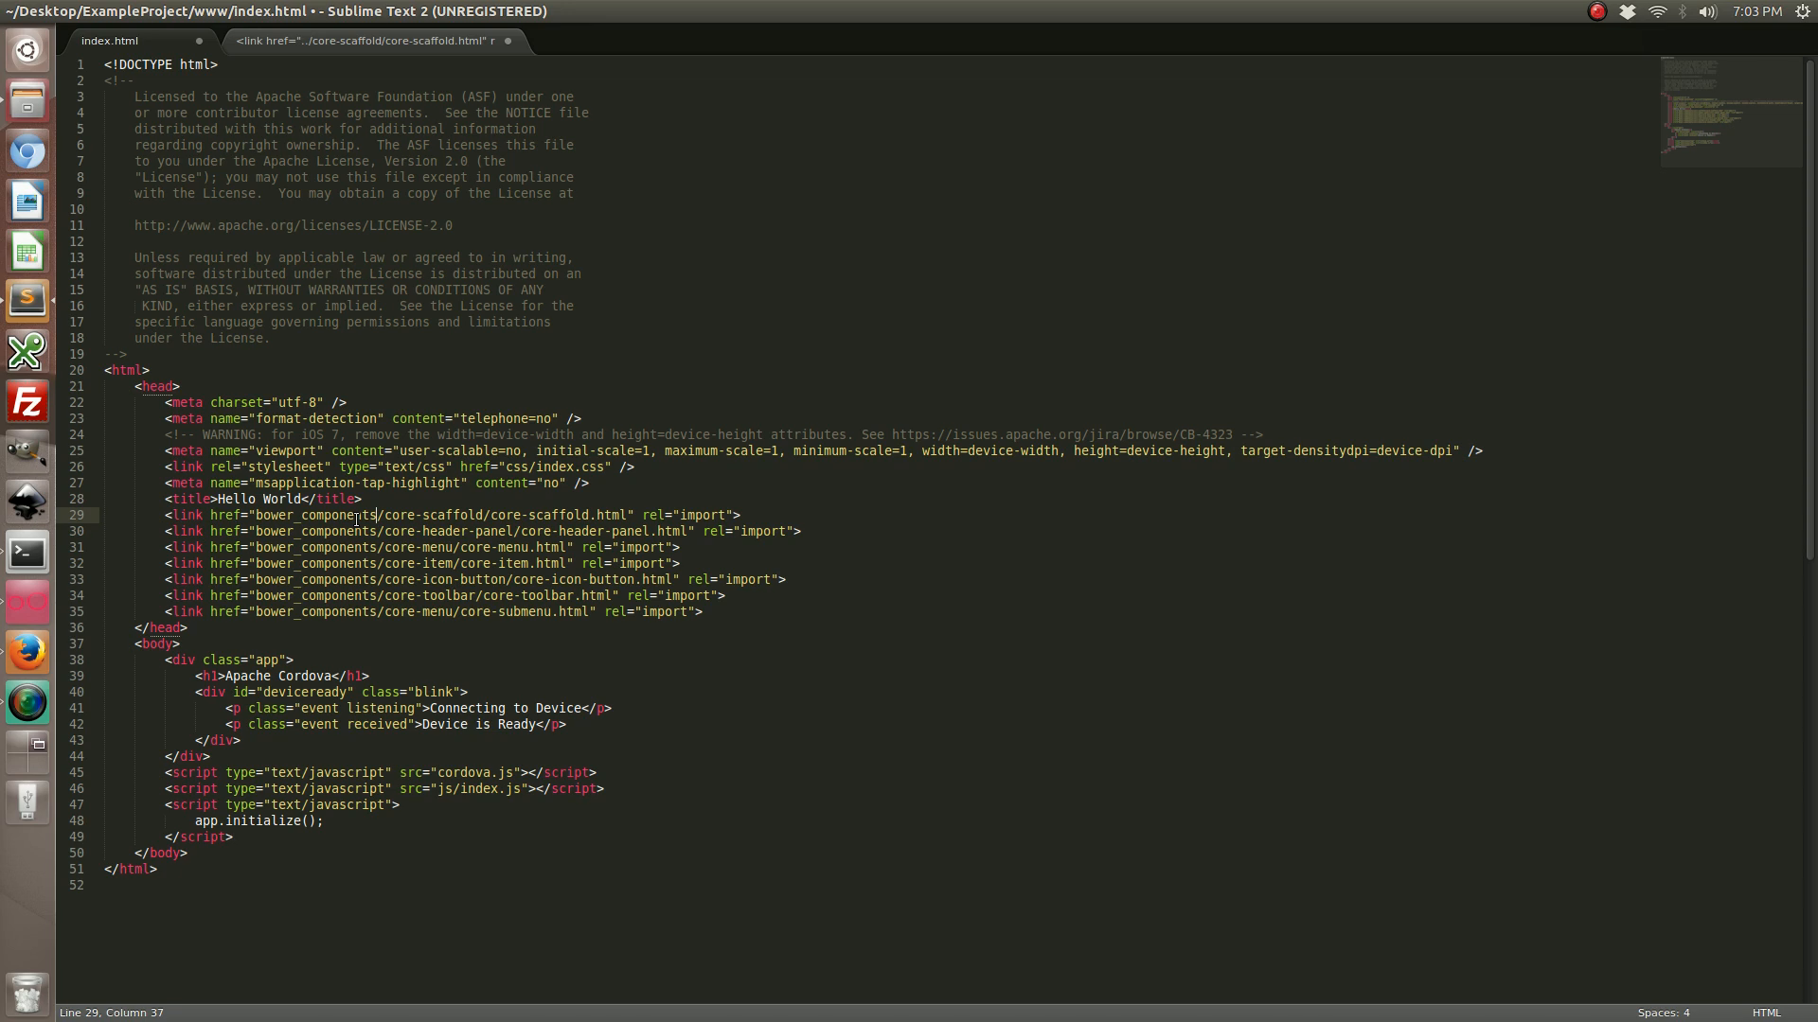
pyautogui.click(371, 40)
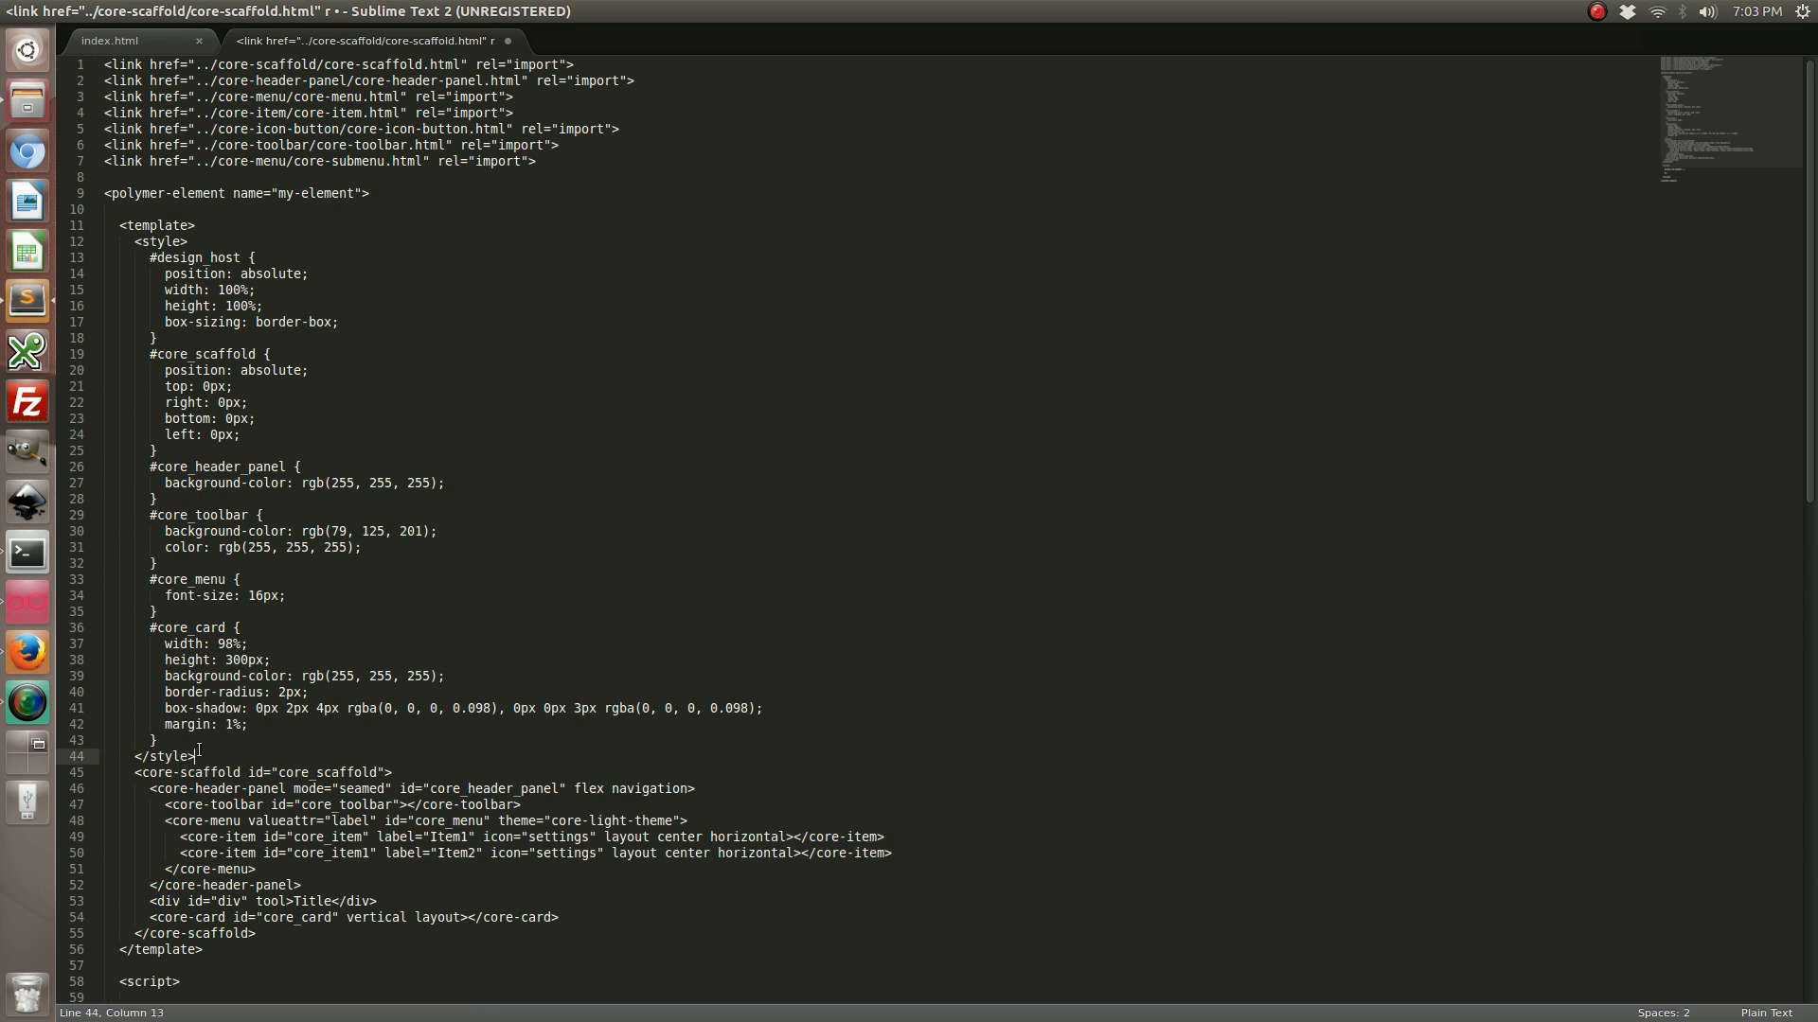
# - Copy the <style>…</style> block from core-scaffold.html and switch back to index.html
pyautogui.moveTo(130, 240); pyautogui.dragTo(199, 755)
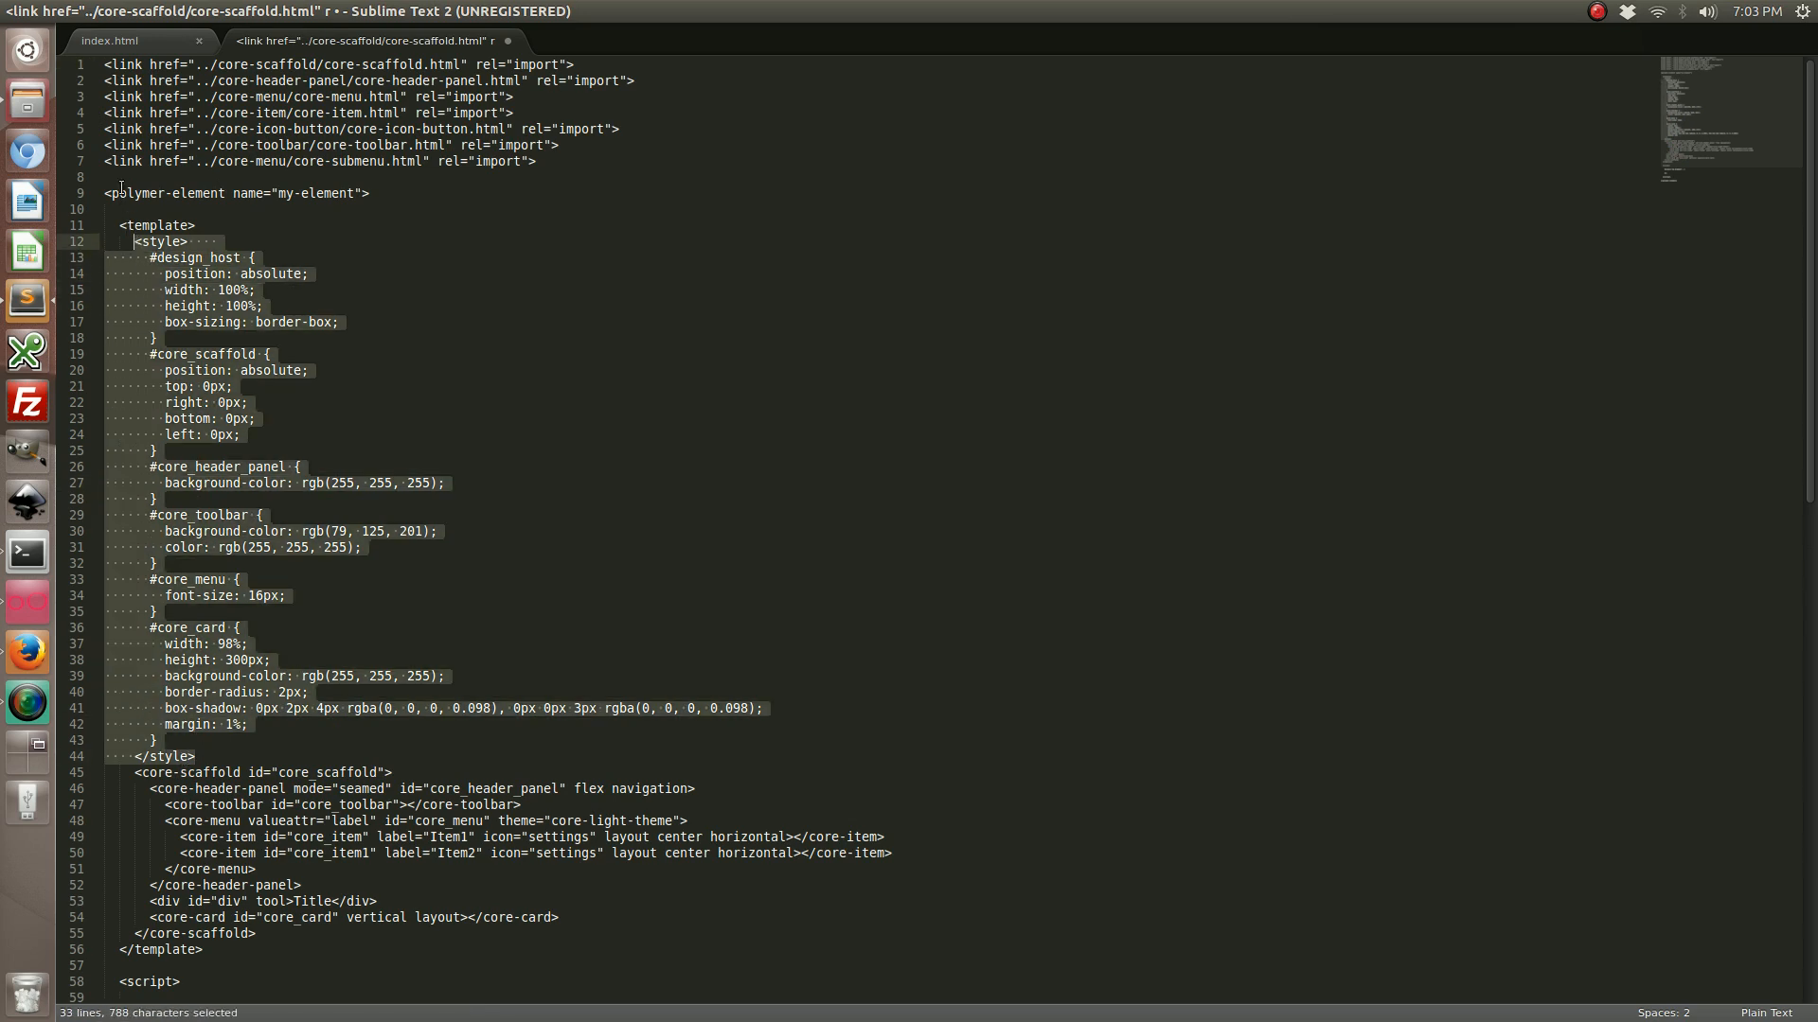
pyautogui.press('ctrl+c')
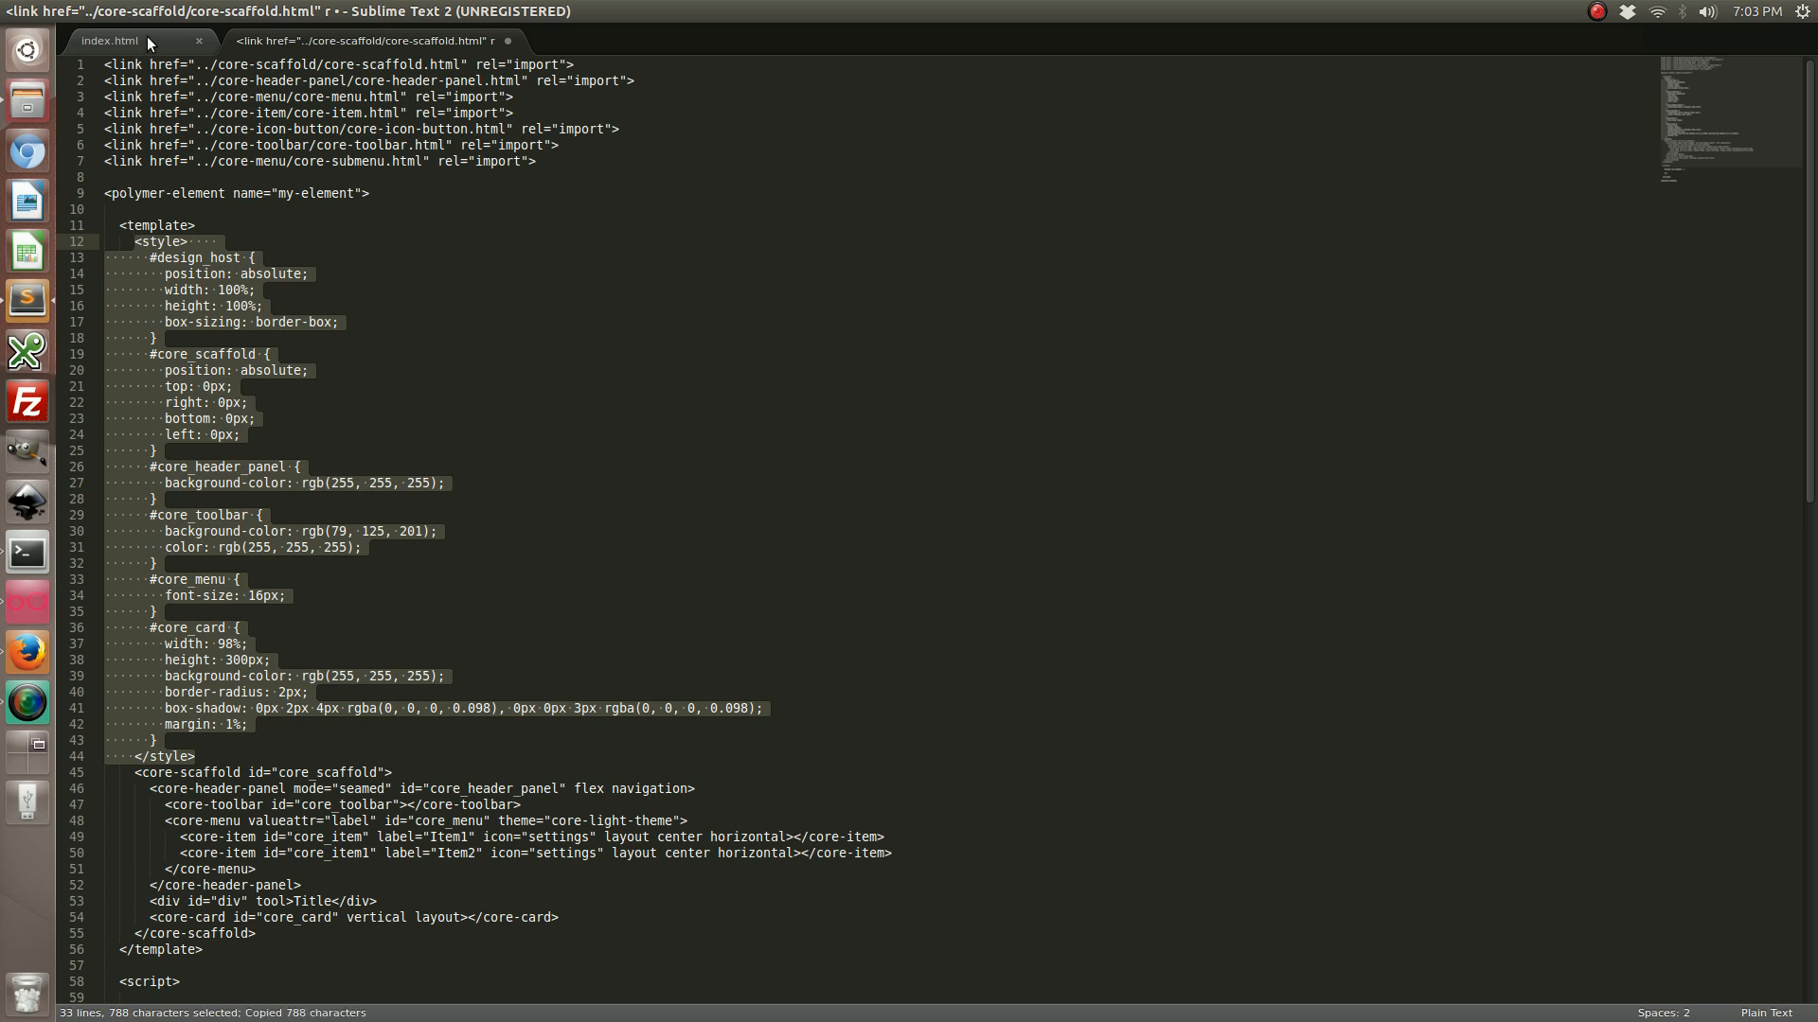
pyautogui.moveTo(110, 40)
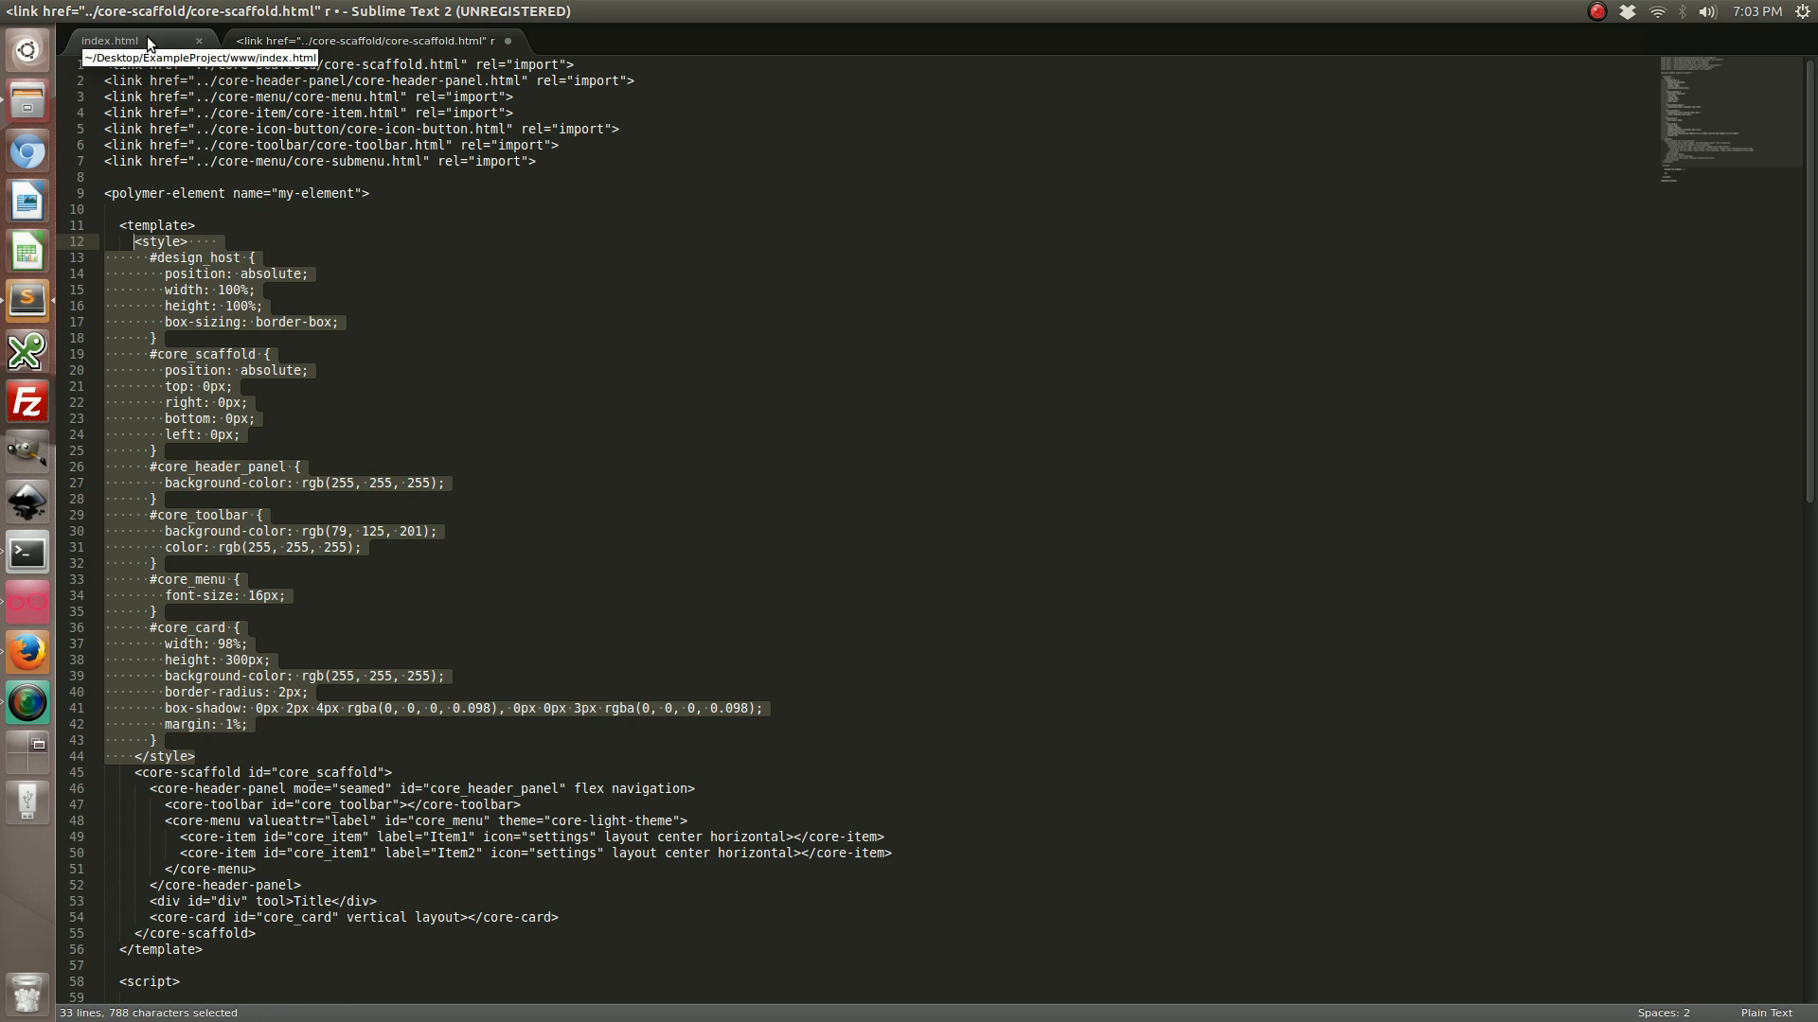
pyautogui.click(110, 40)
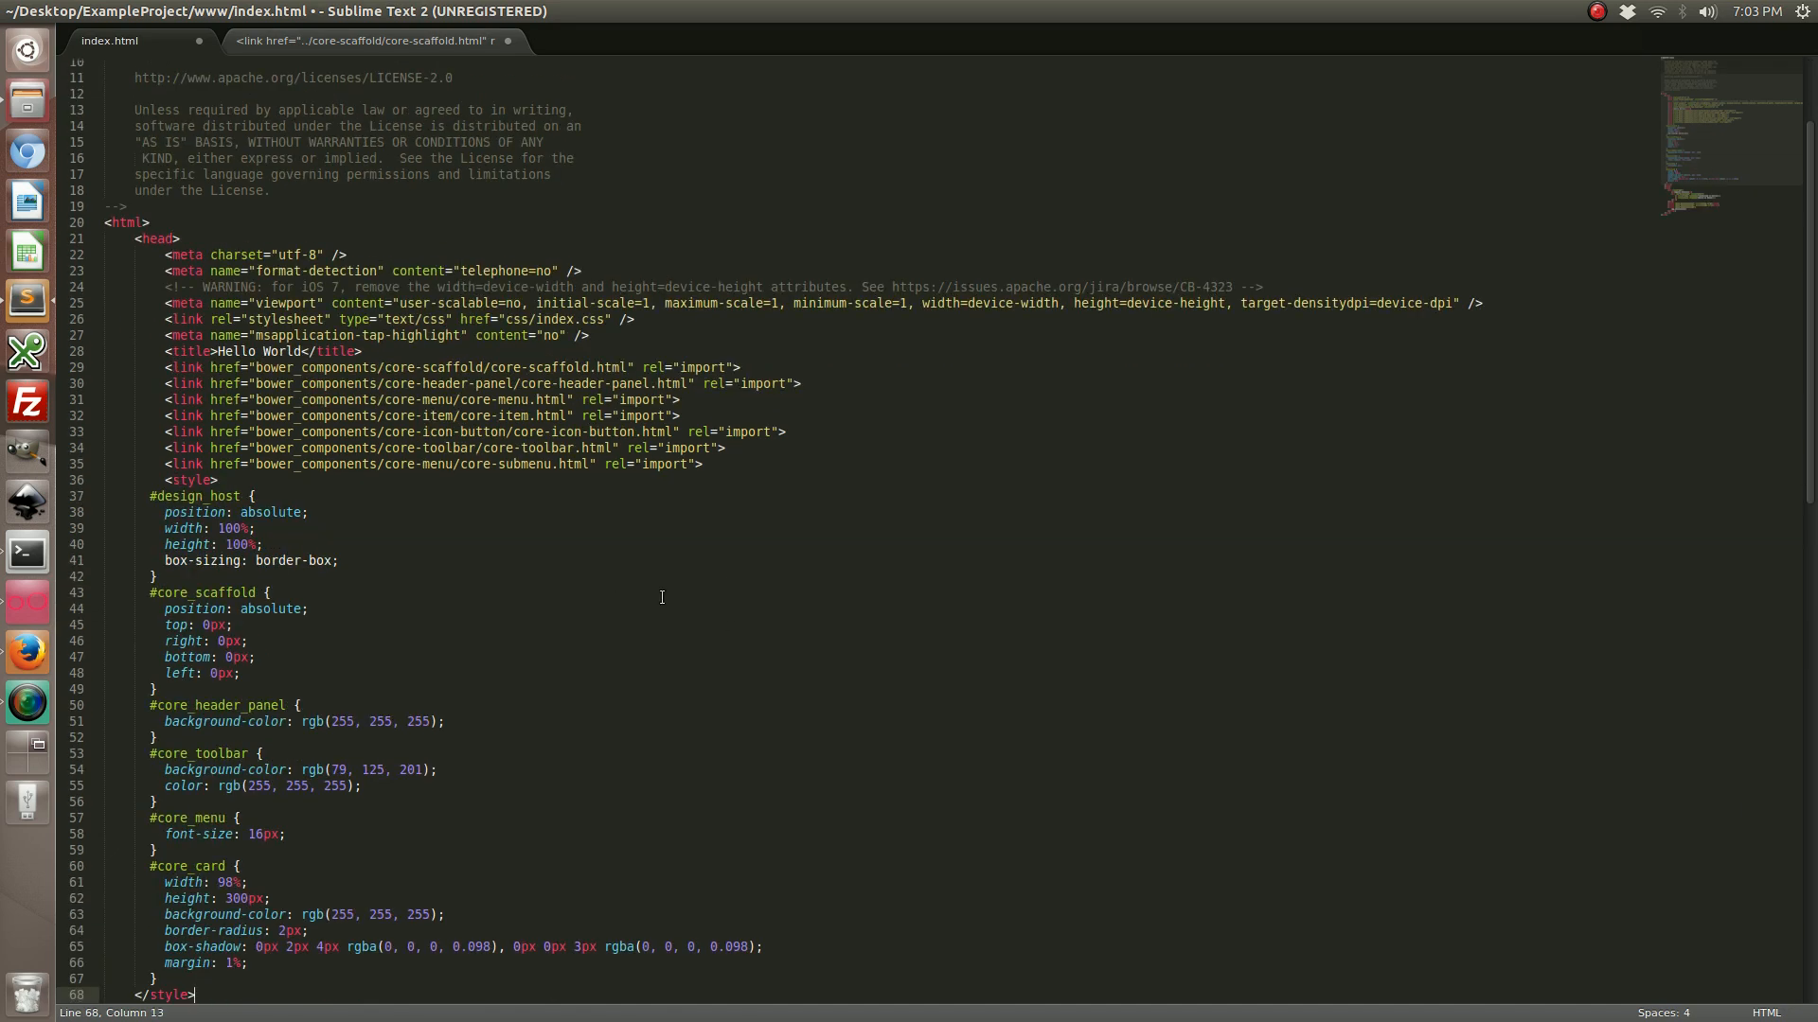
# - Copy the <core-scaffold> markup block from core-scaffold.html
pyautogui.click(366, 39)
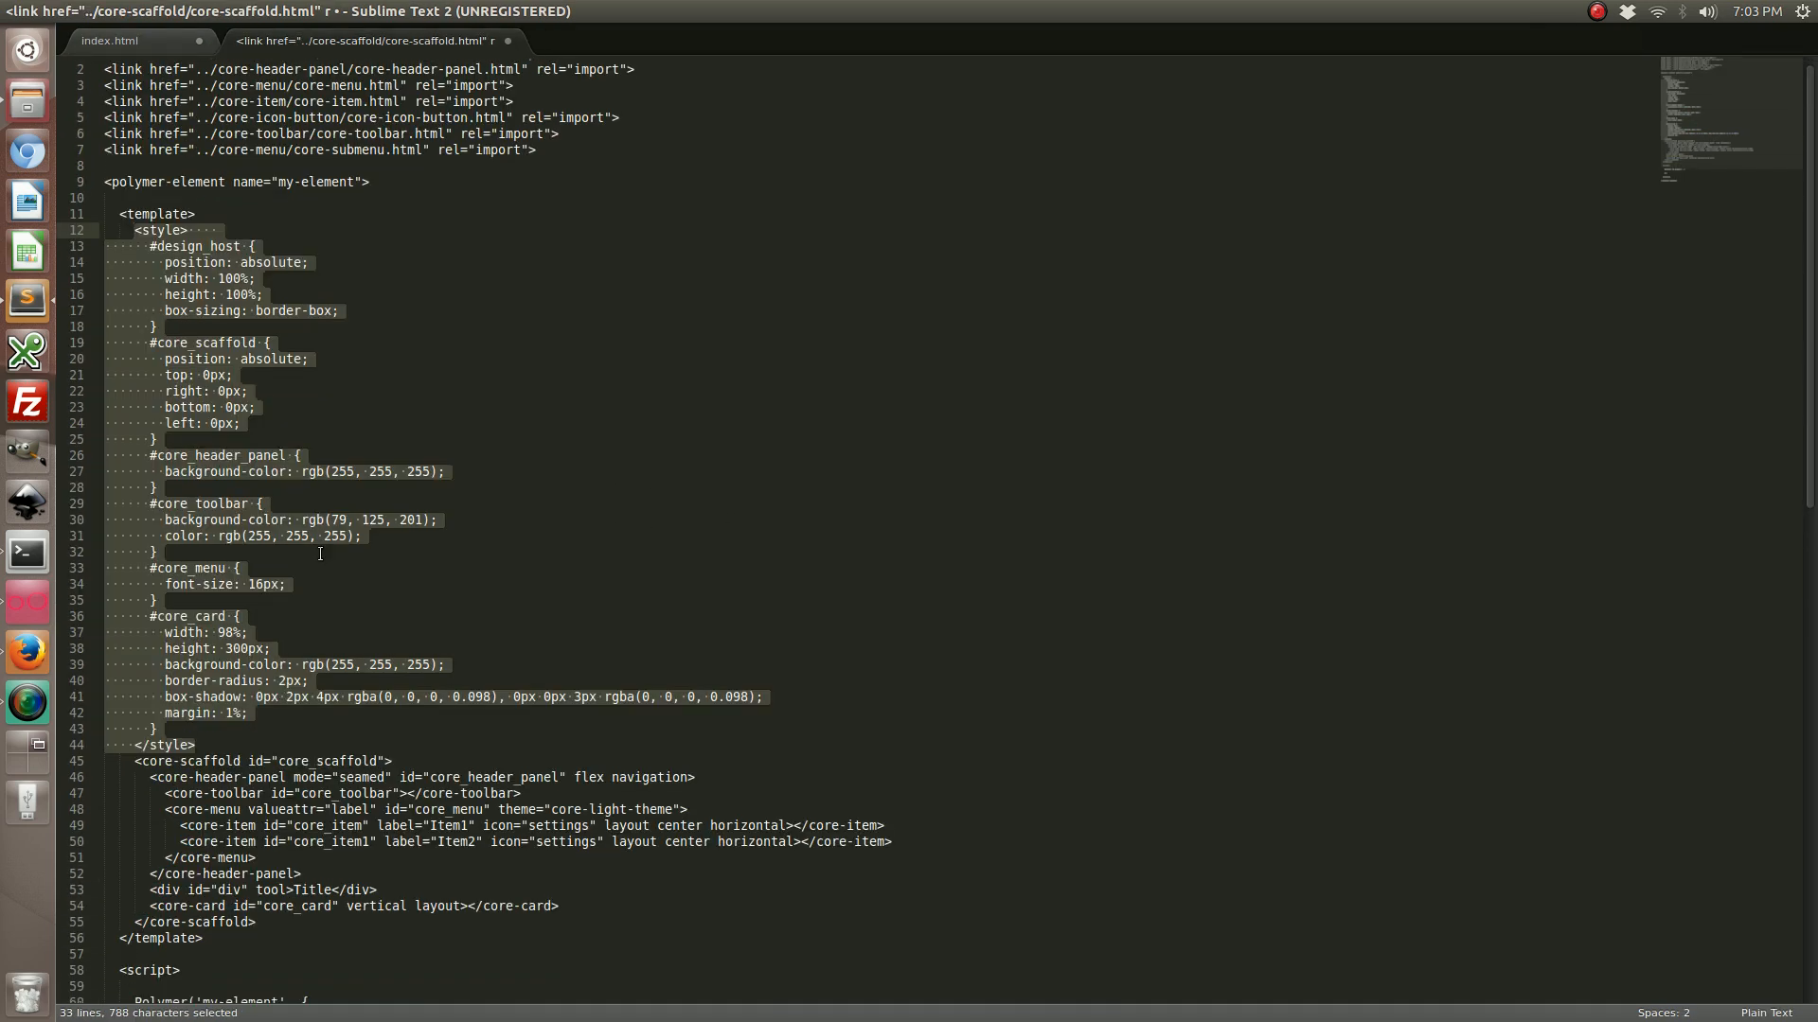
pyautogui.scroll(-3)
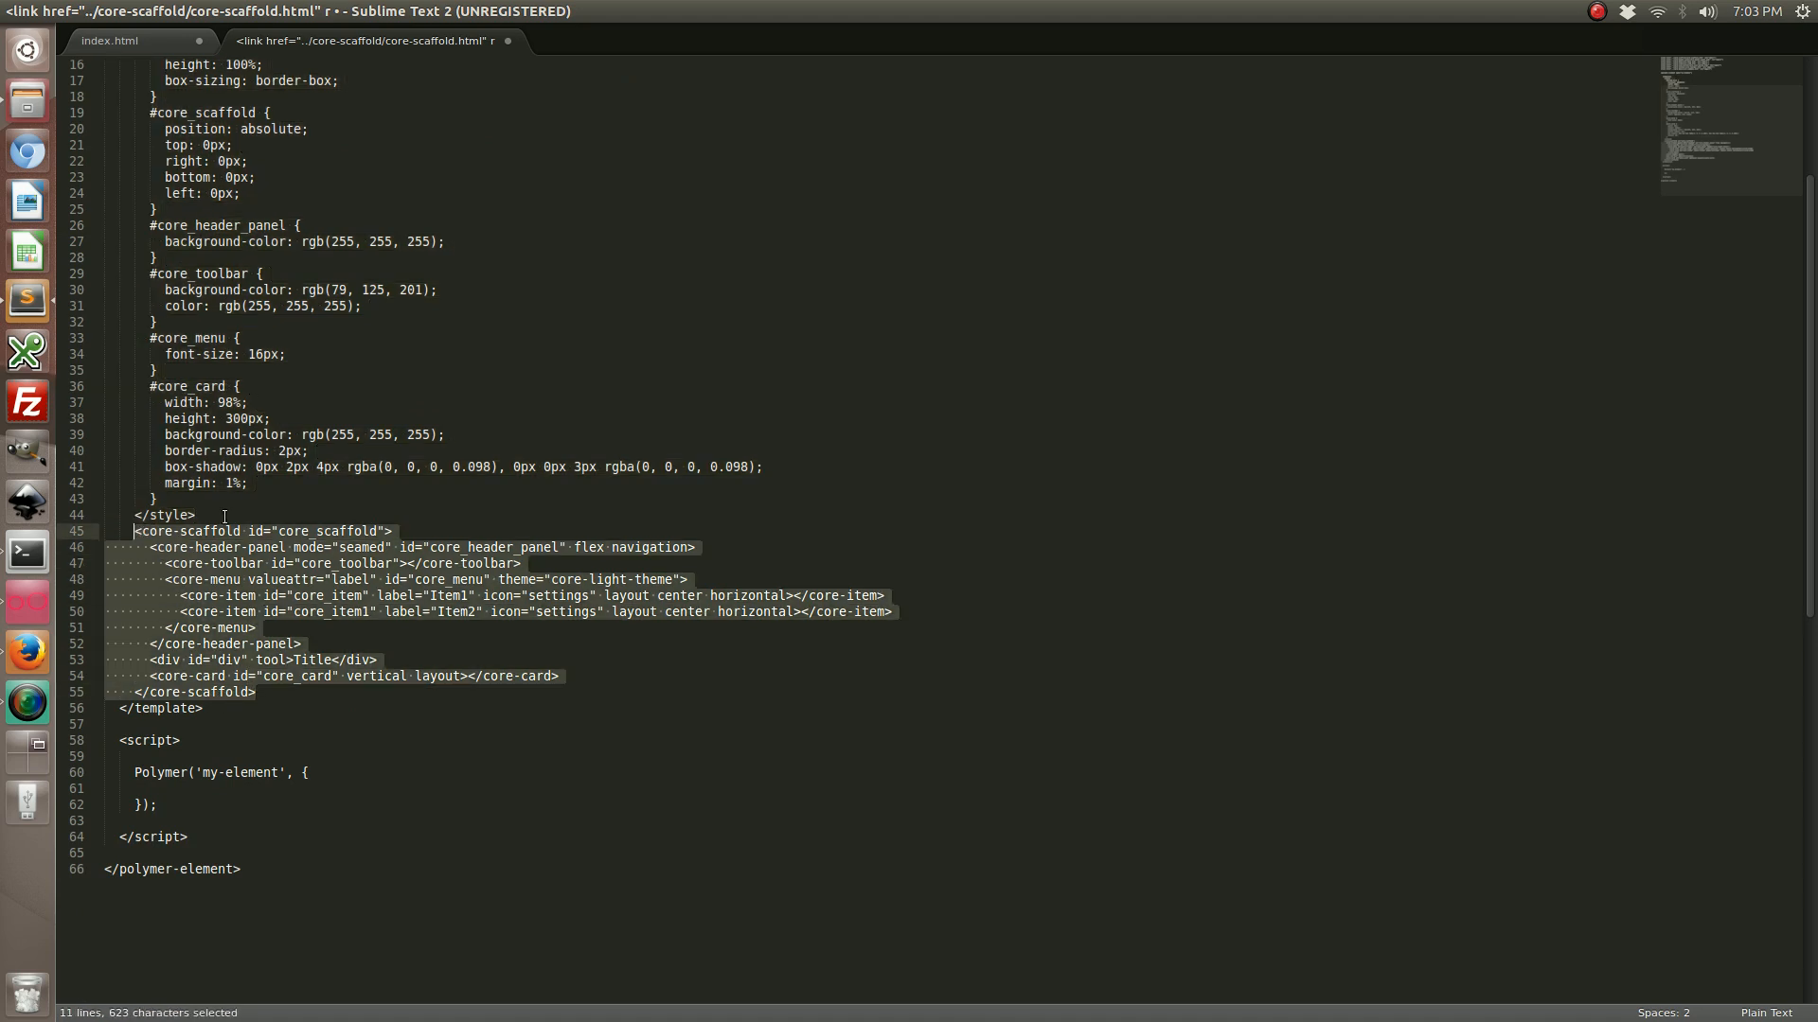
pyautogui.press('ctrl+c')
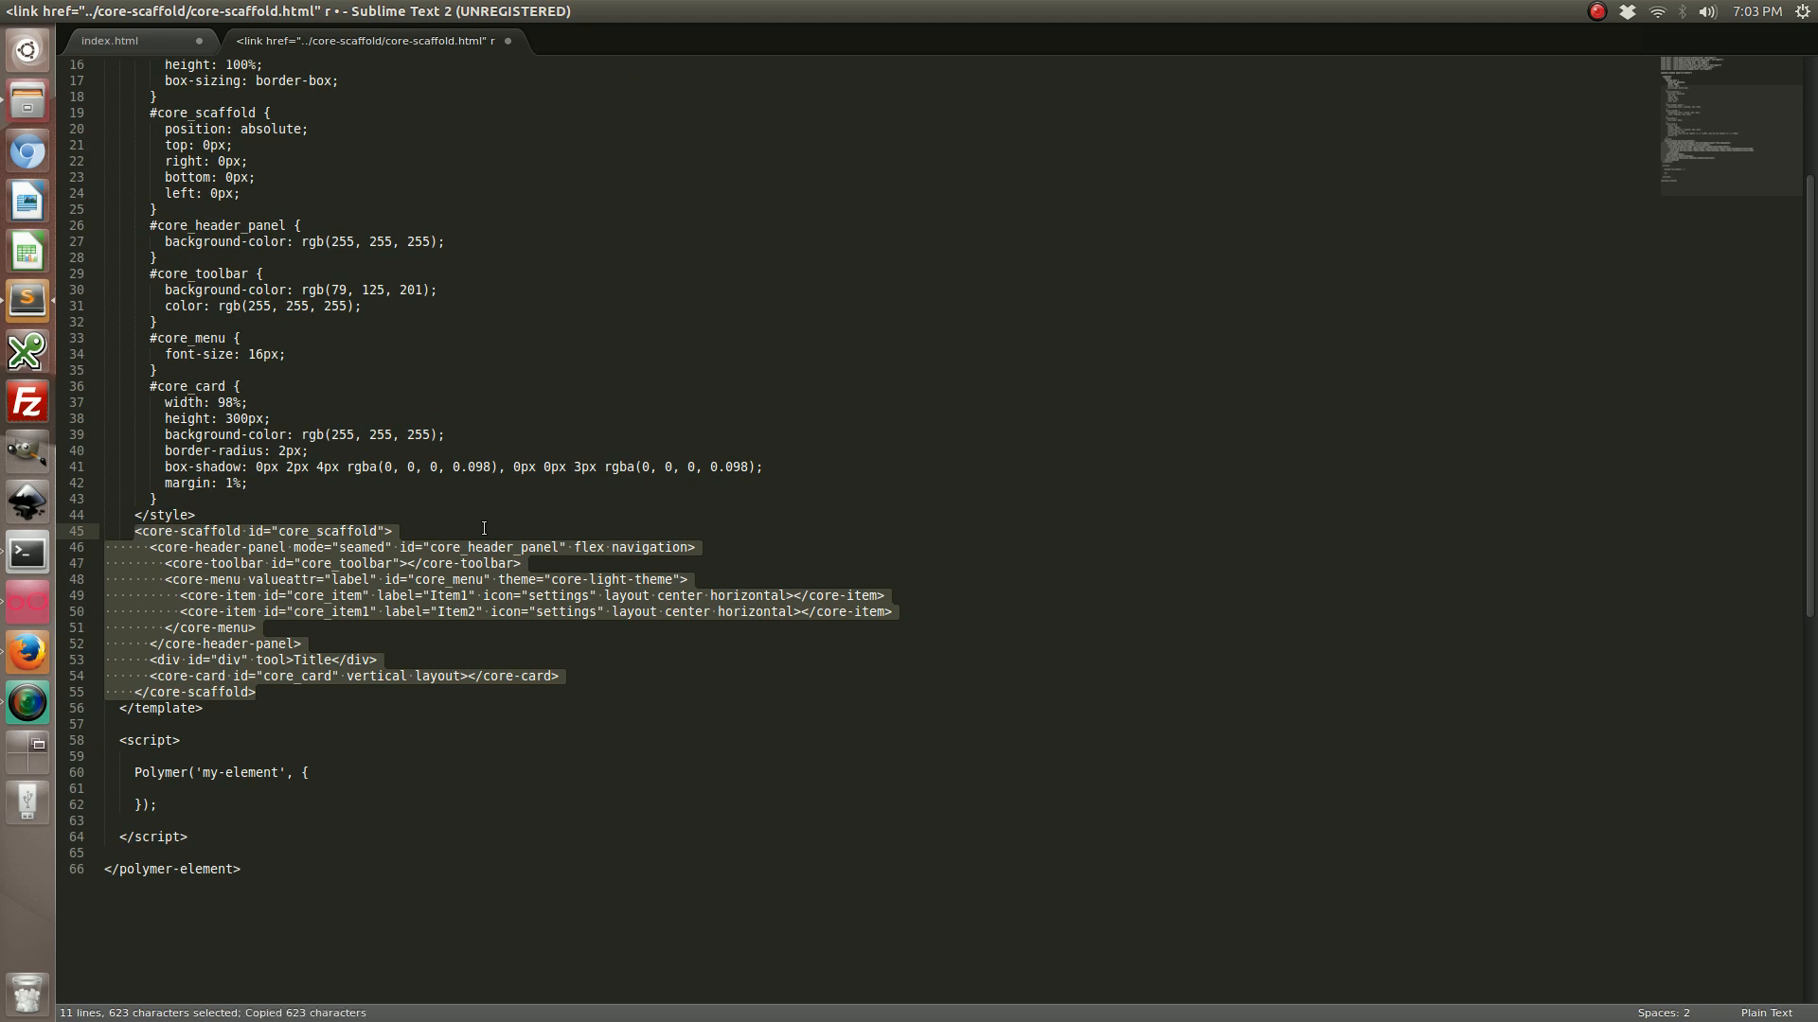
# - Replace the deviceready div in index.html with the scaffold markup and save the file
pyautogui.click(131, 39)
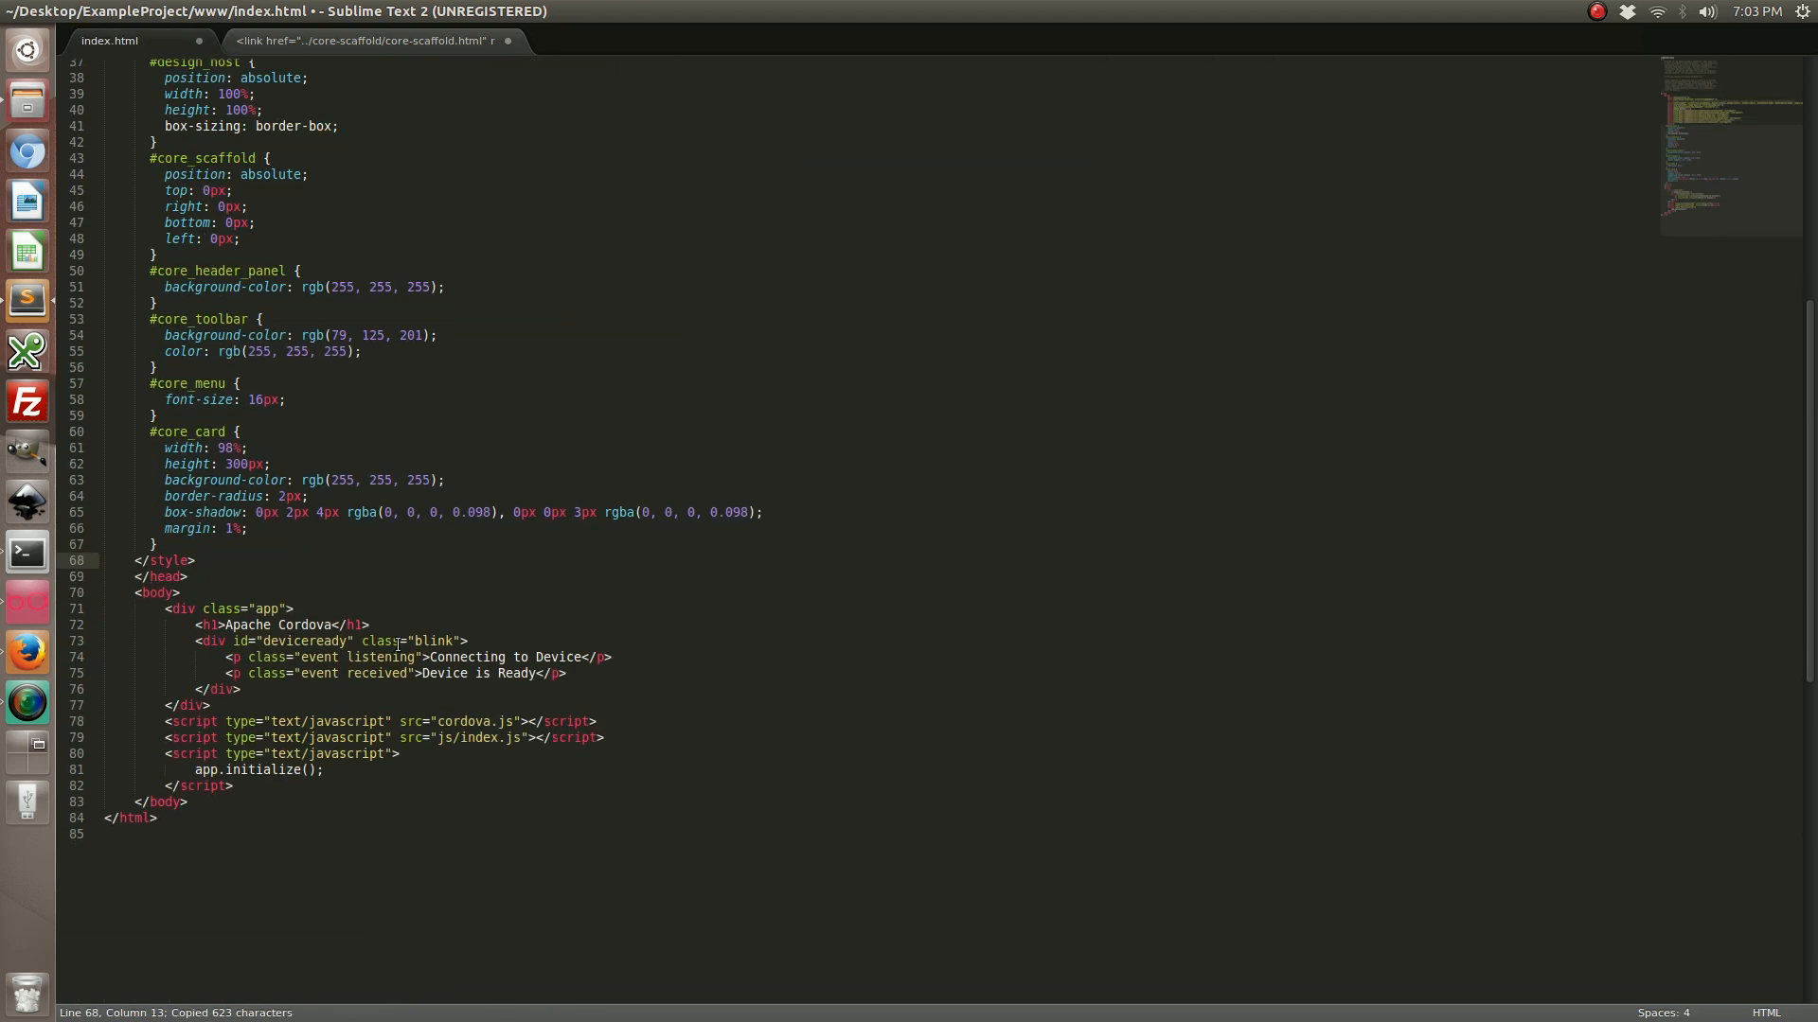
pyautogui.scroll(-3)
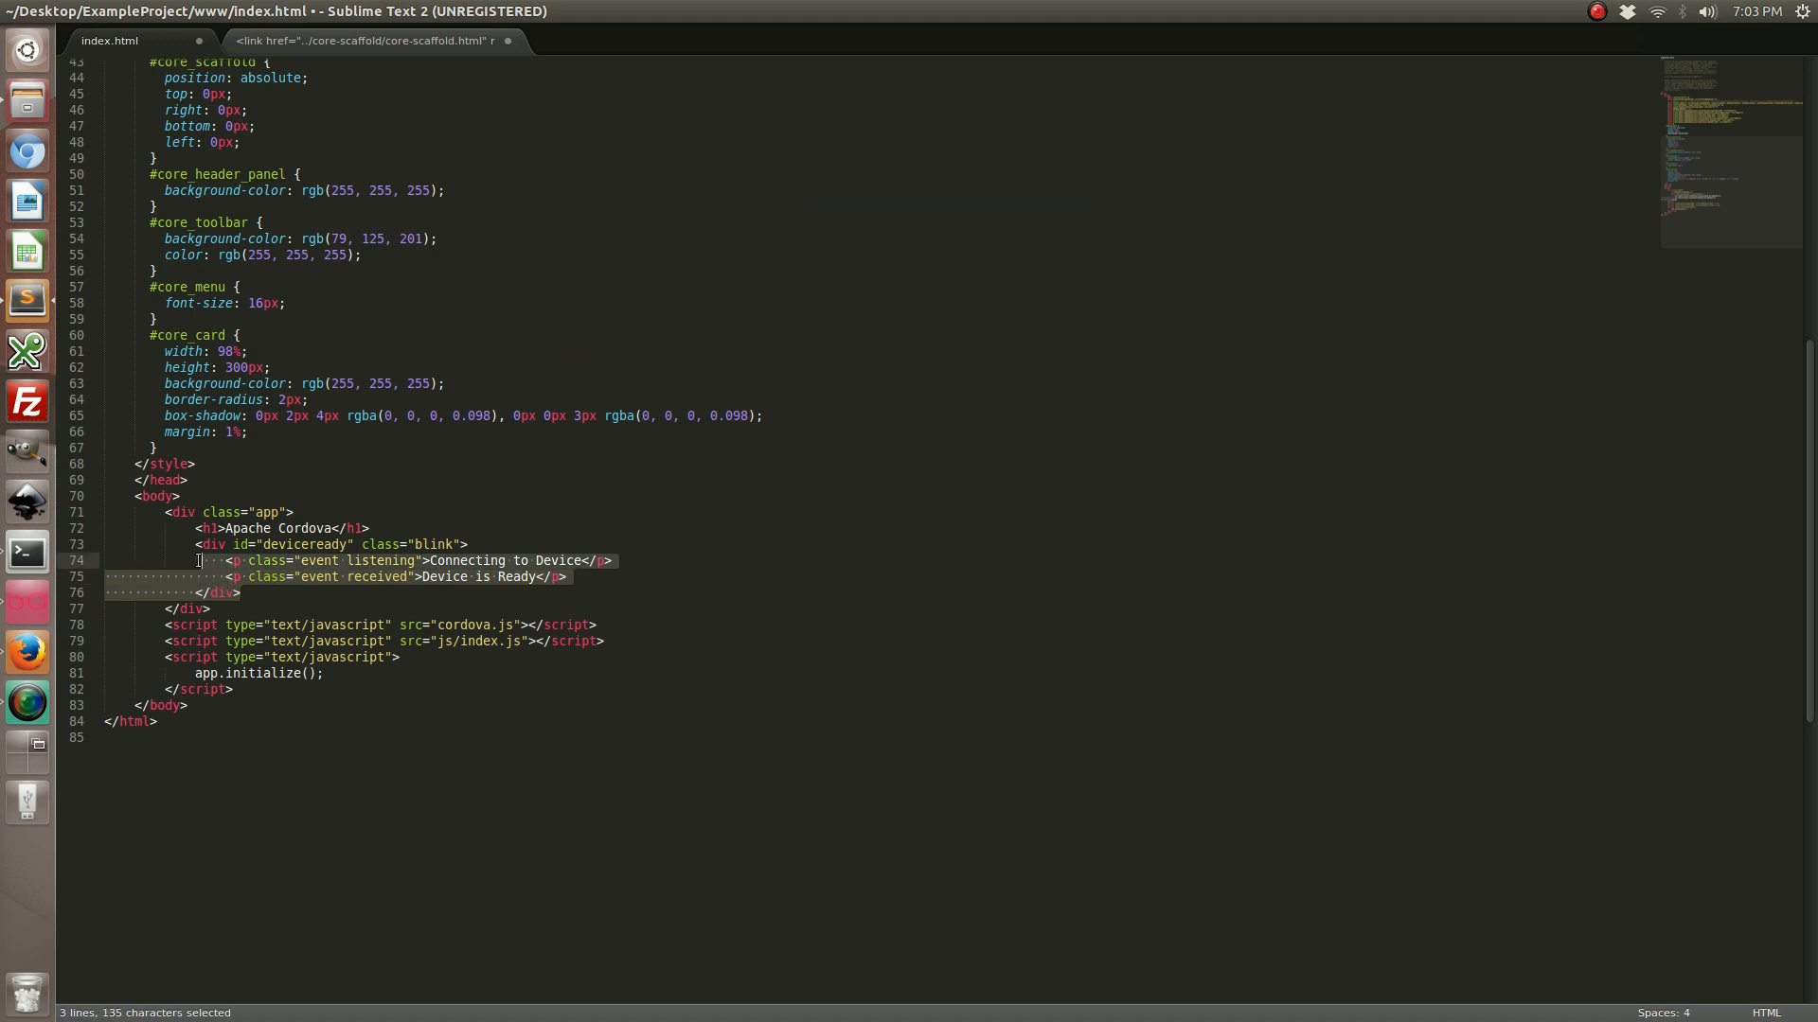
pyautogui.click(225, 606)
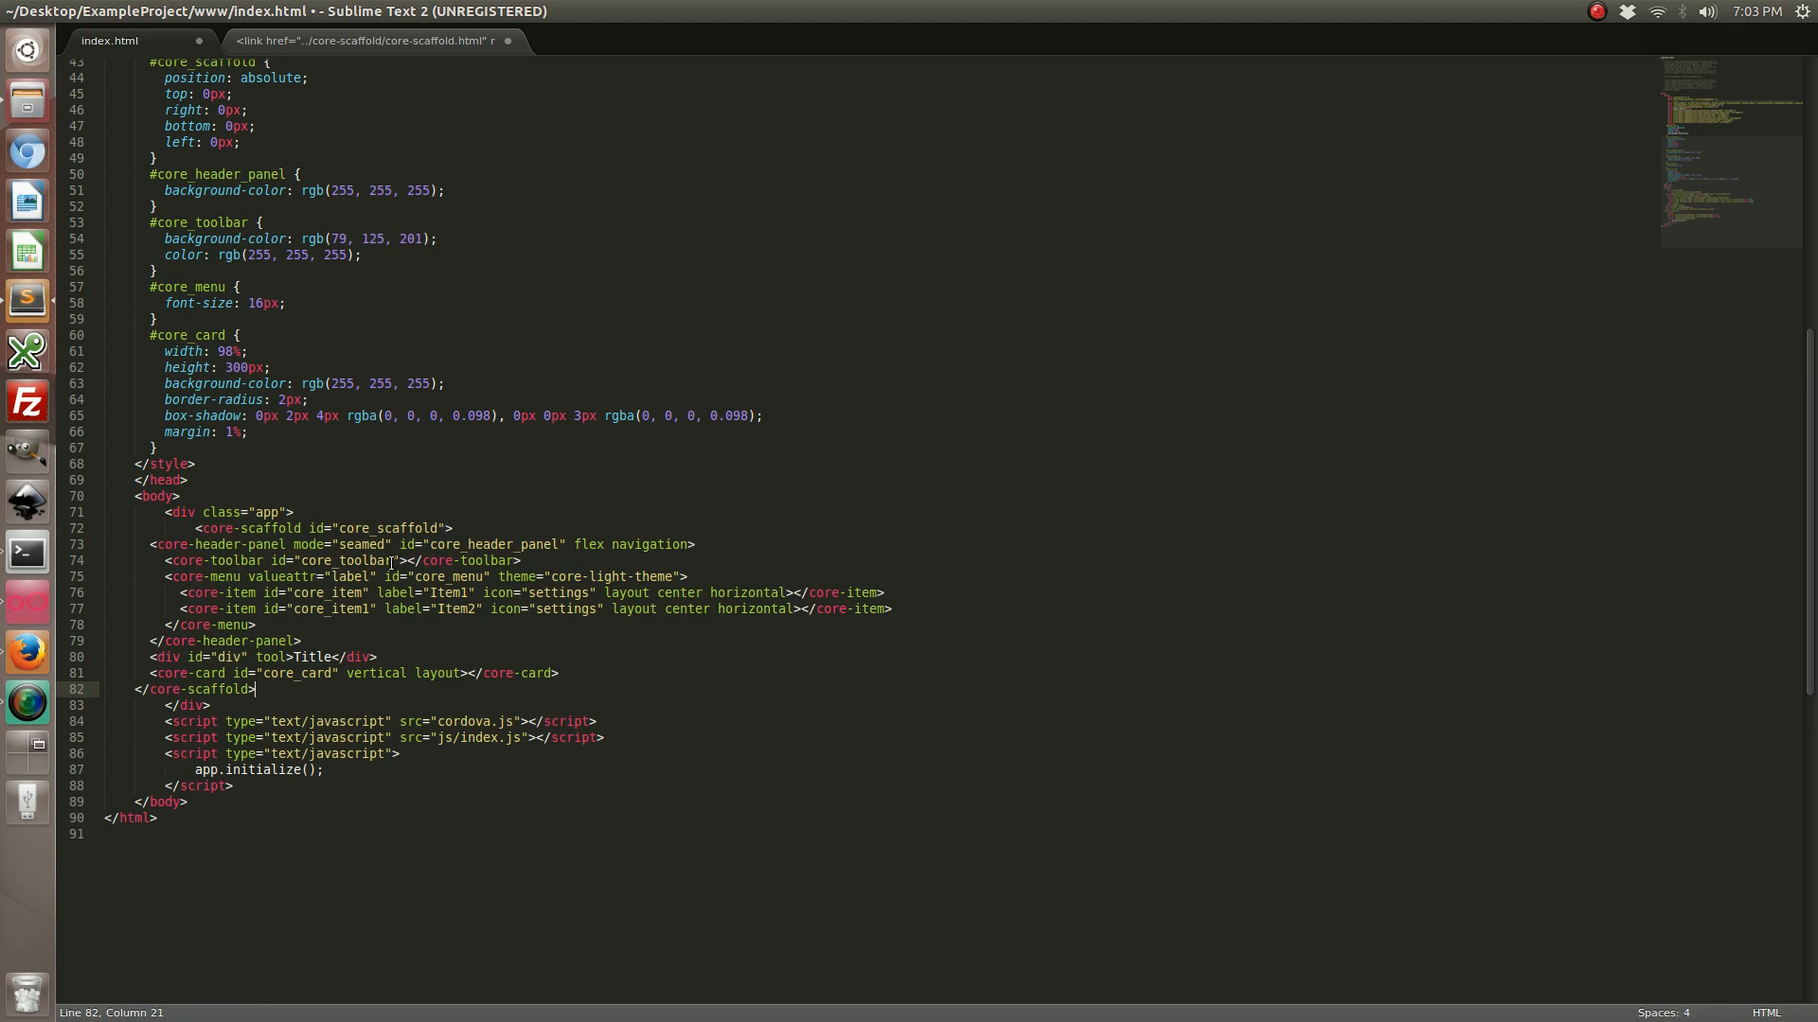
pyautogui.press('ctrl+s')
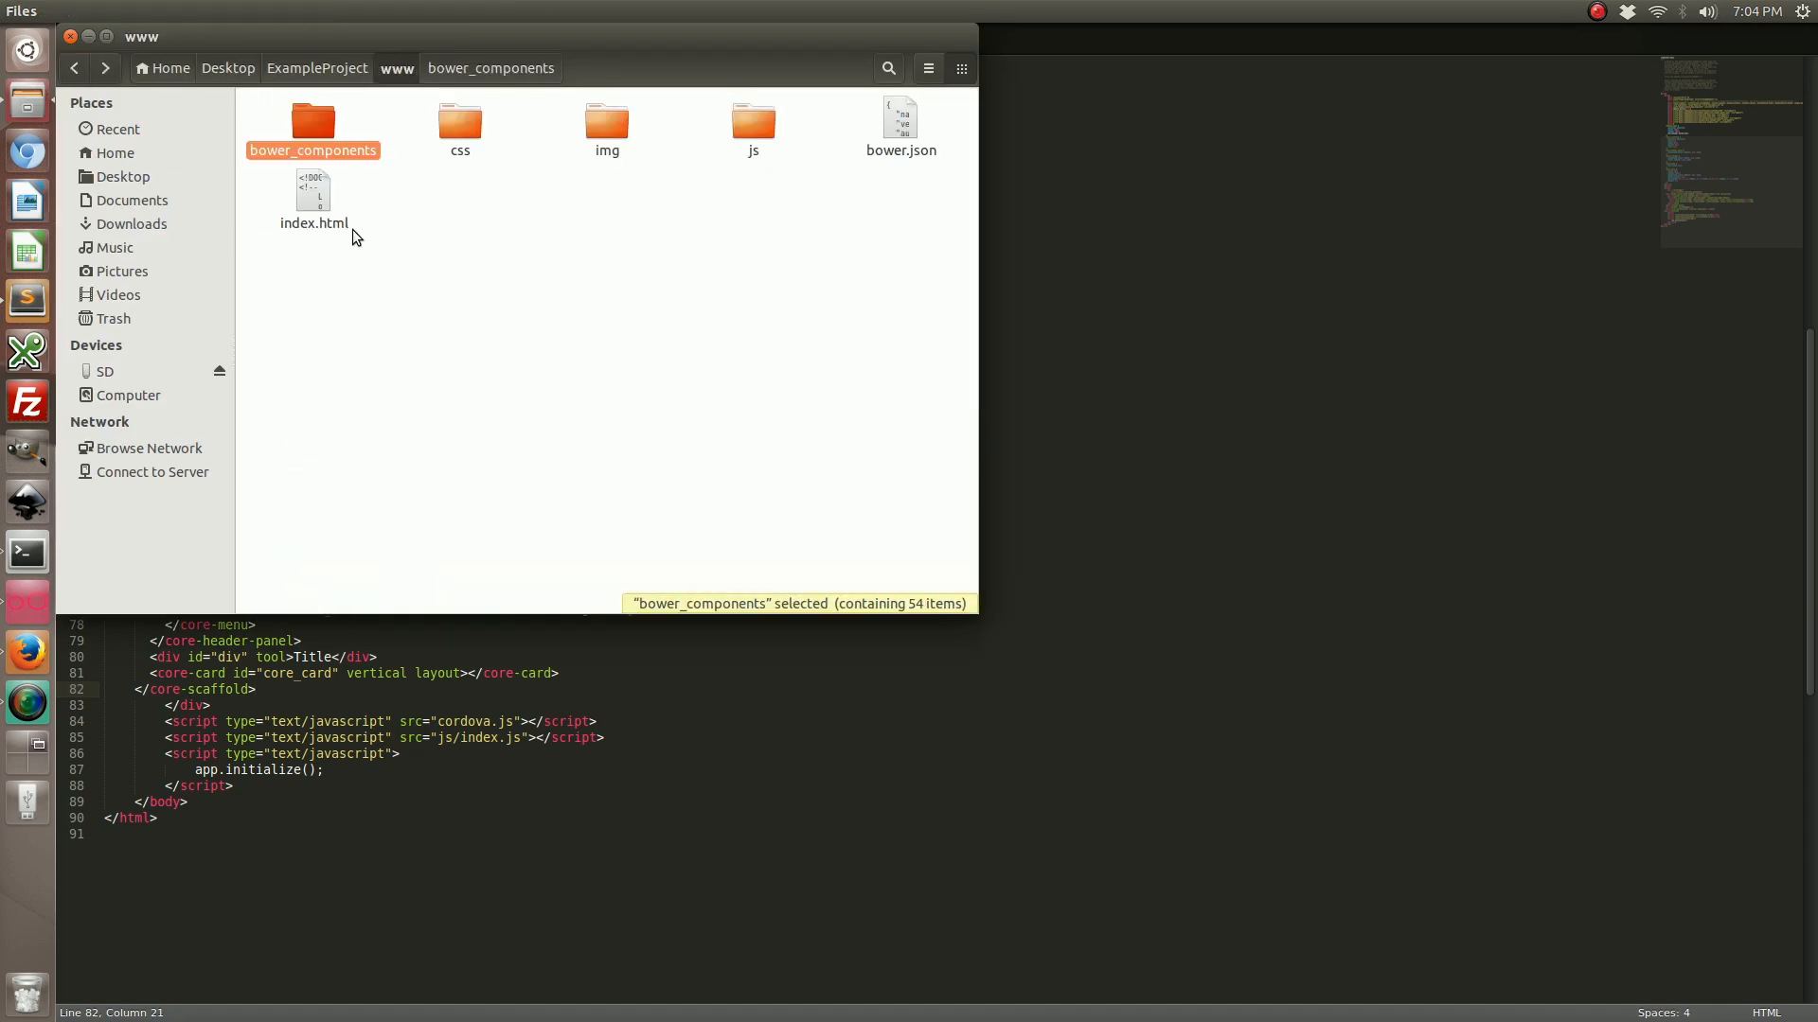
# - Open index.html from the www folder with Firefox via its context menu
pyautogui.rightClick(312, 197)
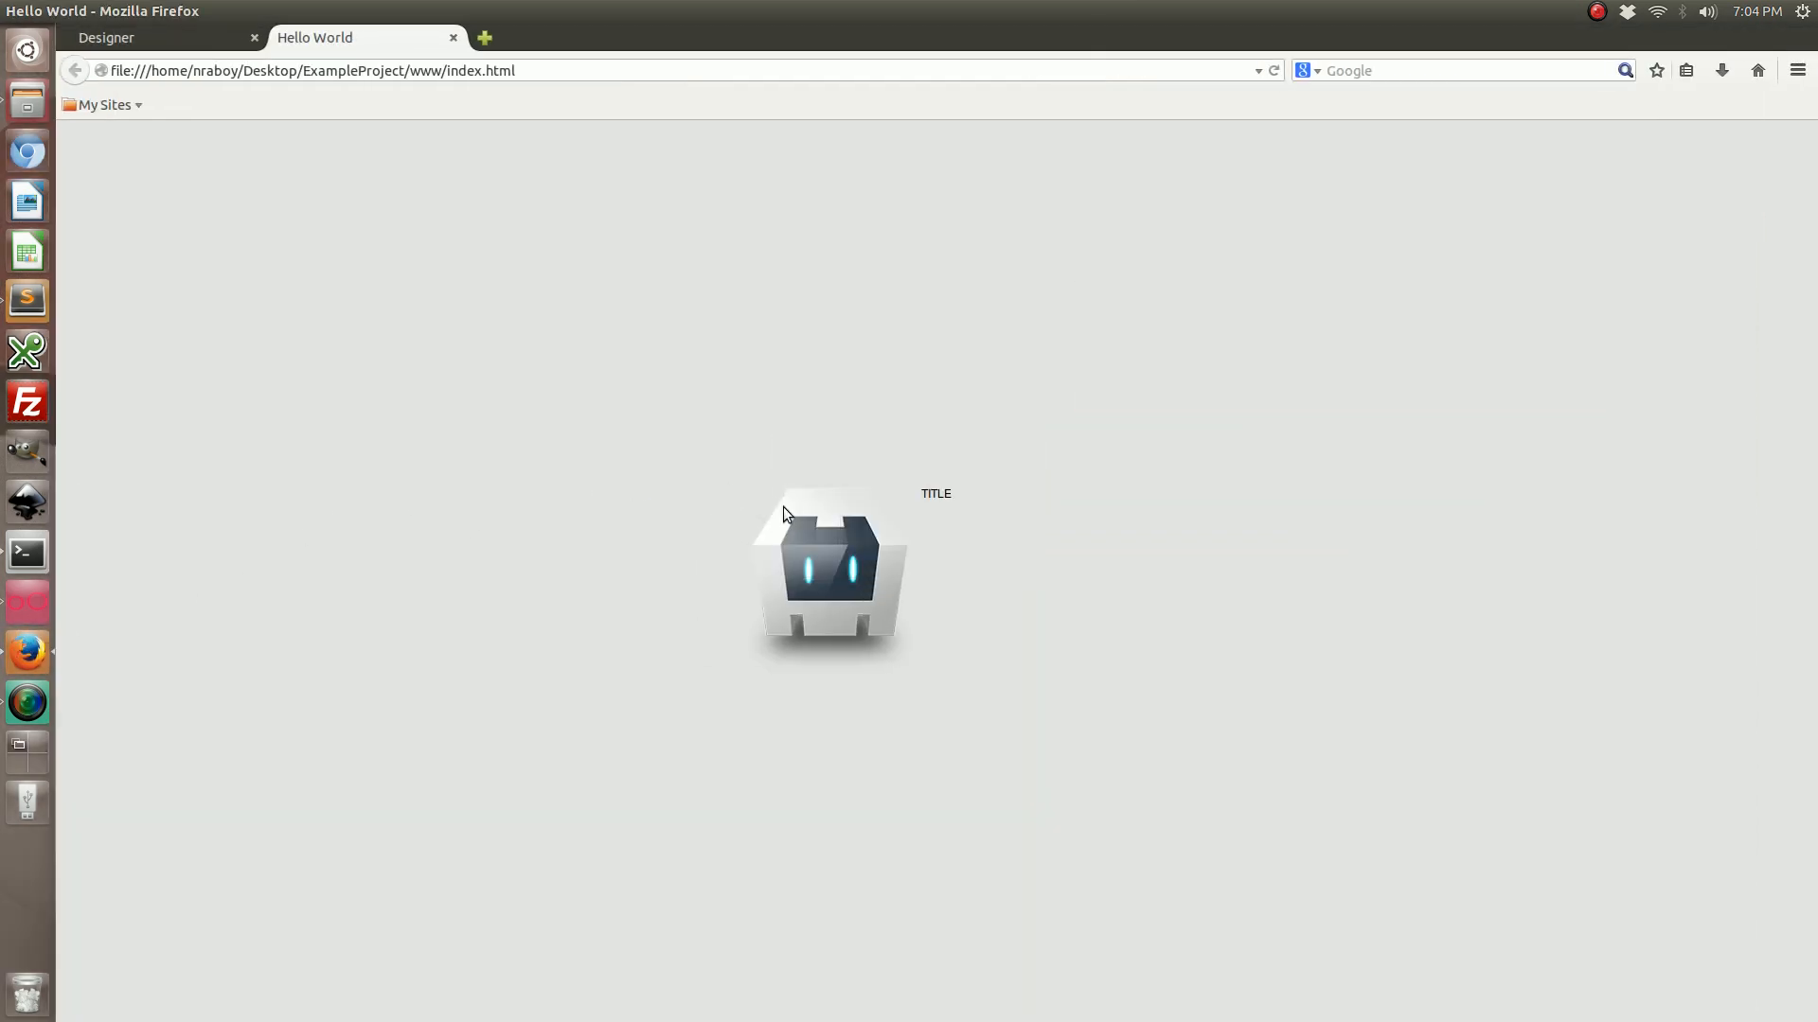
# - Open Firefox's Inspector on the rendered index.html page via Inspect Element
pyautogui.rightClick(466, 500)
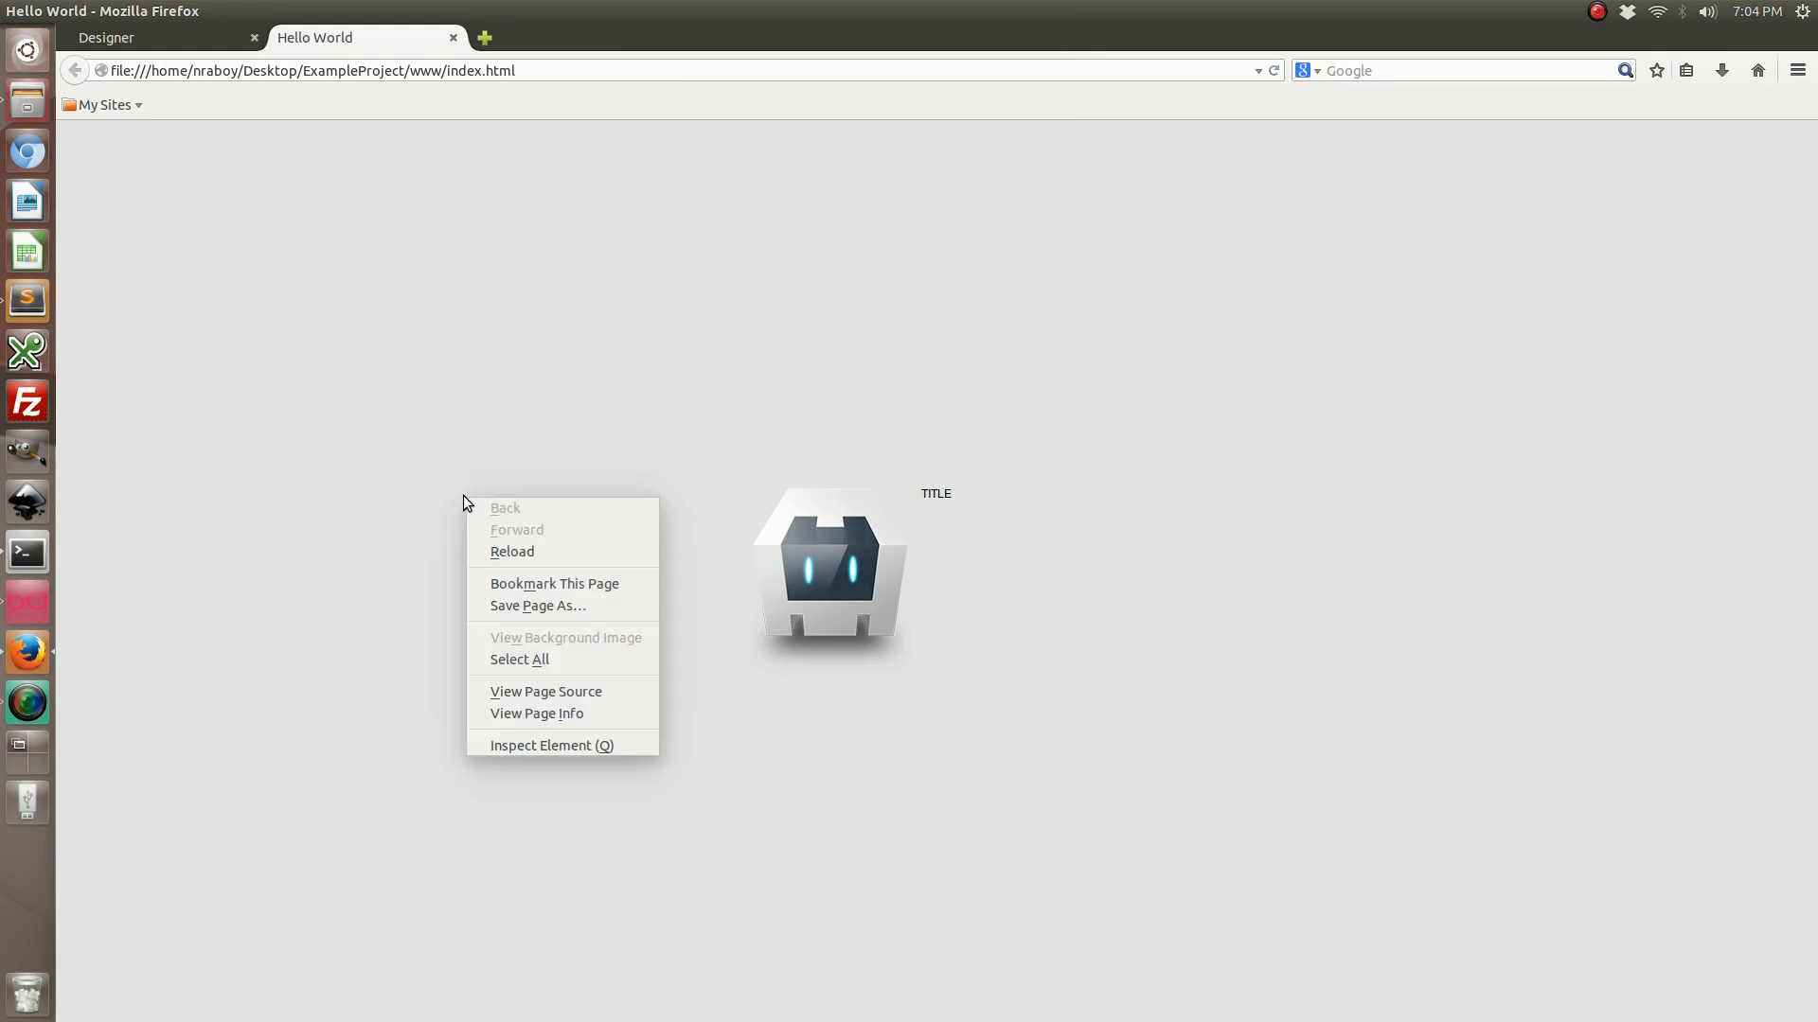
pyautogui.click(551, 744)
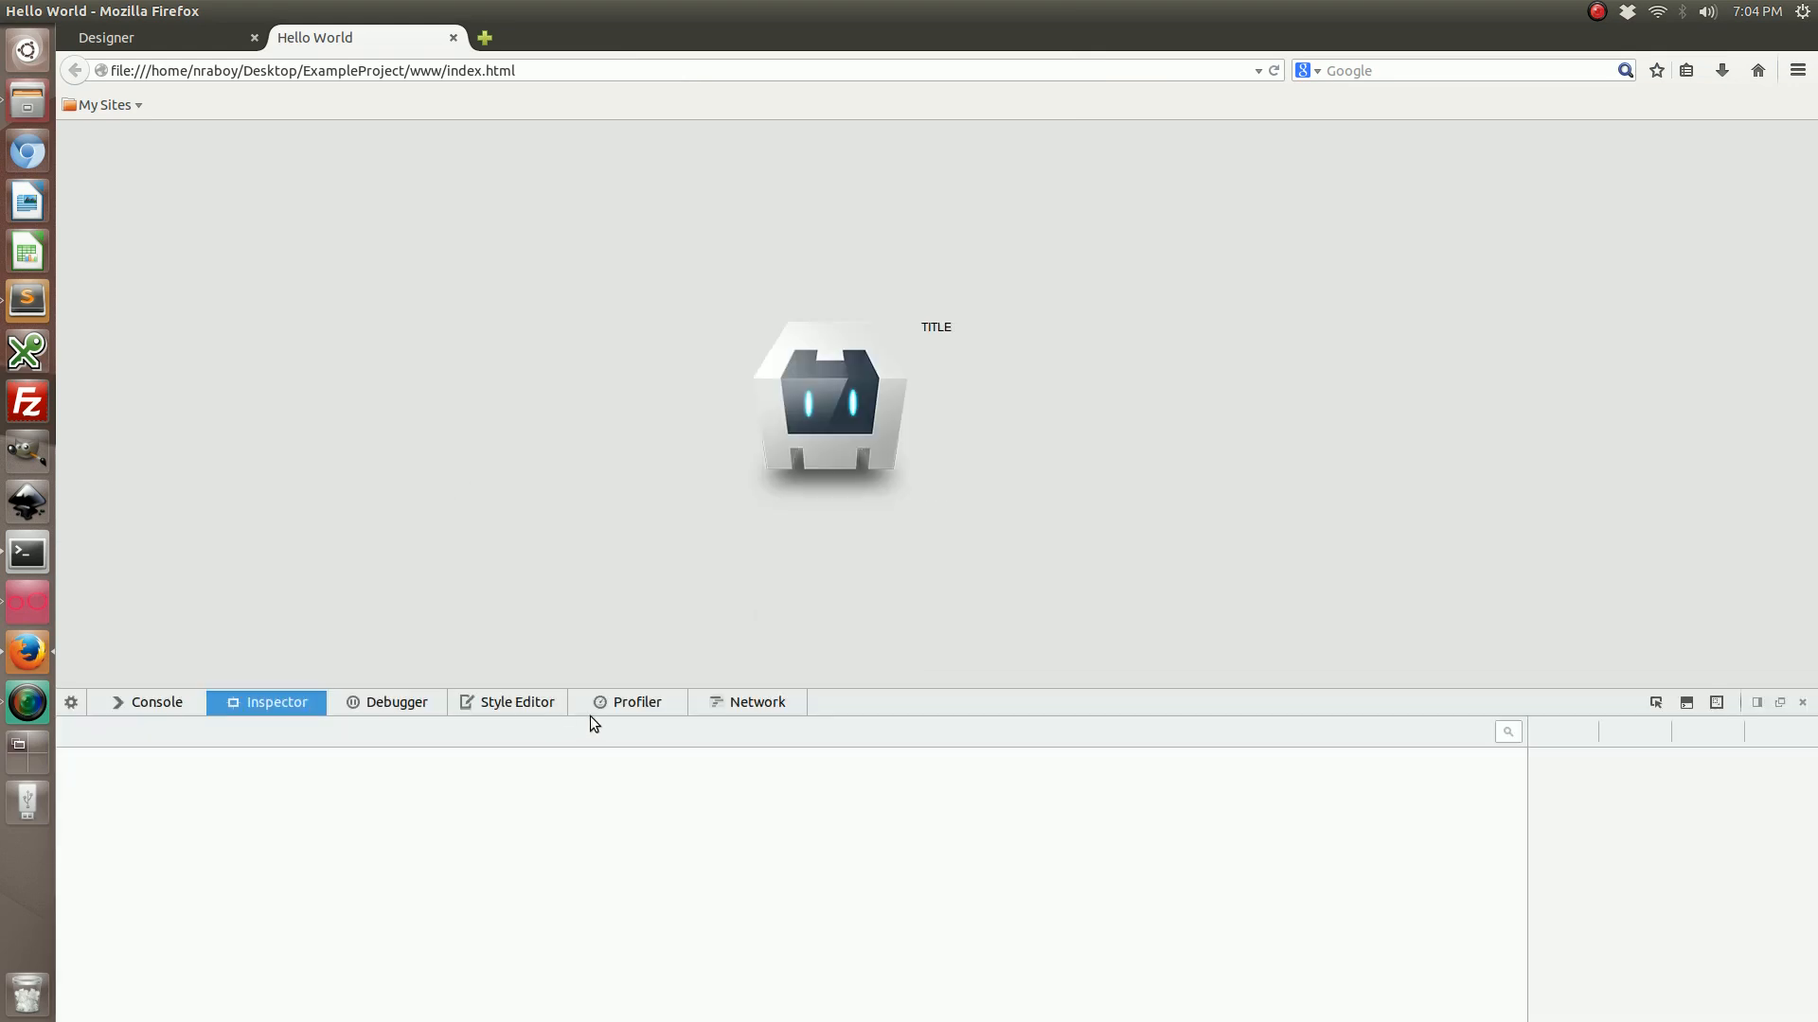
pyautogui.click(157, 702)
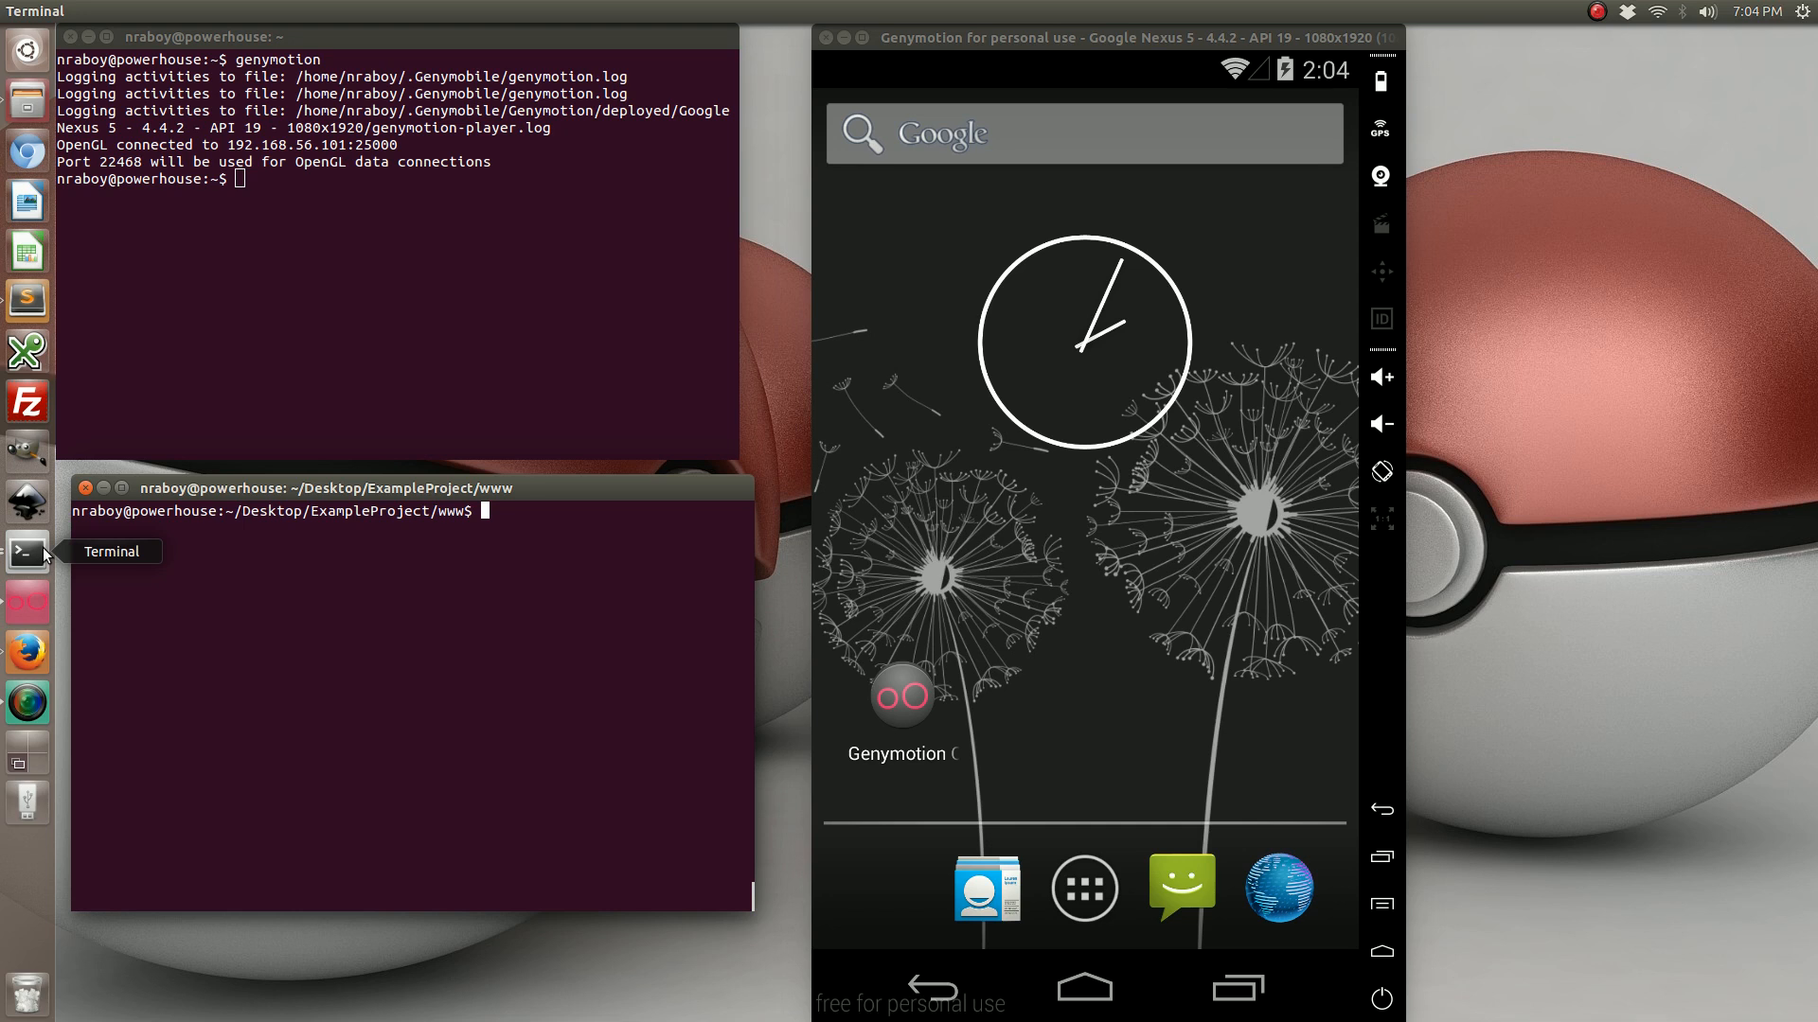
# - Run 'python -m SimpleHTTPServer' in the www terminal to serve on port 8000
pyautogui.write('python -m Simpl')
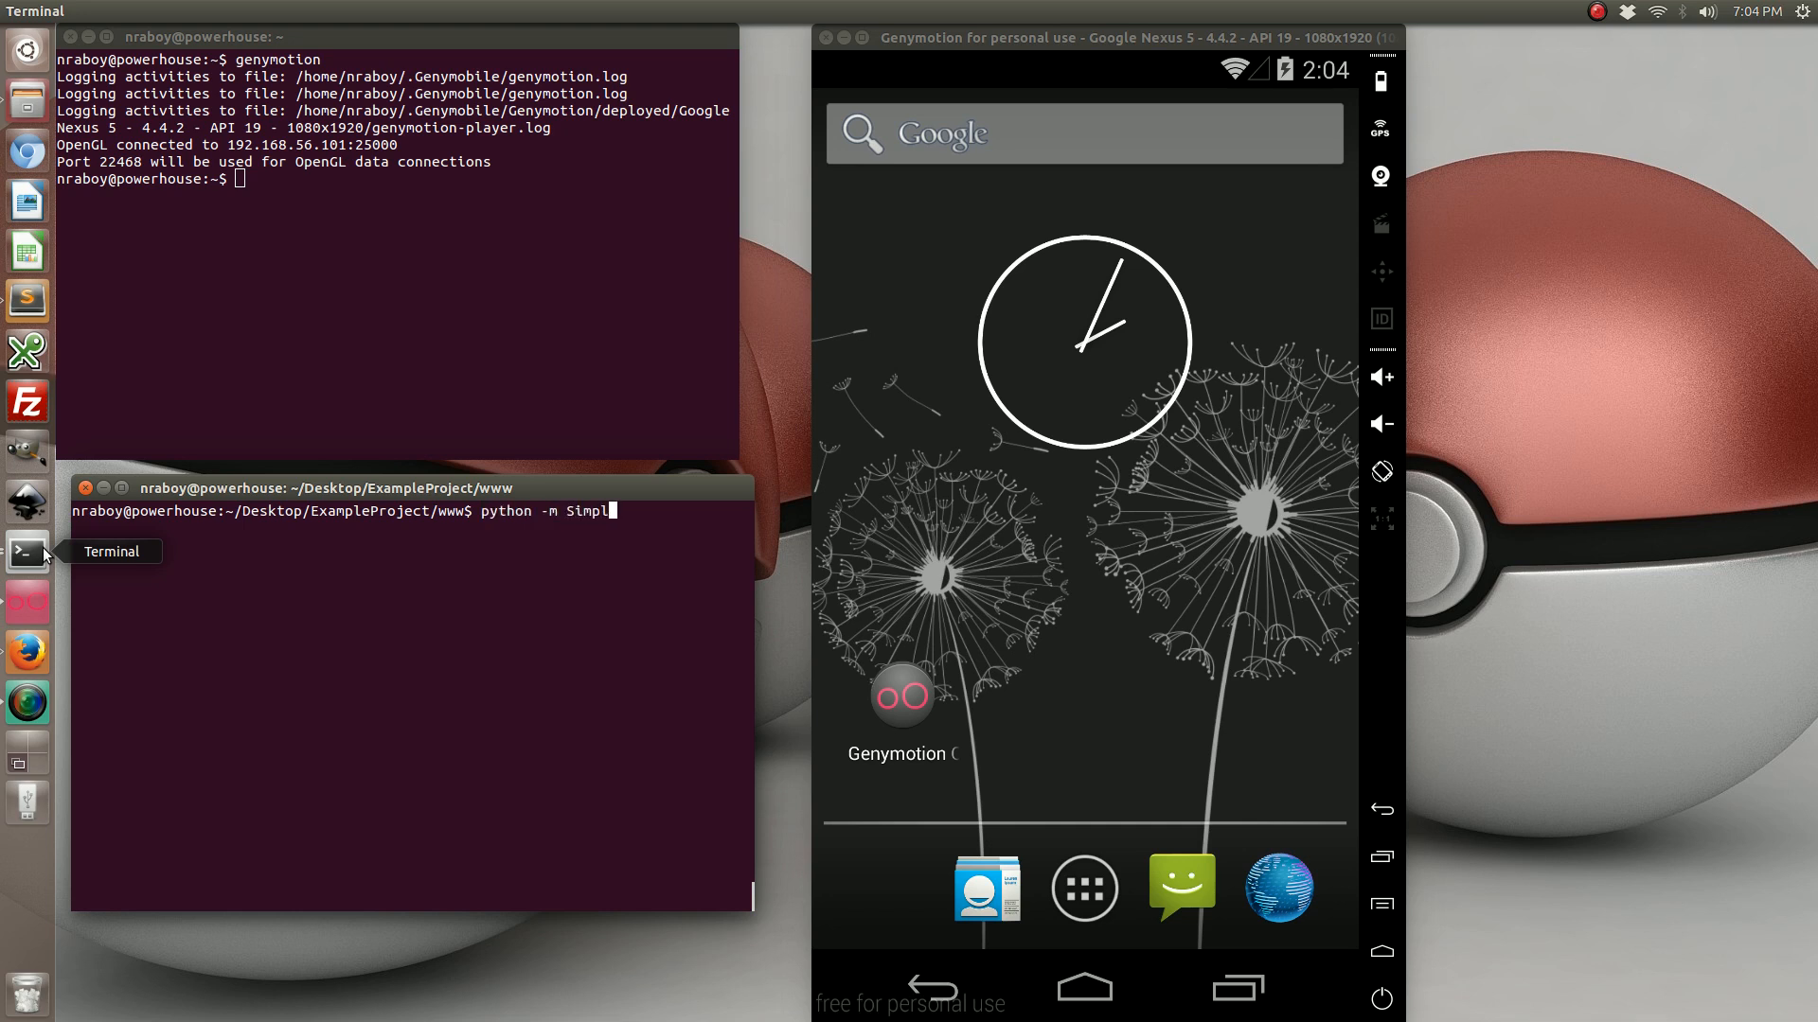
pyautogui.write('eHT')
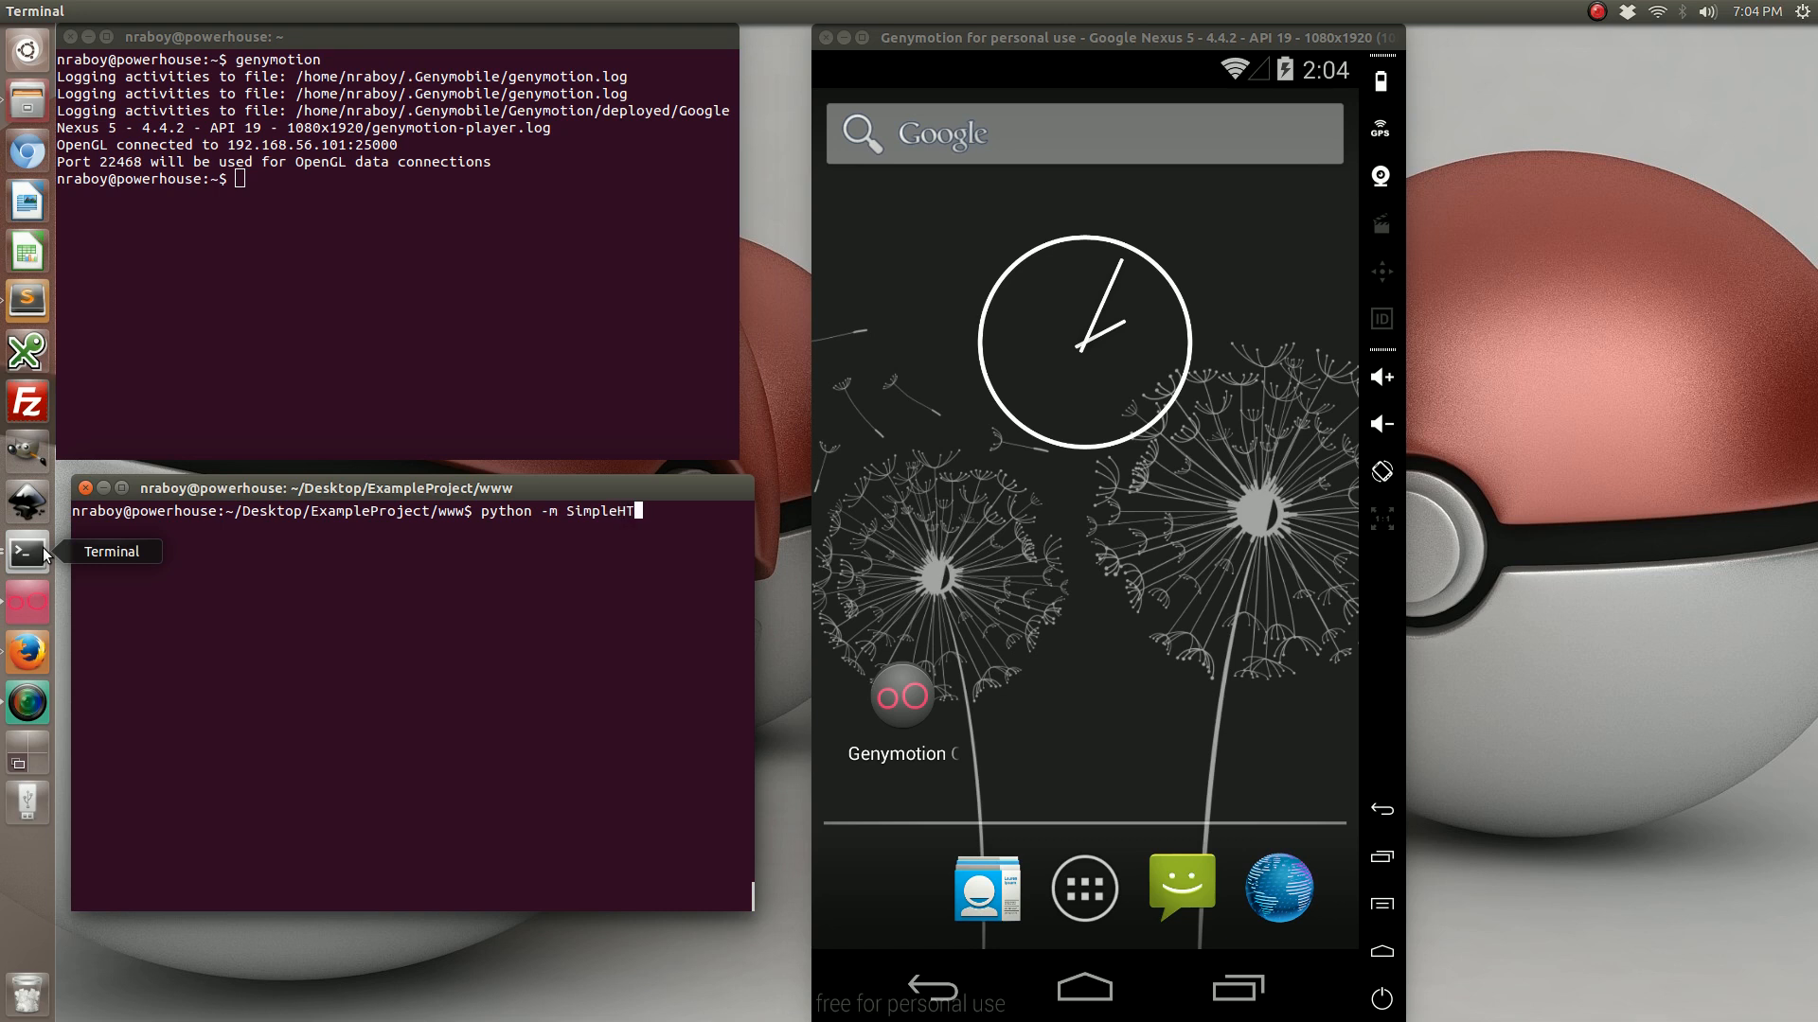
pyautogui.write('TPServer')
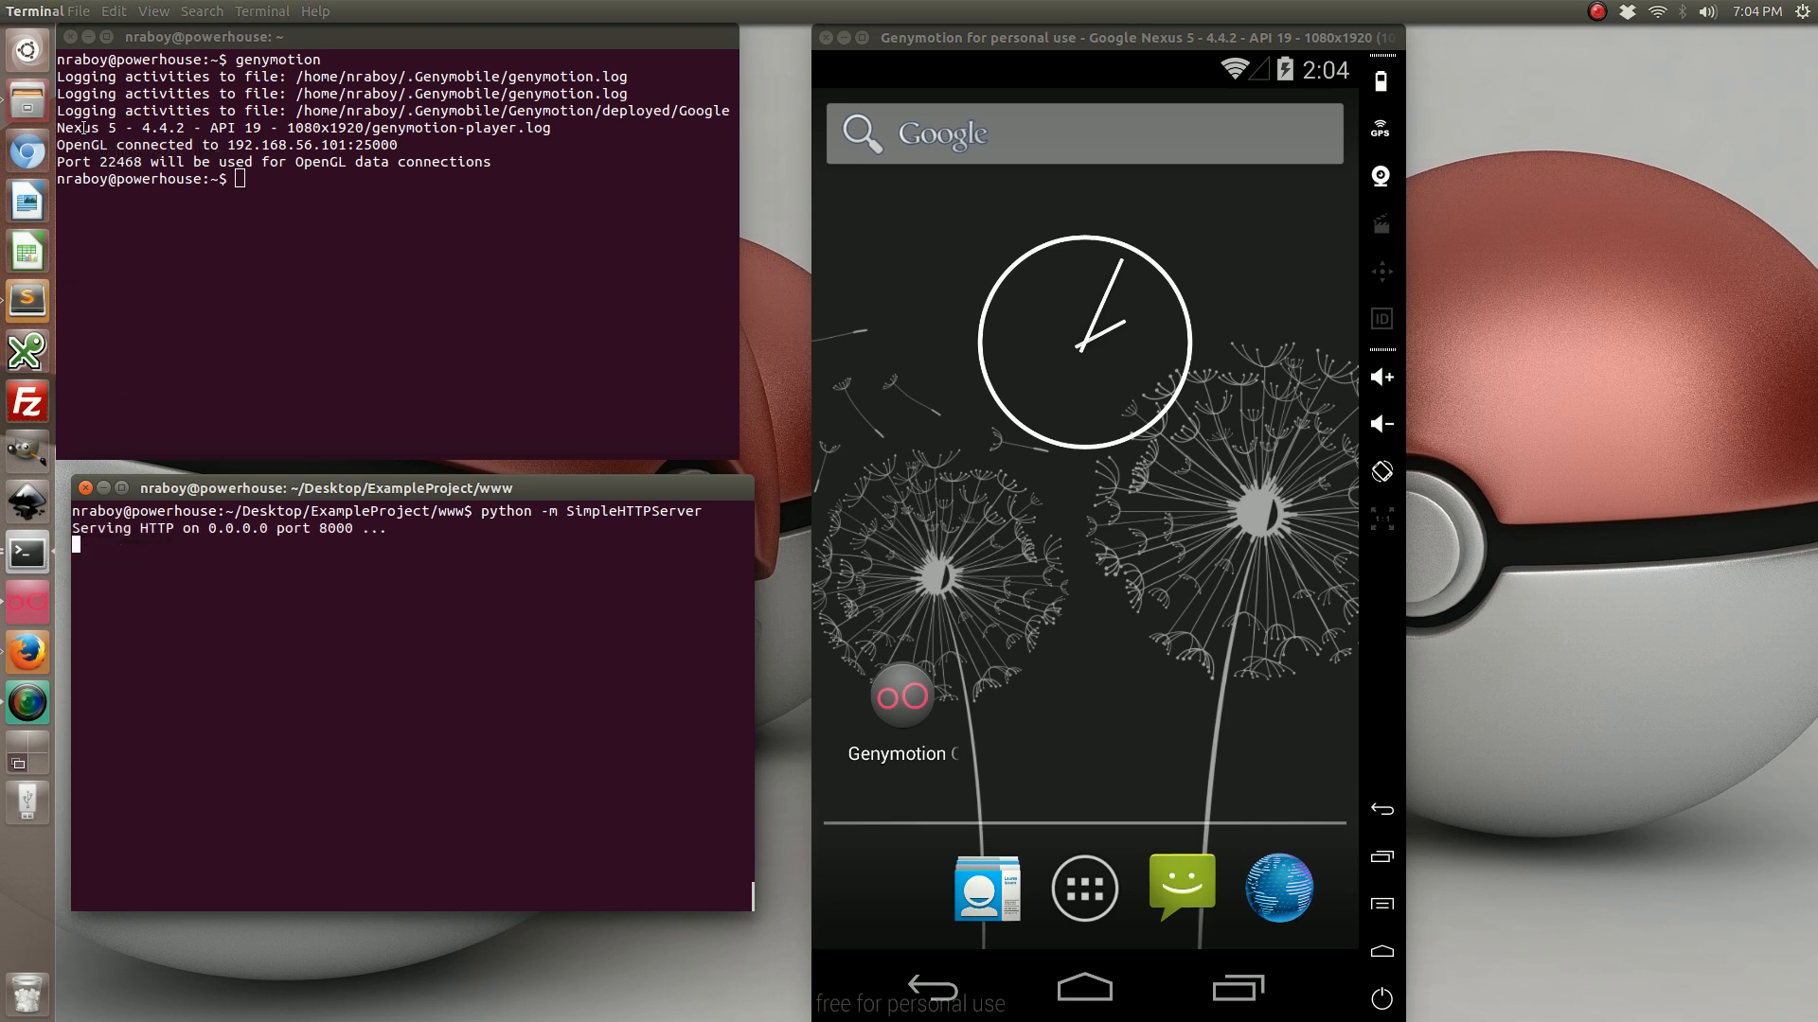
pyautogui.moveTo(25, 152)
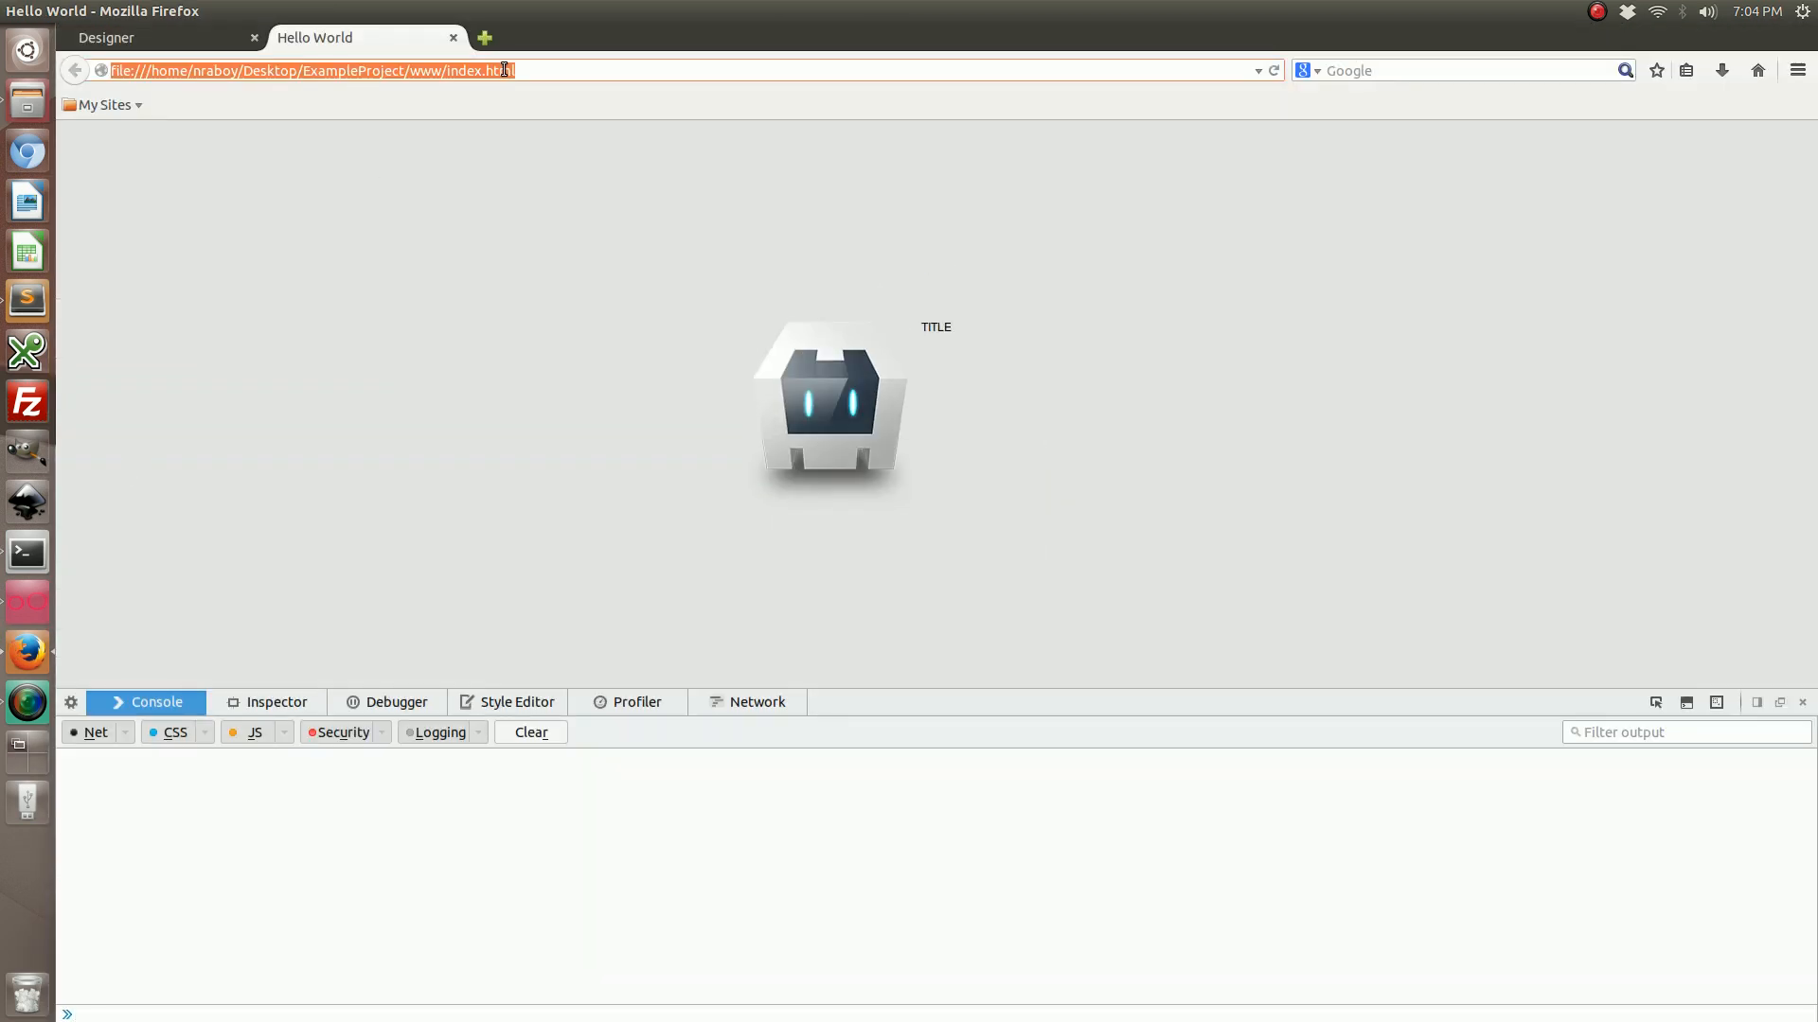
# - Load the page from localhost:8000 in Firefox's address bar instead of the file URL
pyautogui.write('localhost')
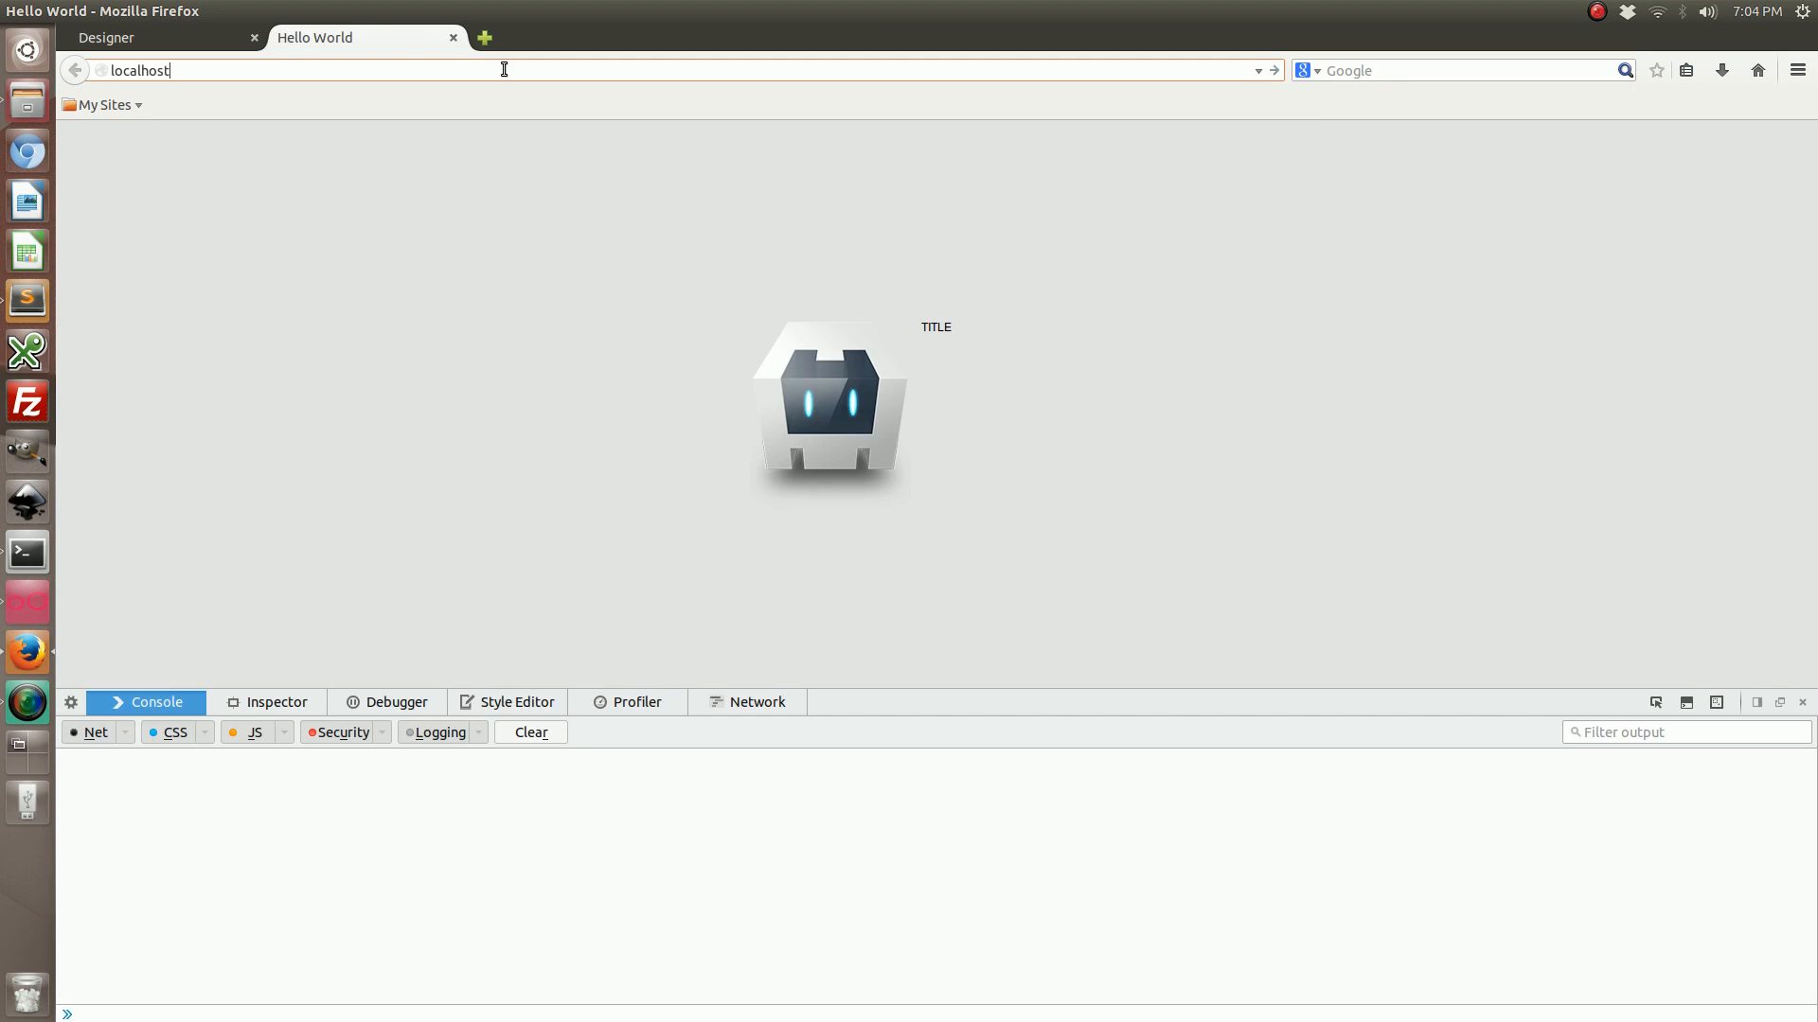
pyautogui.write(':8000')
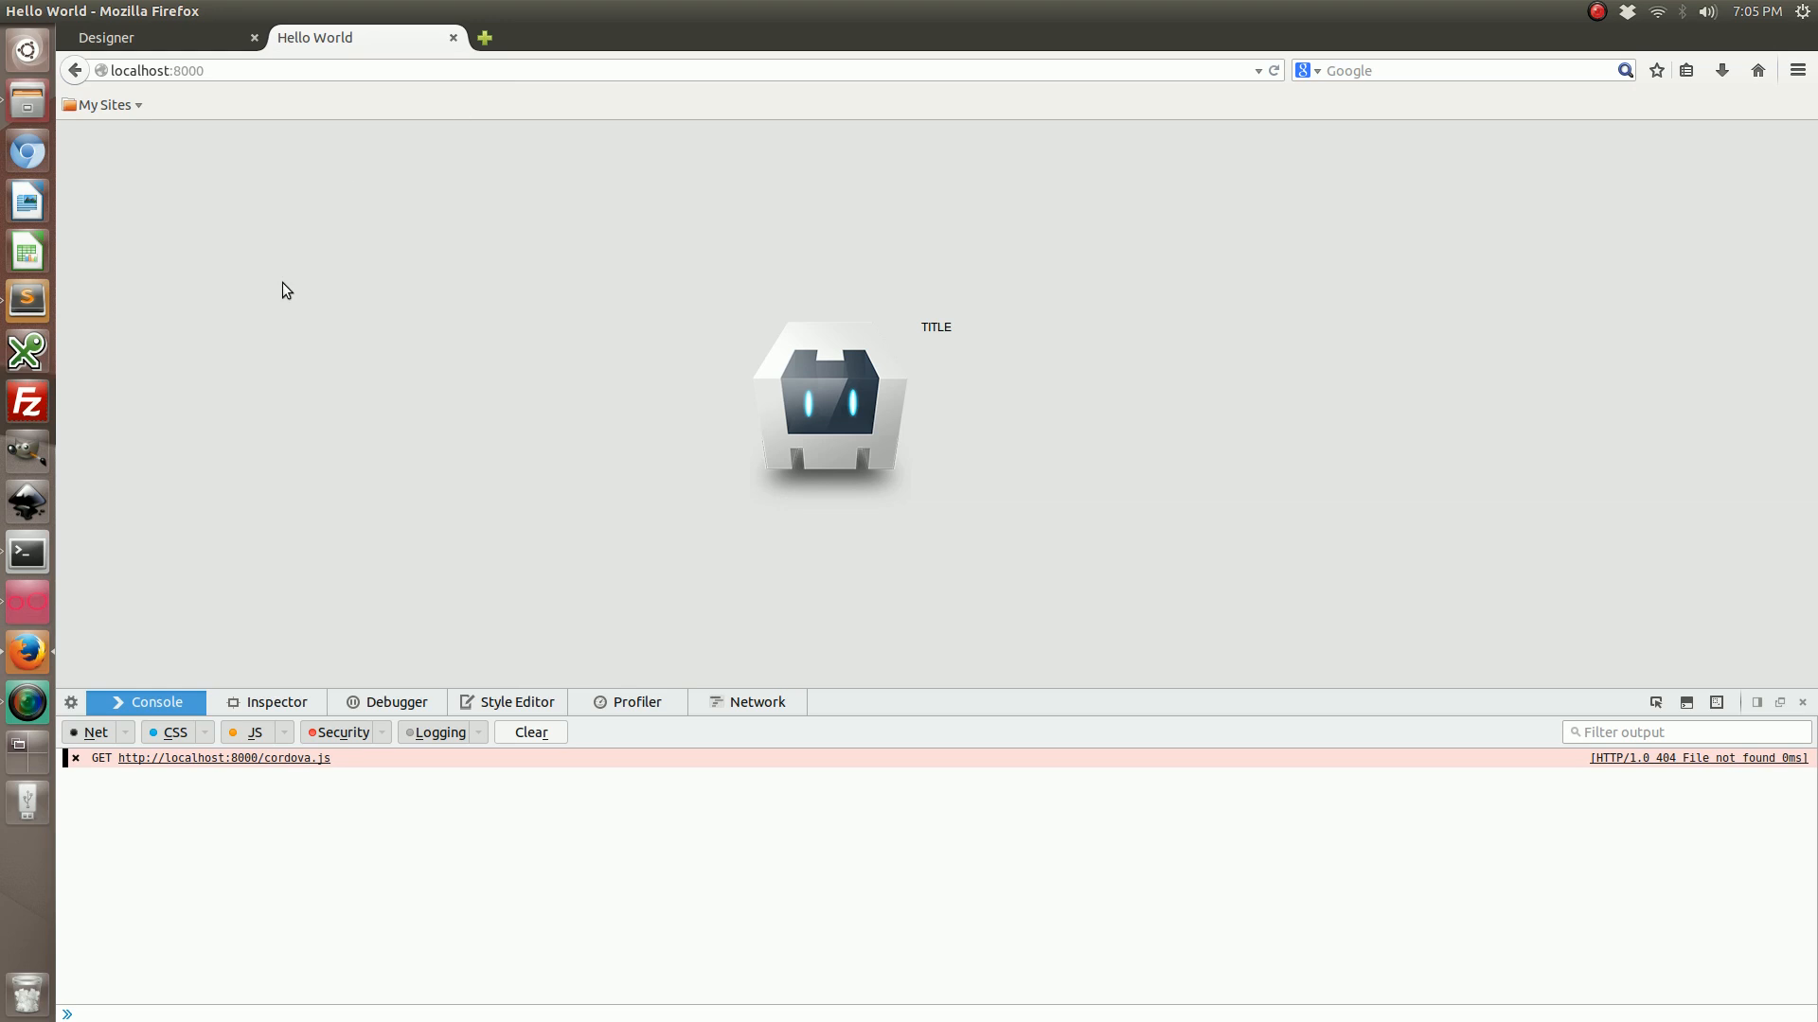
pyautogui.moveTo(125, 282)
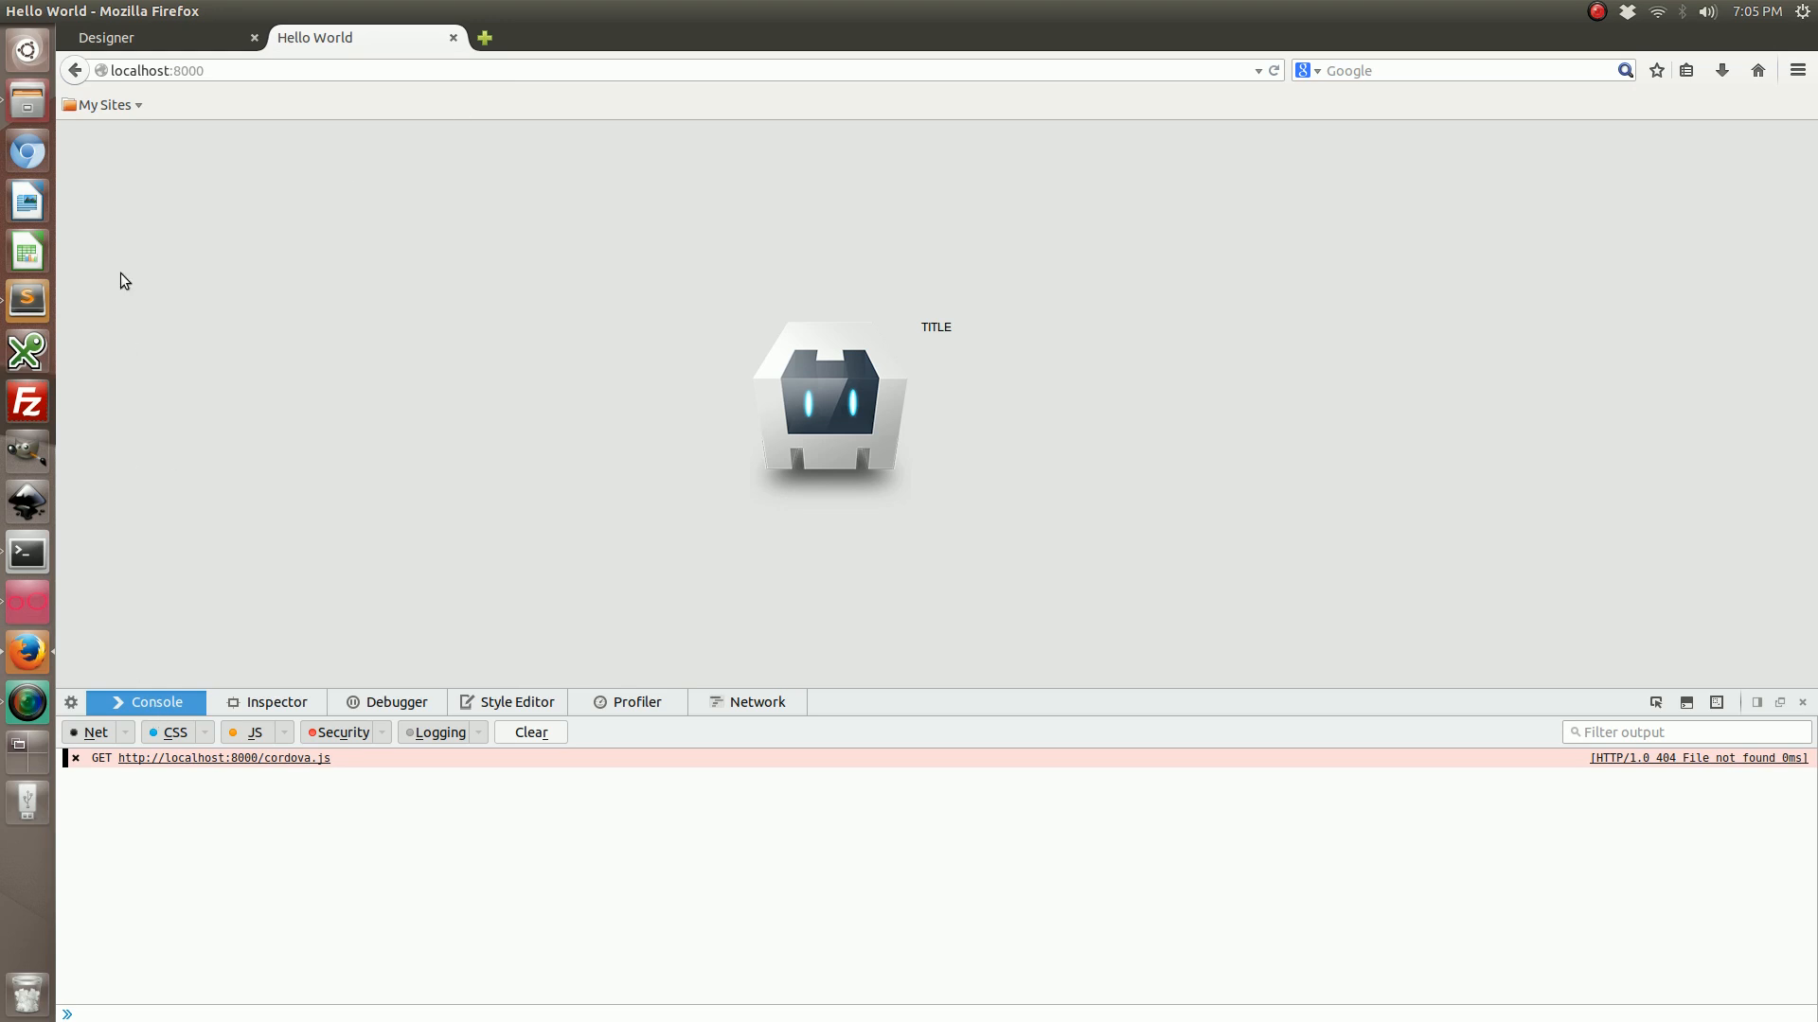
pyautogui.moveTo(136, 197)
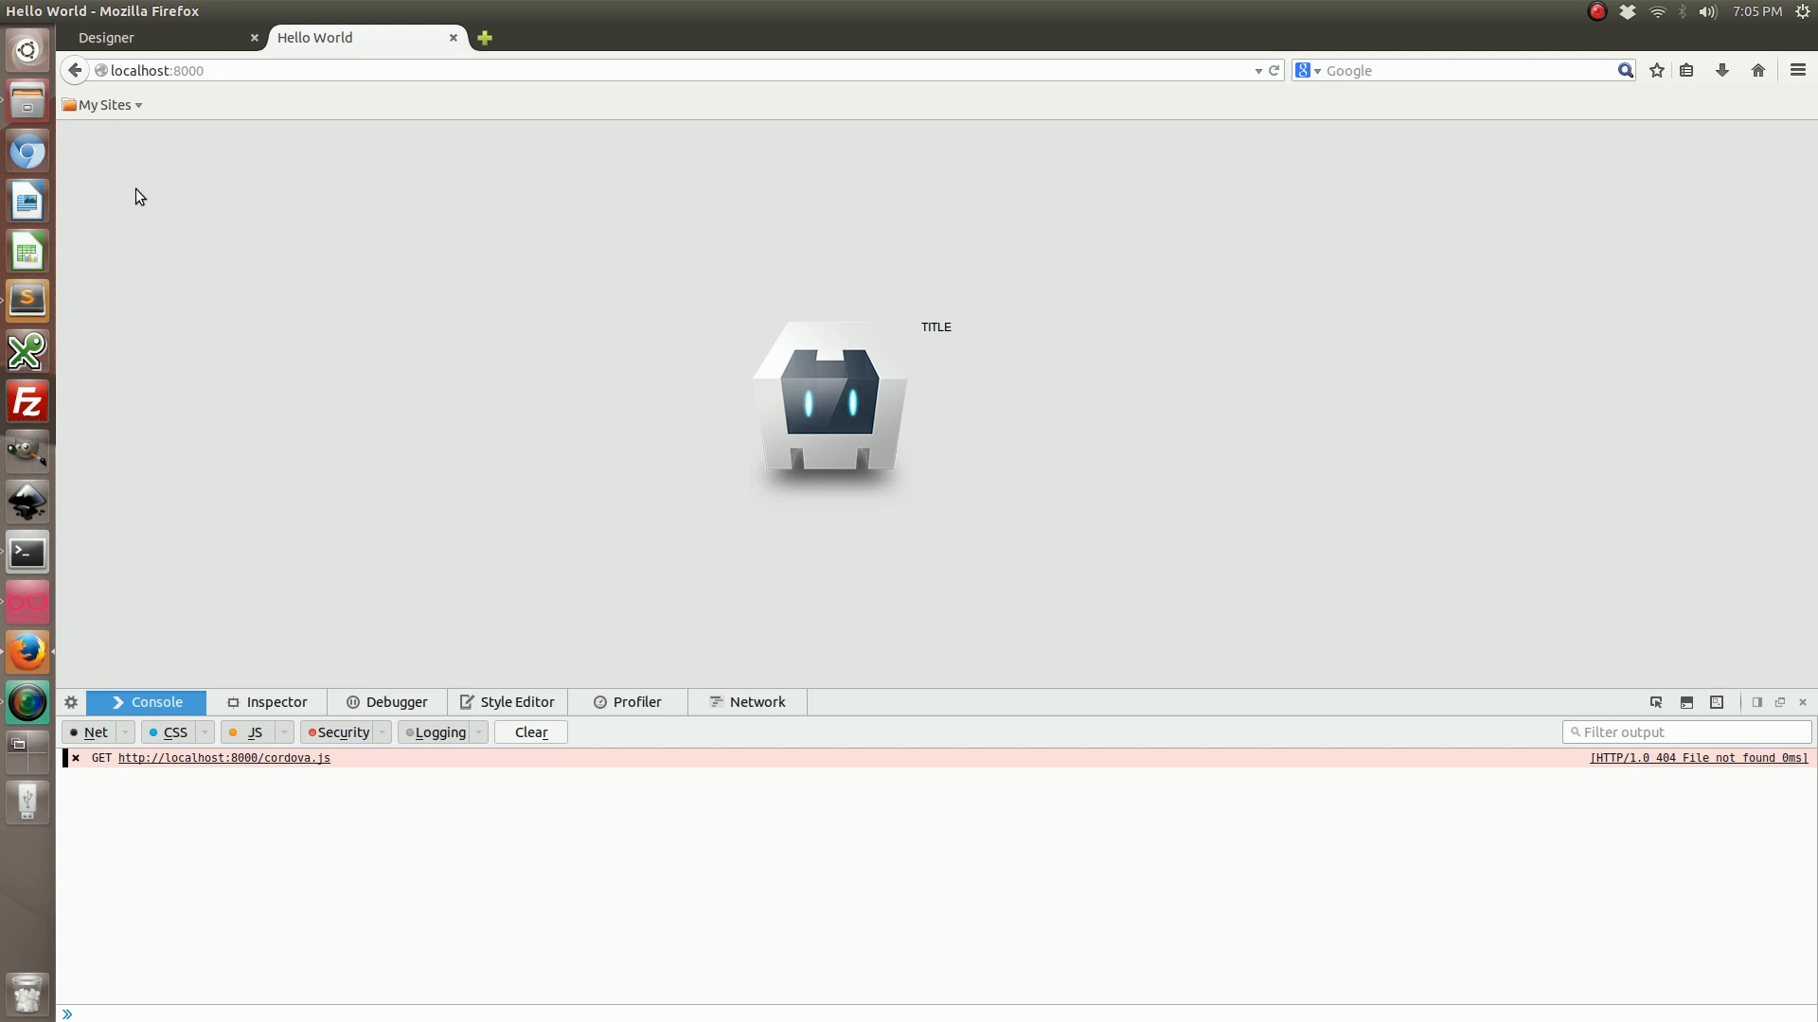
pyautogui.moveTo(261, 769)
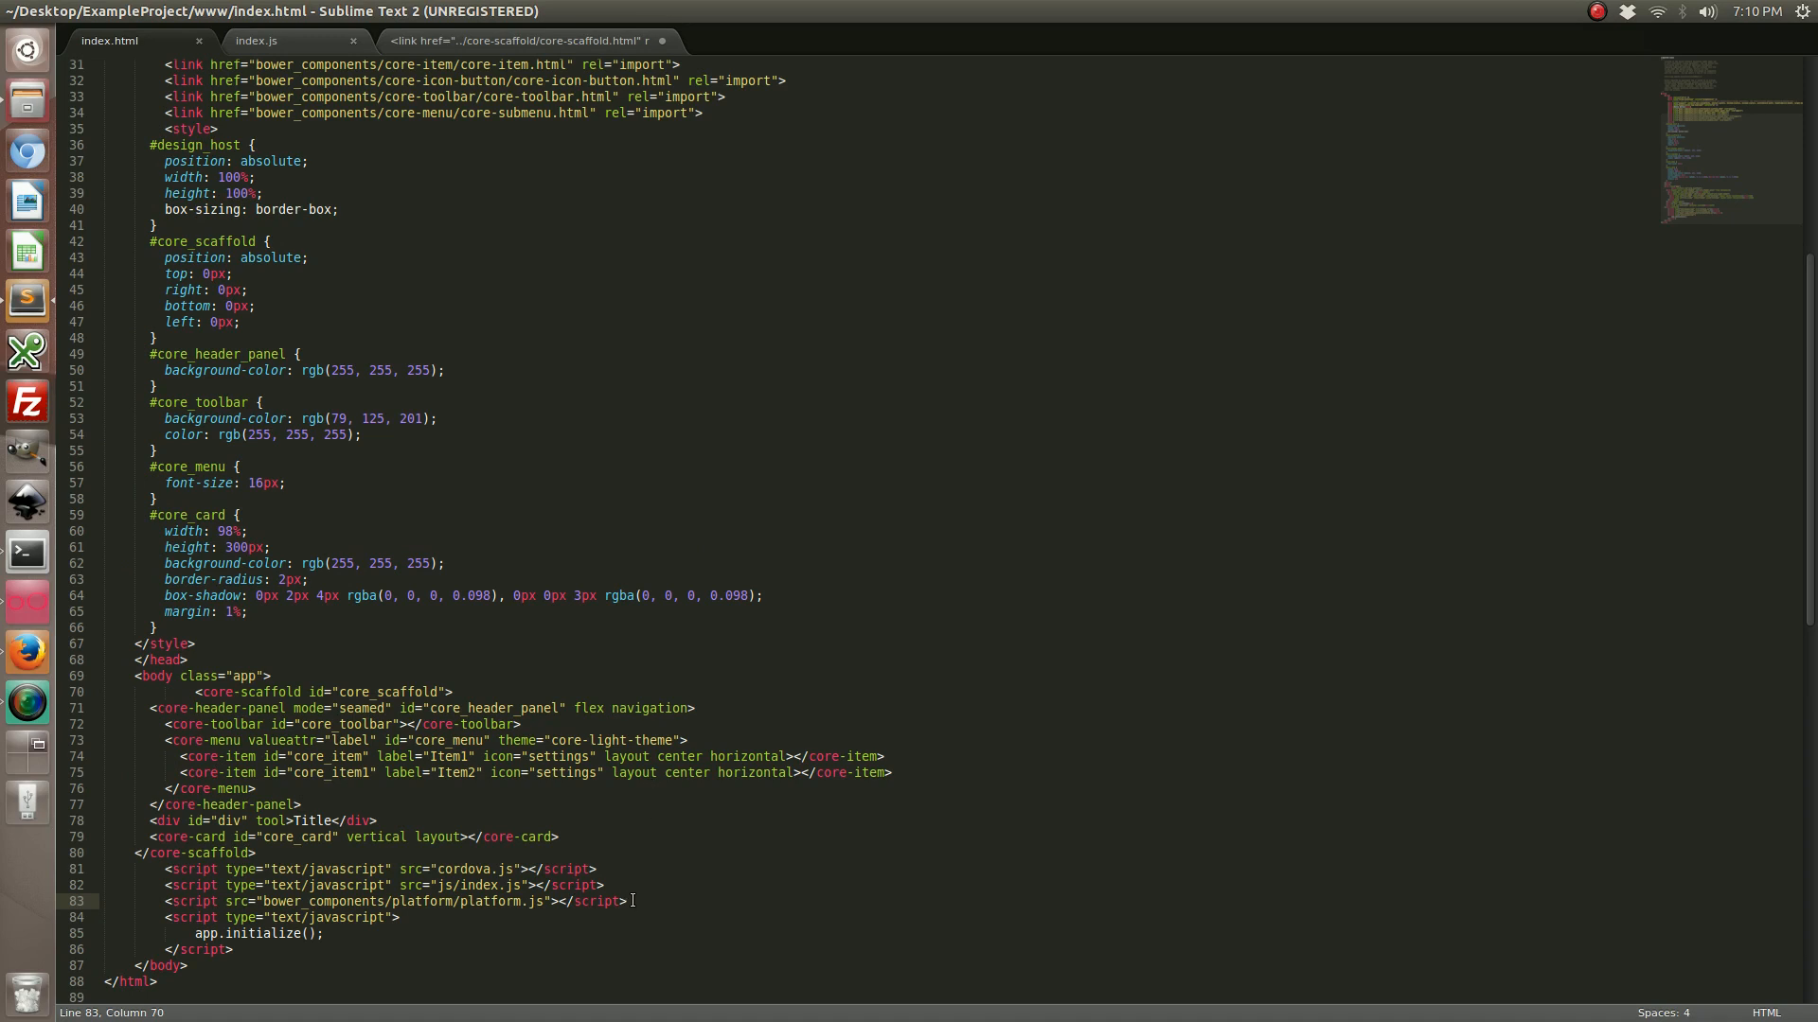
# - Select the platform.js script line at line 83 of index.html for editing
pyautogui.moveTo(477, 902); pyautogui.dragTo(626, 901)
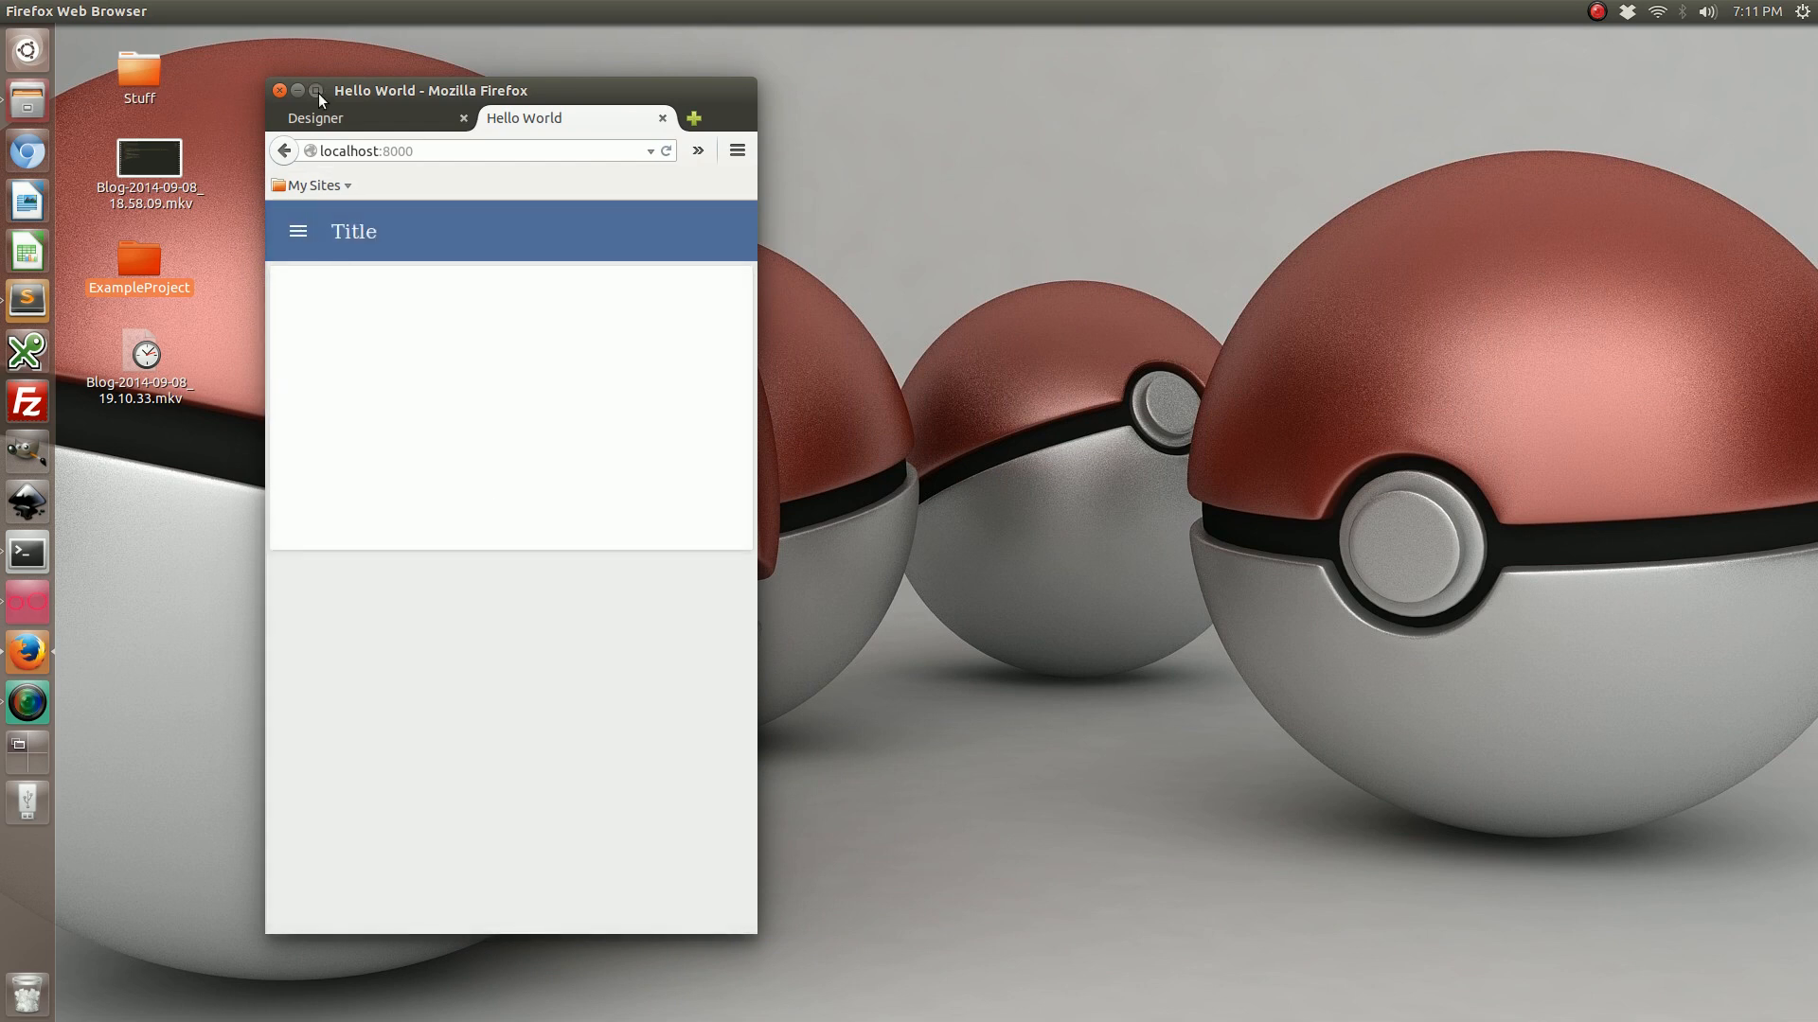
# - Minimize the Firefox window showing the Title toolbar and card
pyautogui.click(315, 91)
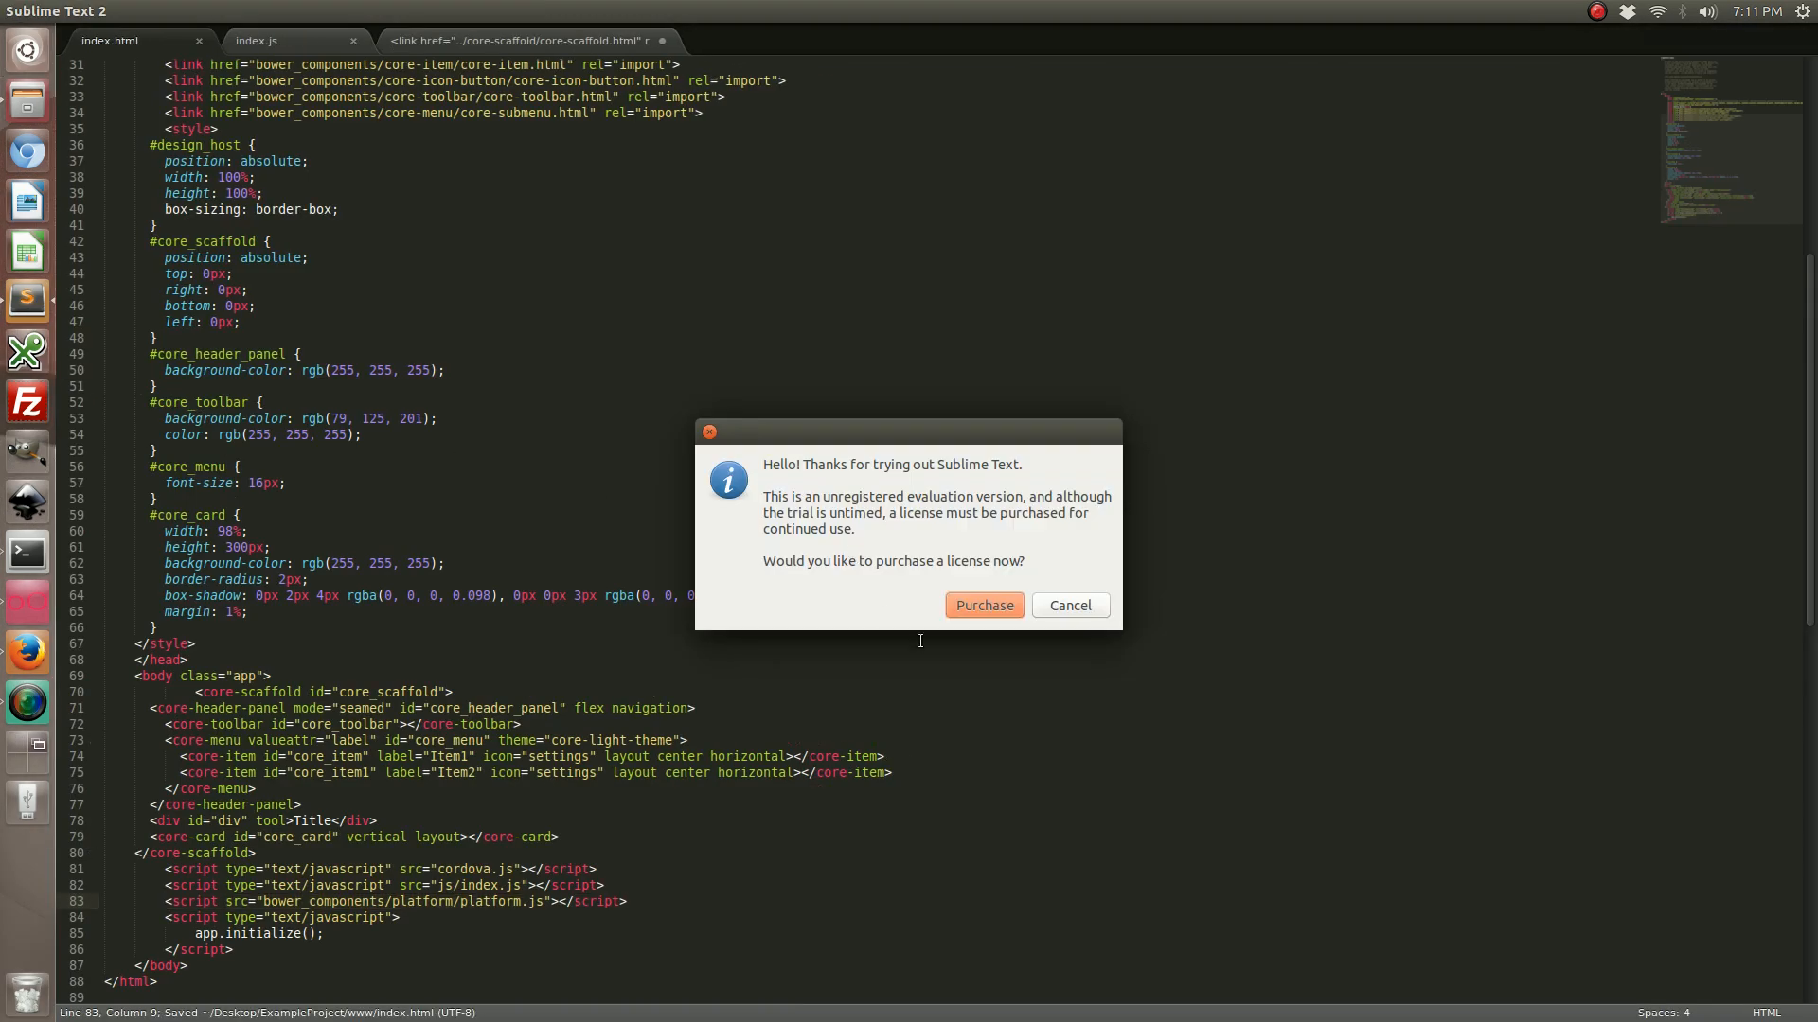
# - Cancel Sublime Text's license purchase reminder after saving index.html
pyautogui.click(1068, 606)
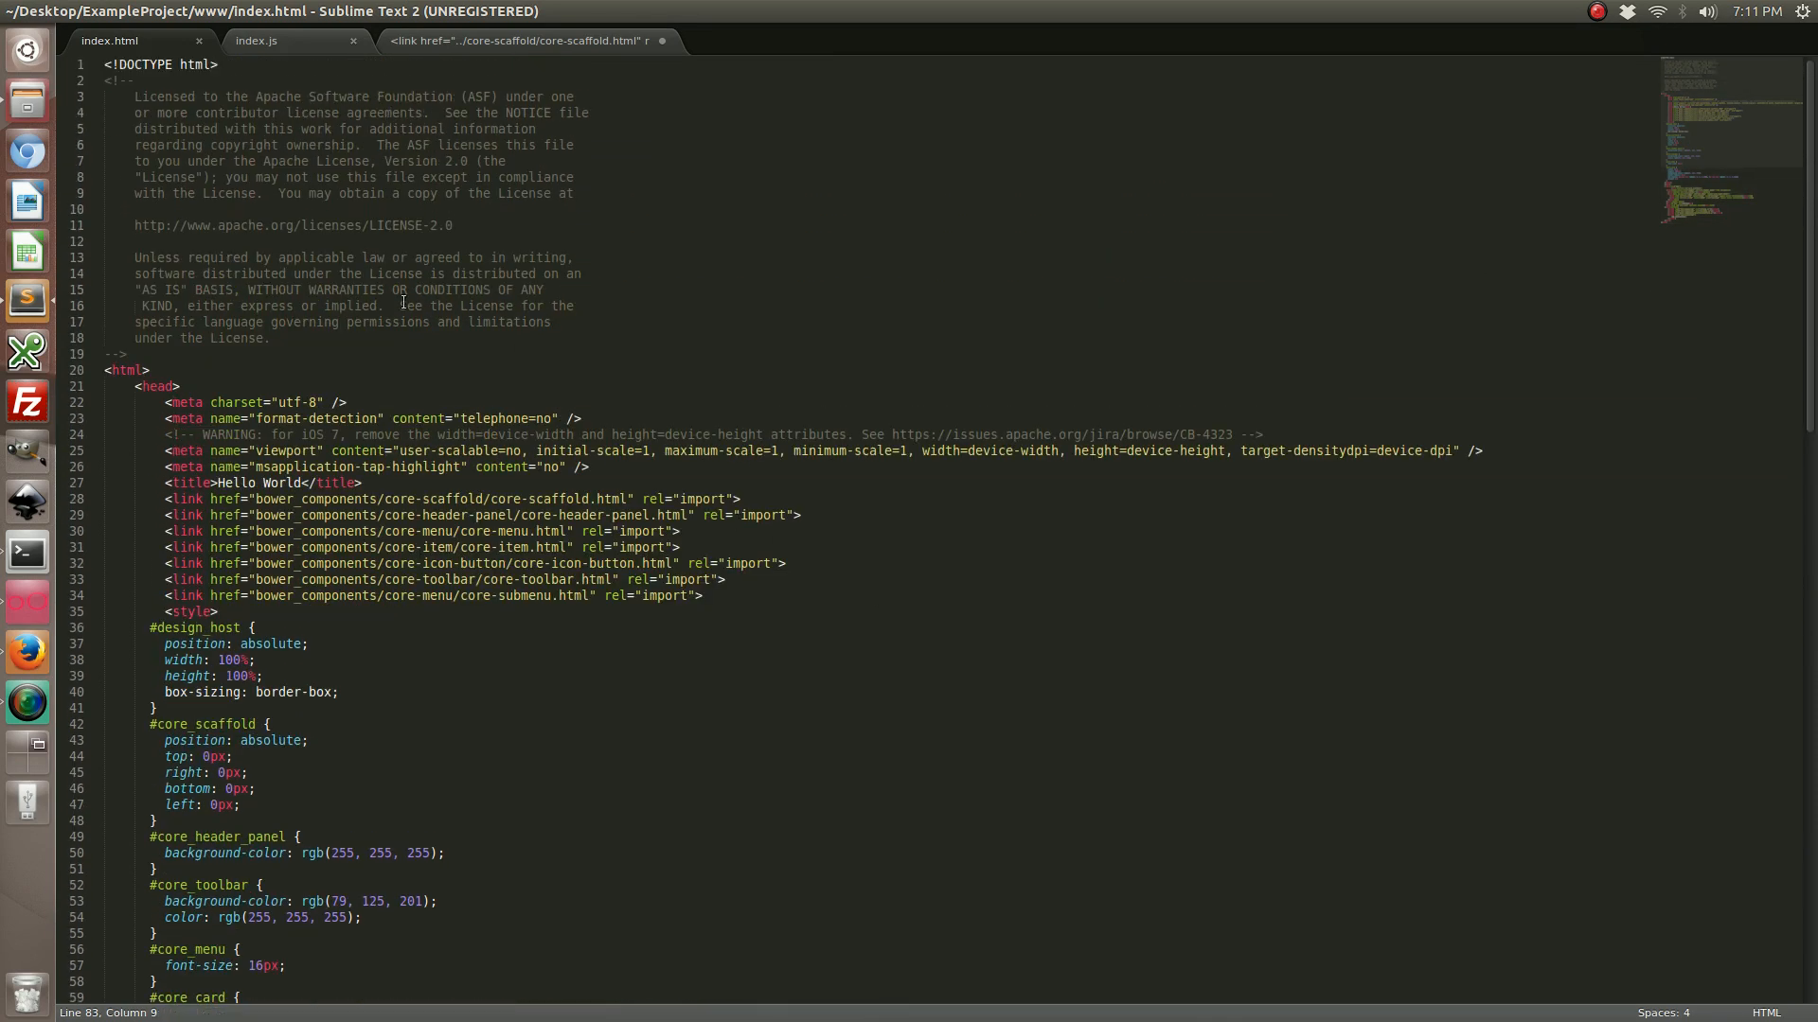
pyautogui.scroll(-3)
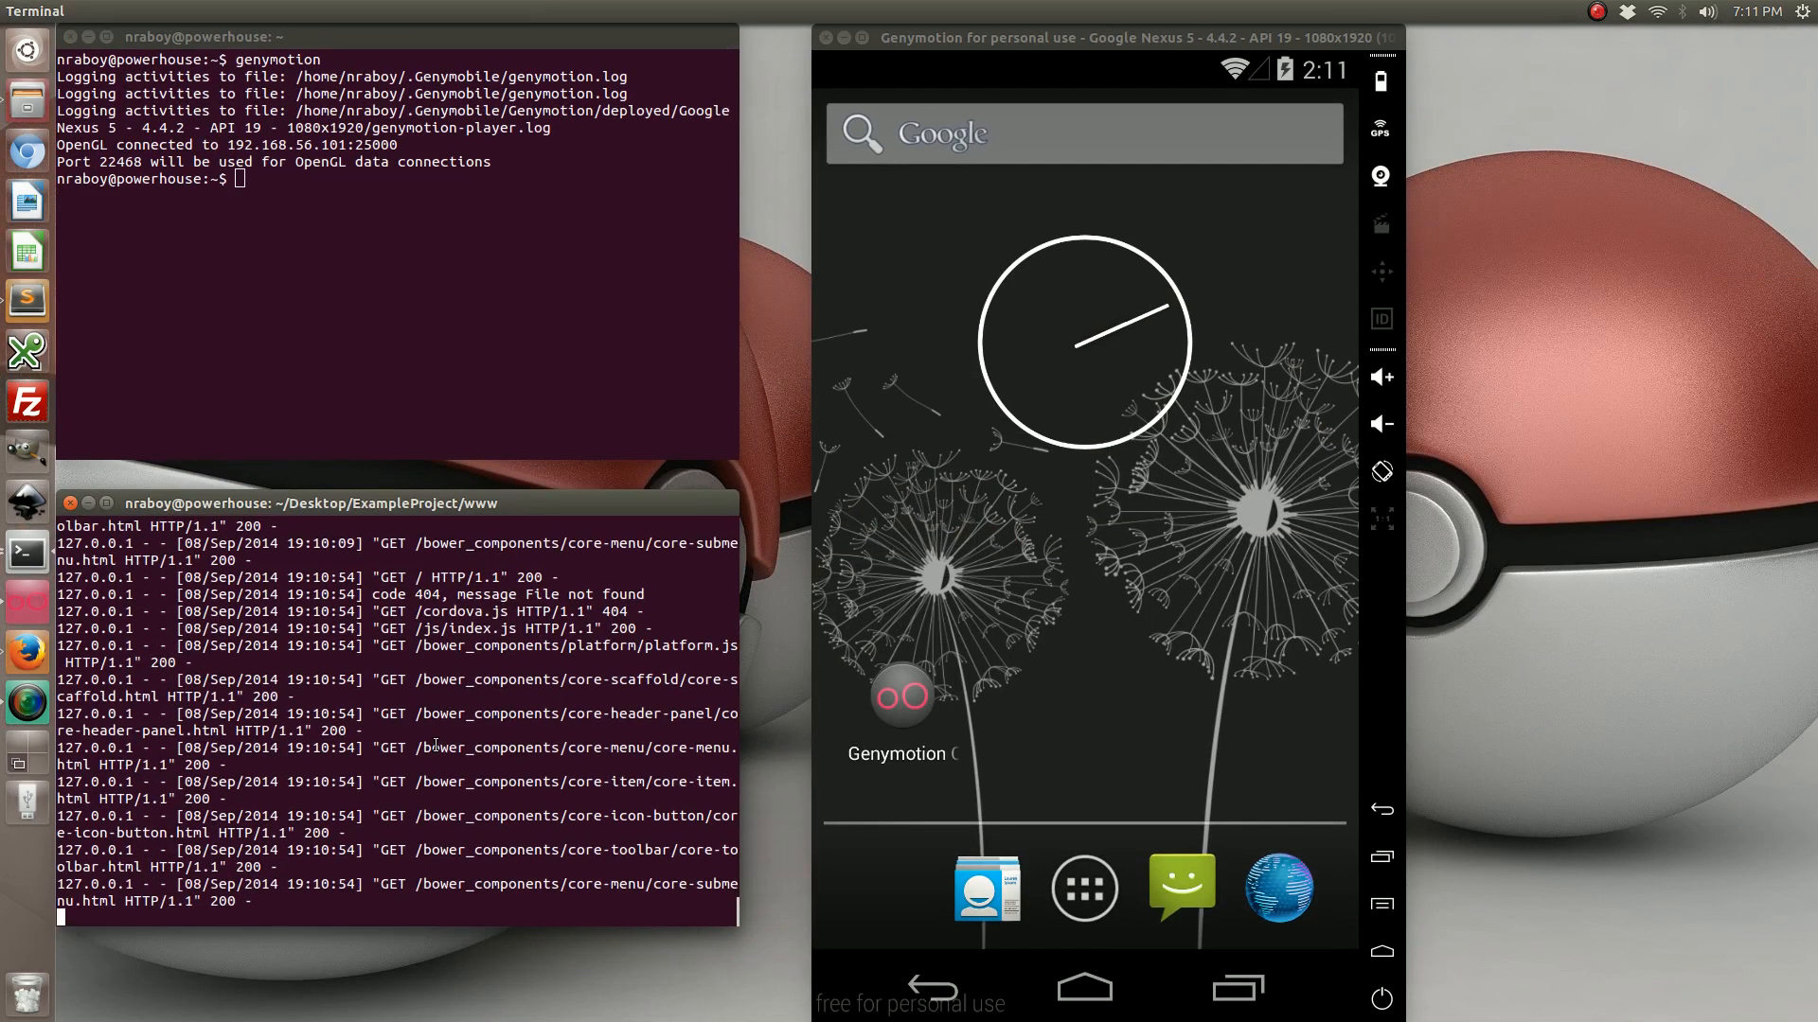
# - Stop the Python web server with Ctrl+C and run 'cordova build android'
pyautogui.press('ctrl+c')
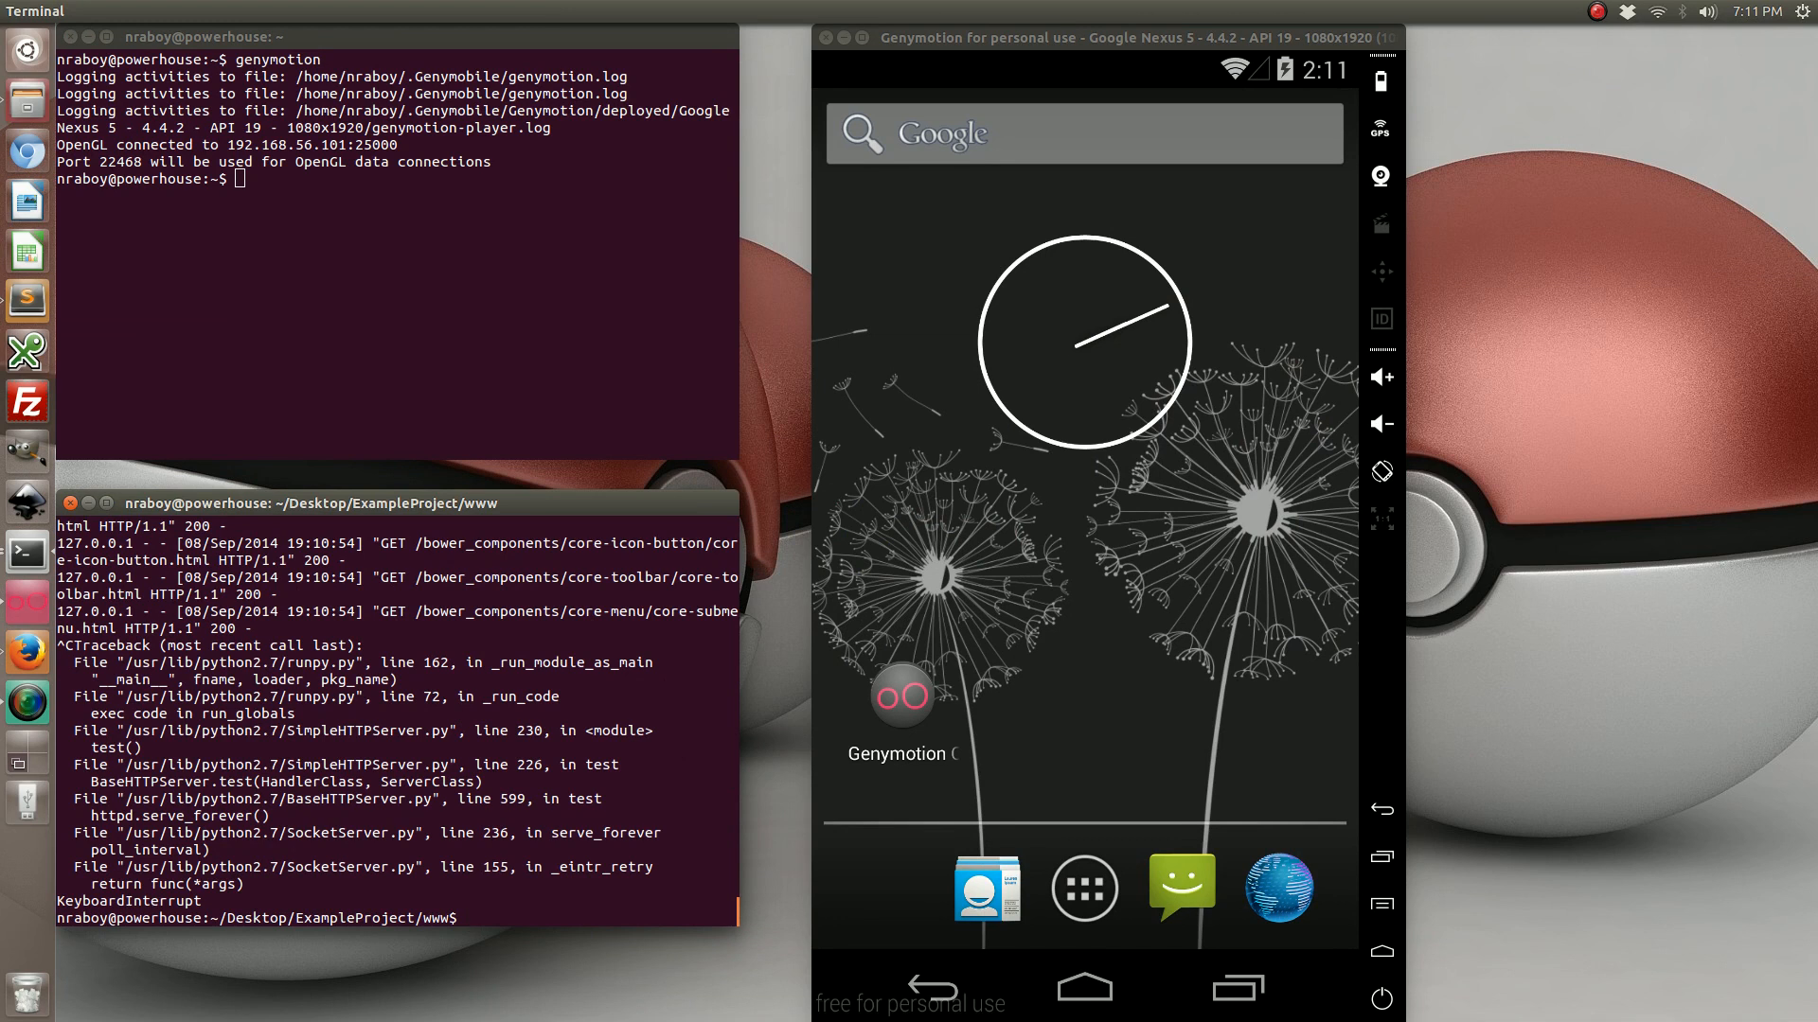
pyautogui.write('cordova build an')
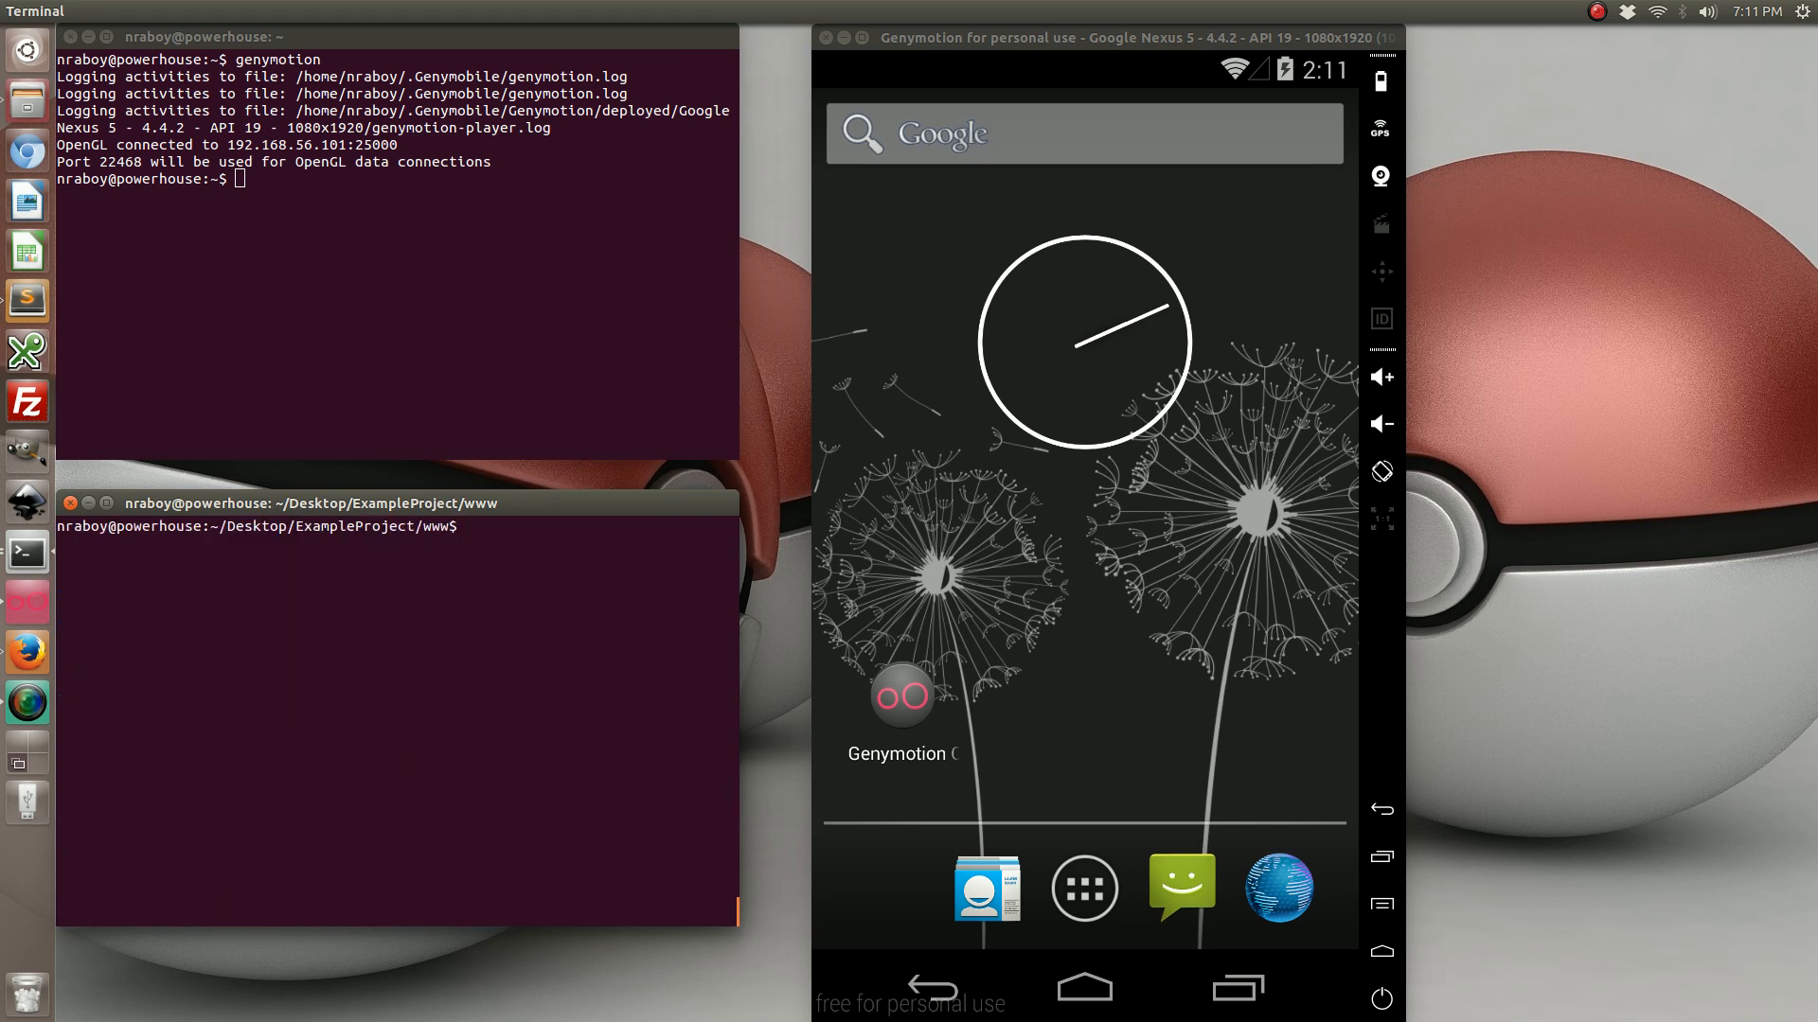
# - From the project folder, adb install -r platforms/android/ant-build/ExampleProject-debug.apk onto the emulator
pyautogui.write('adb insta')
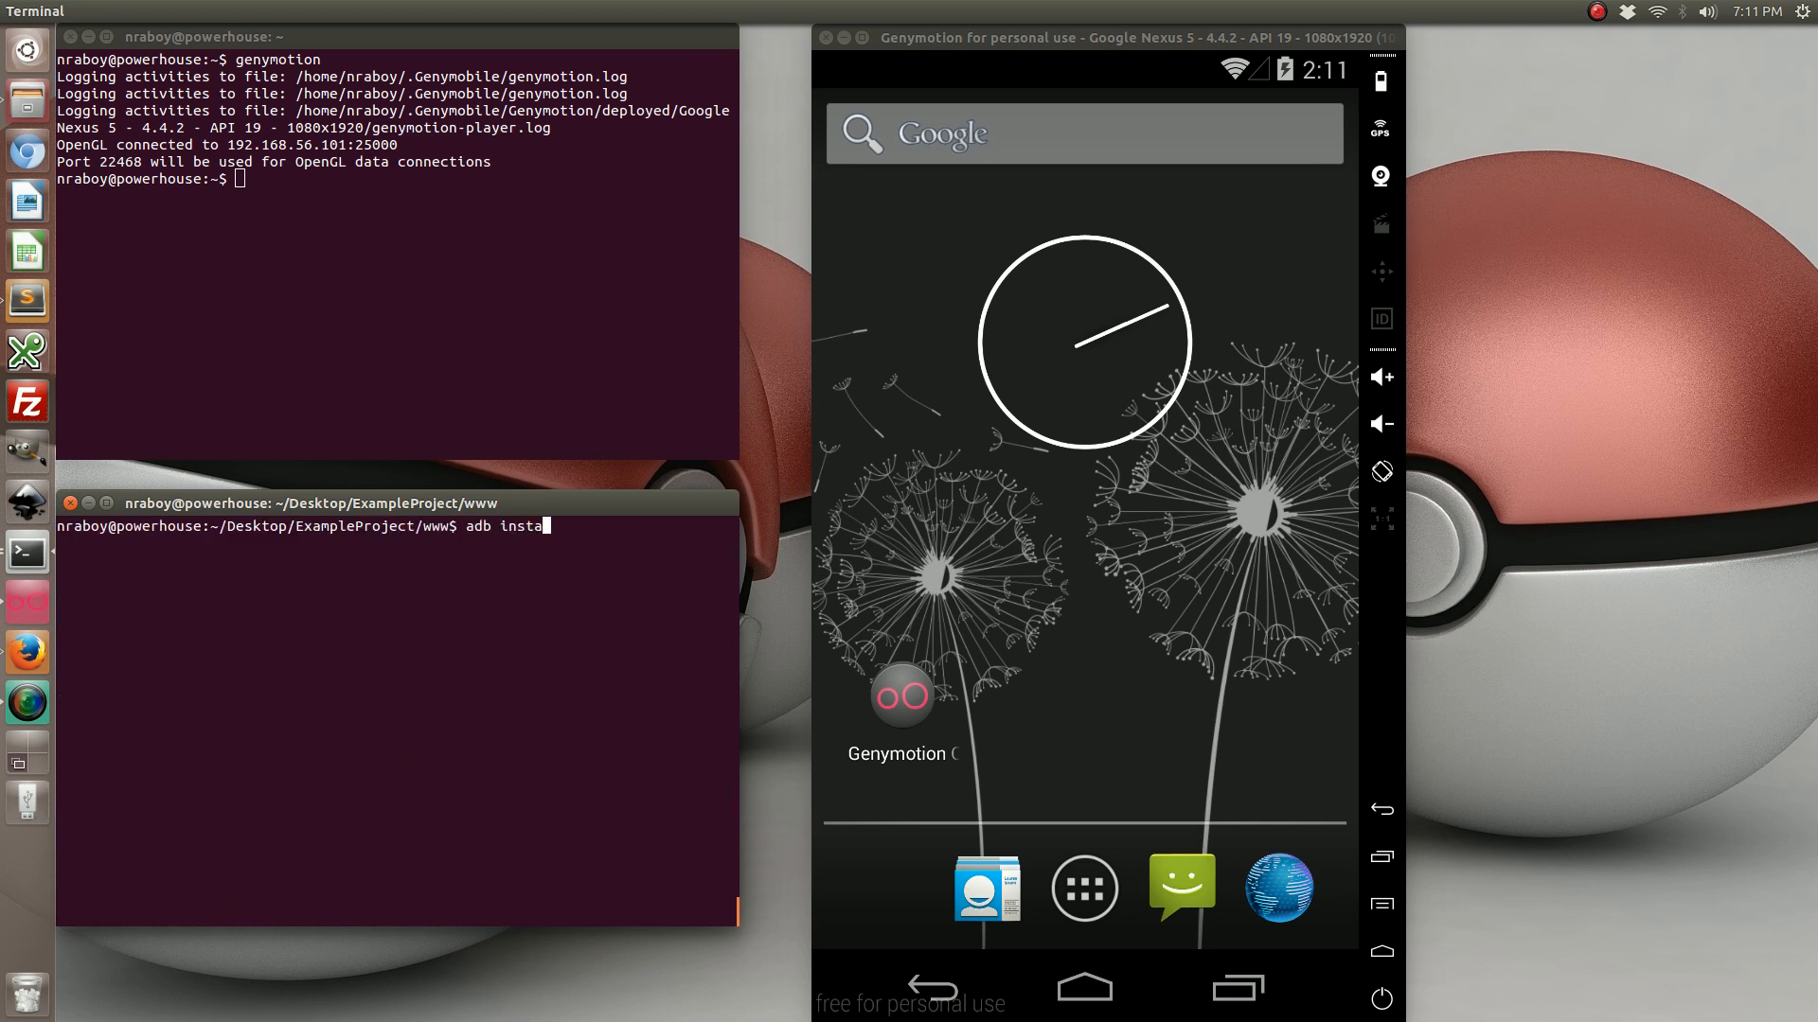
pyautogui.write('cd ..')
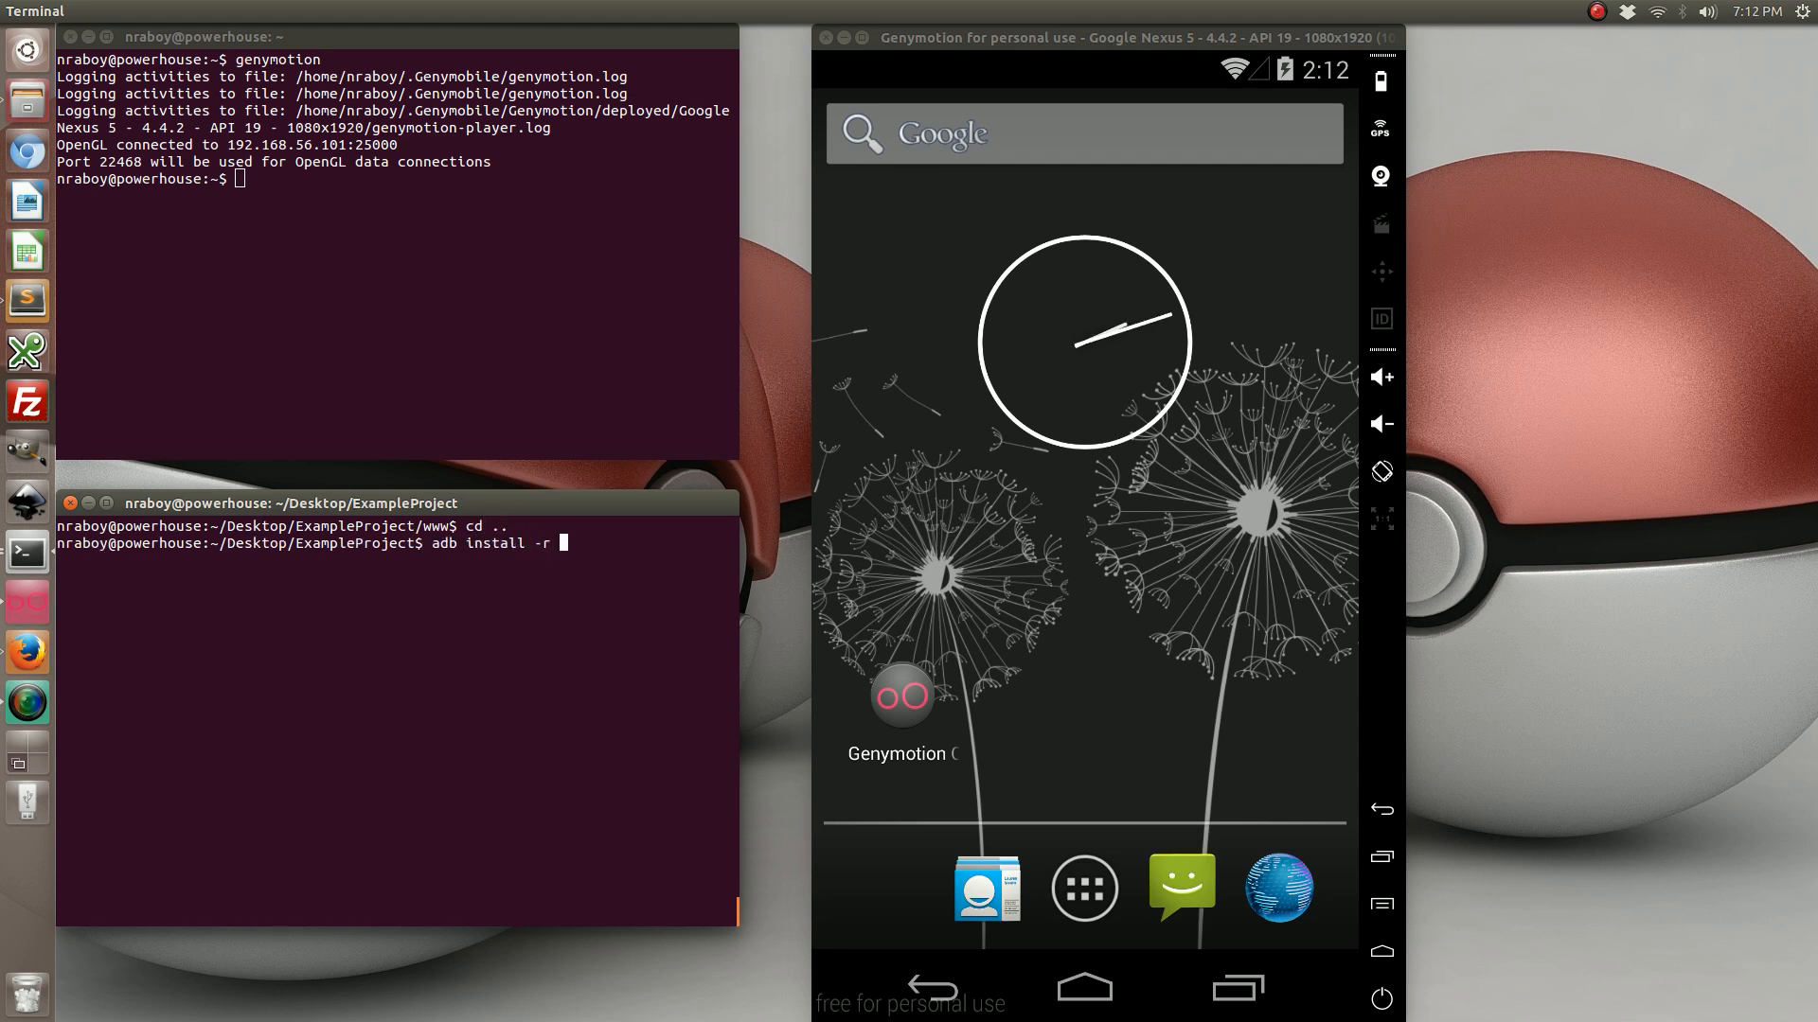
pyautogui.write('platforms/an')
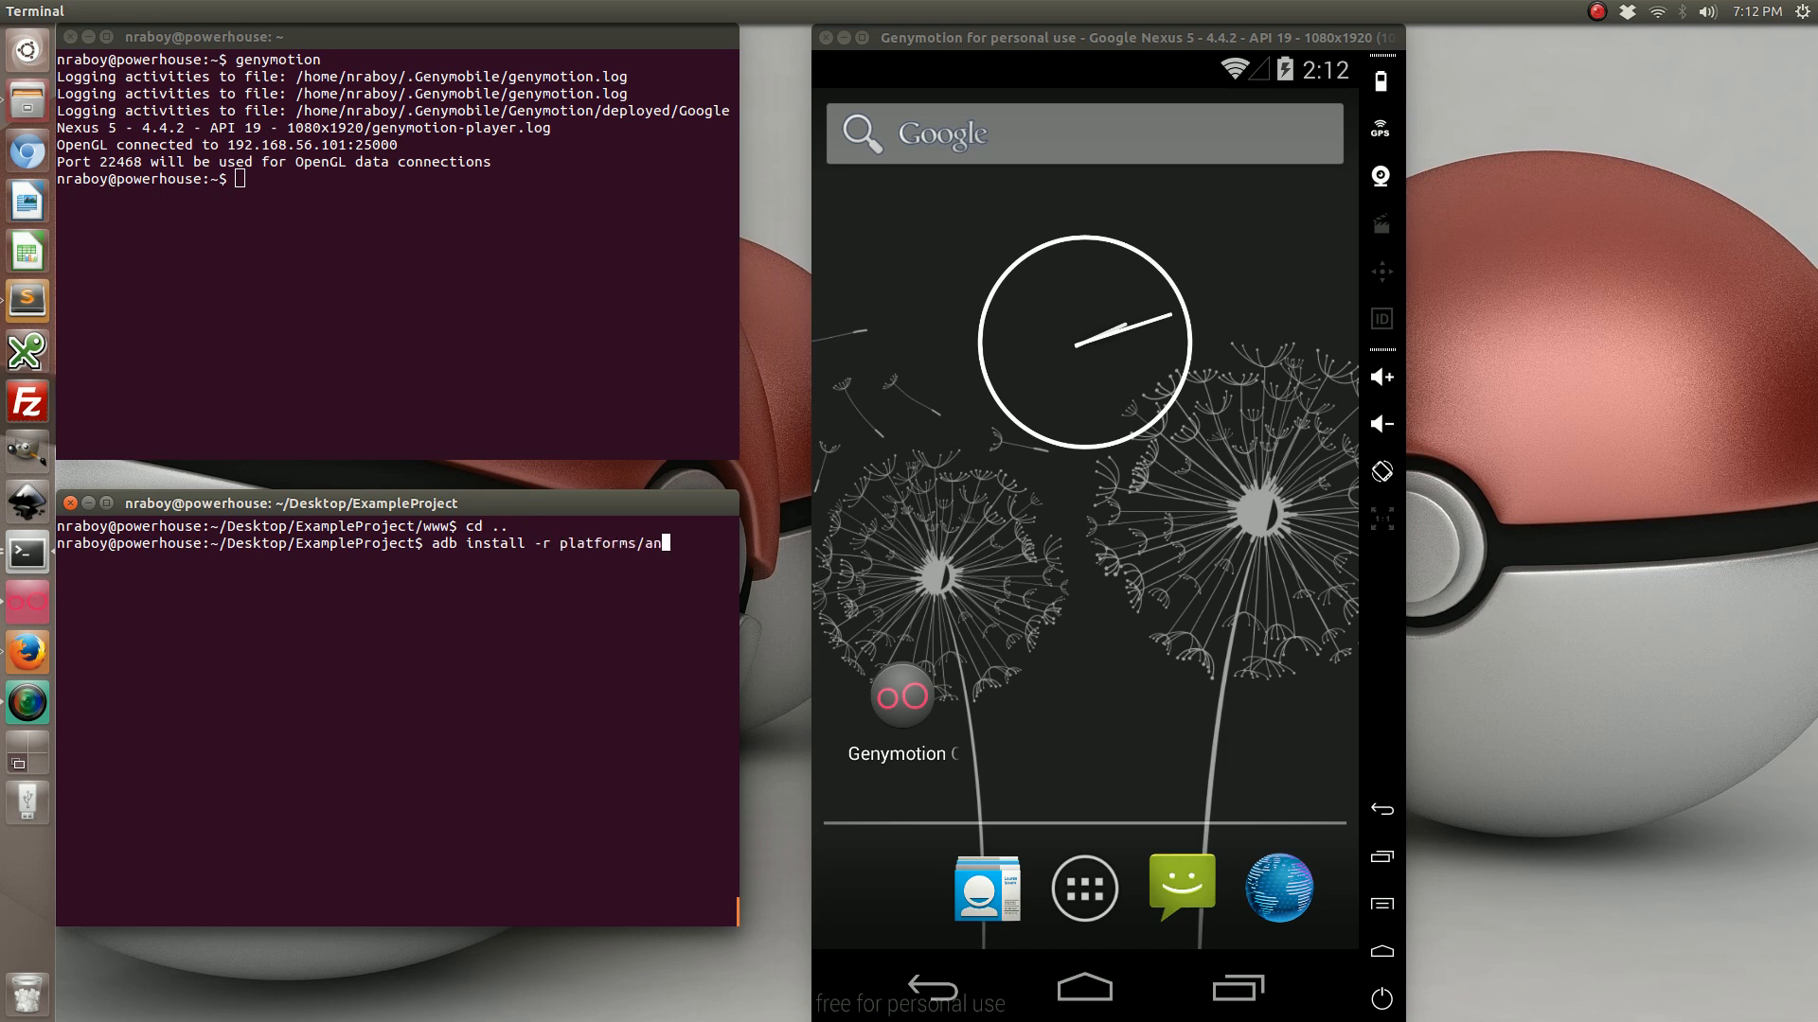
pyautogui.write('droid/ant-build/')
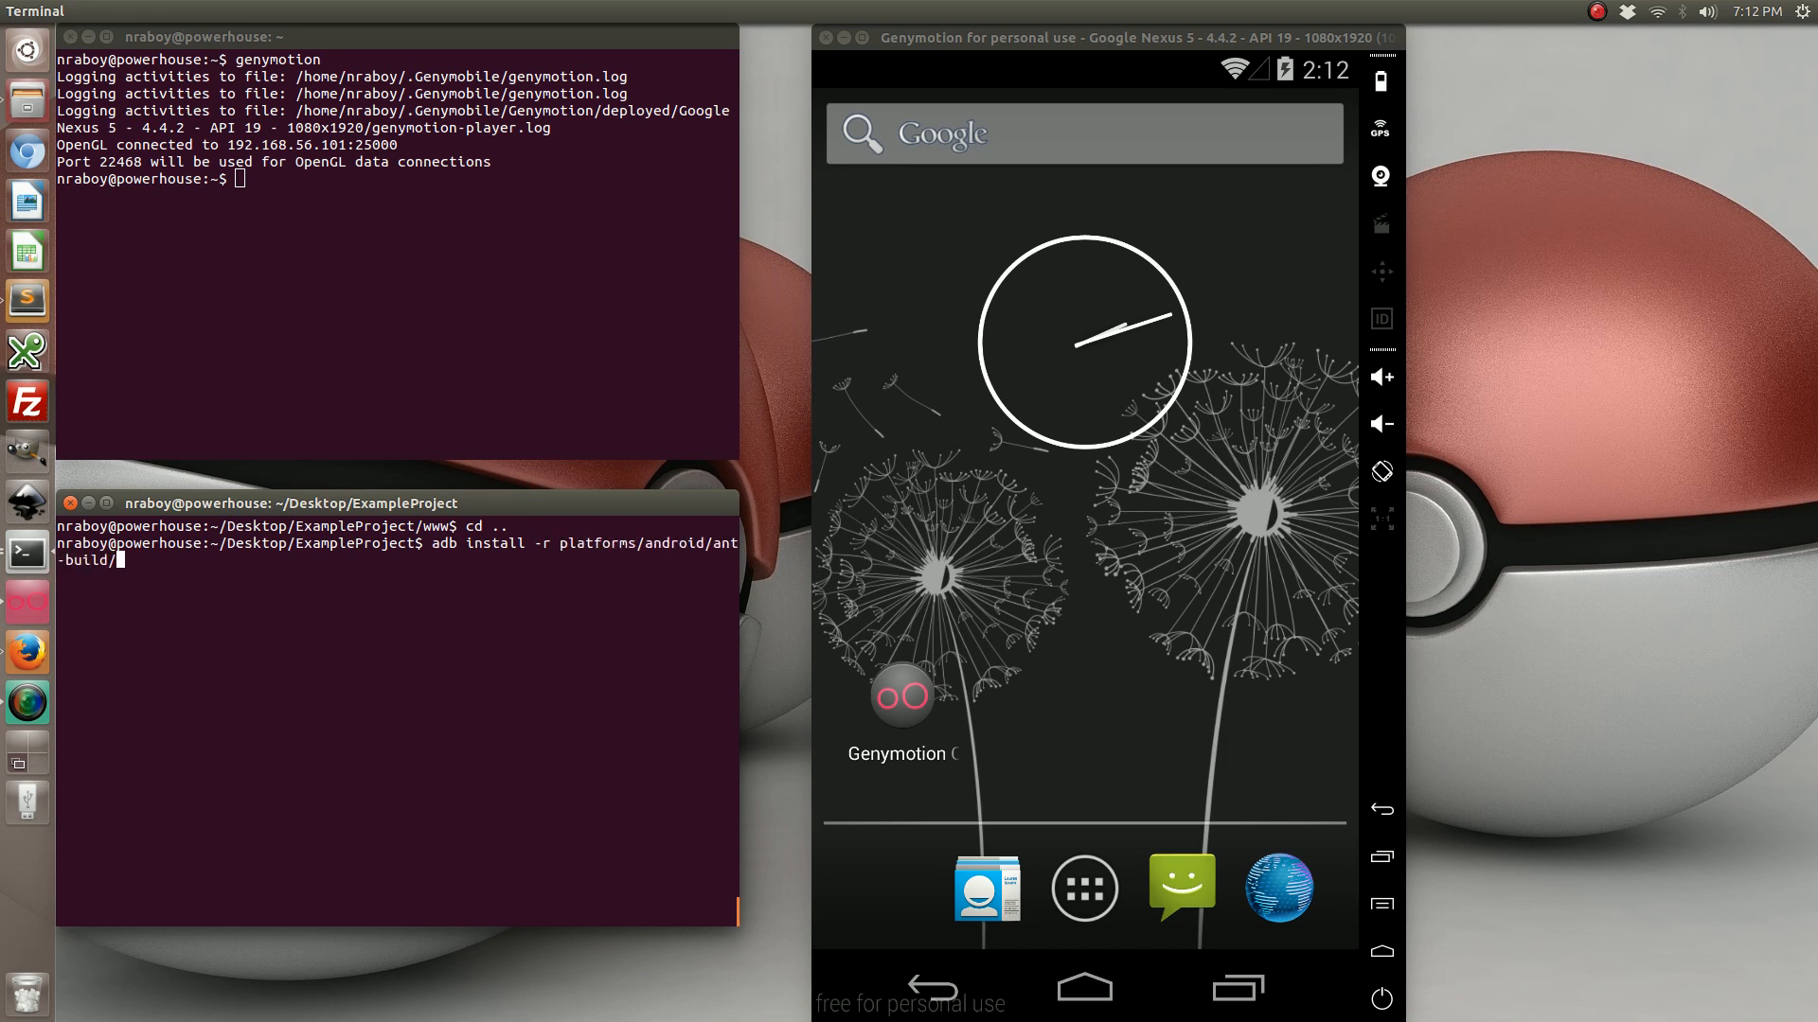
pyautogui.write('Ex')
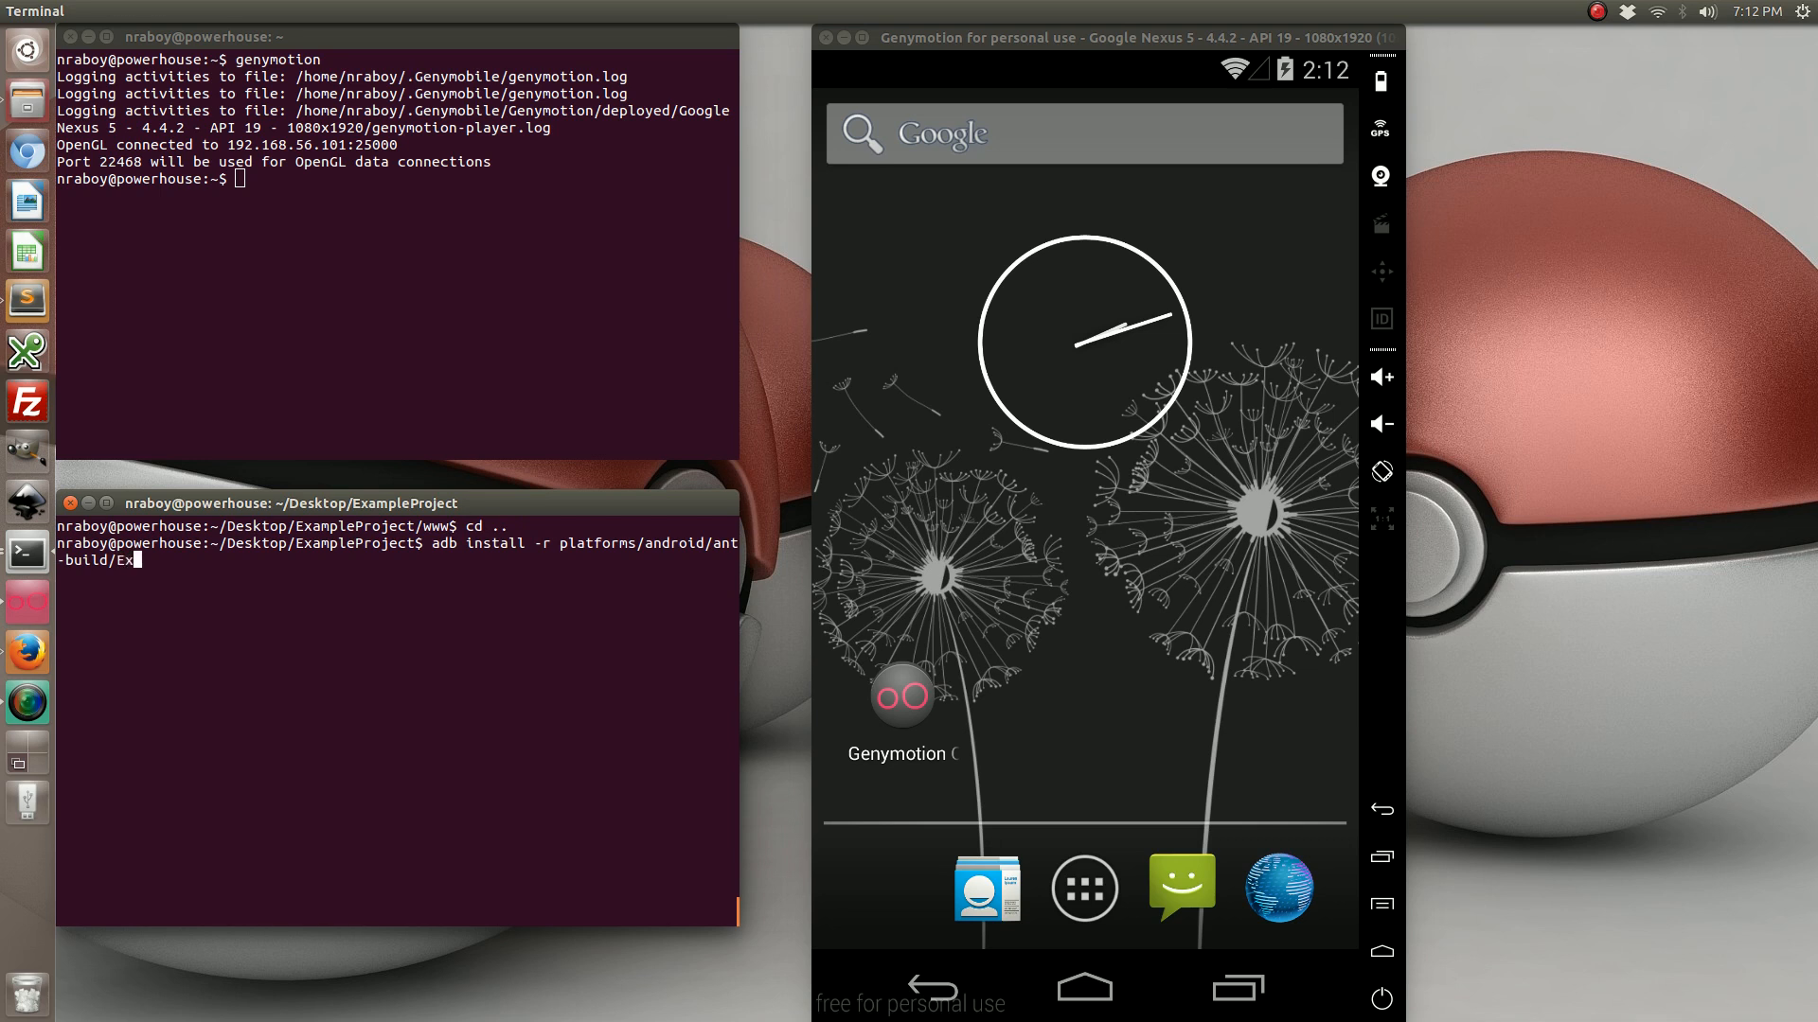
pyautogui.write('ampleProject-debug.apk')
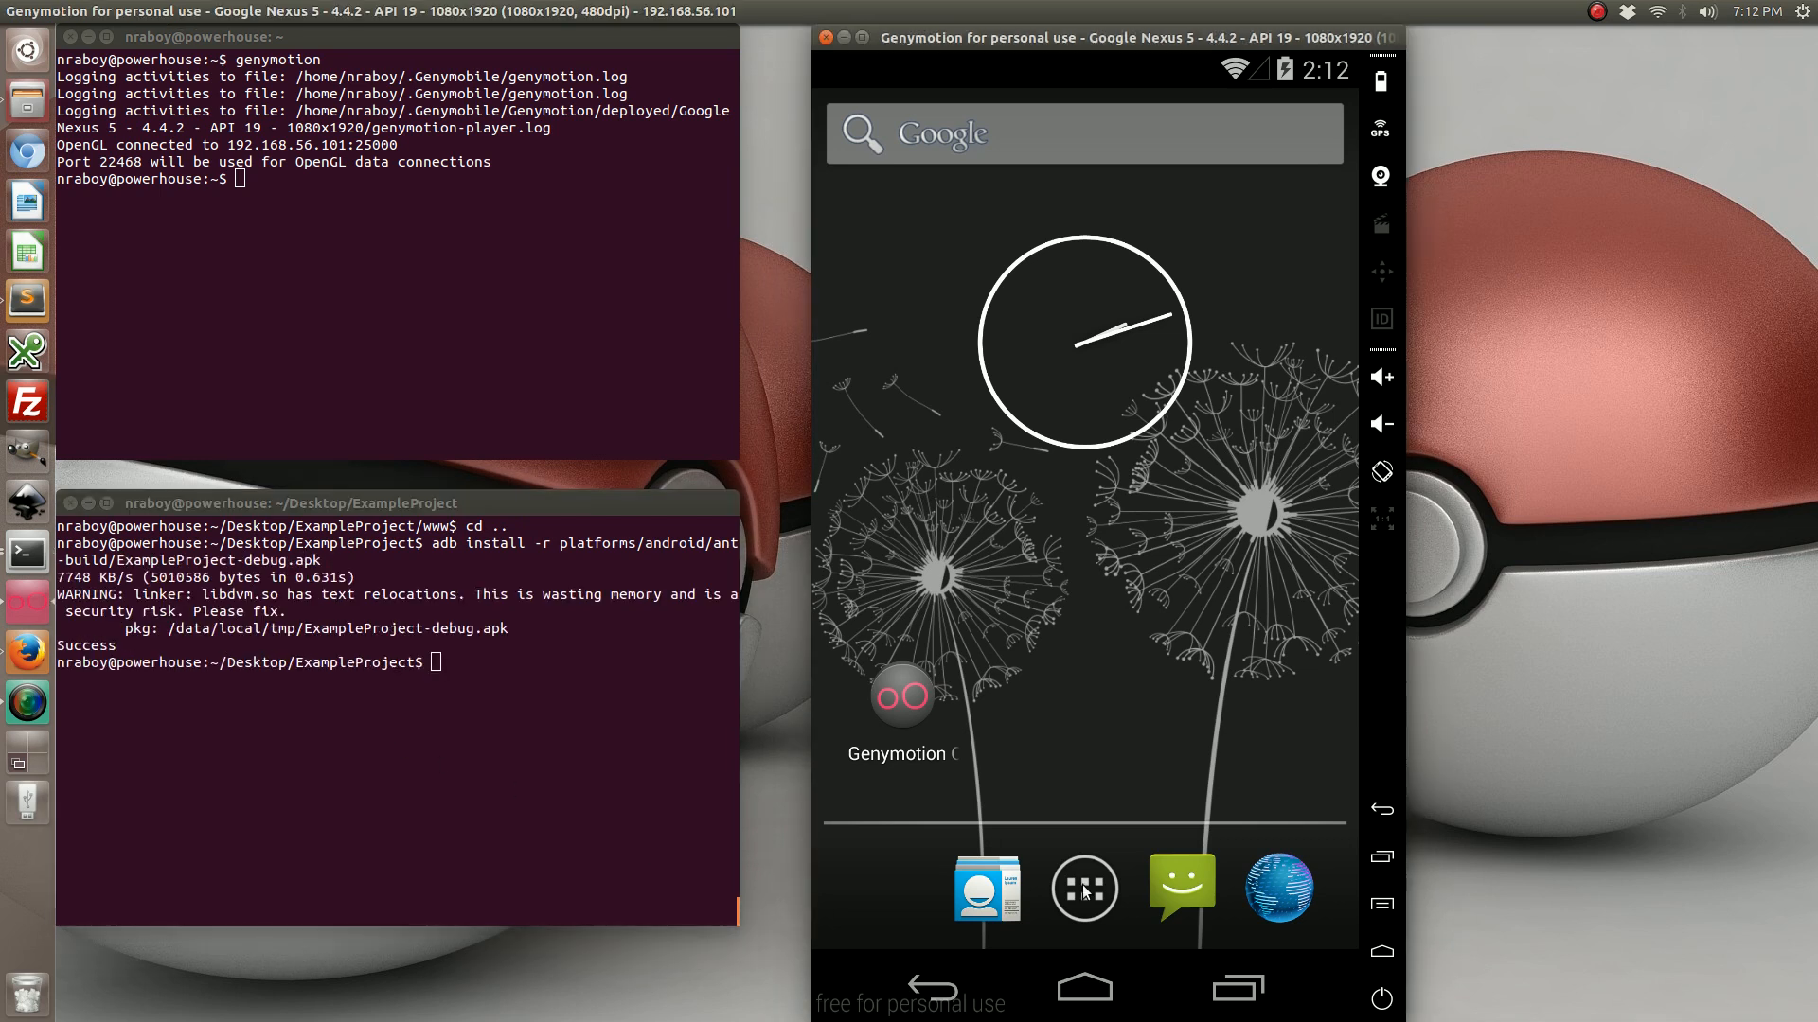
# - Launch the installed app, then open and close its Item1/Item2 side menu from the Title toolbar
pyautogui.click(1083, 890)
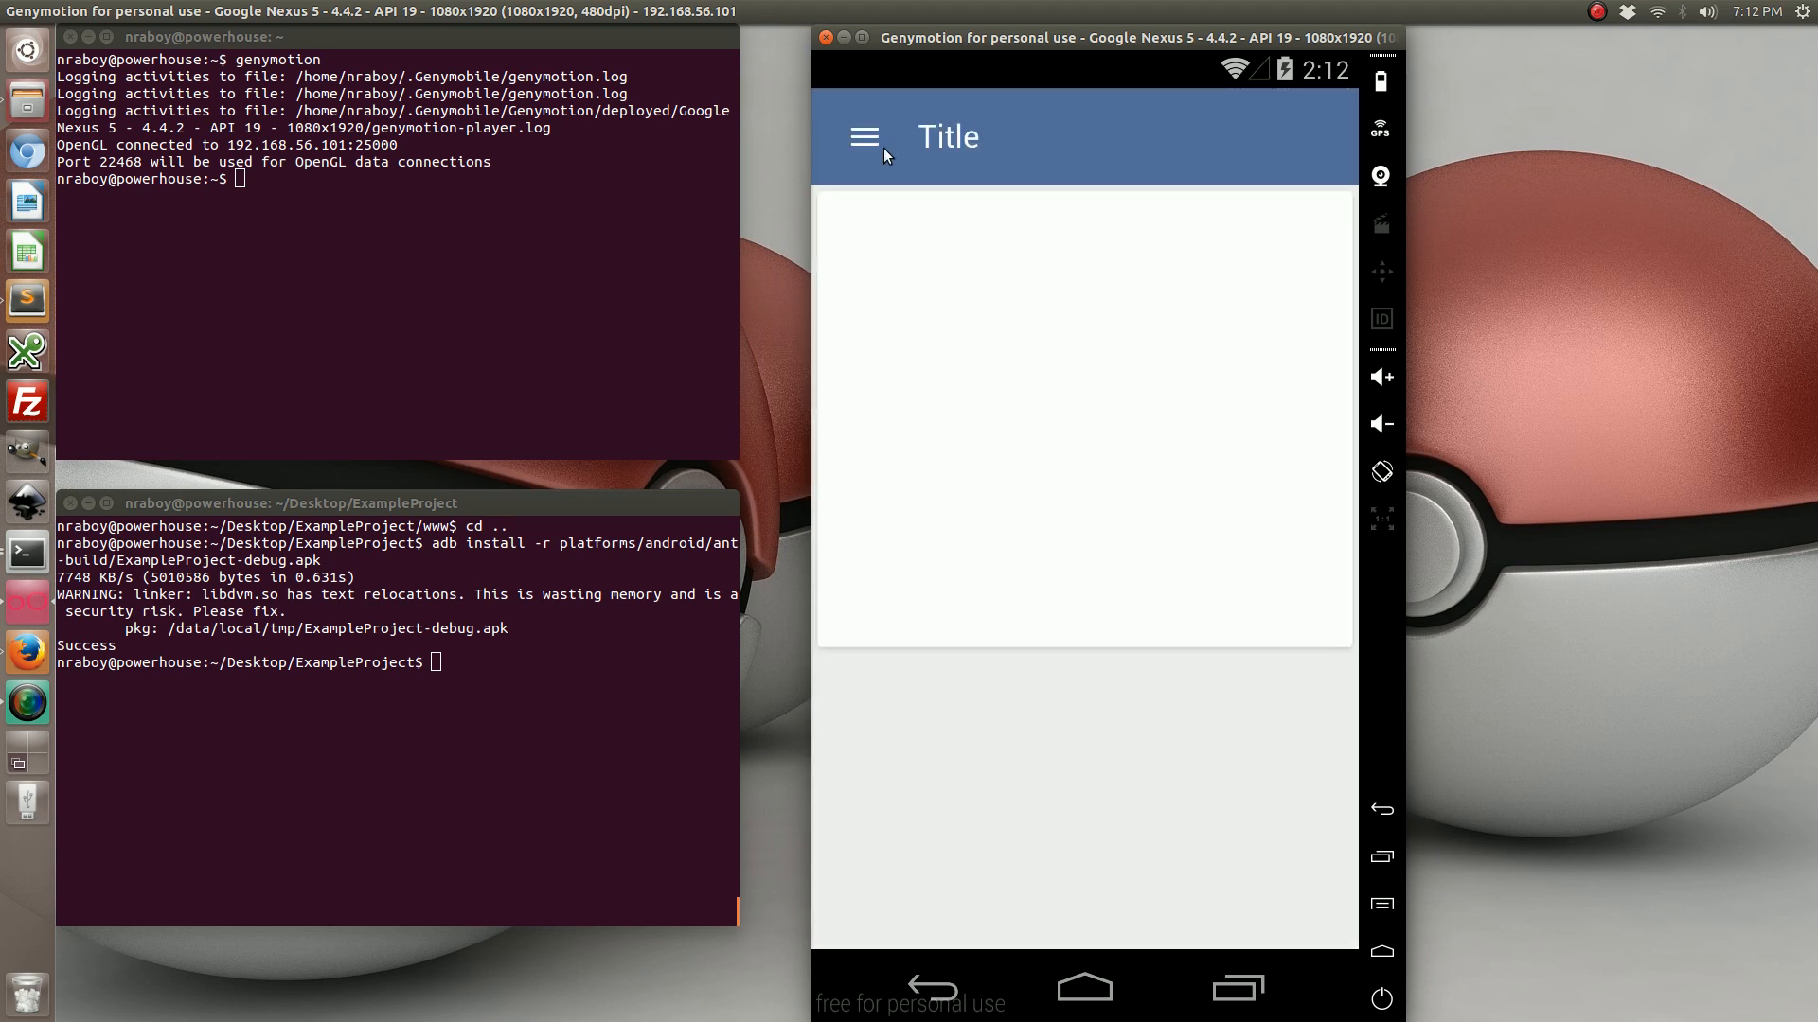
pyautogui.click(864, 136)
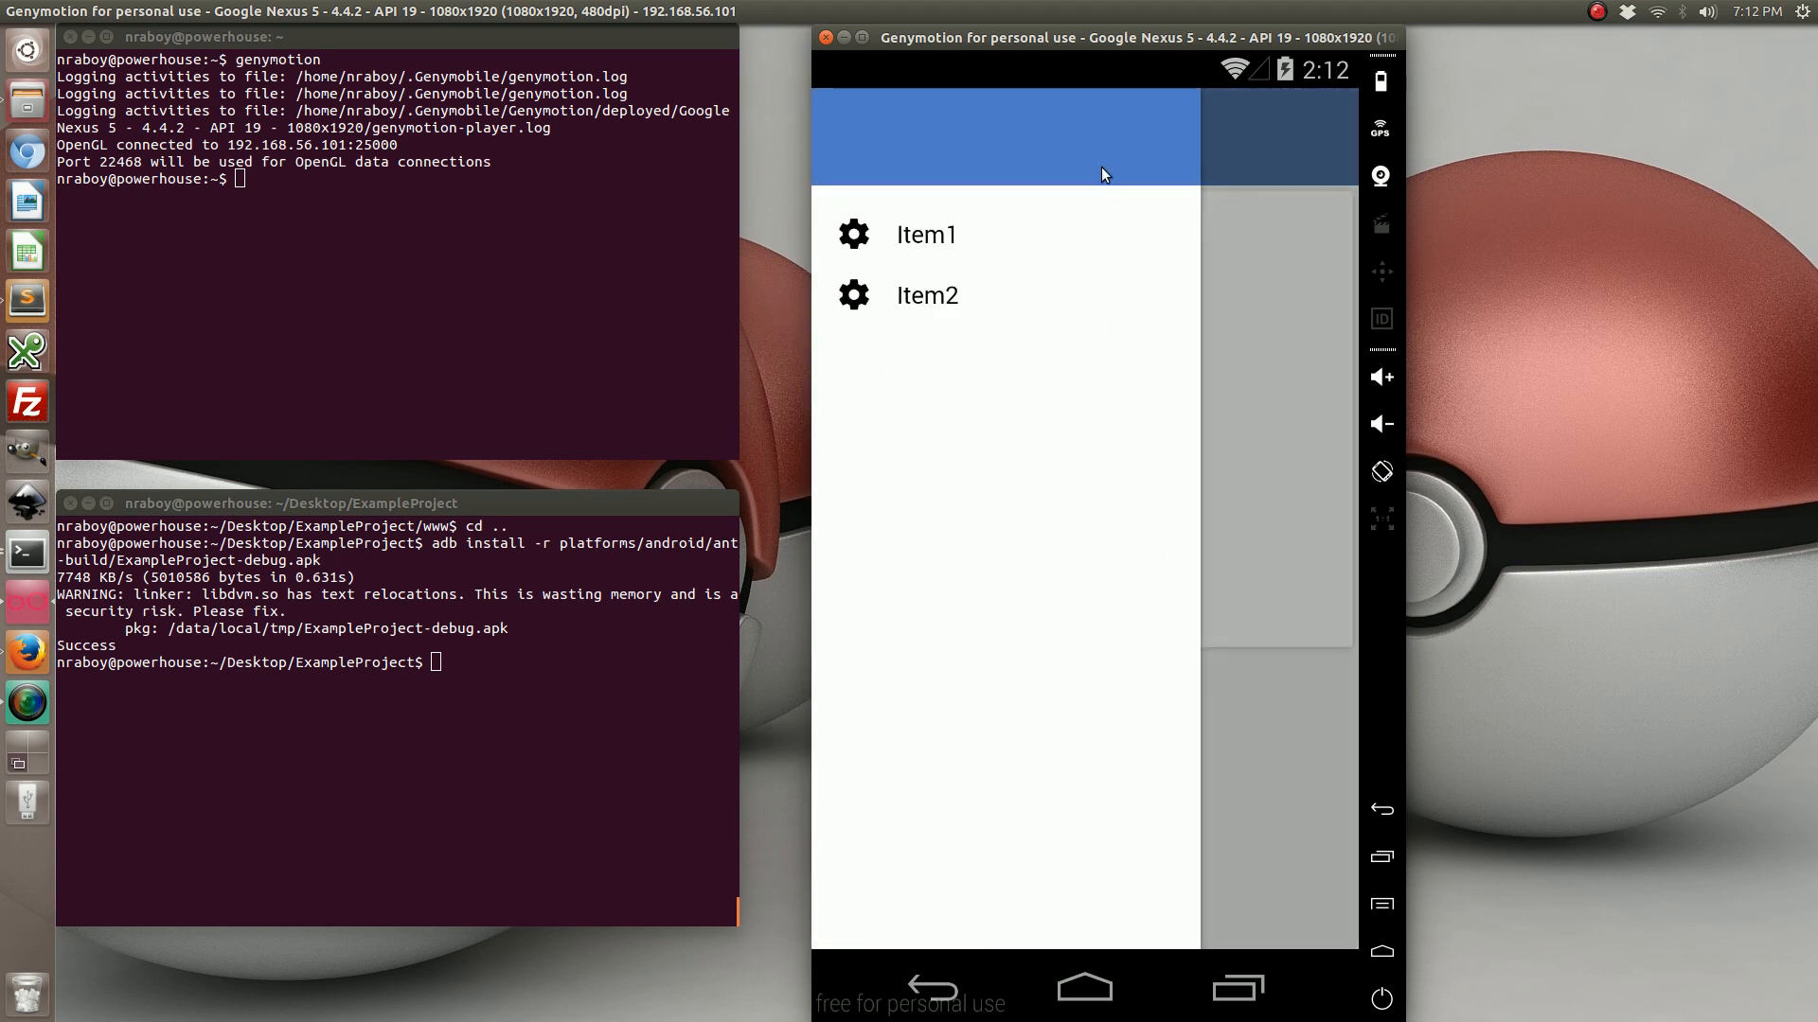
pyautogui.moveTo(1180, 303)
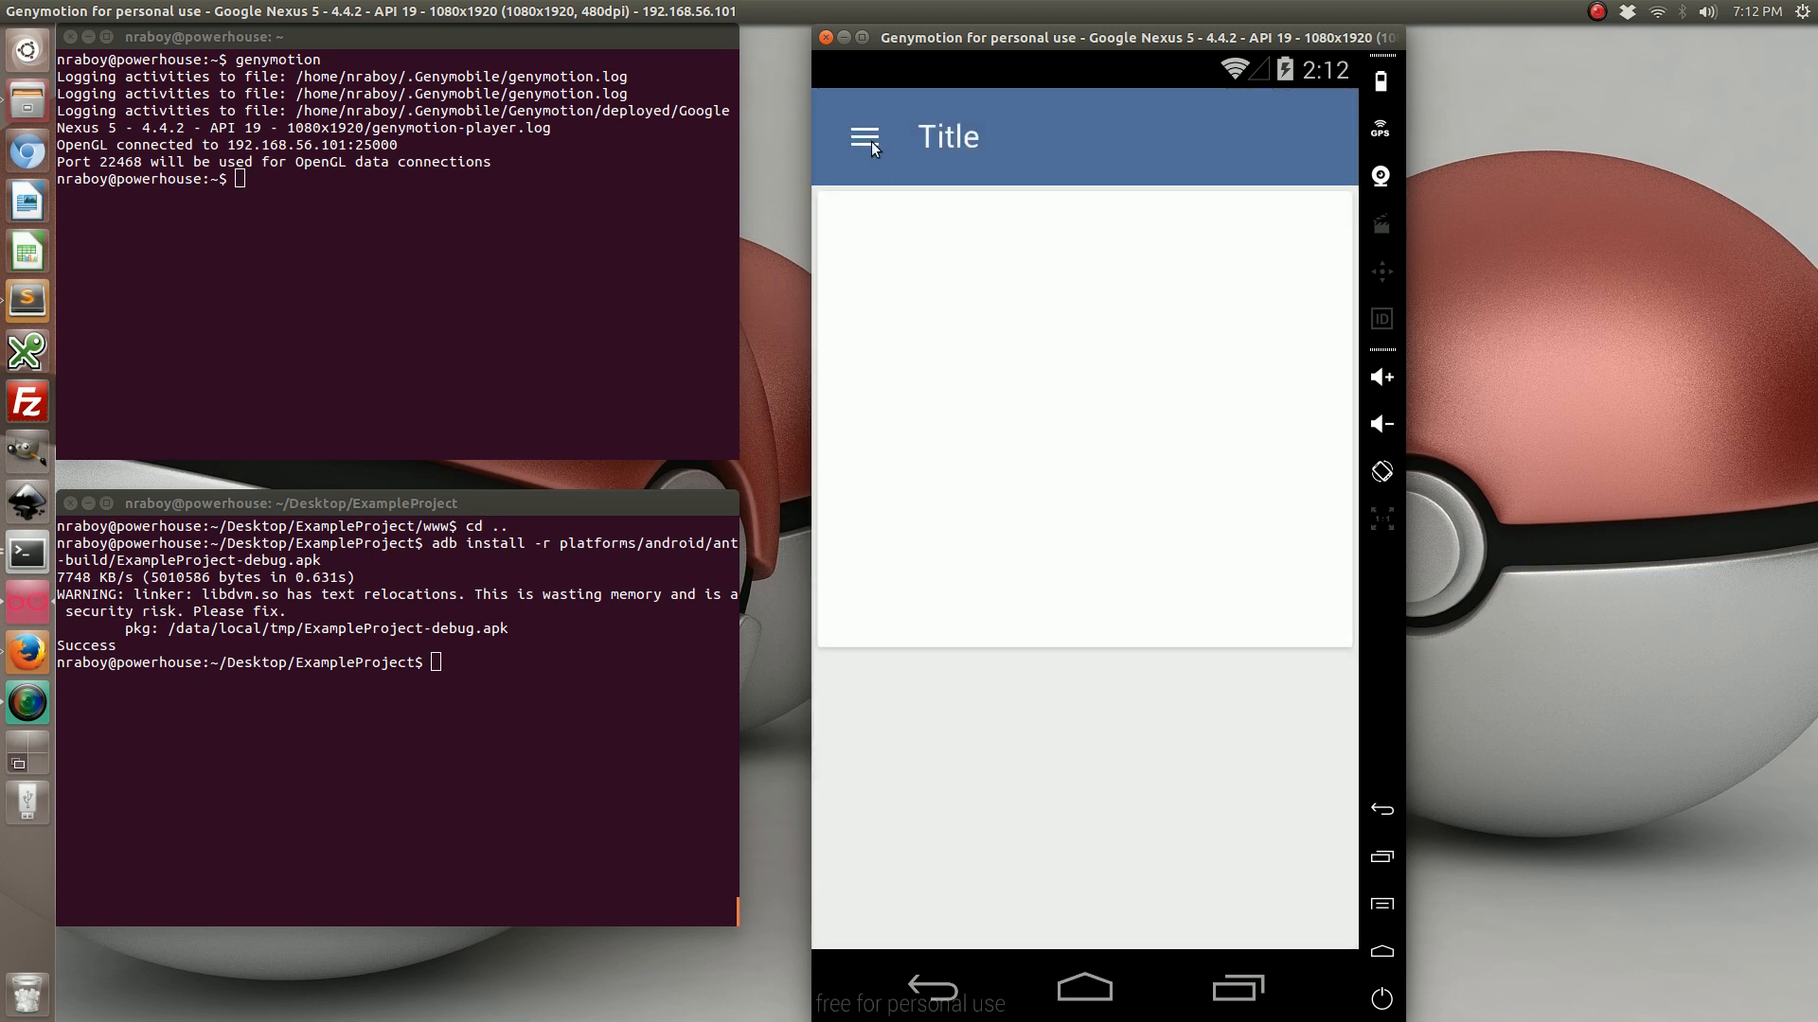
pyautogui.click(863, 136)
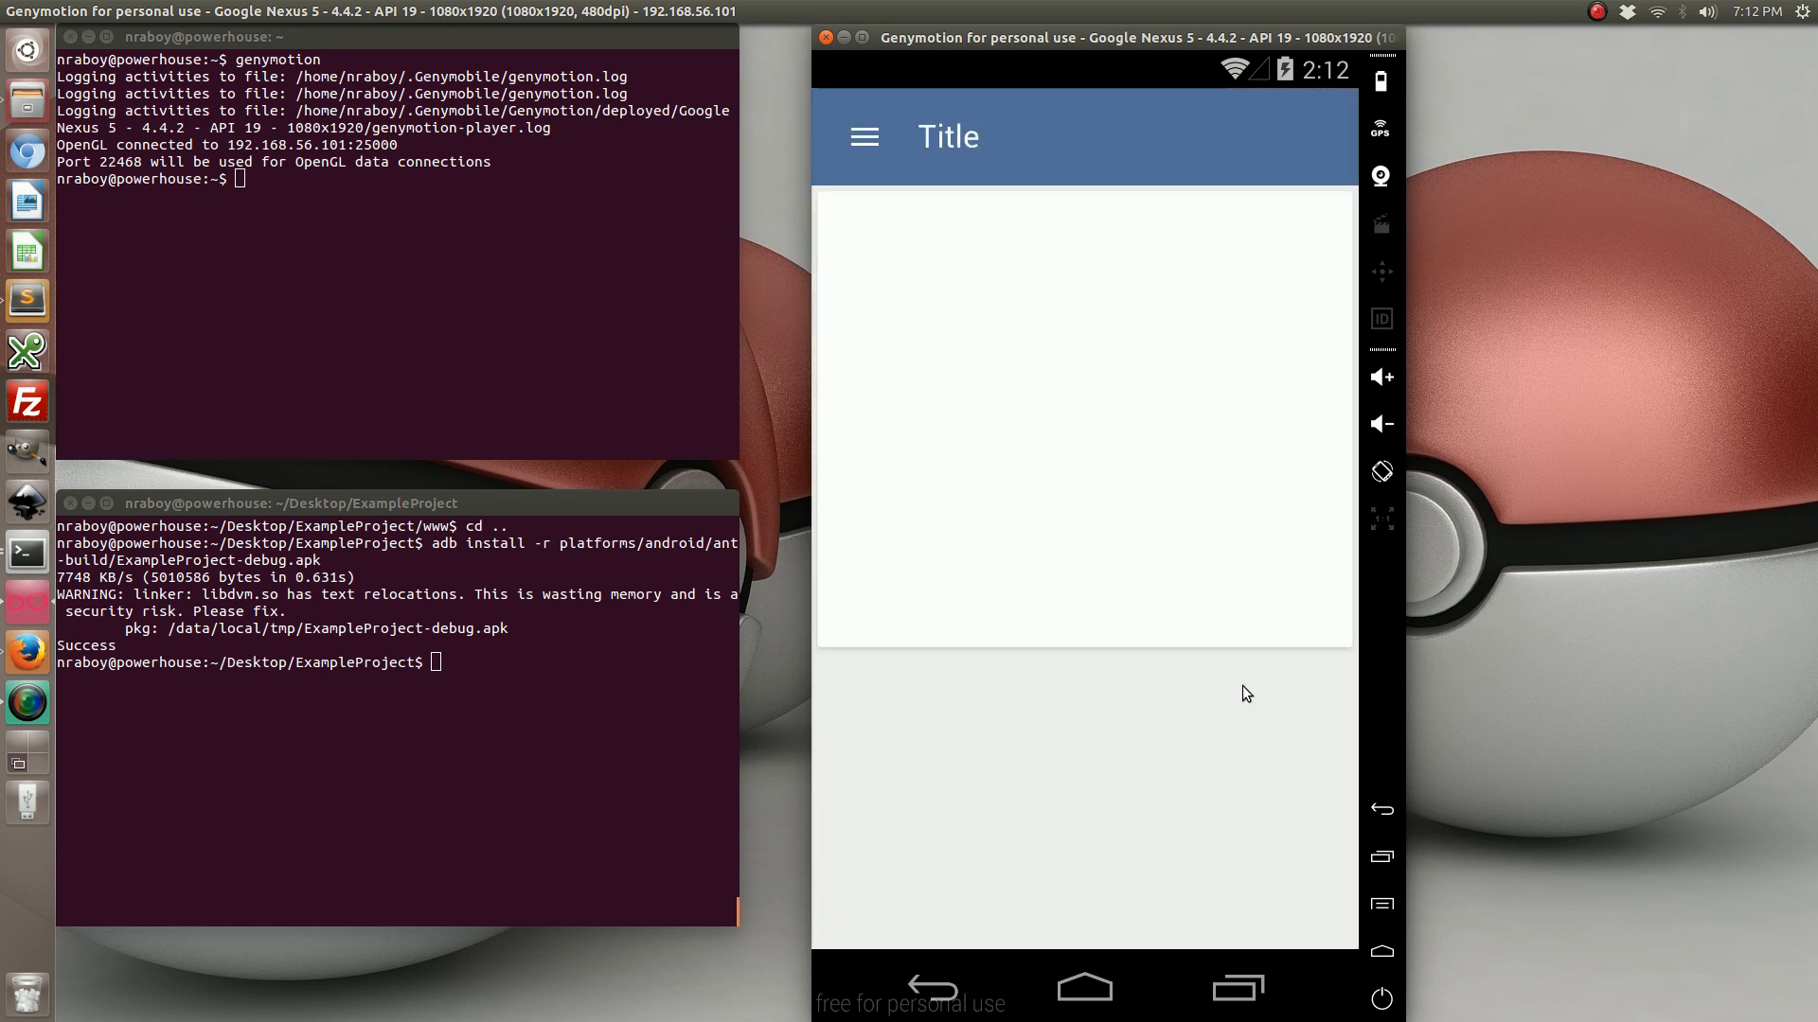
pyautogui.moveTo(40, 659)
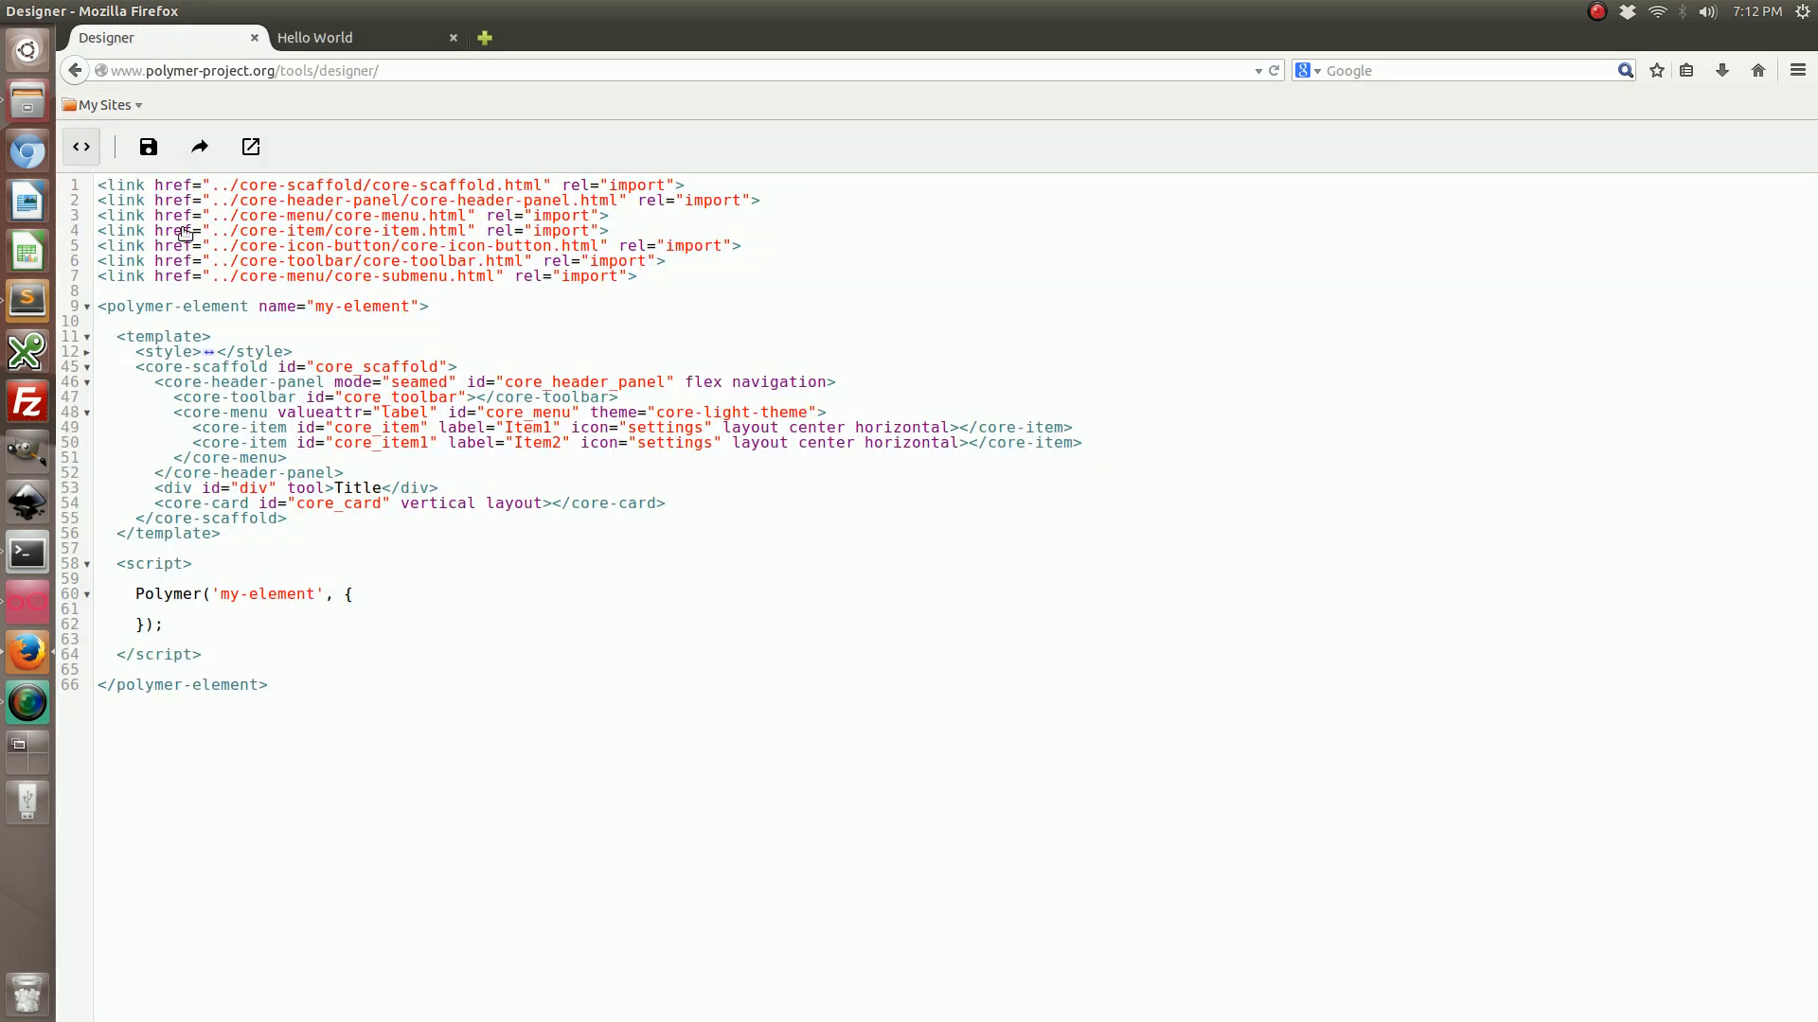
# - Switch the designer from source code back to the visual canvas with toolbar, menu and card
pyautogui.click(80, 146)
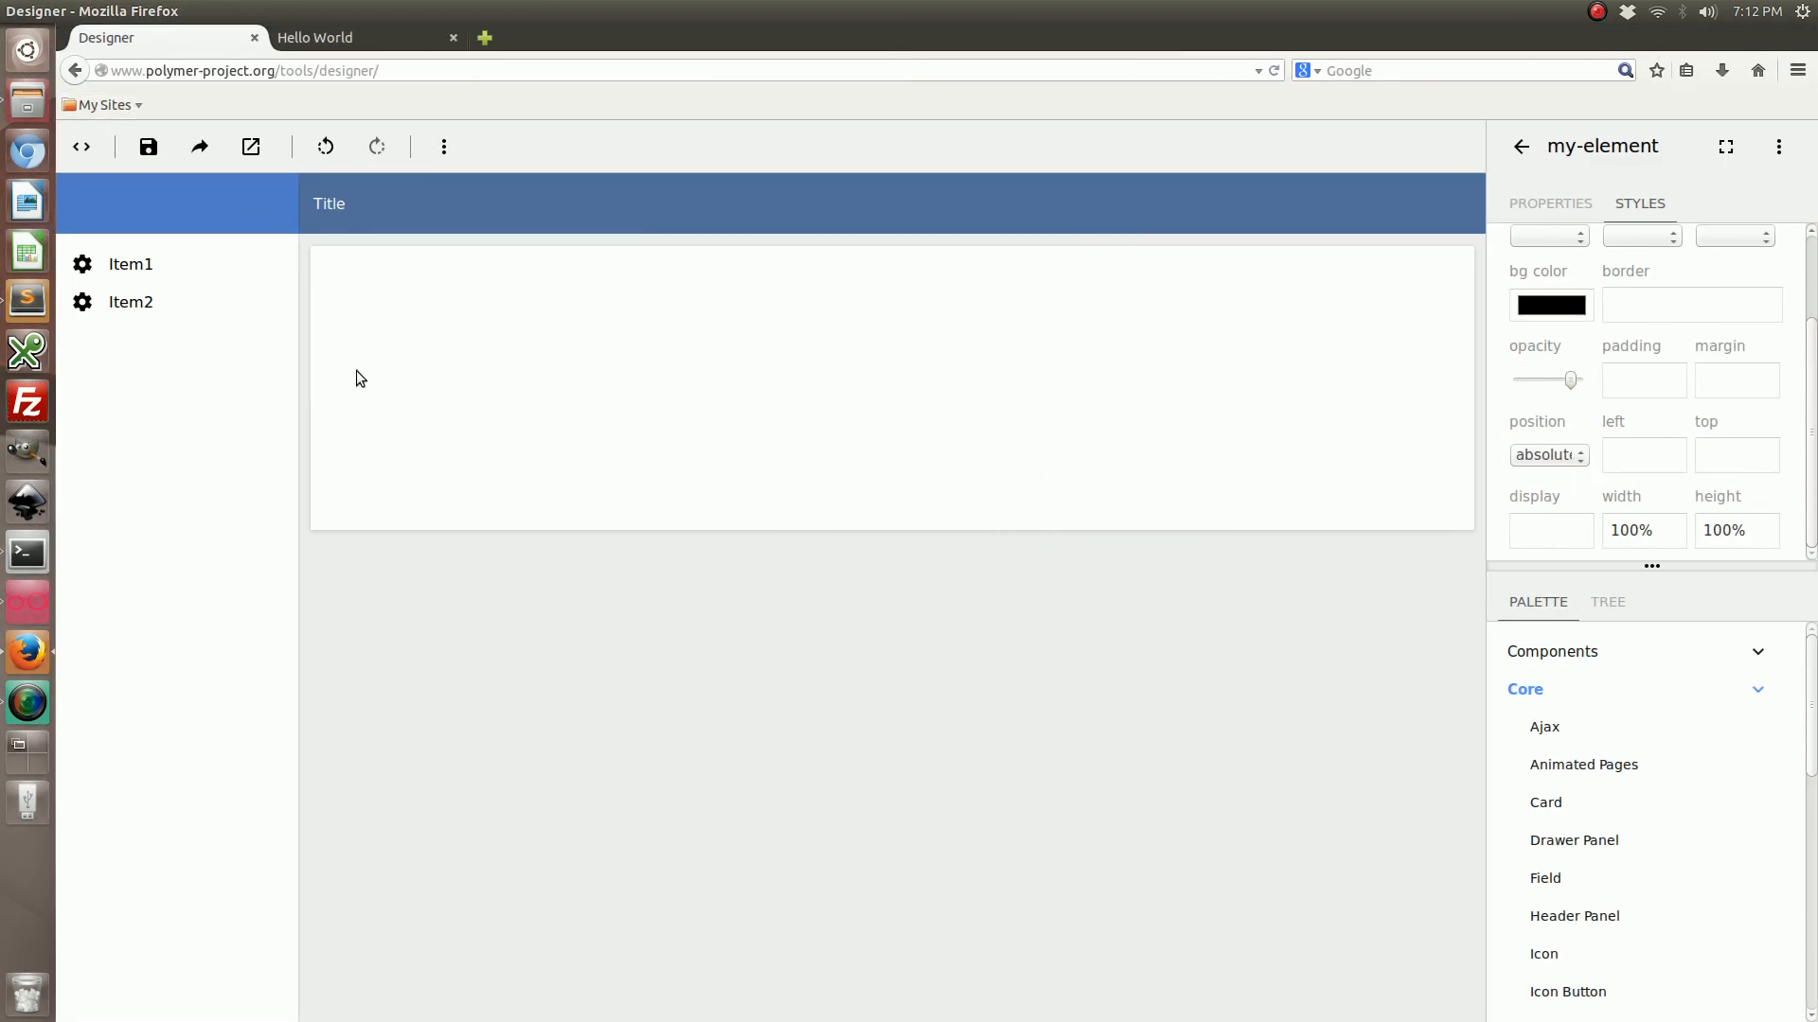
pyautogui.moveTo(1538, 689)
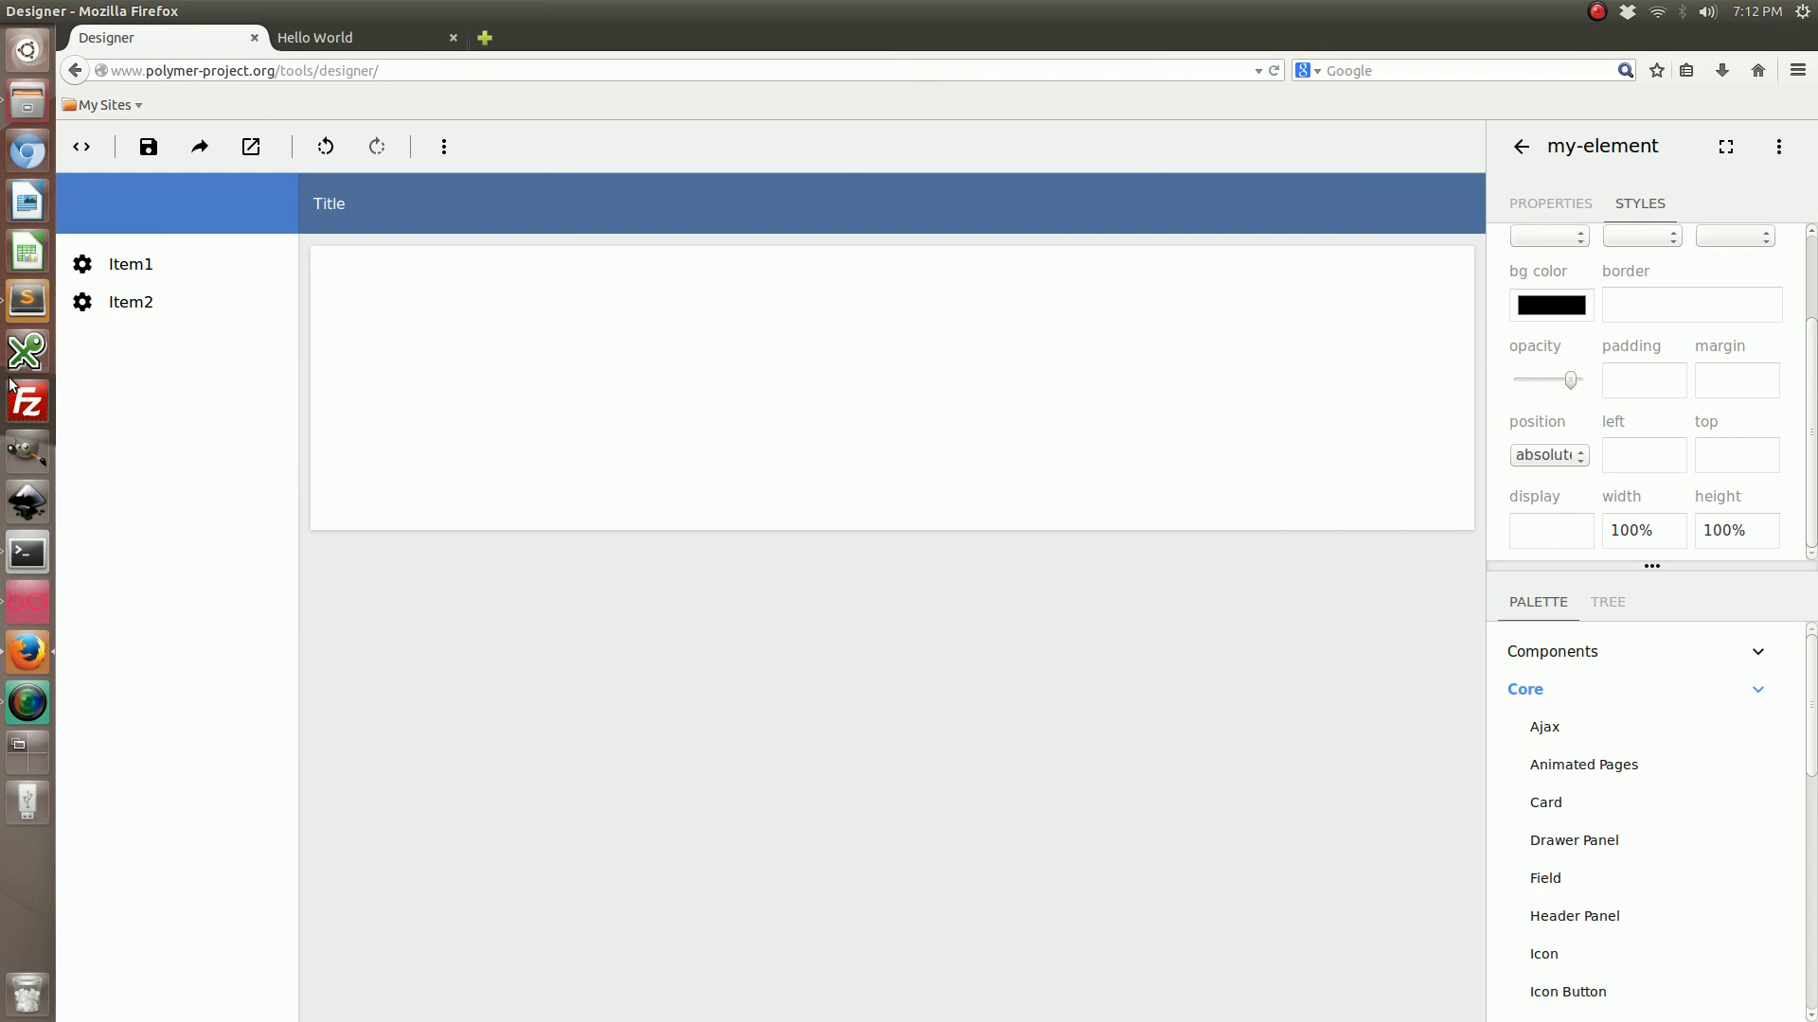
pyautogui.moveTo(24, 348)
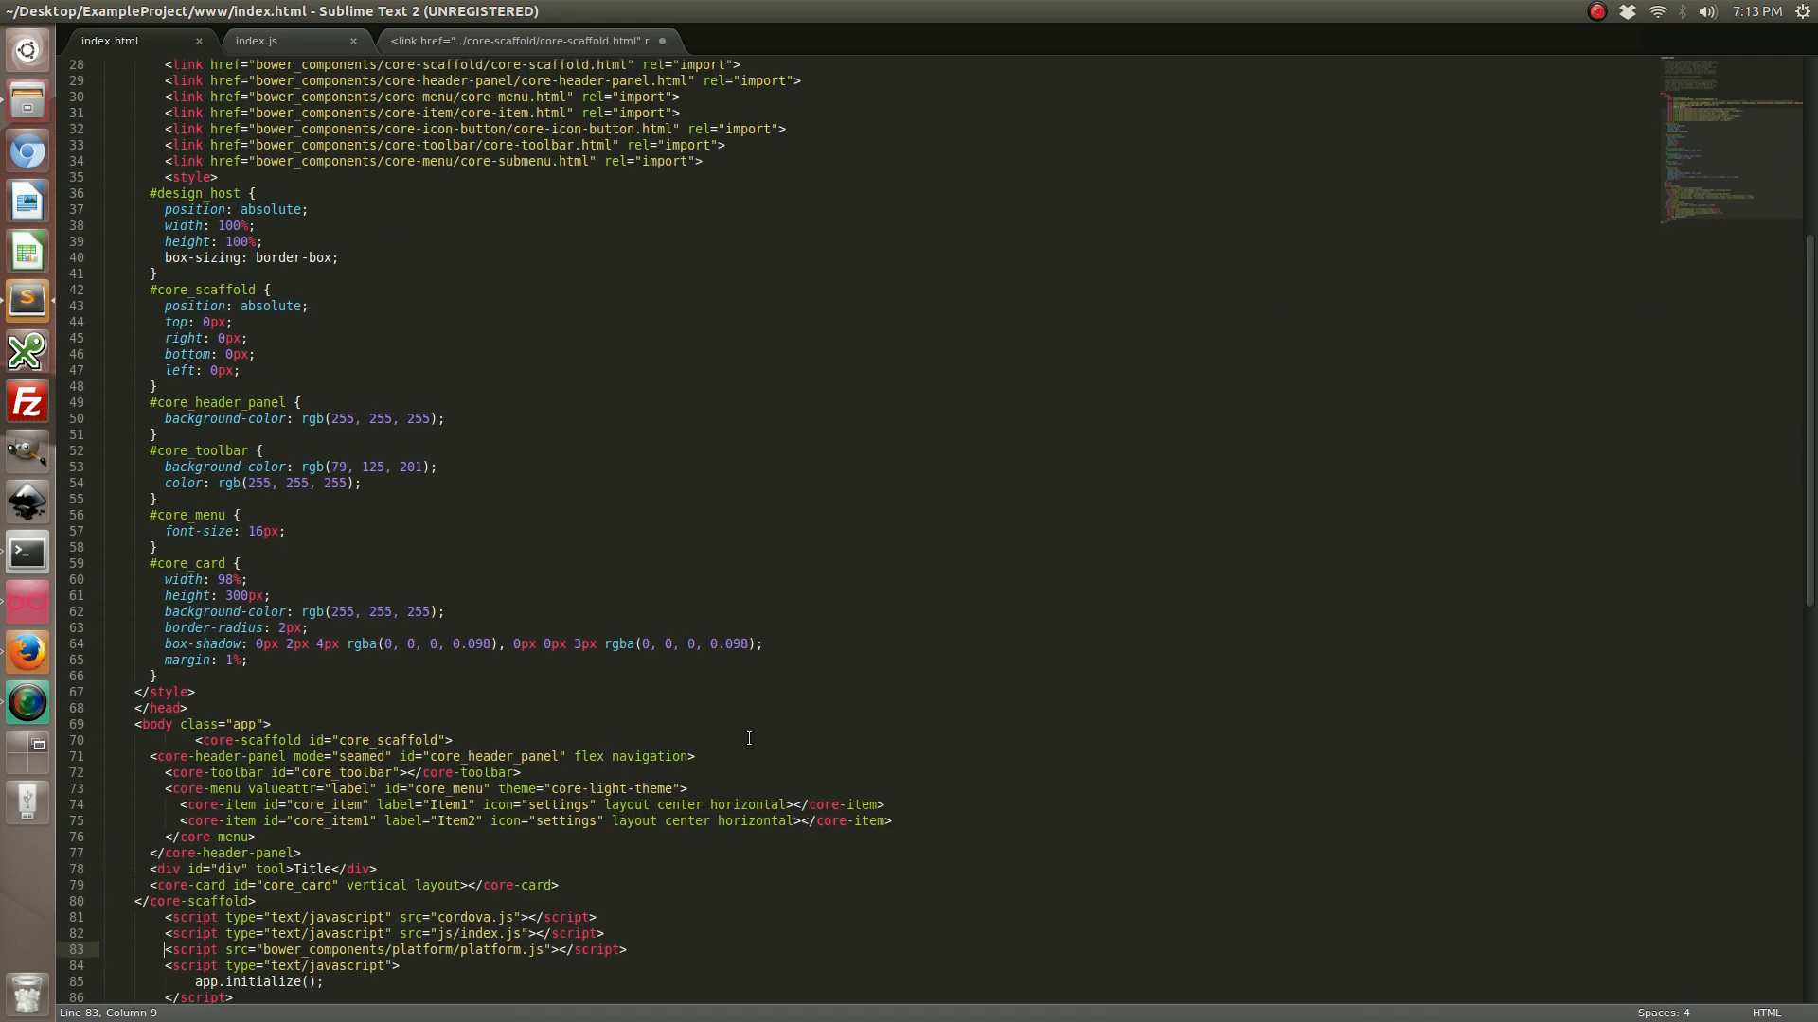
pyautogui.scroll(3)
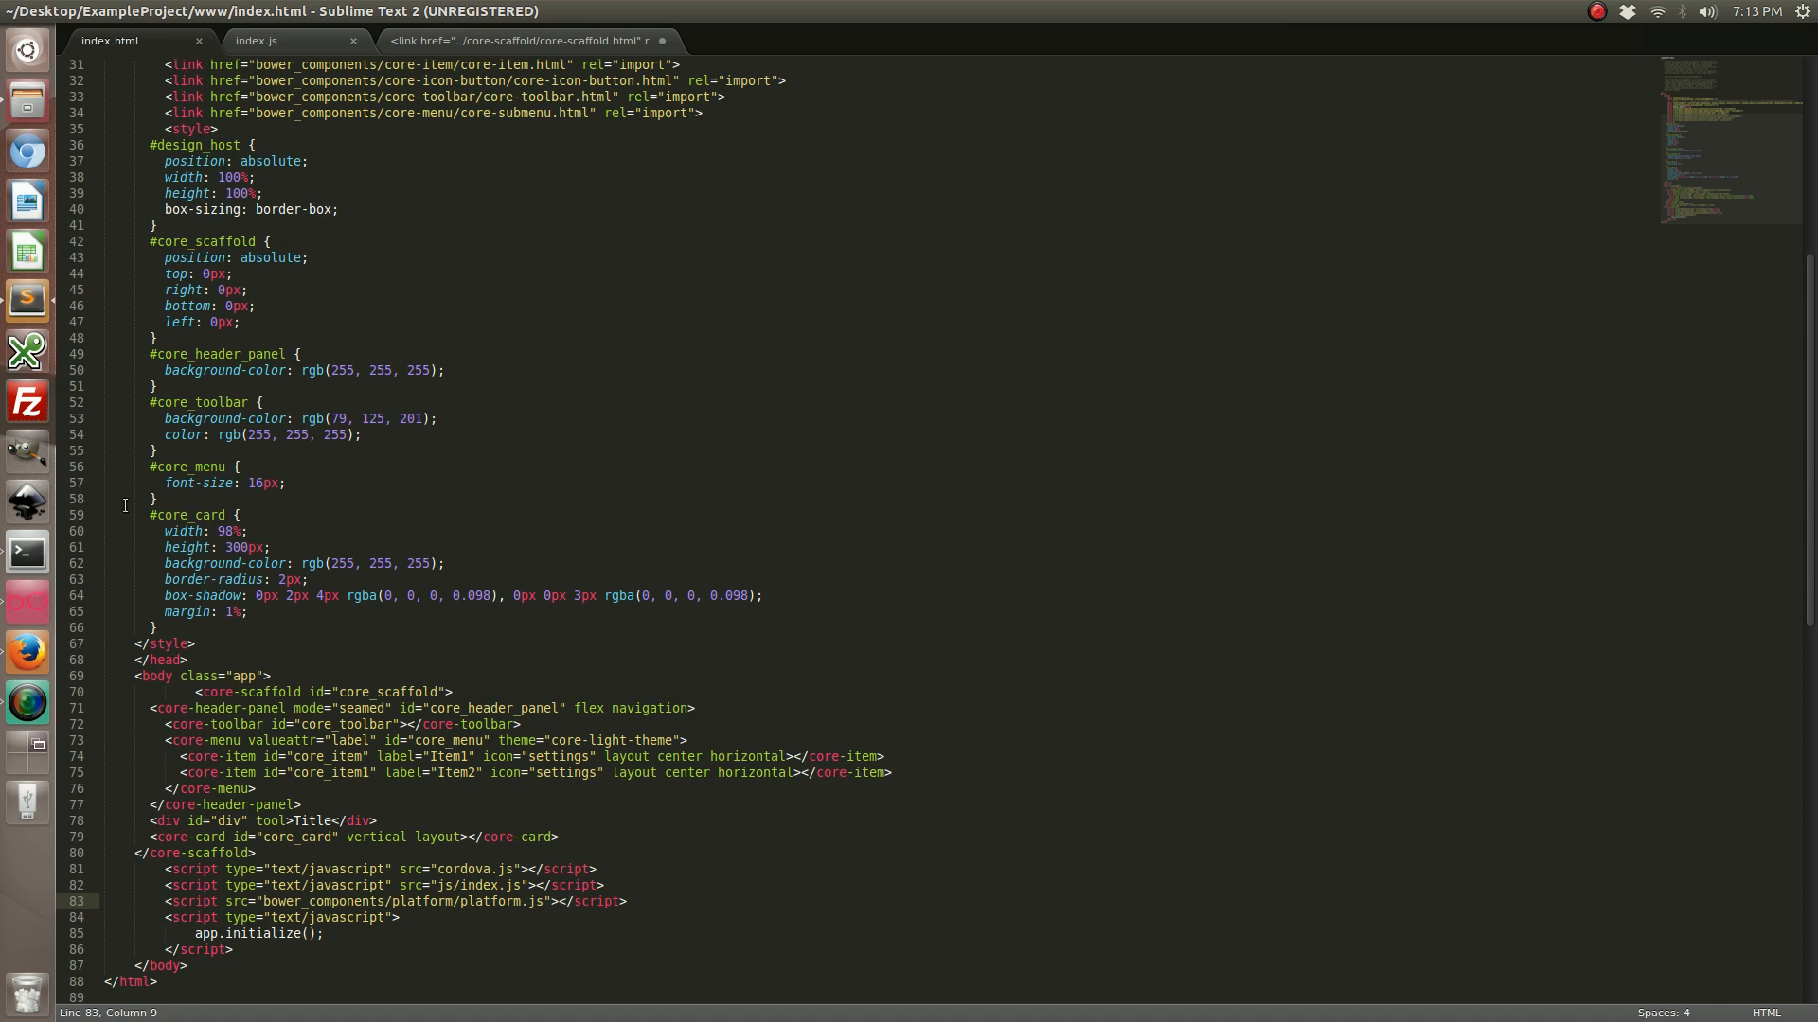
pyautogui.click(1598, 11)
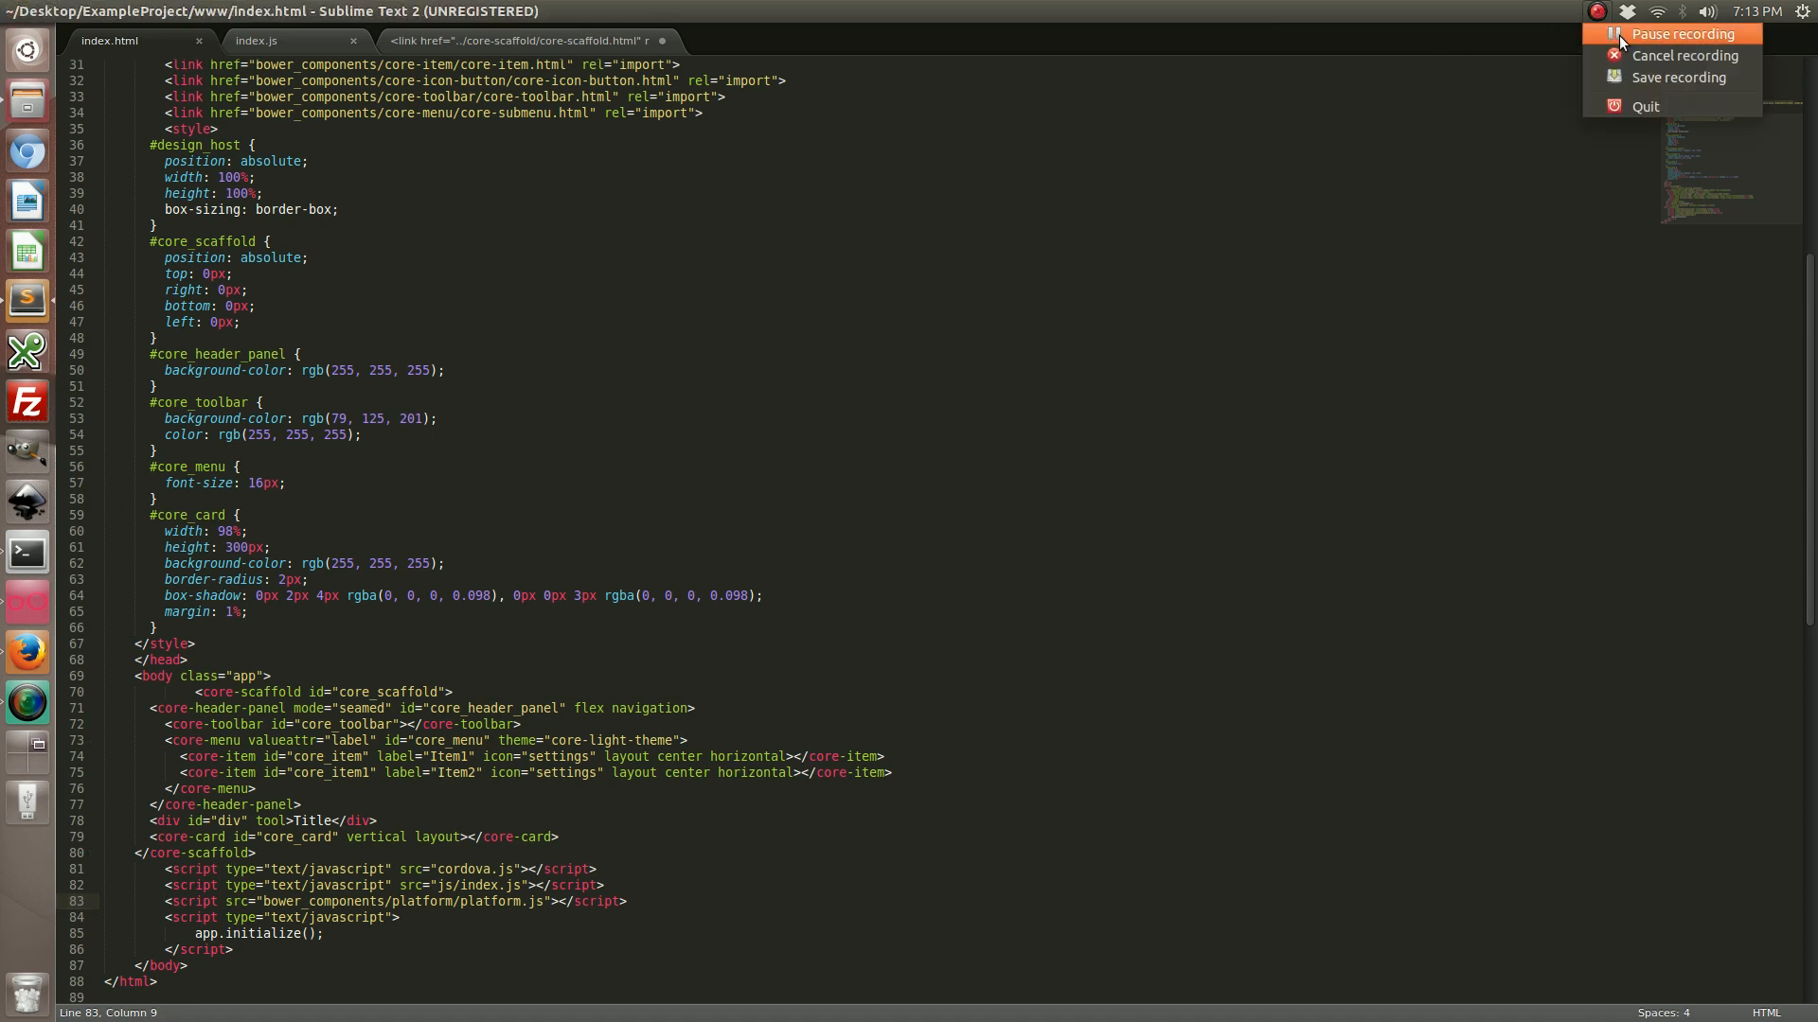